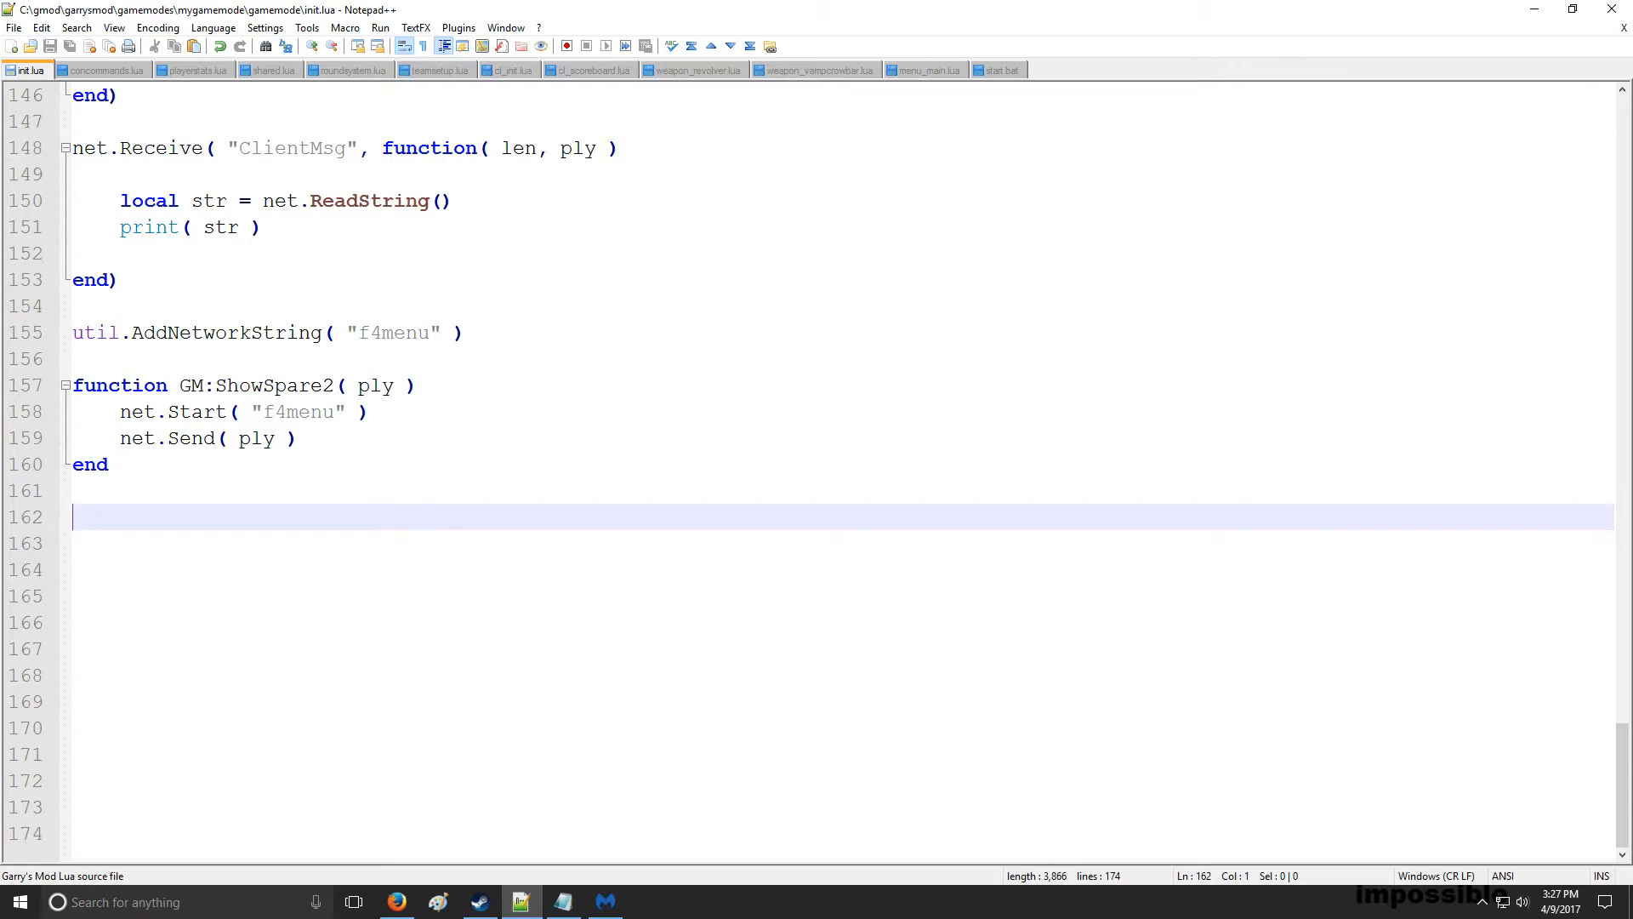
Add a server-only line registering the "notify" network string with util.AddNetworkString at the end of init.lua
text(if( SERVER)
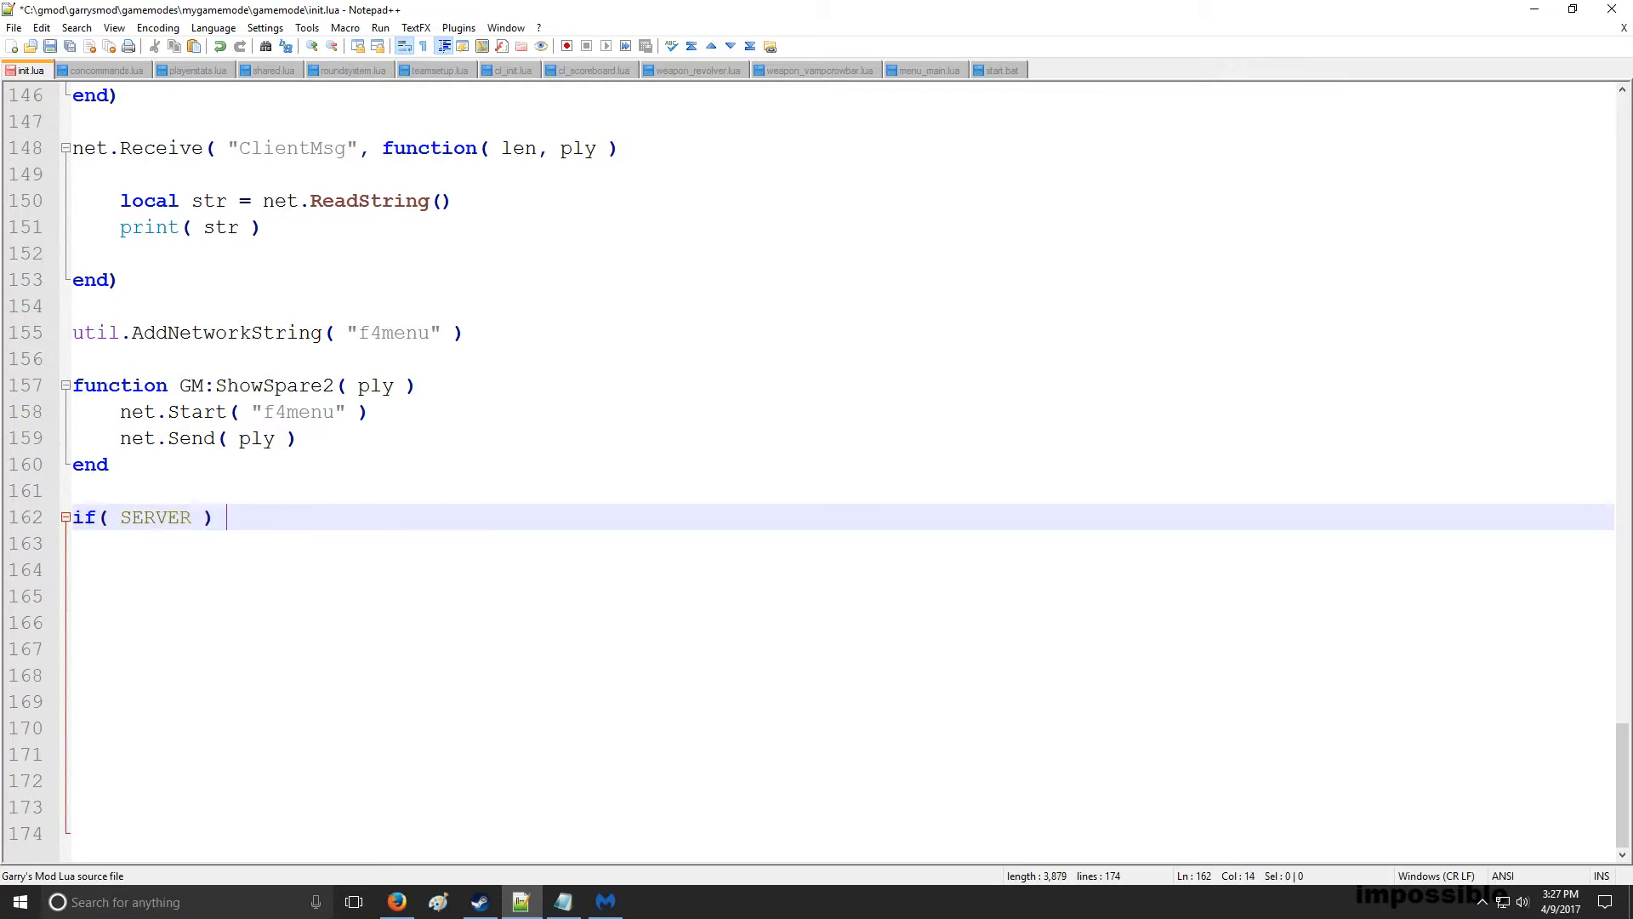
text(then util.)
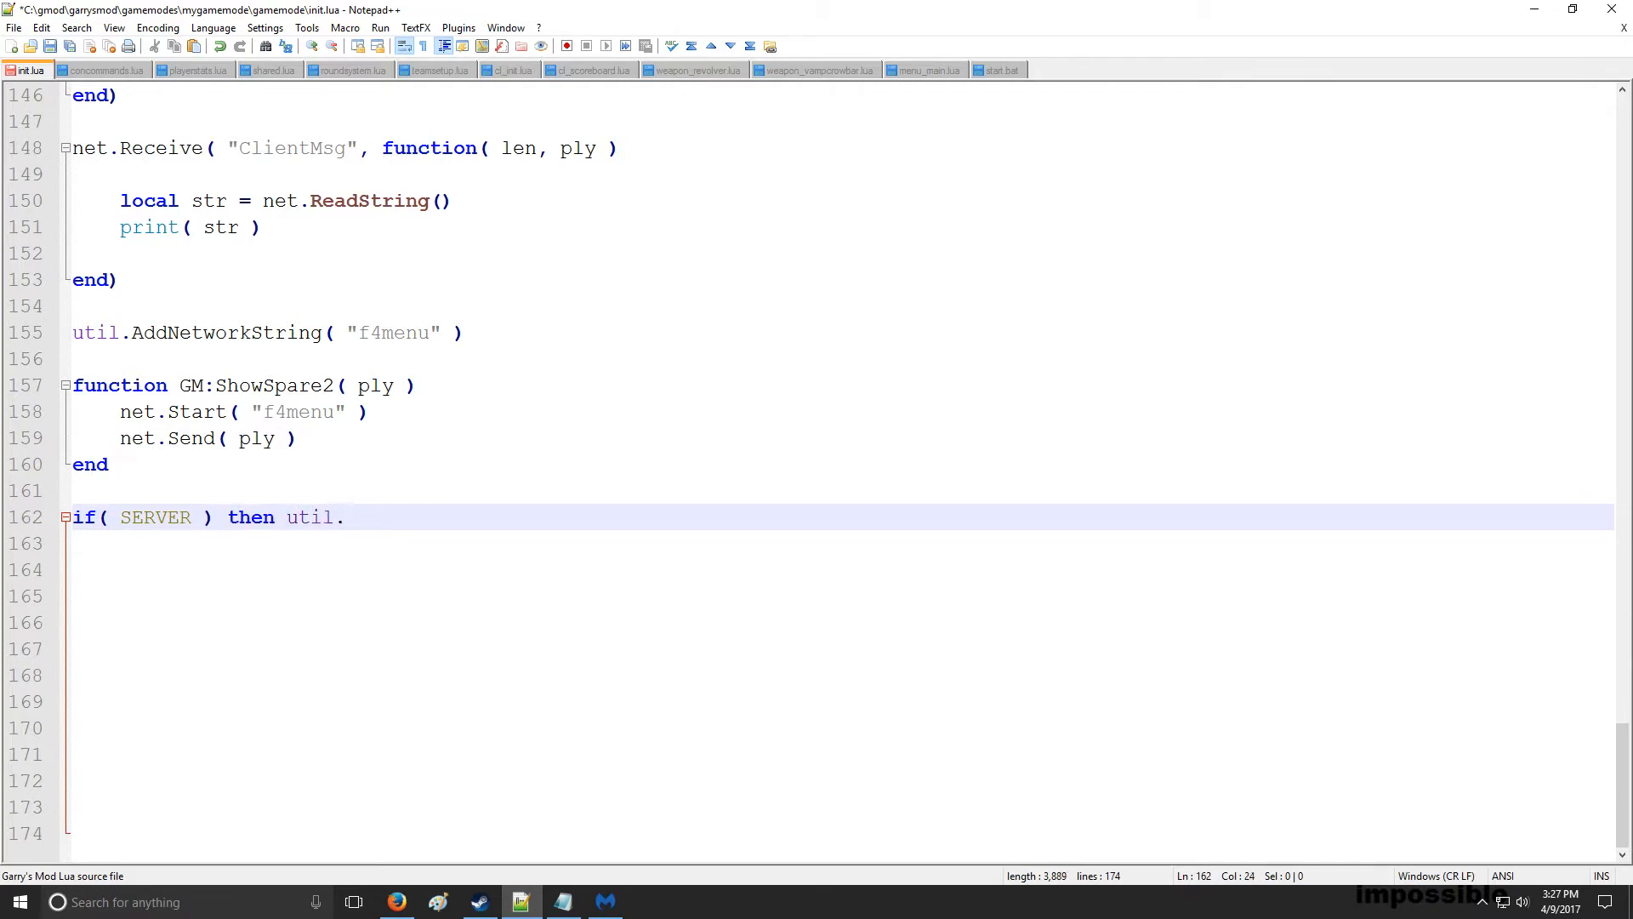
text(AddNetworkS)
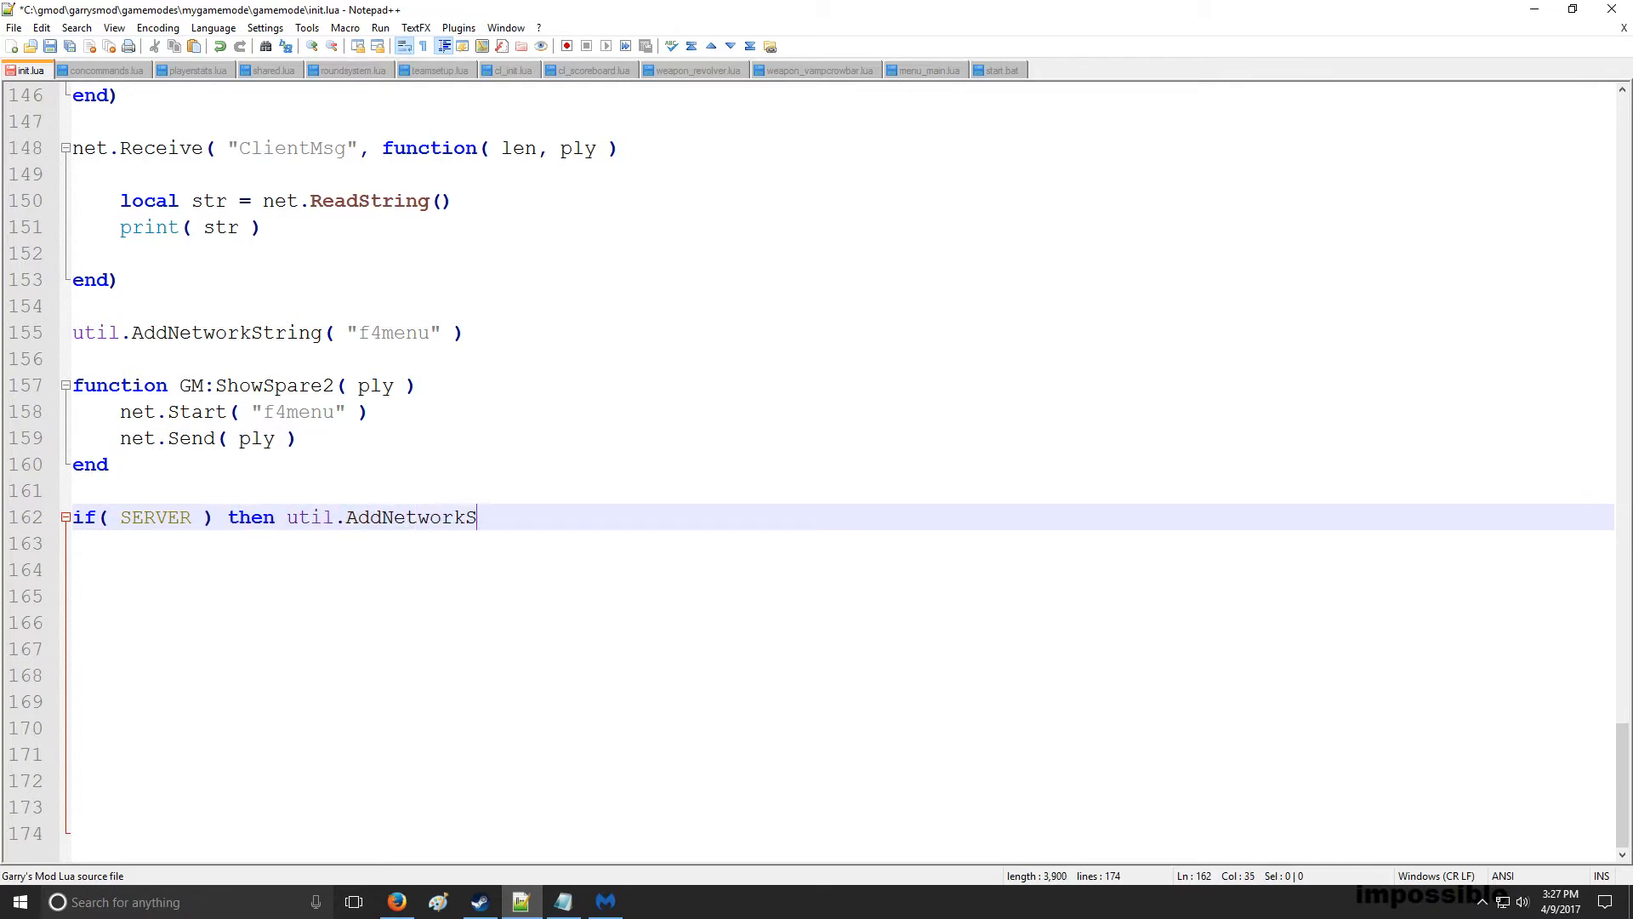
text(tring( ""))
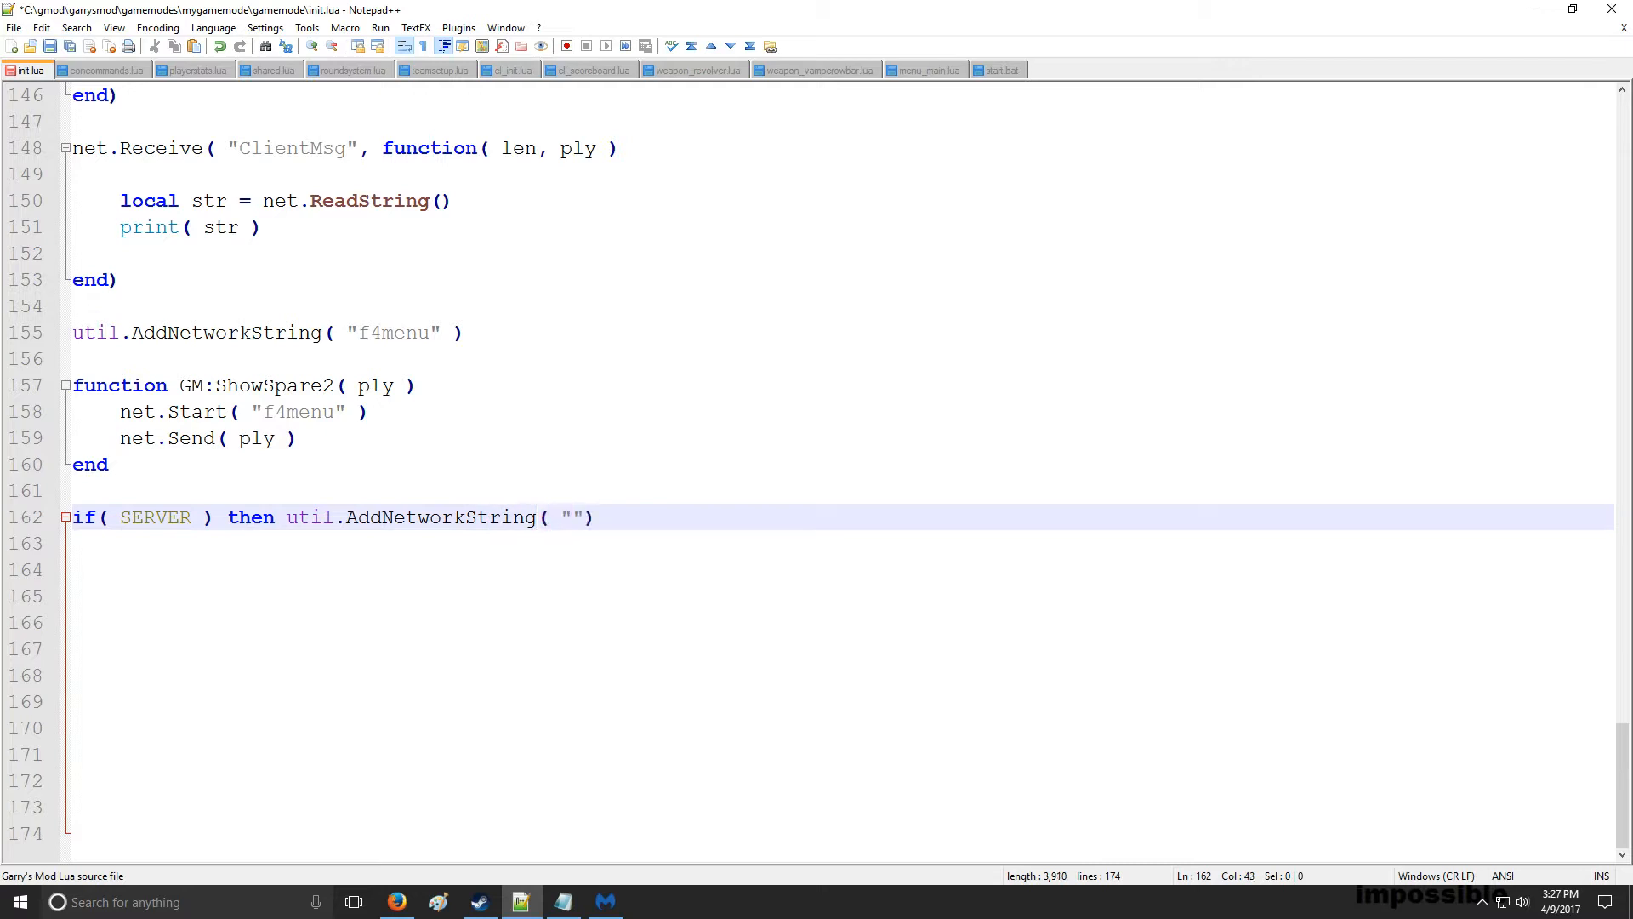
text(notify)
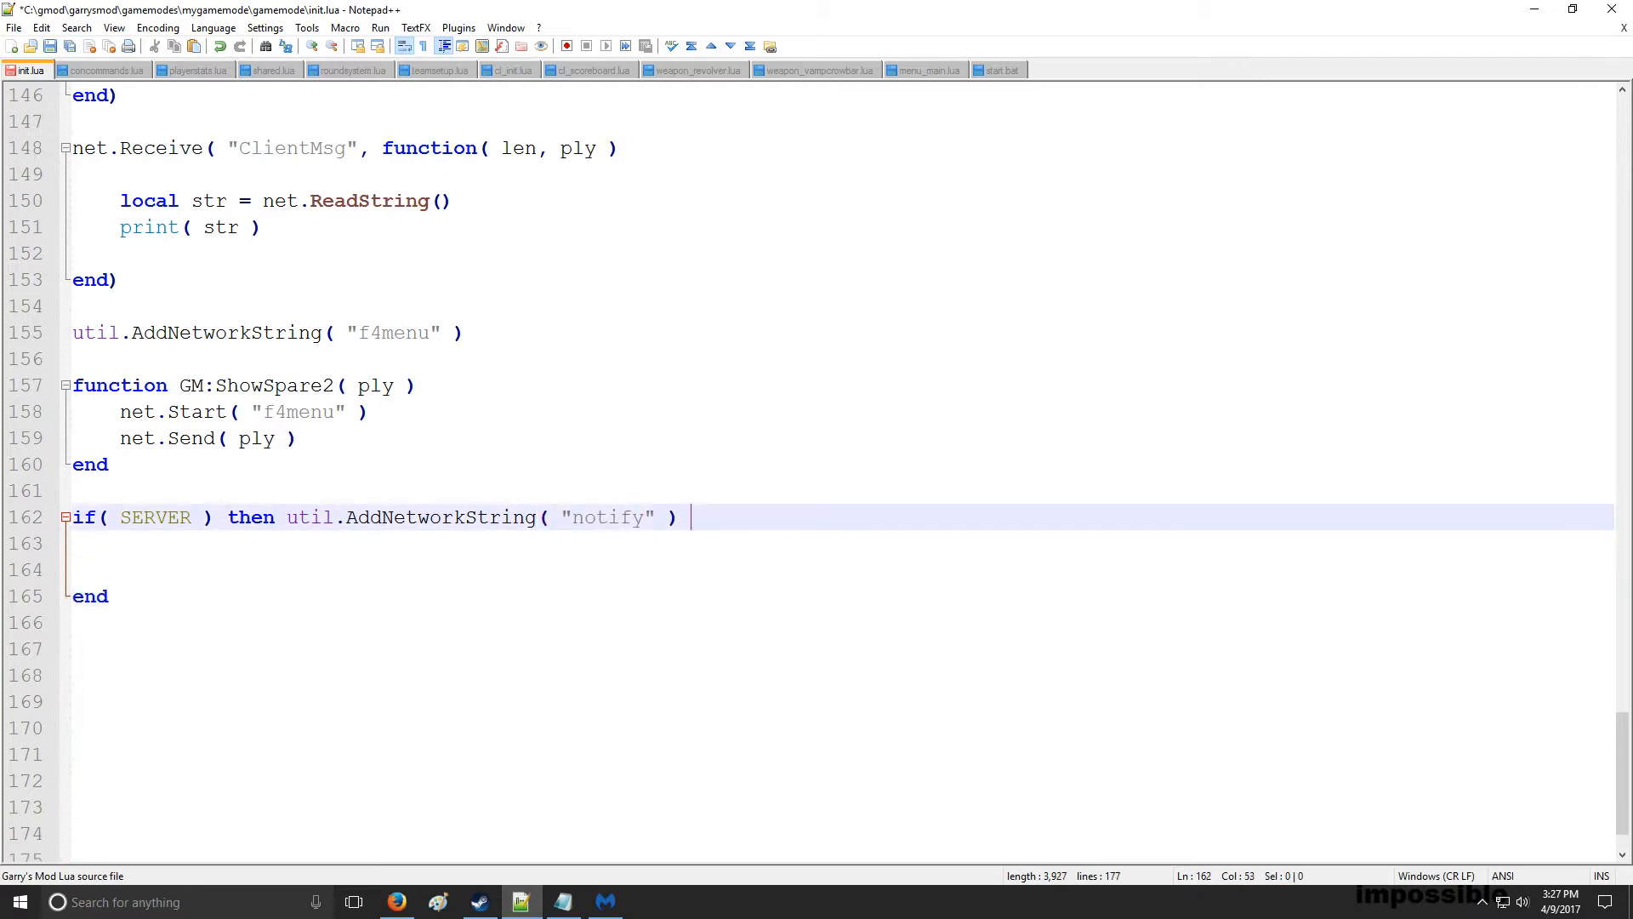
text(end)
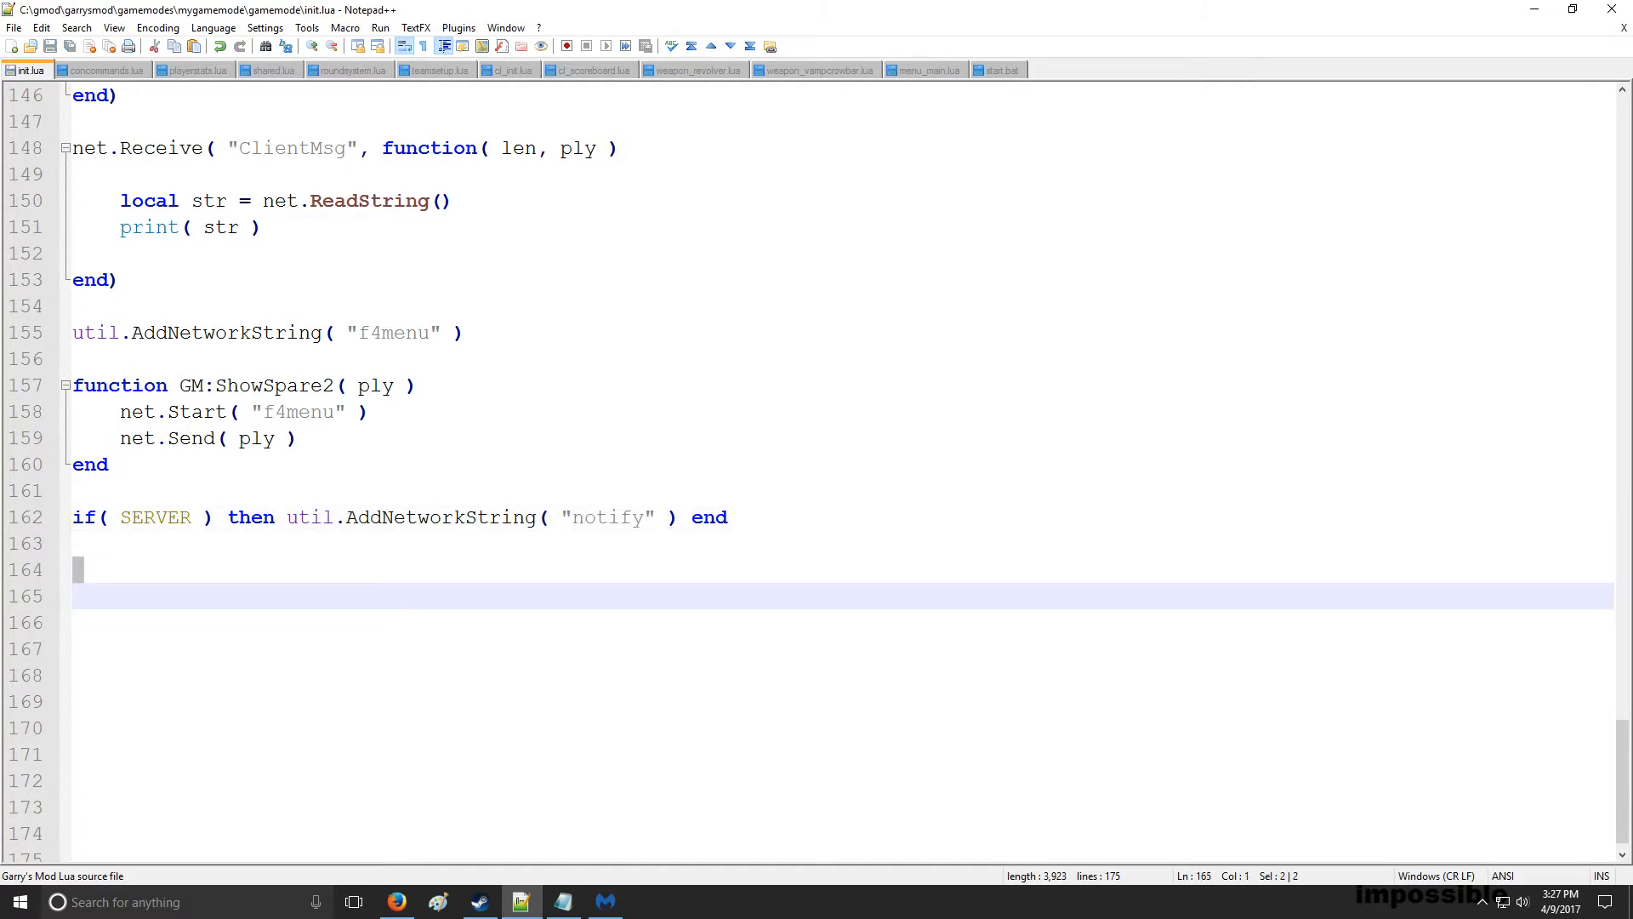
In shared.lua, declare function Notify( ply, str, duration, notifytype ) below the team setup
click(270, 70)
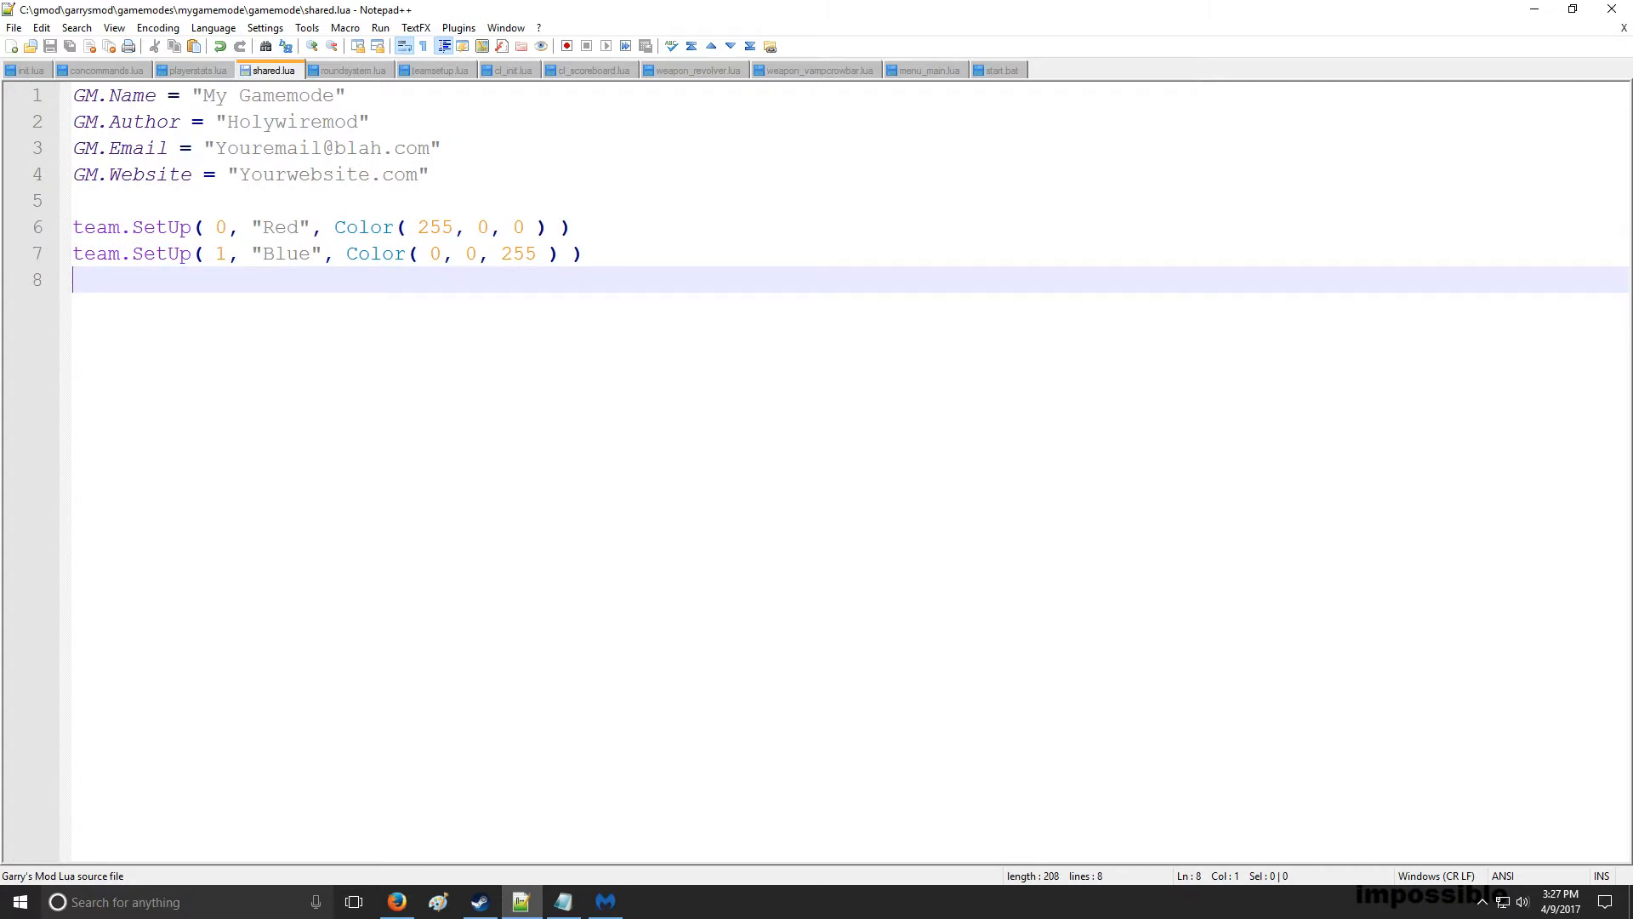
key(Return)
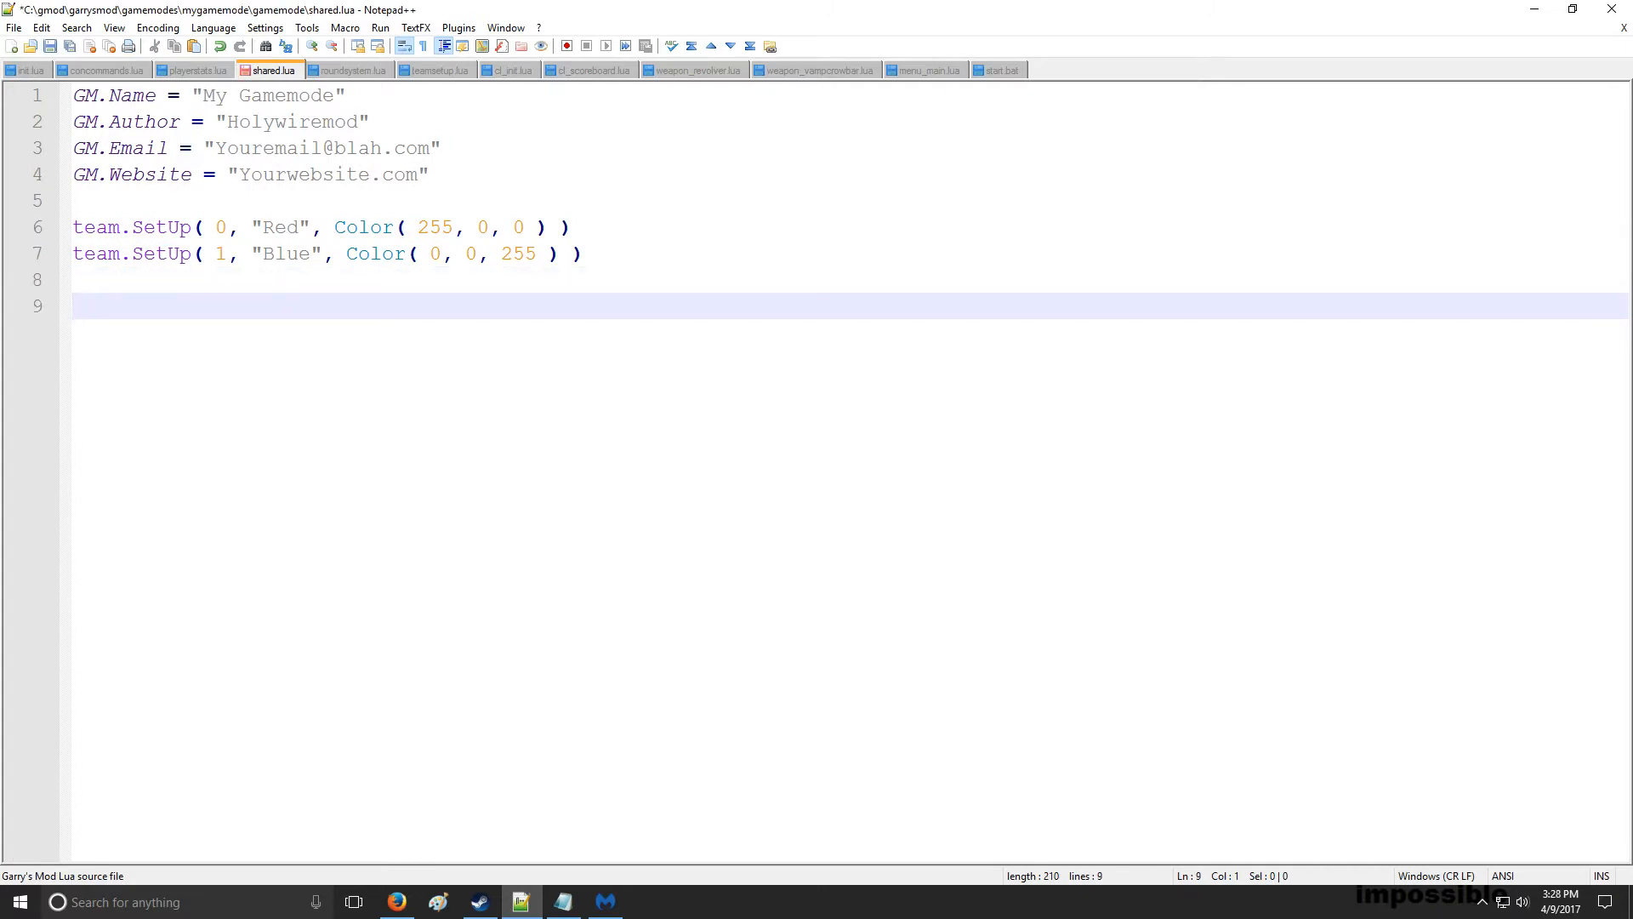
text(function Notify()
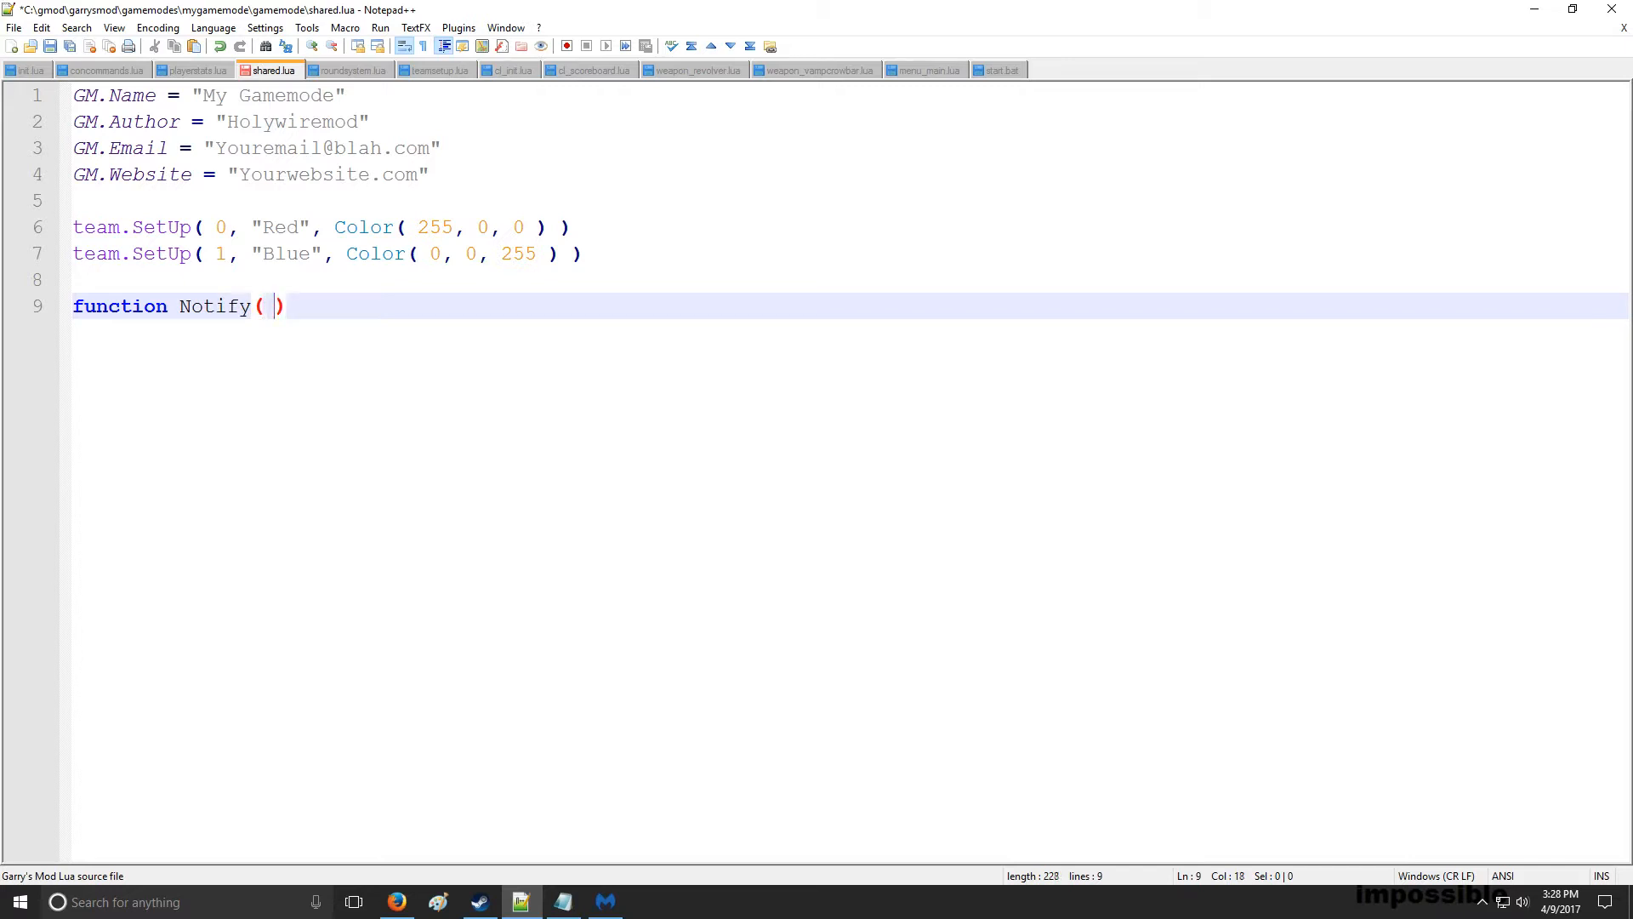
text(ply)
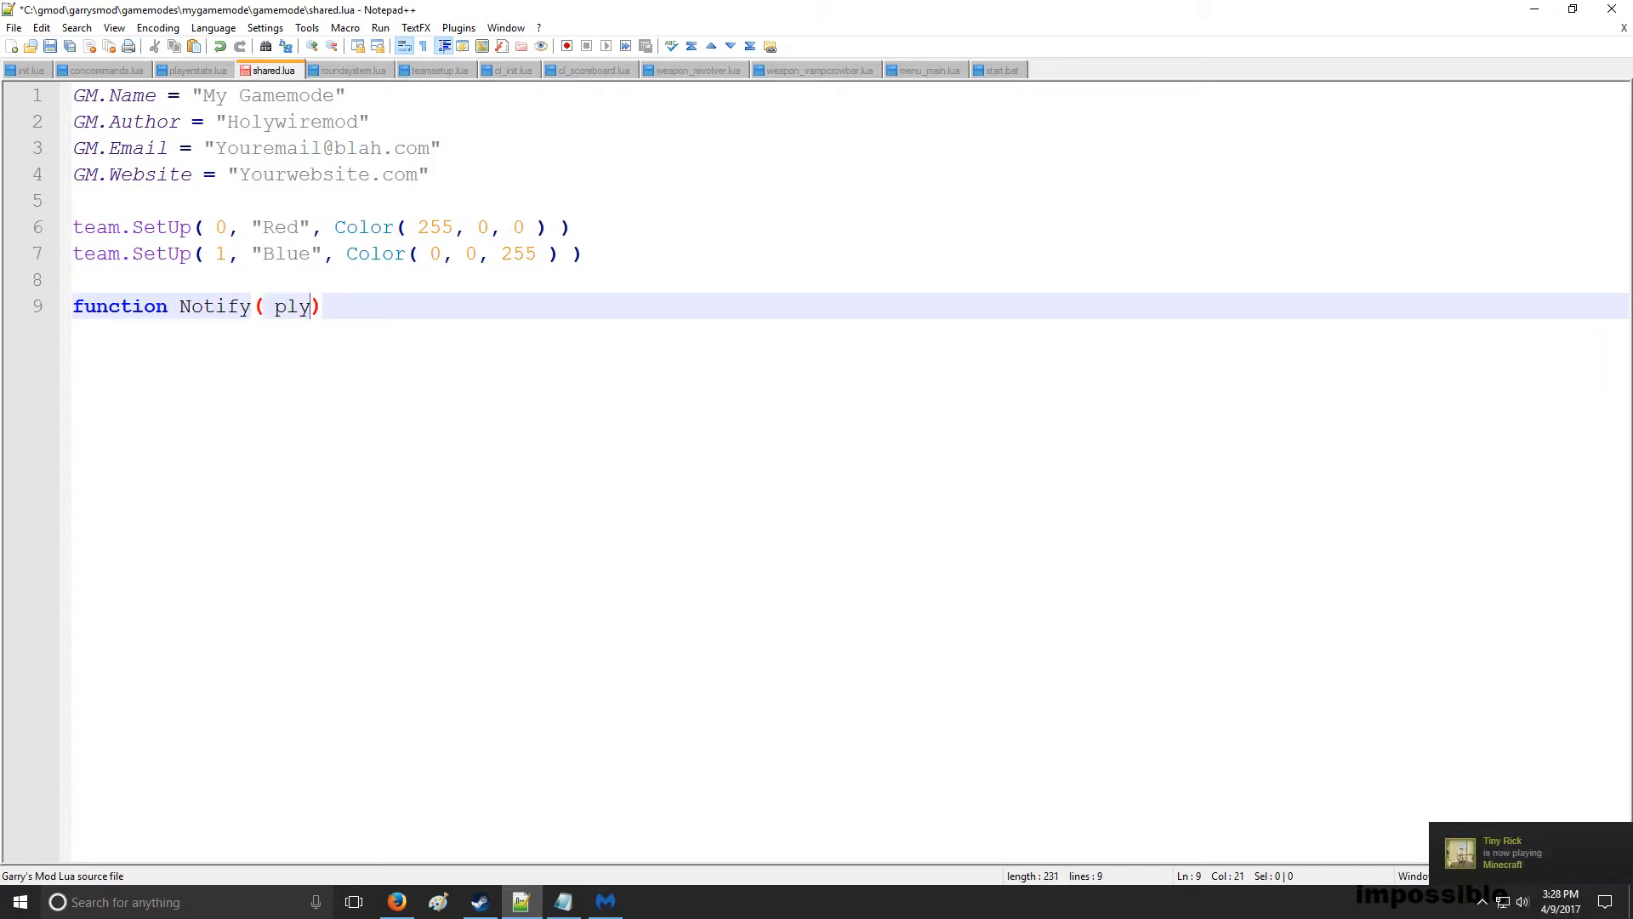
text(, str, duration, not)
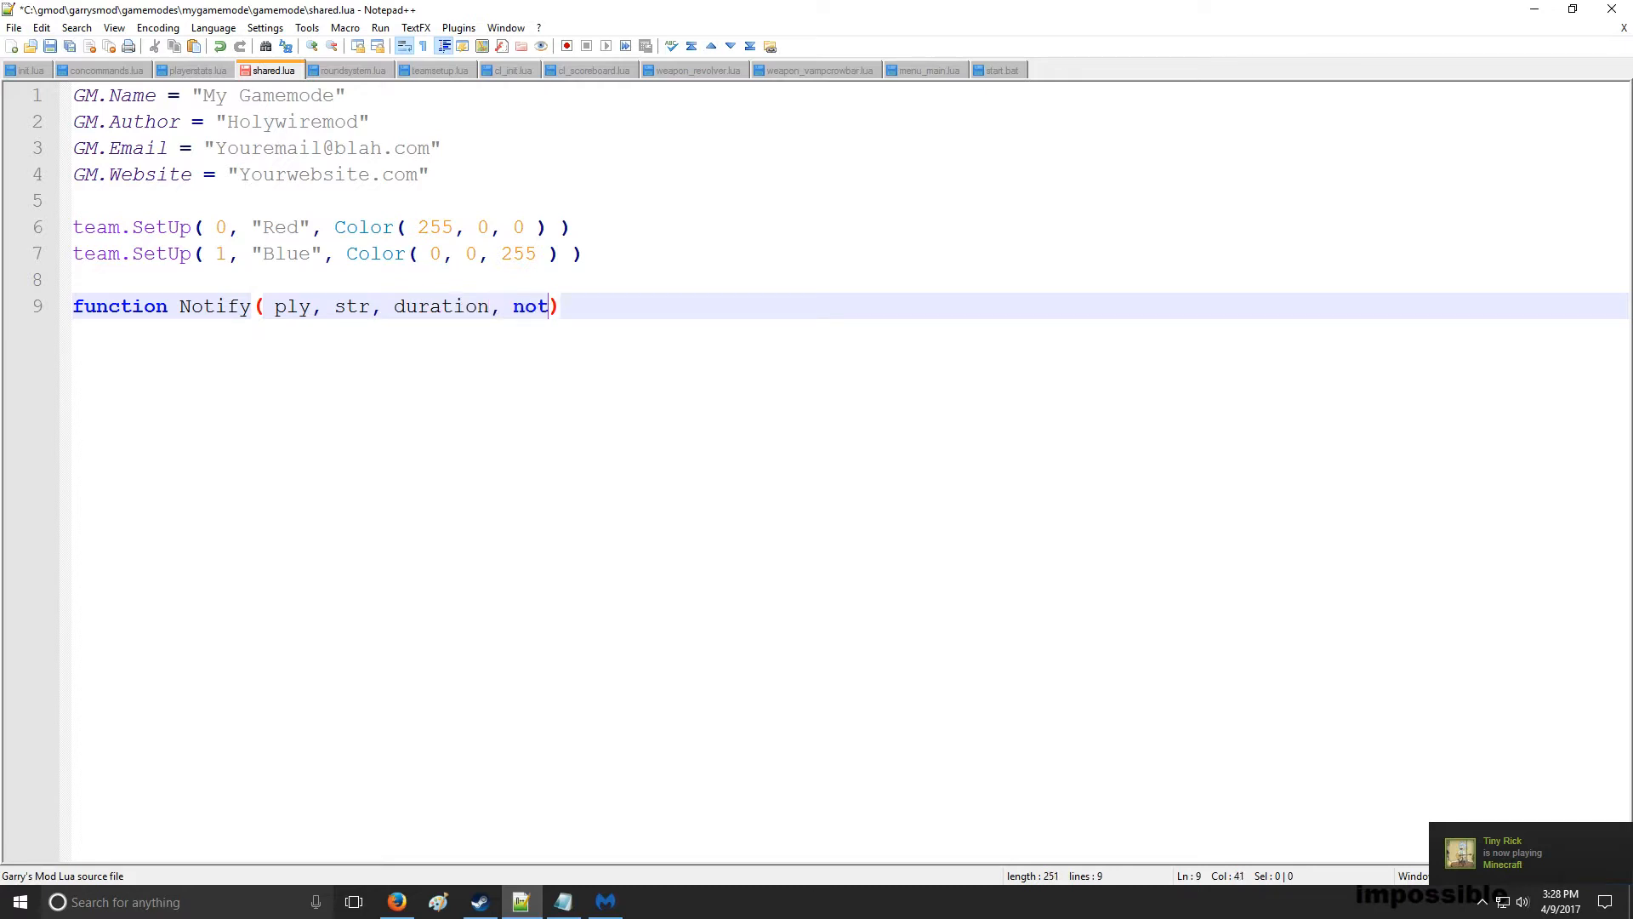
text(ifytype ))
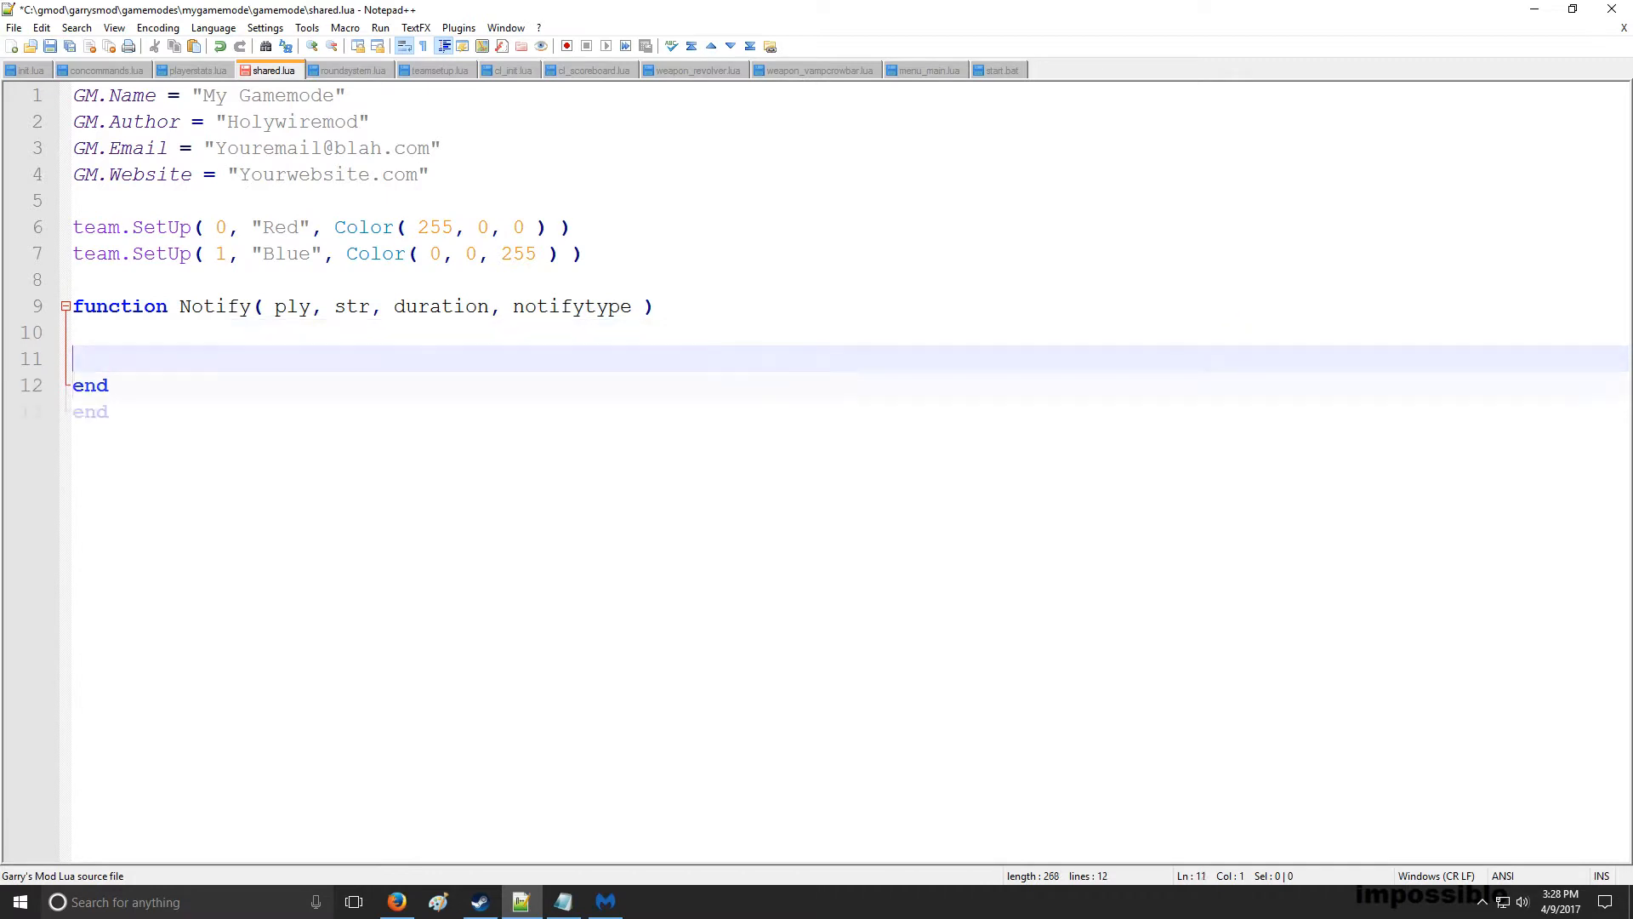
Give Notify an if( SERVER && >= ) branch and an elseif( CLIENT ) branch closed with end
text(if( ))
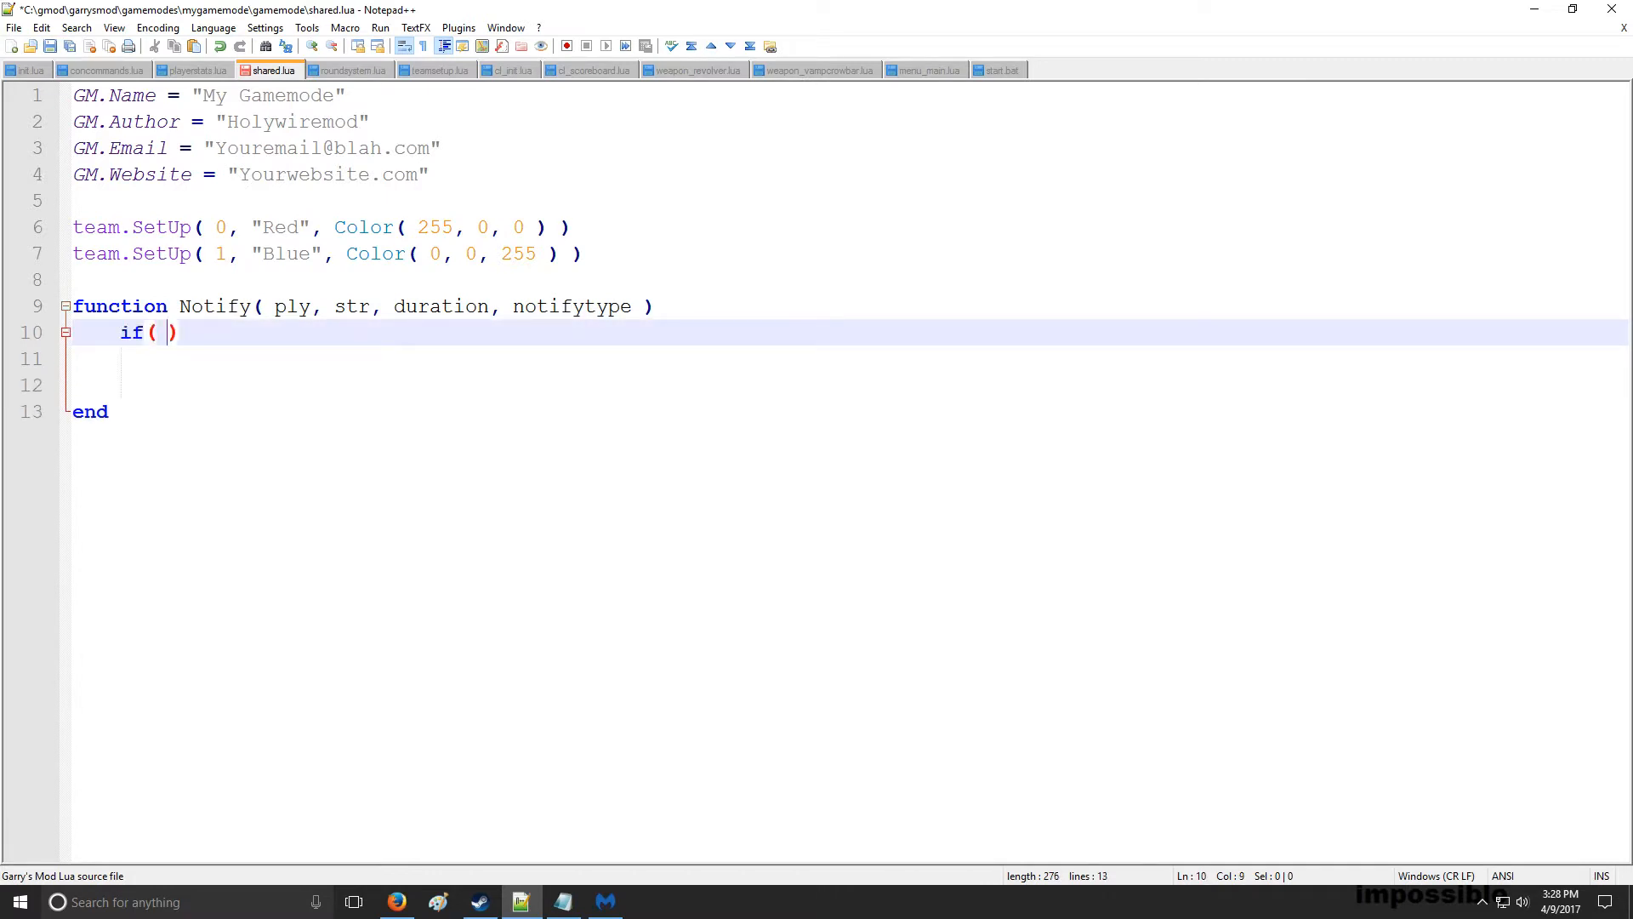
text(SERVER)
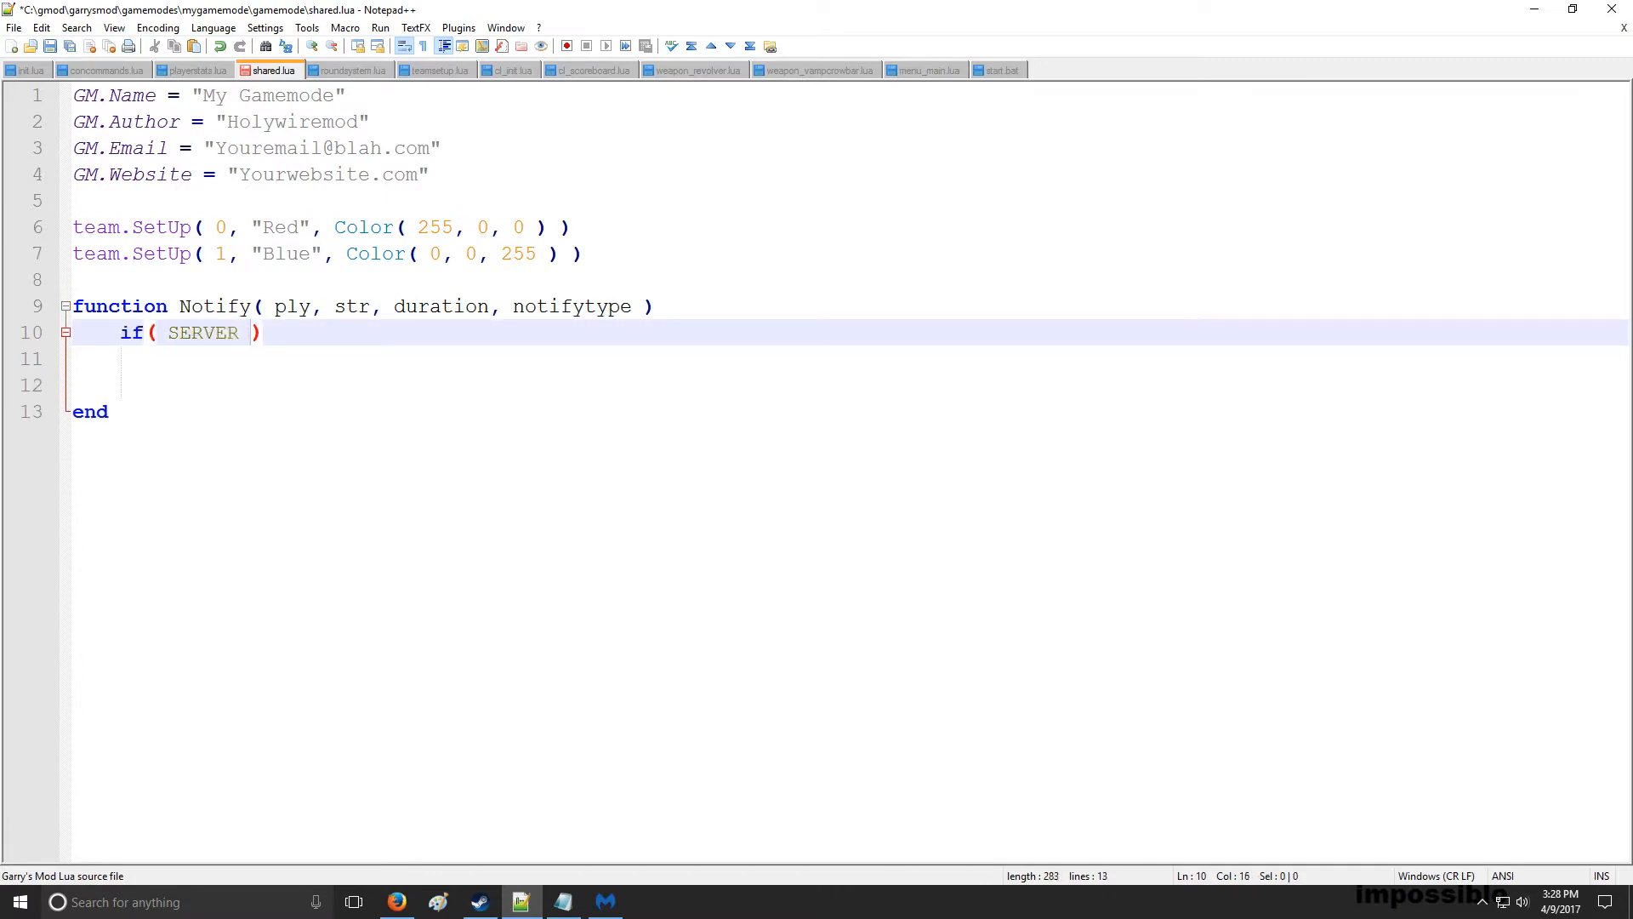
text(&)
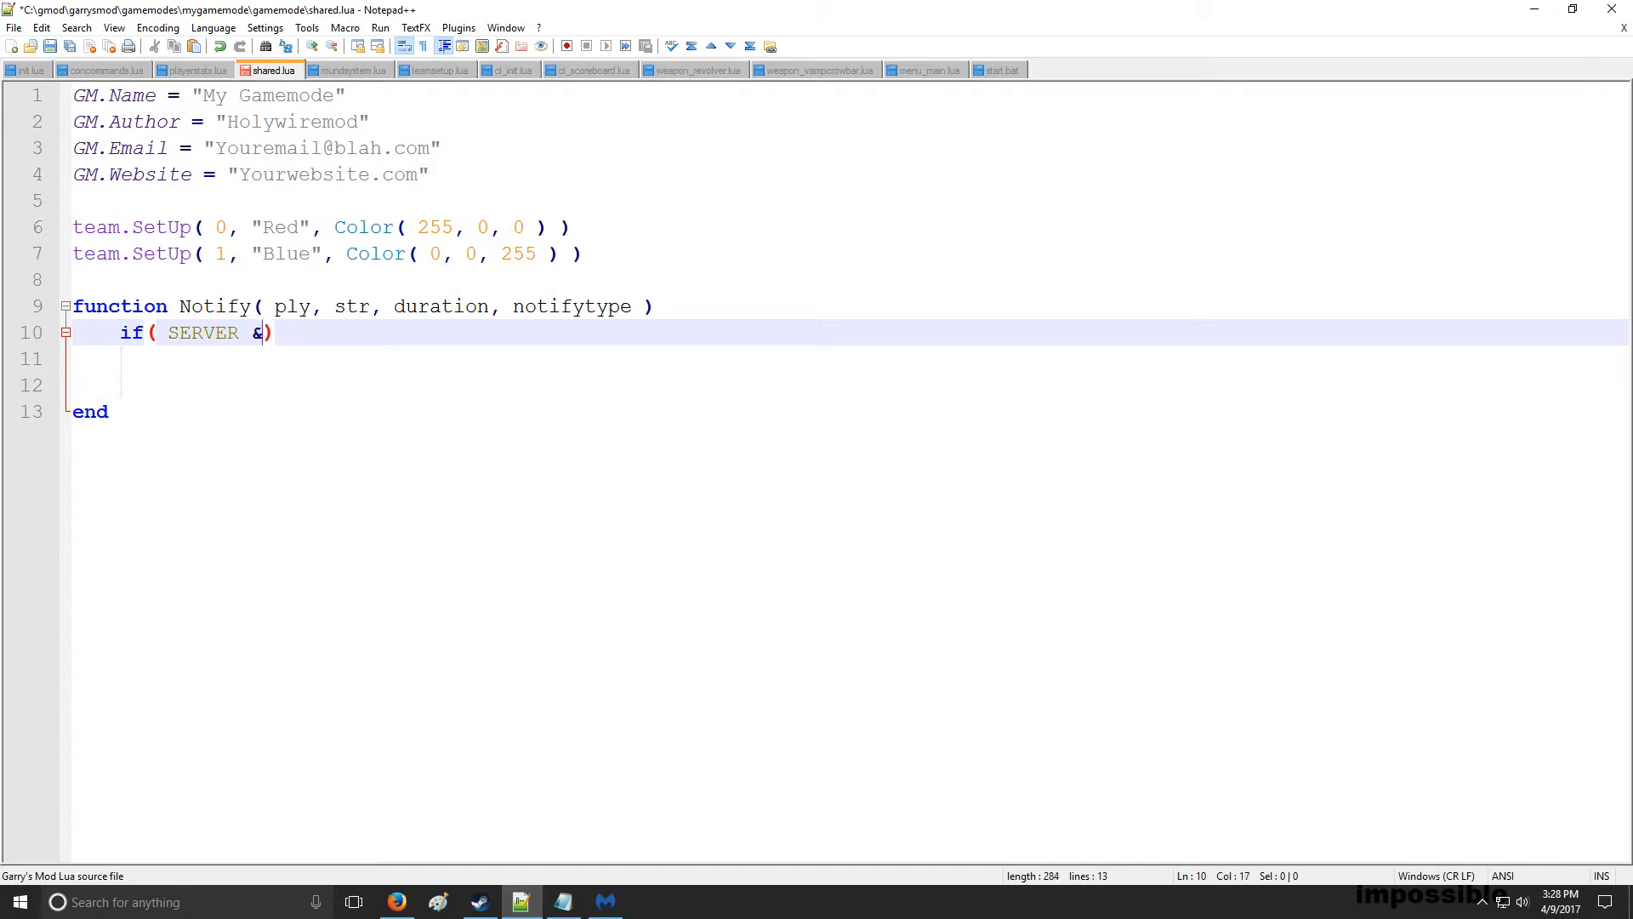
text(& >= 0)
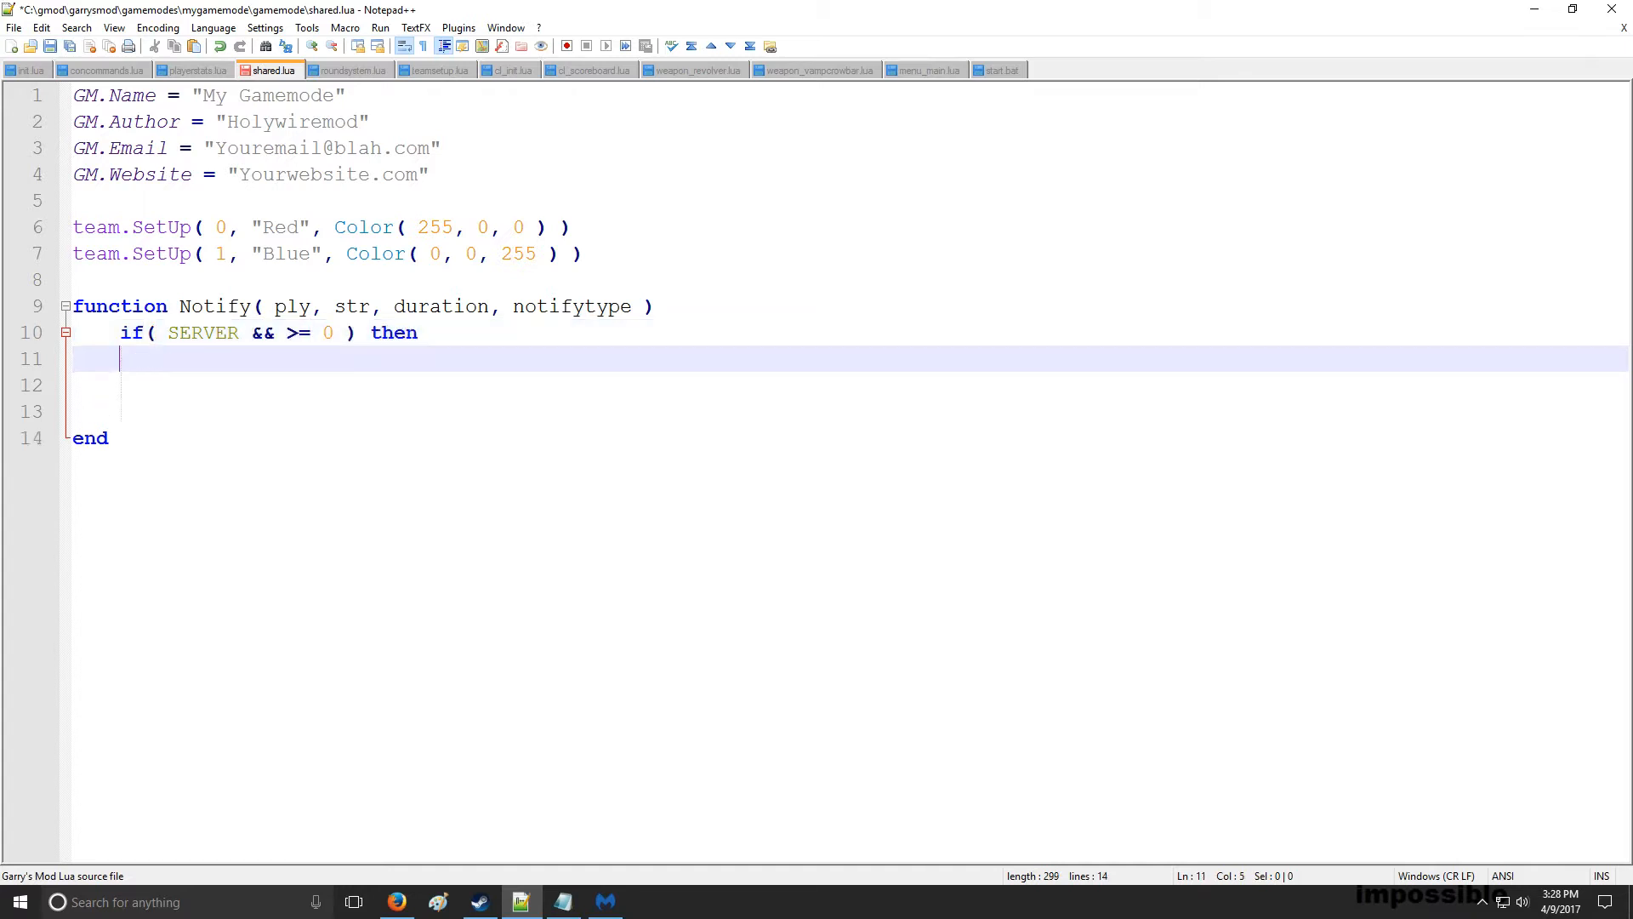
text(elseif)
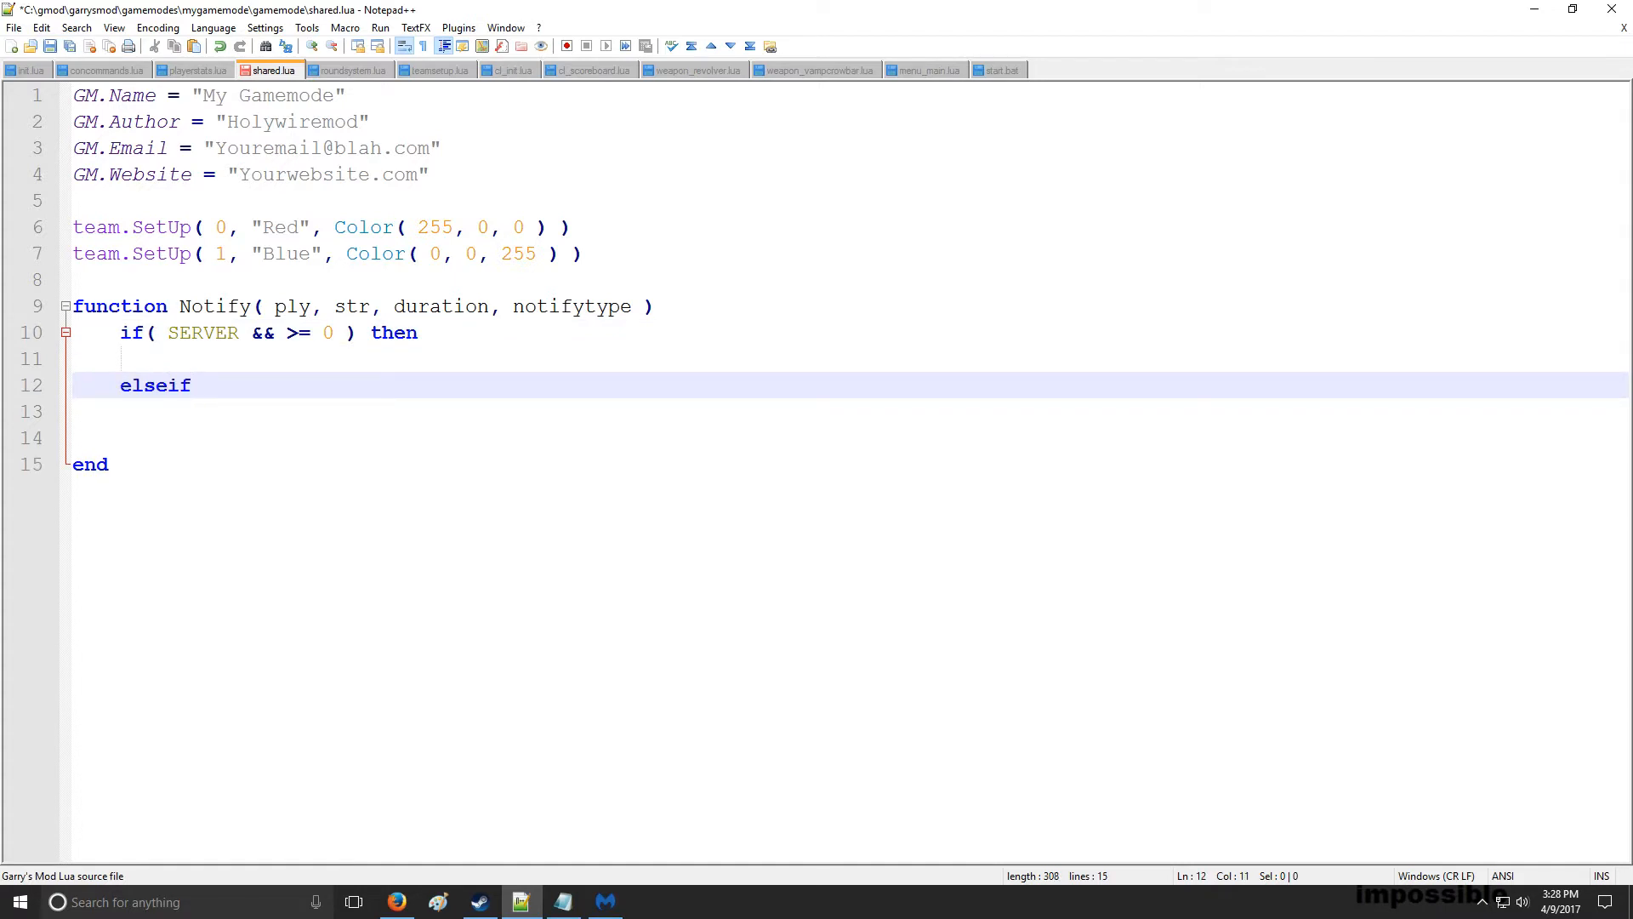
text(( CLIENT ) th)
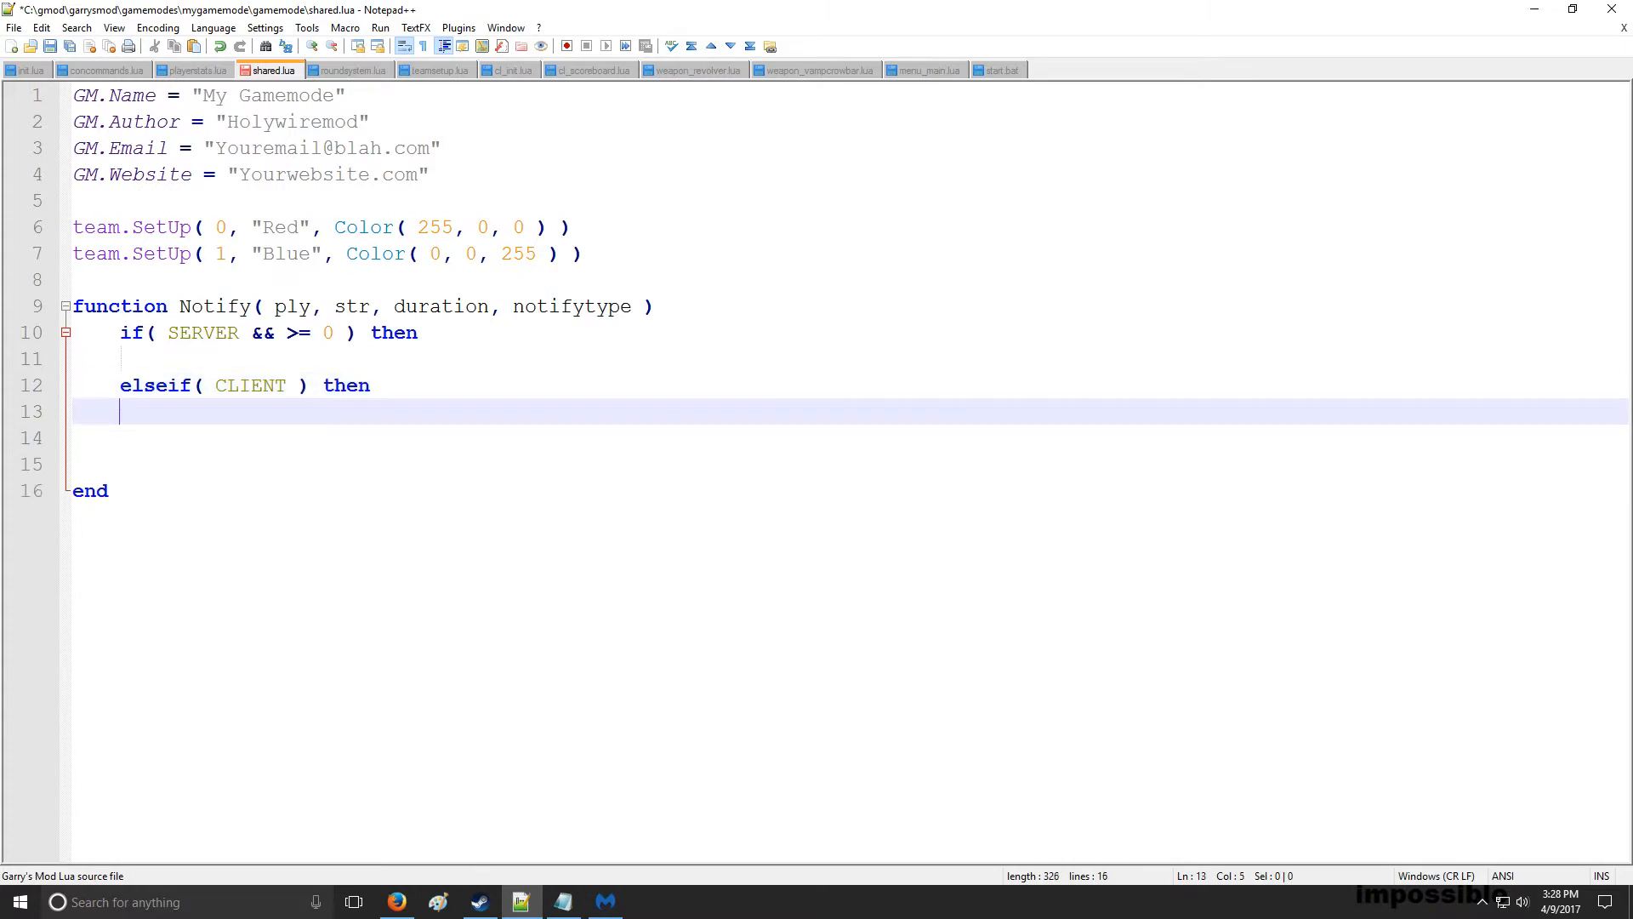
text(end)
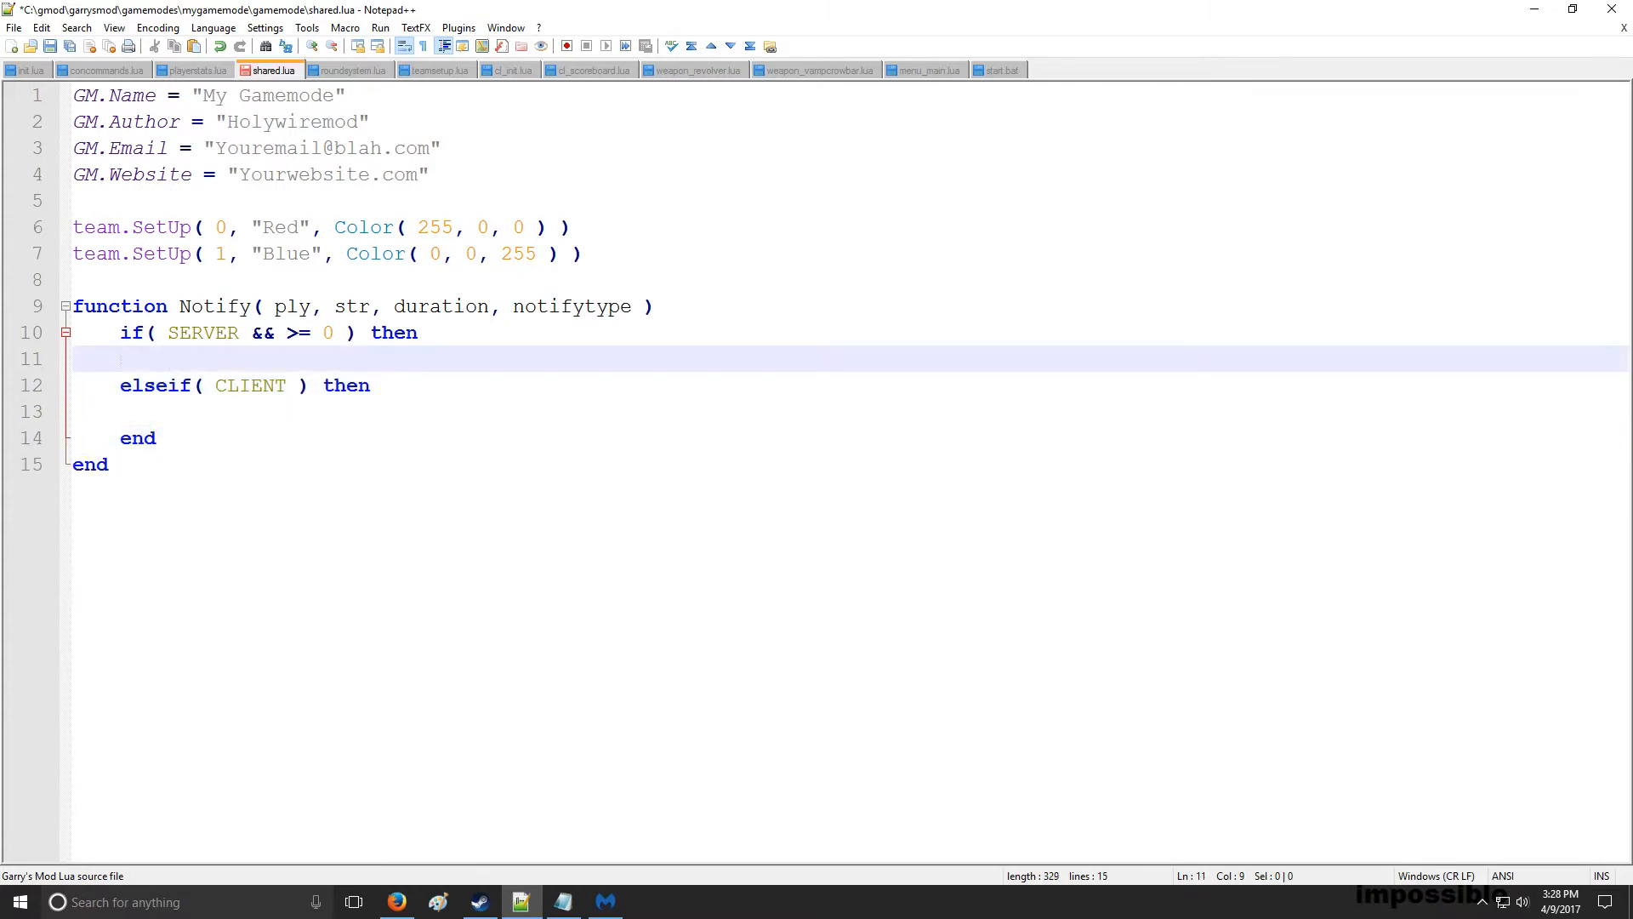
In the server branch write net.Start, net.WriteString for notifytype and str, net.WriteInt( duration, 16 ) and net.Send( ply )
text(net.Star)
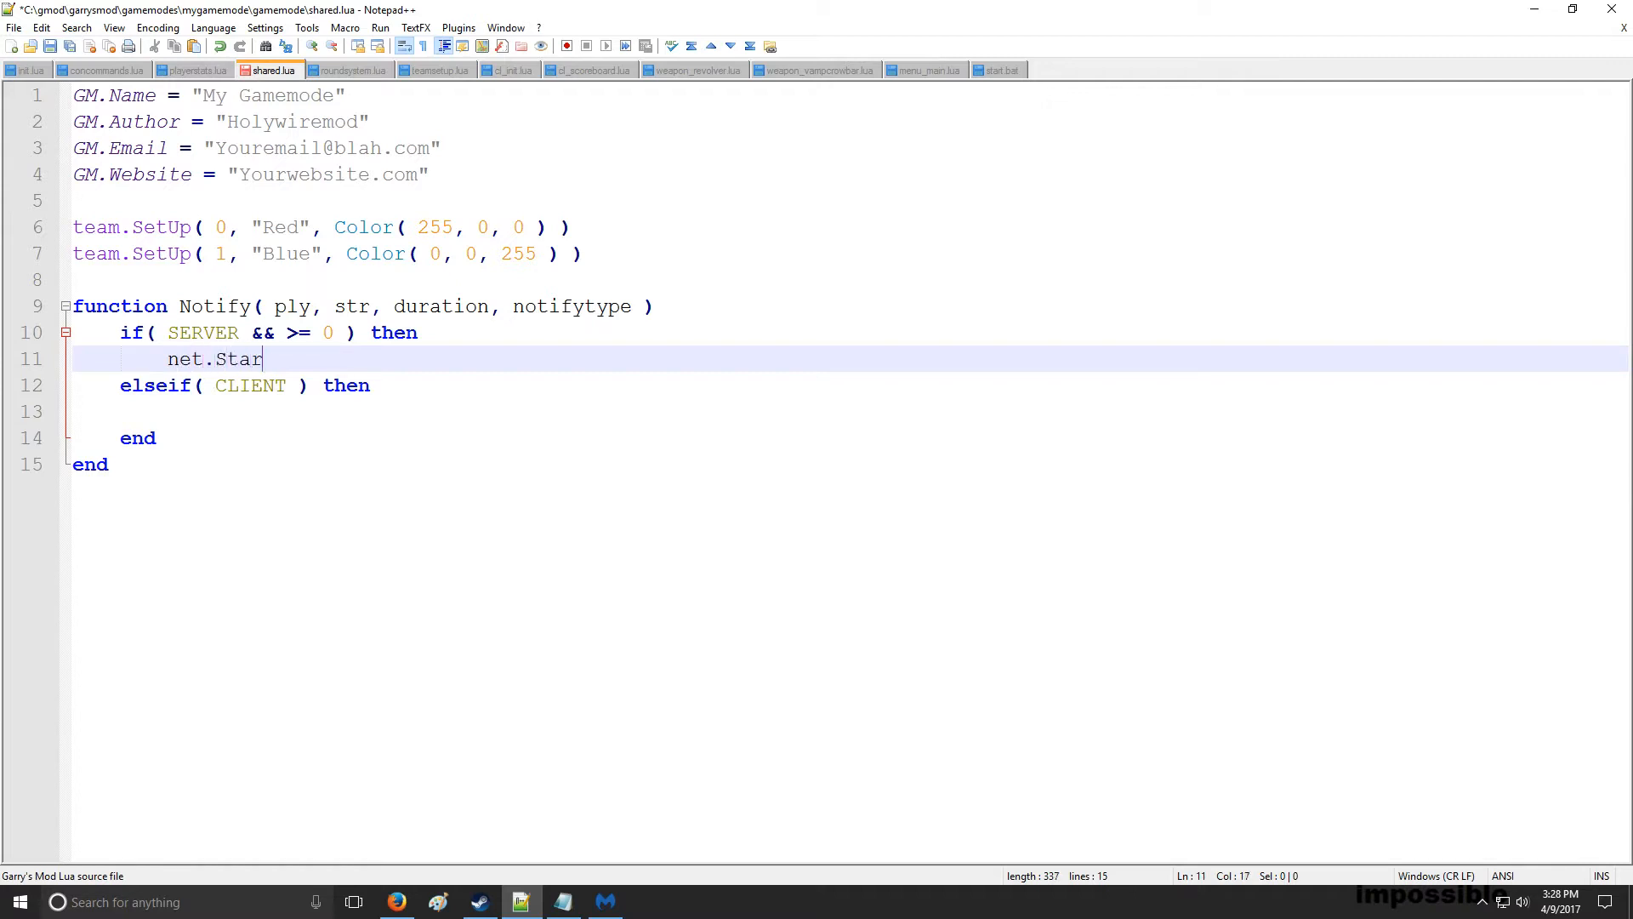
text(t)
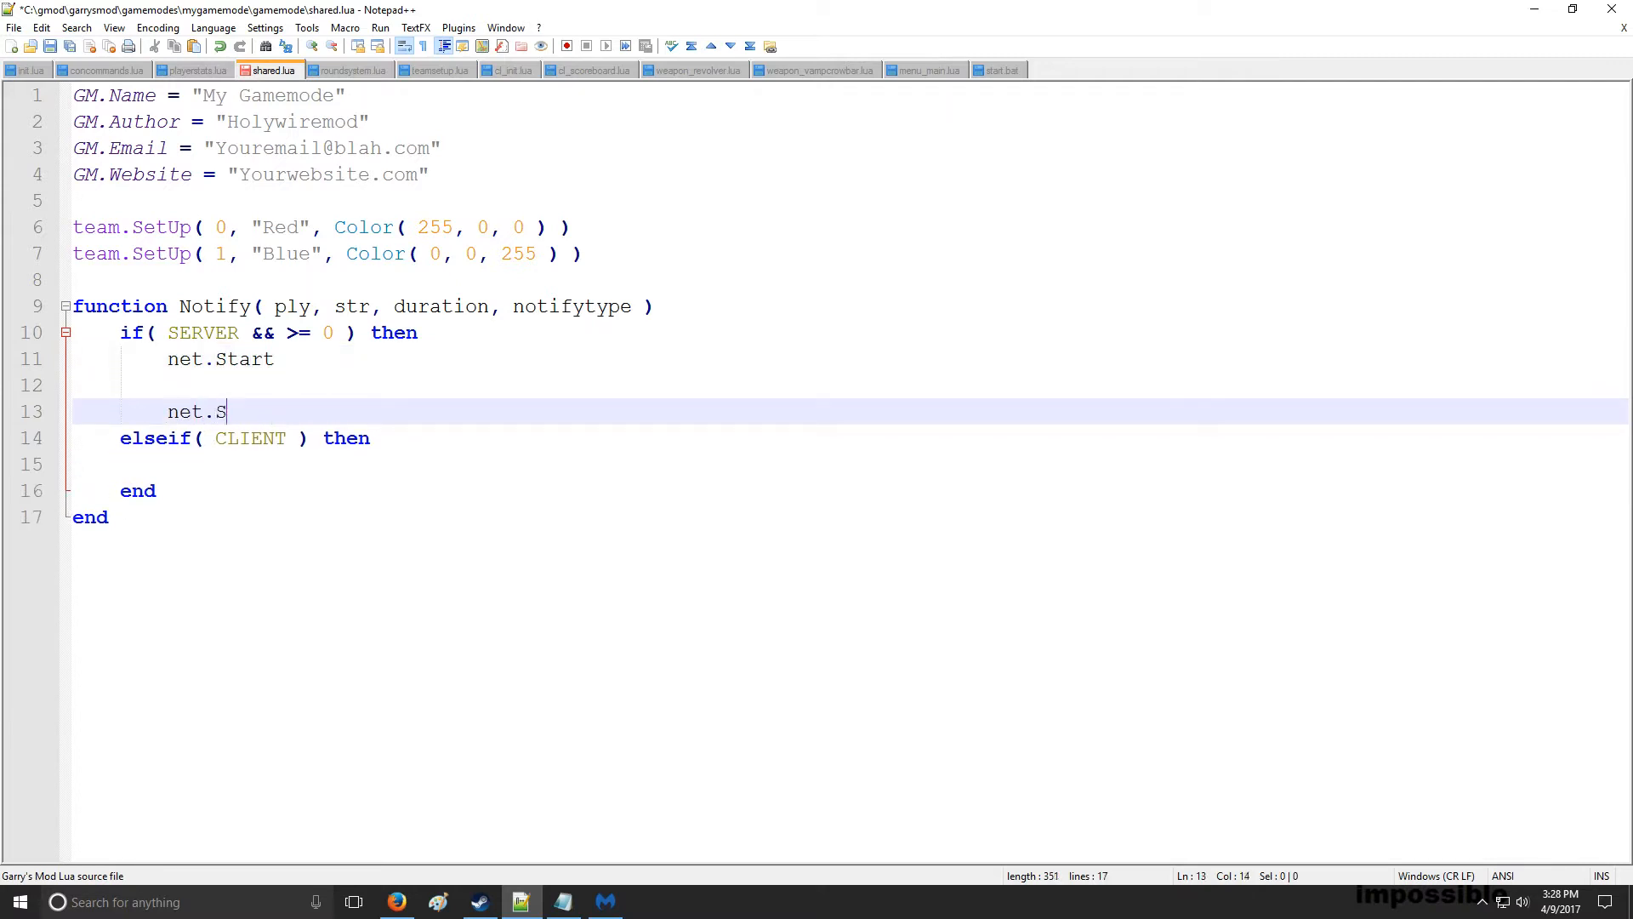
text(end( ply))
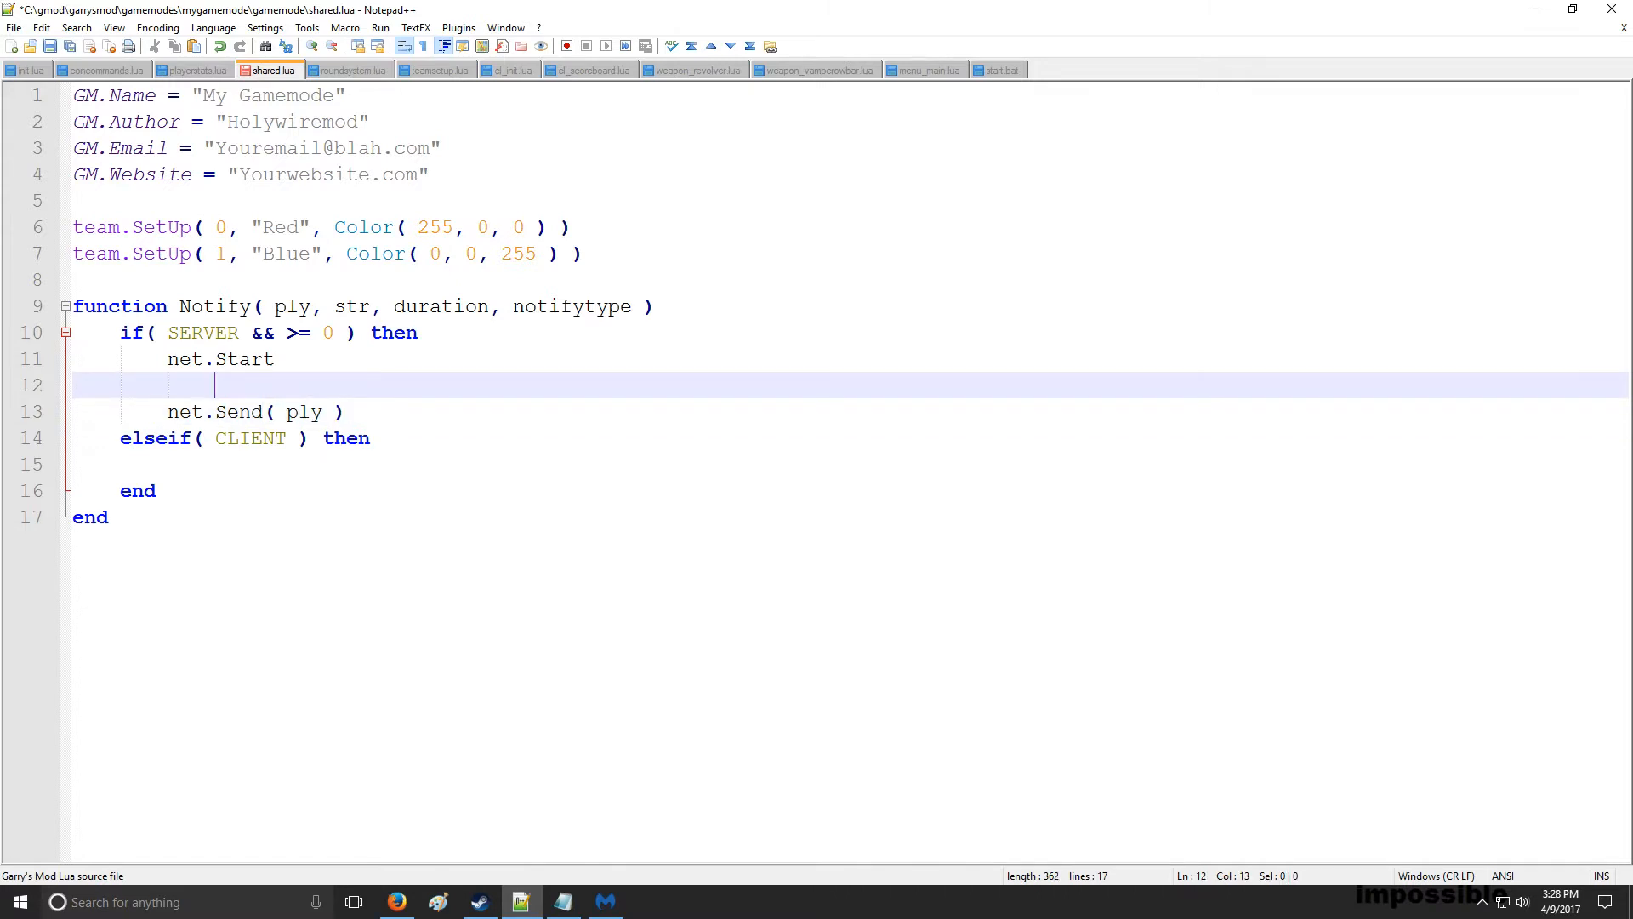
text(ne)
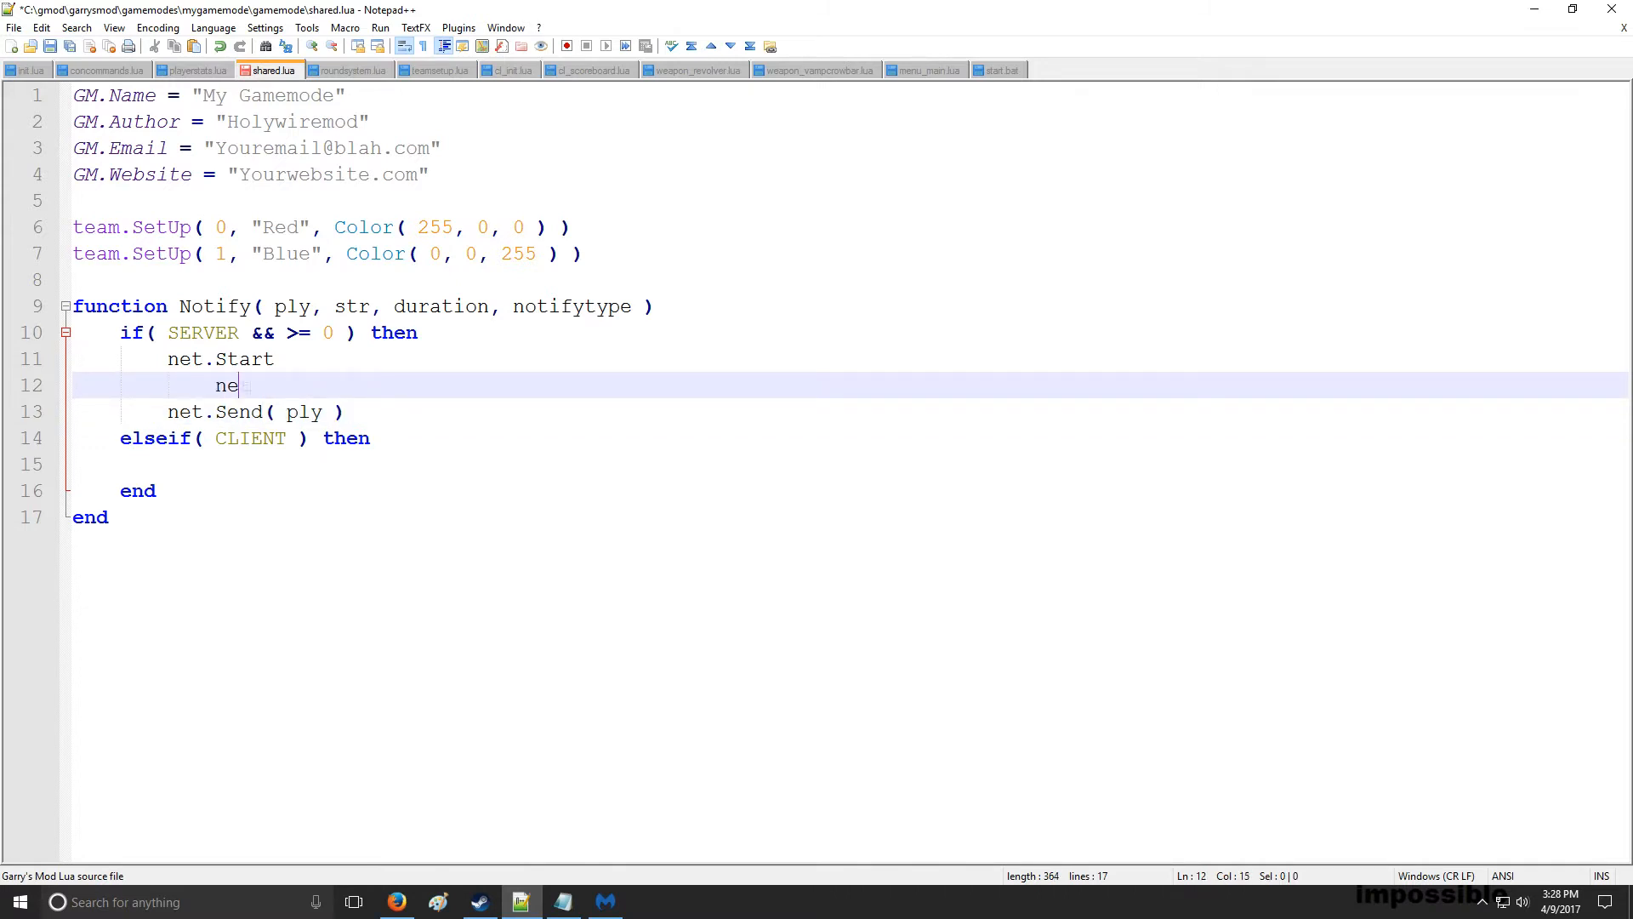
text(t.W)
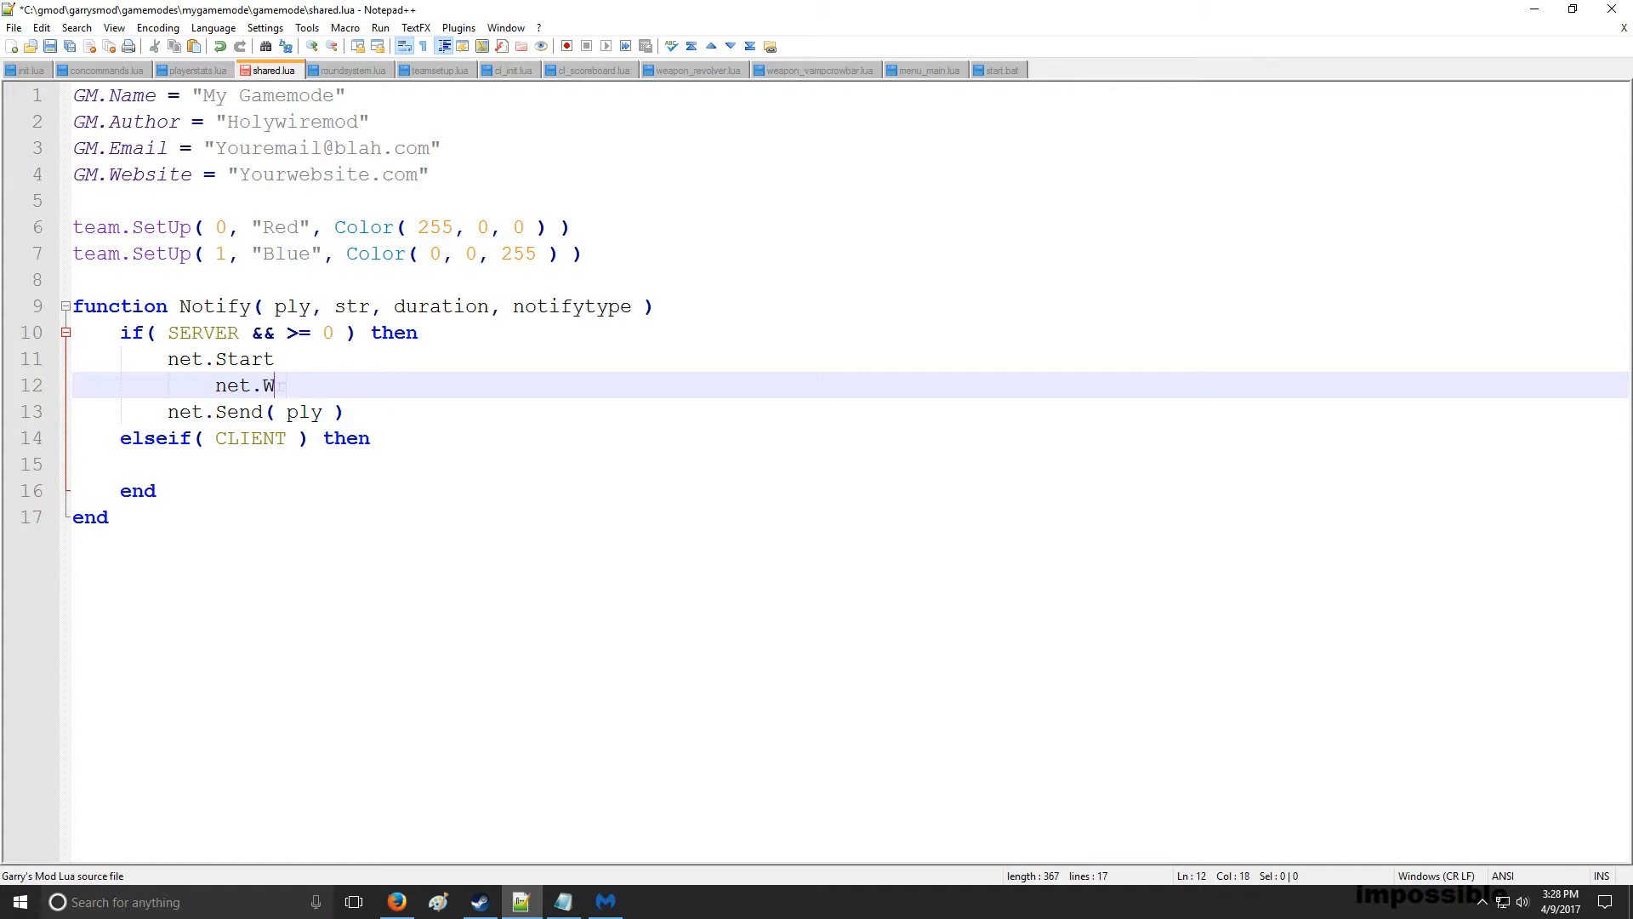
text(riteString( str ))
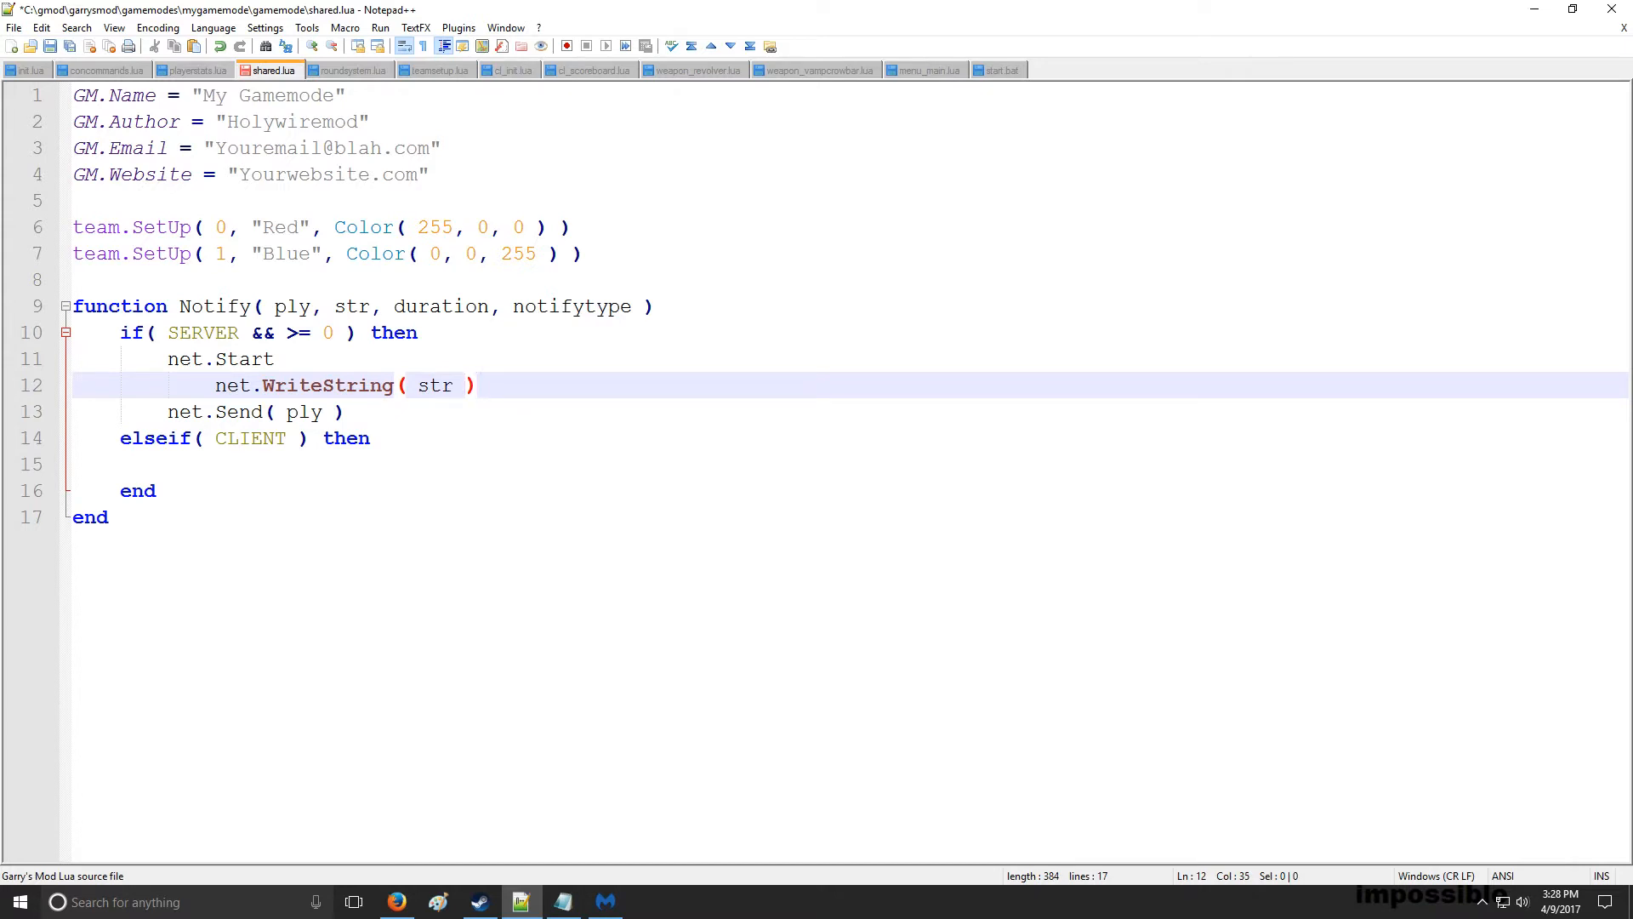
double_click(435, 386)
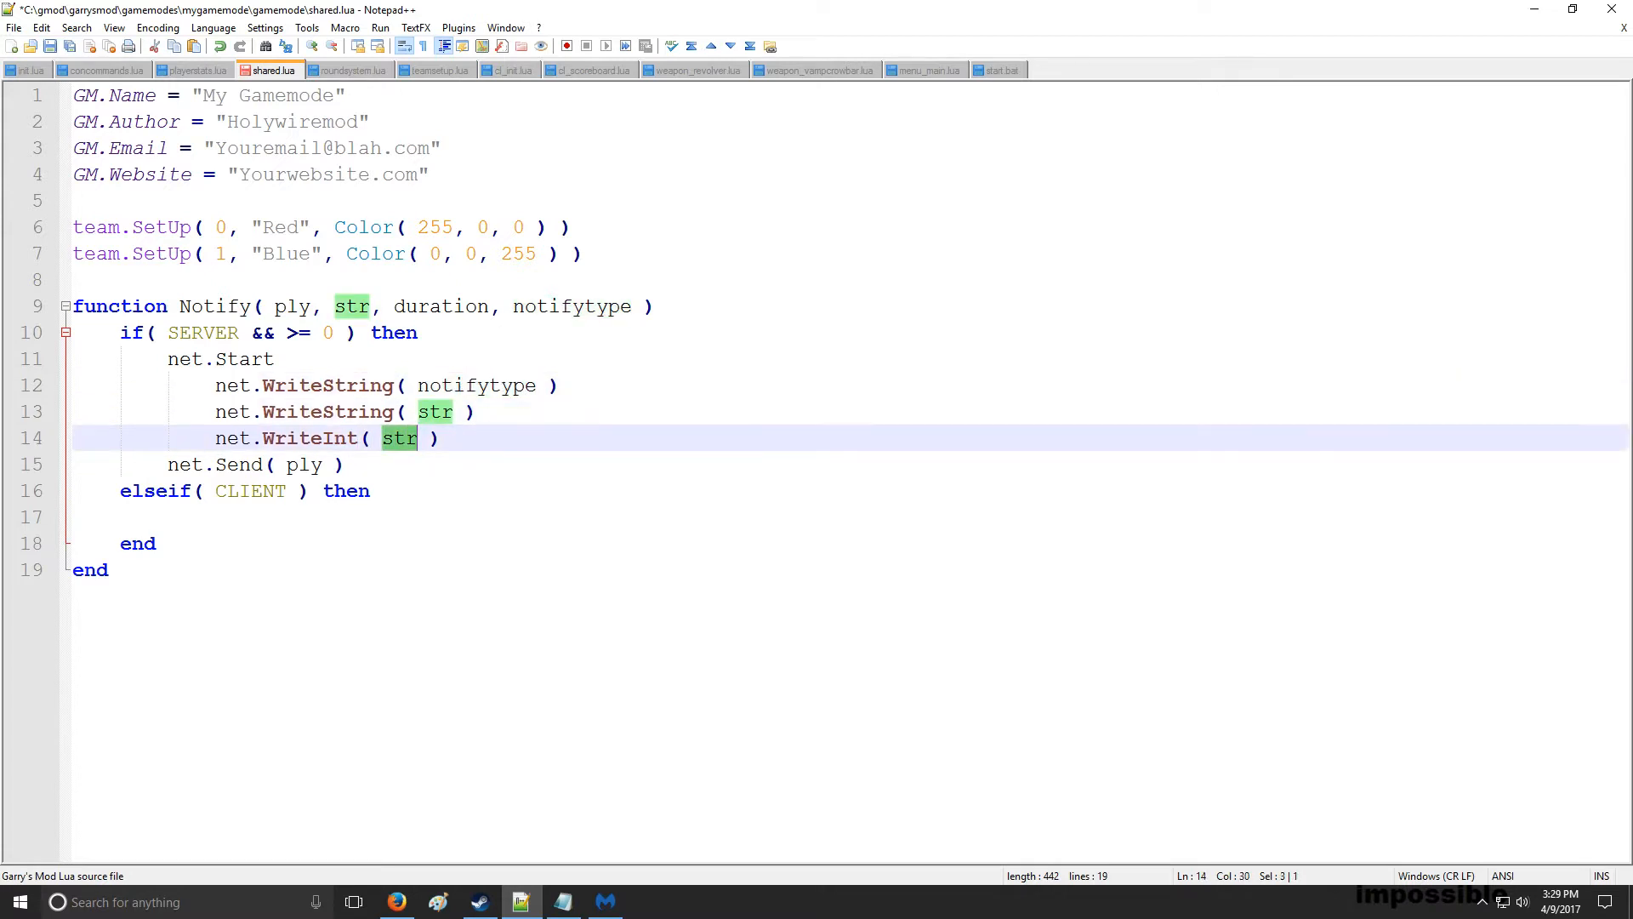
text(duration, 16)
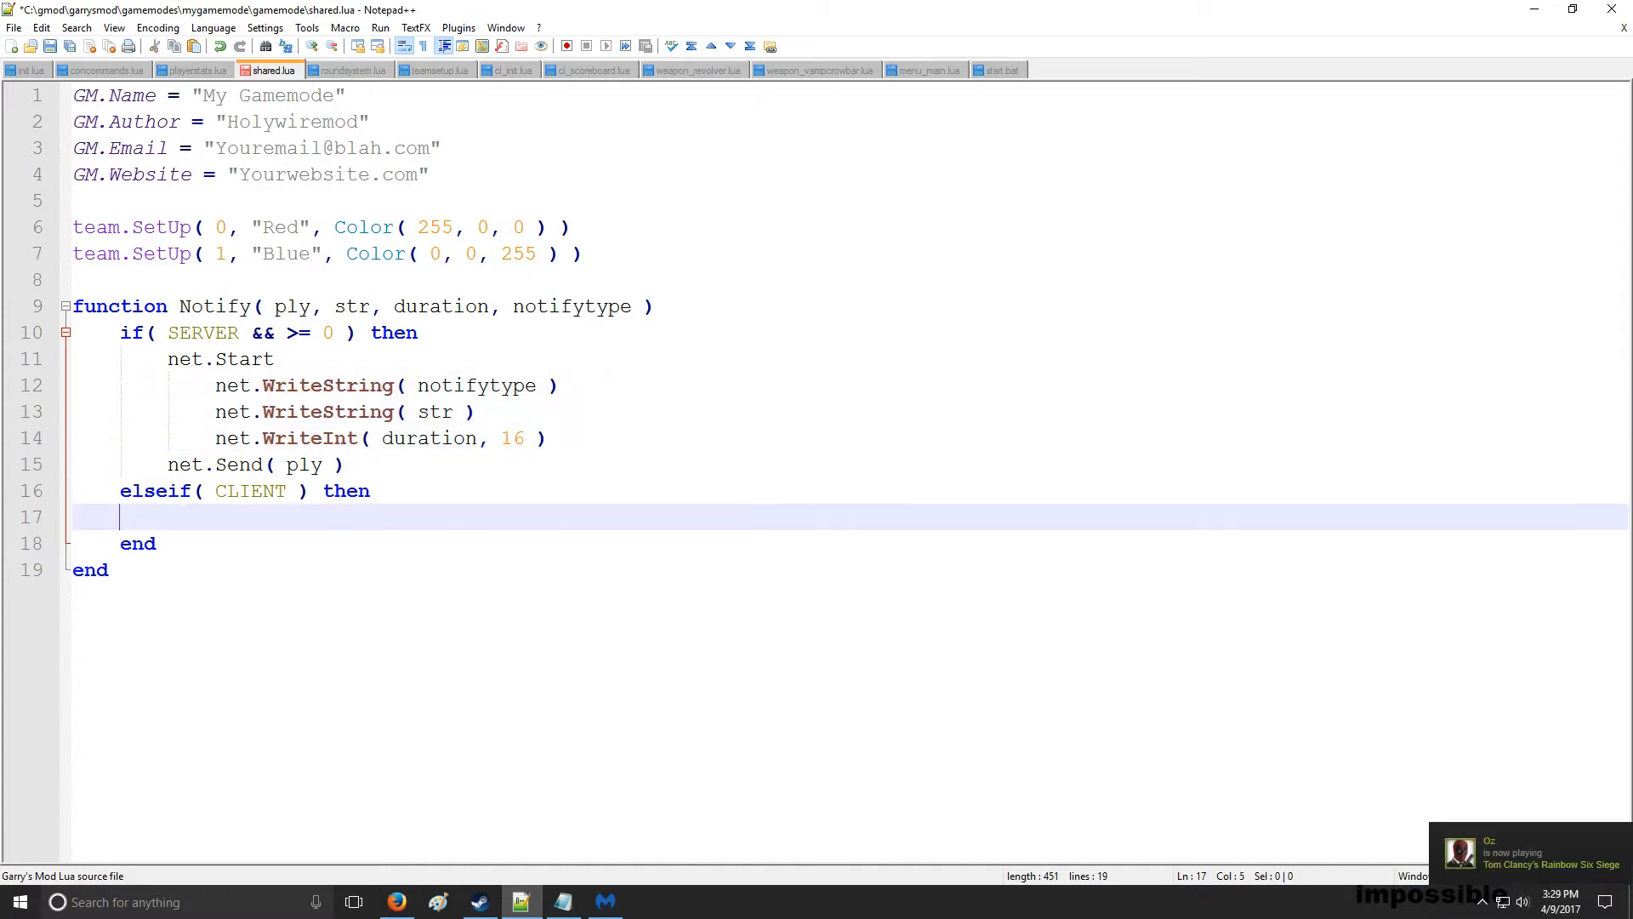
In the client branch add if( notifytype == "Error" ) and an elseif reusing the same comparison
text(if( noti)
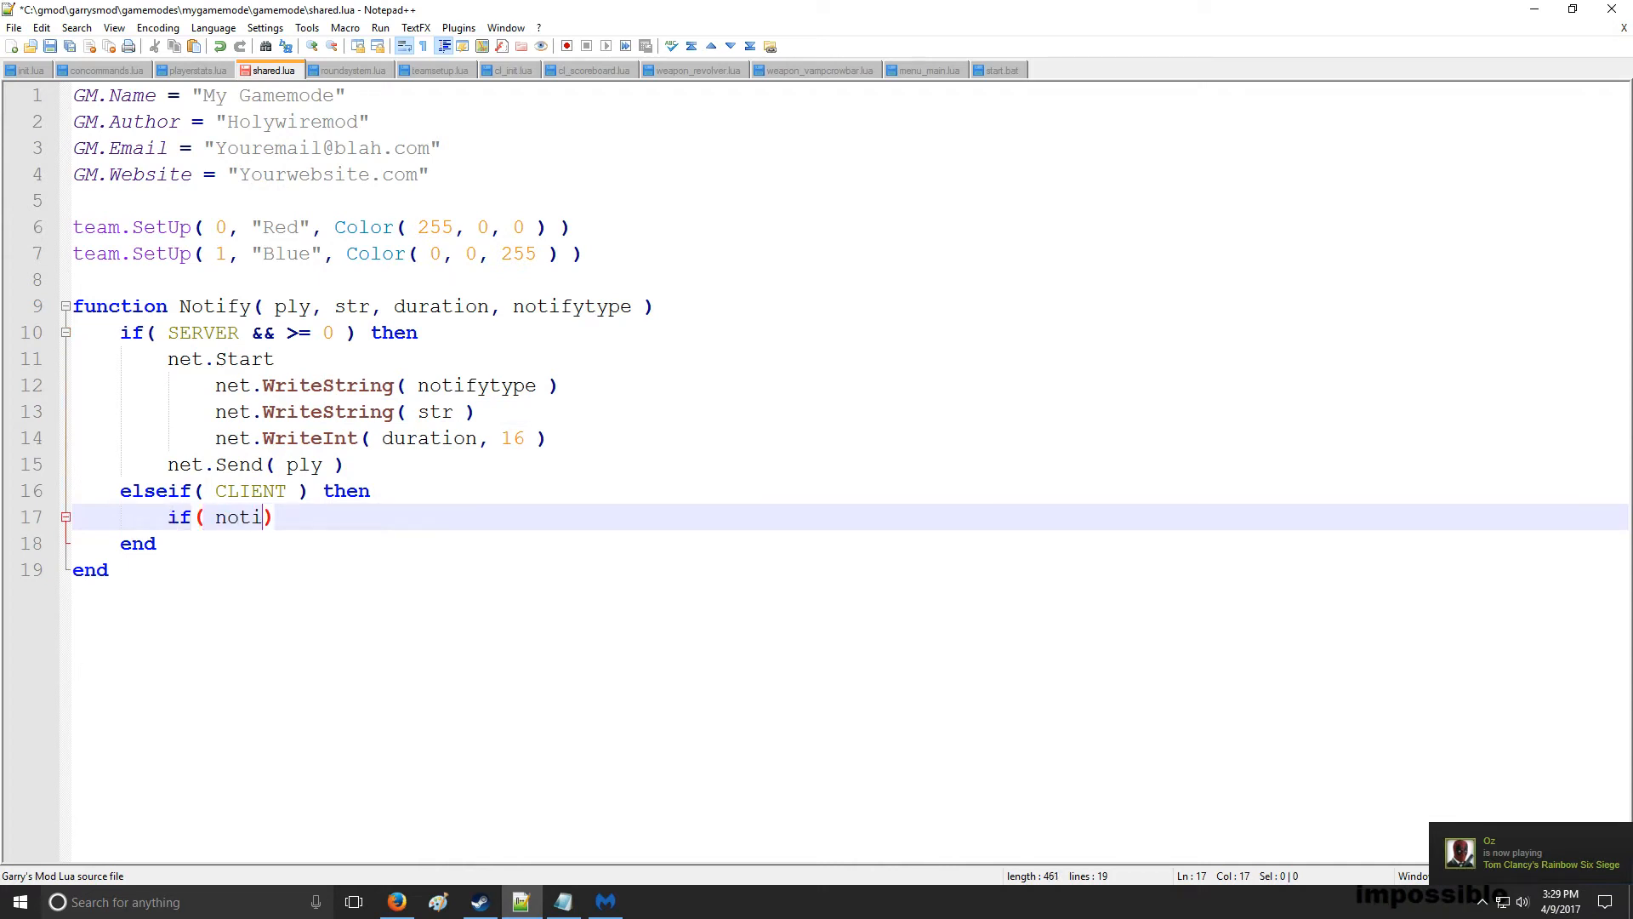
text(fytype)
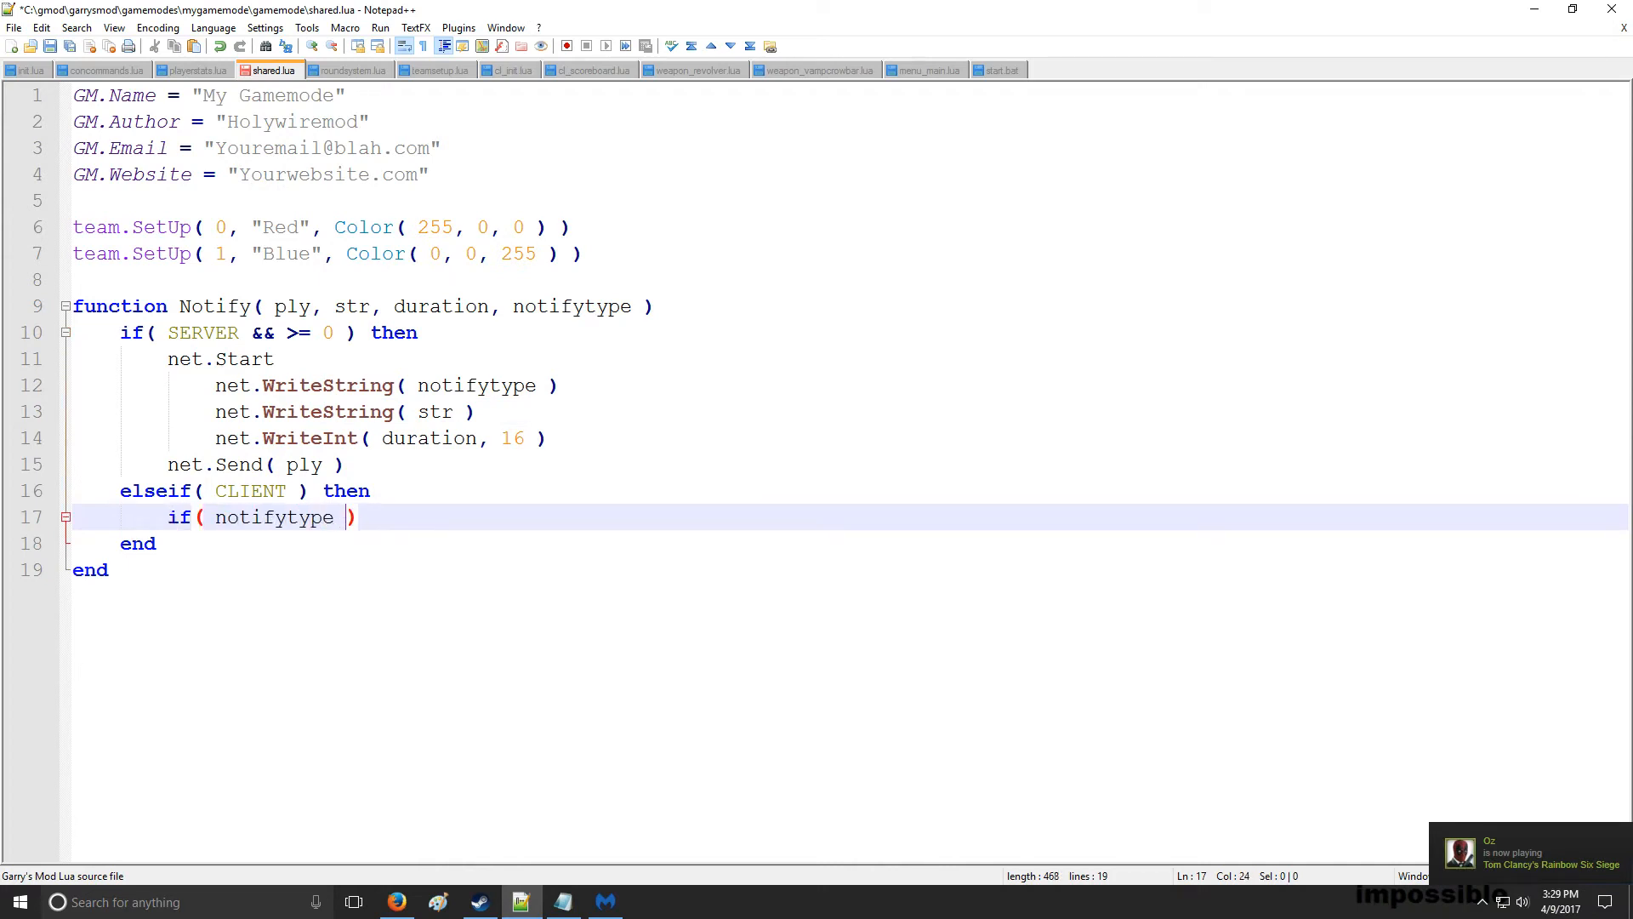
text(== "")
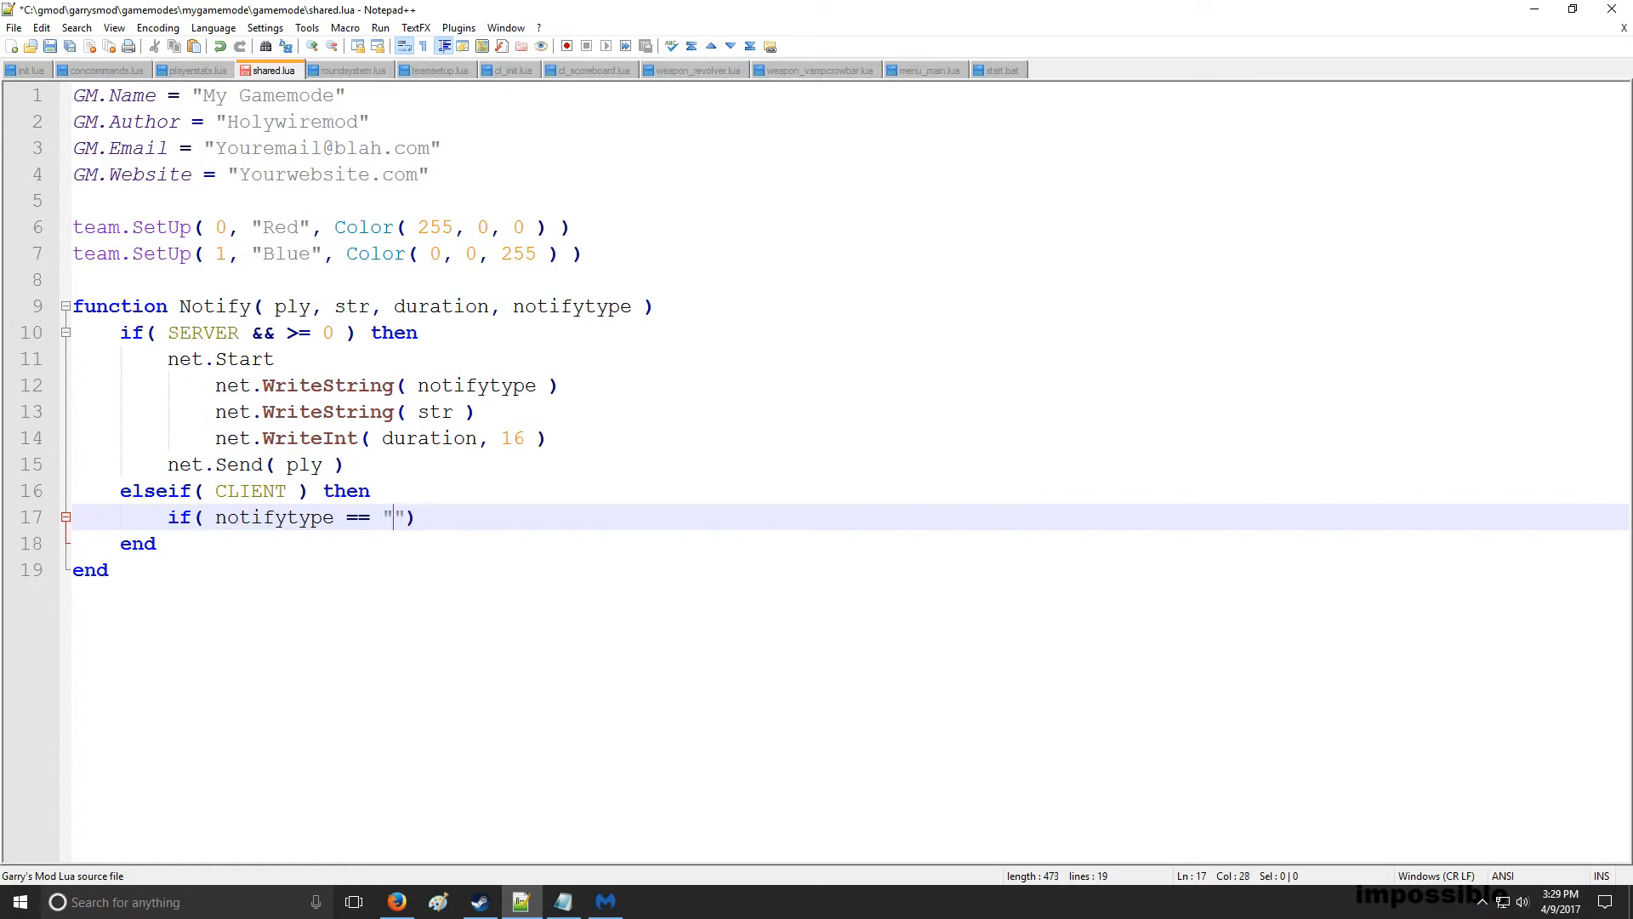
text(Error)
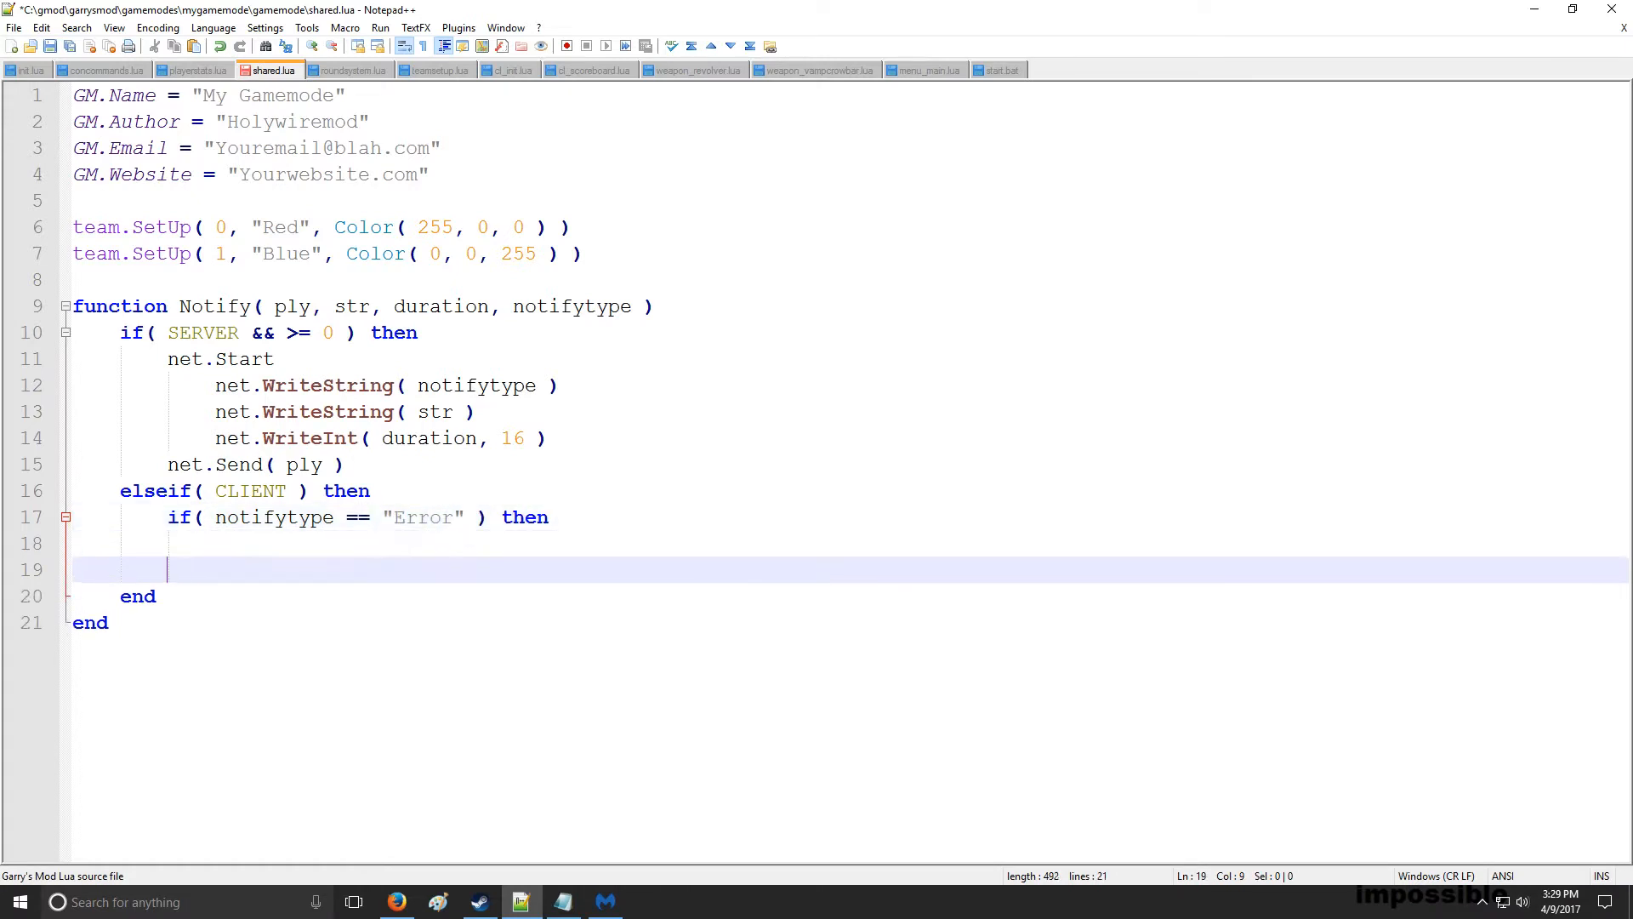
text(e)
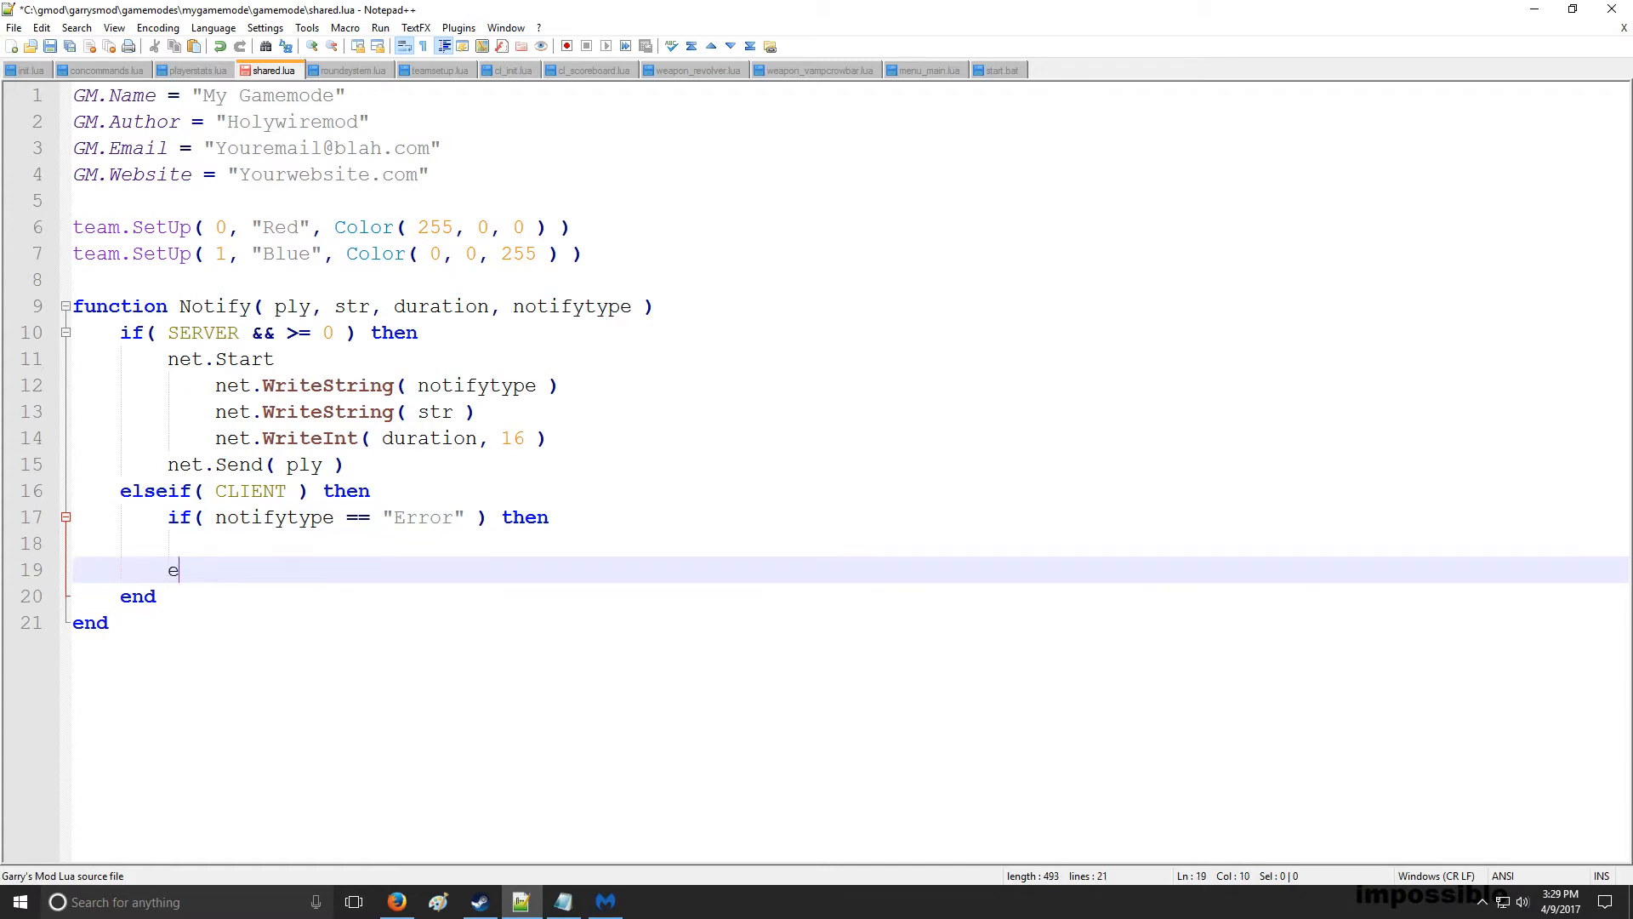
text(lseif ())
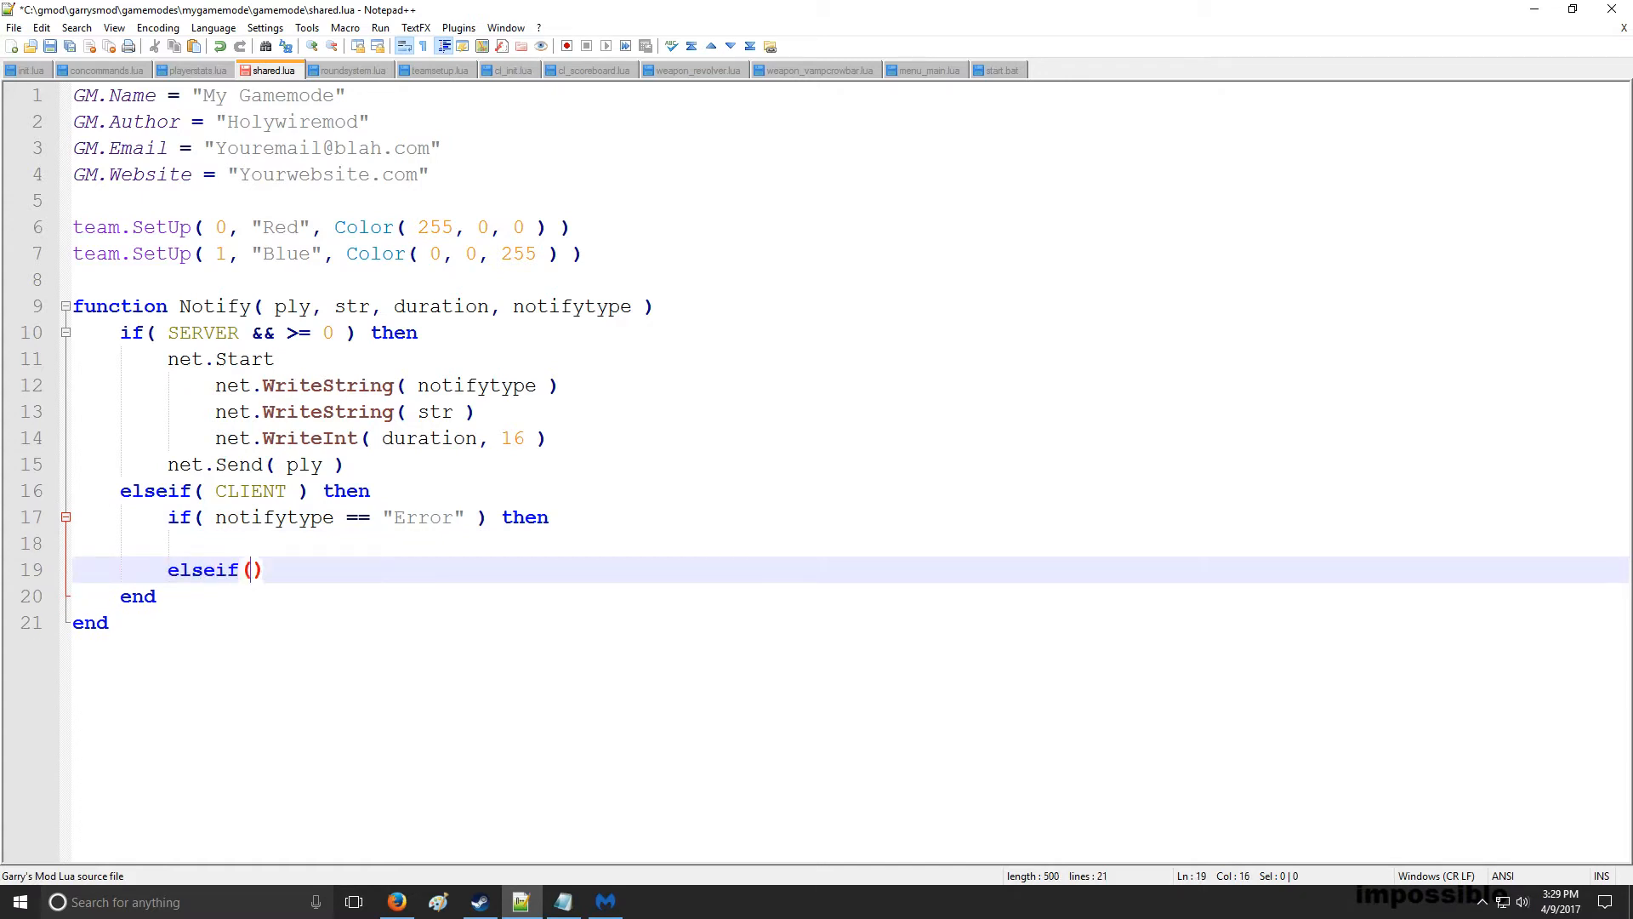
double_click(276, 517)
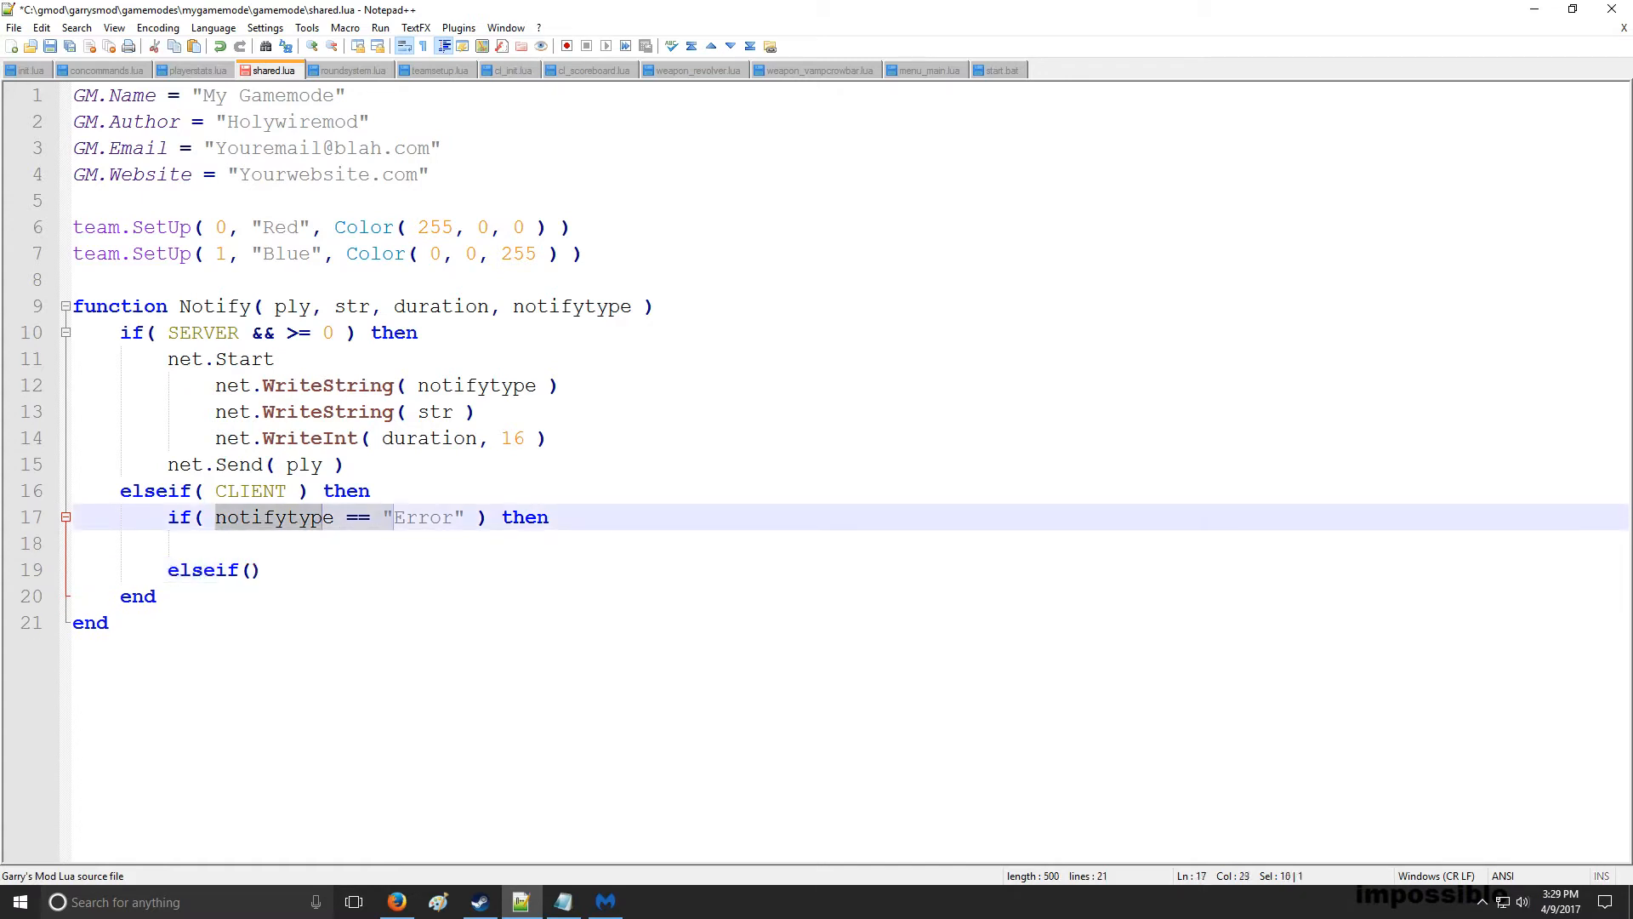
text(notifytype == "Error")
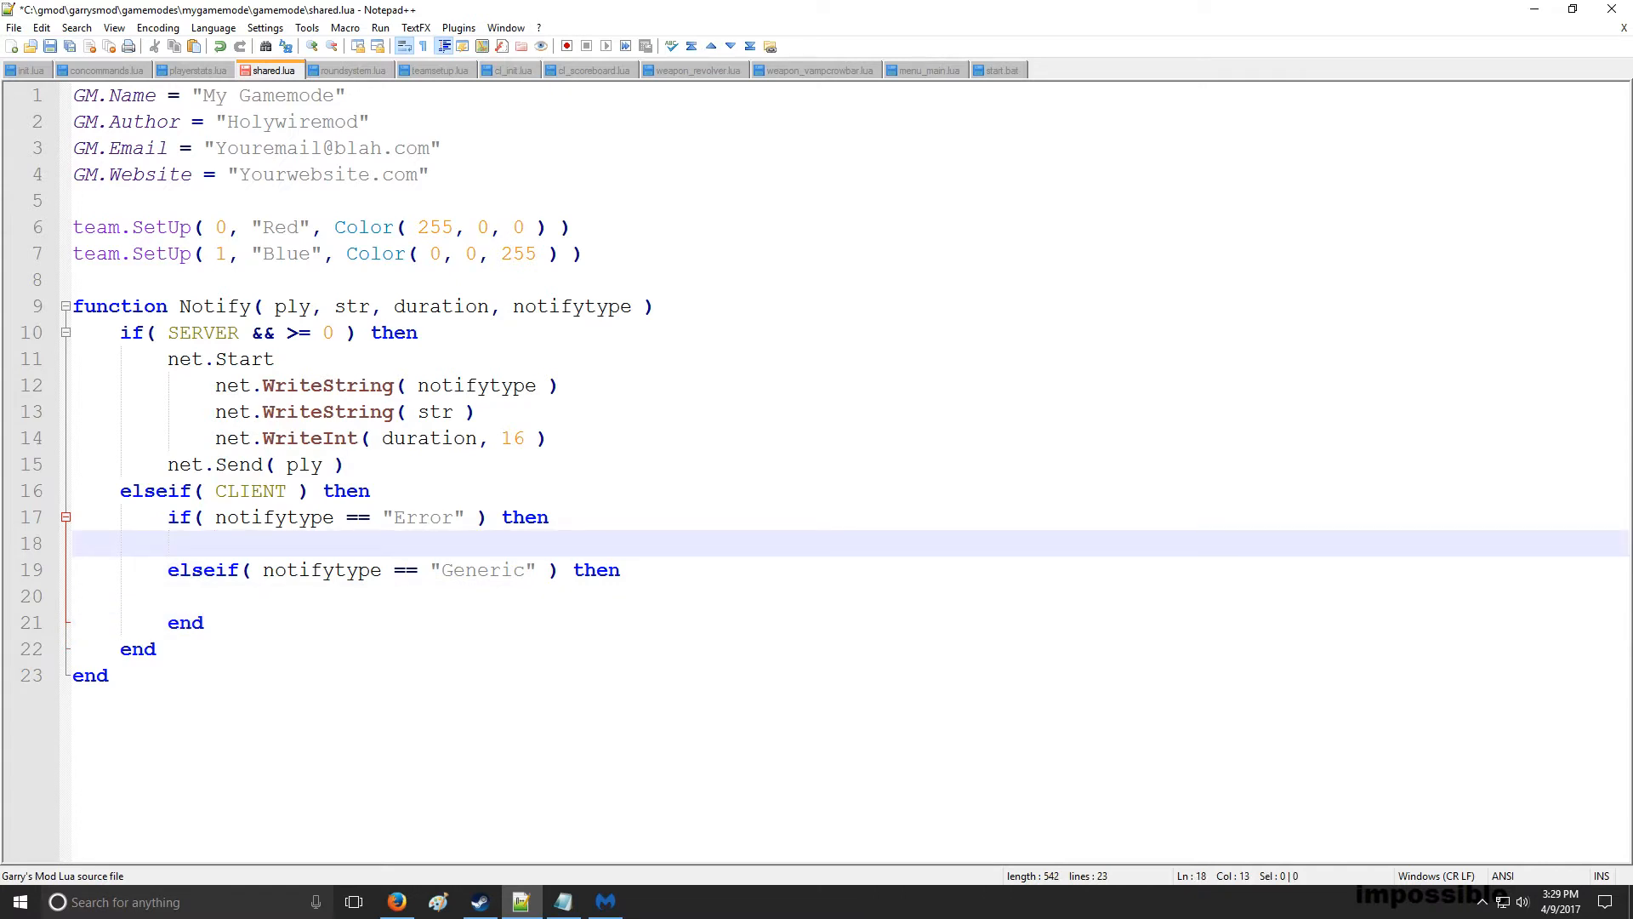
Call notification.AddLegacy( str, NOTIFY_ERROR, duration ) for the Error type
text(noti)
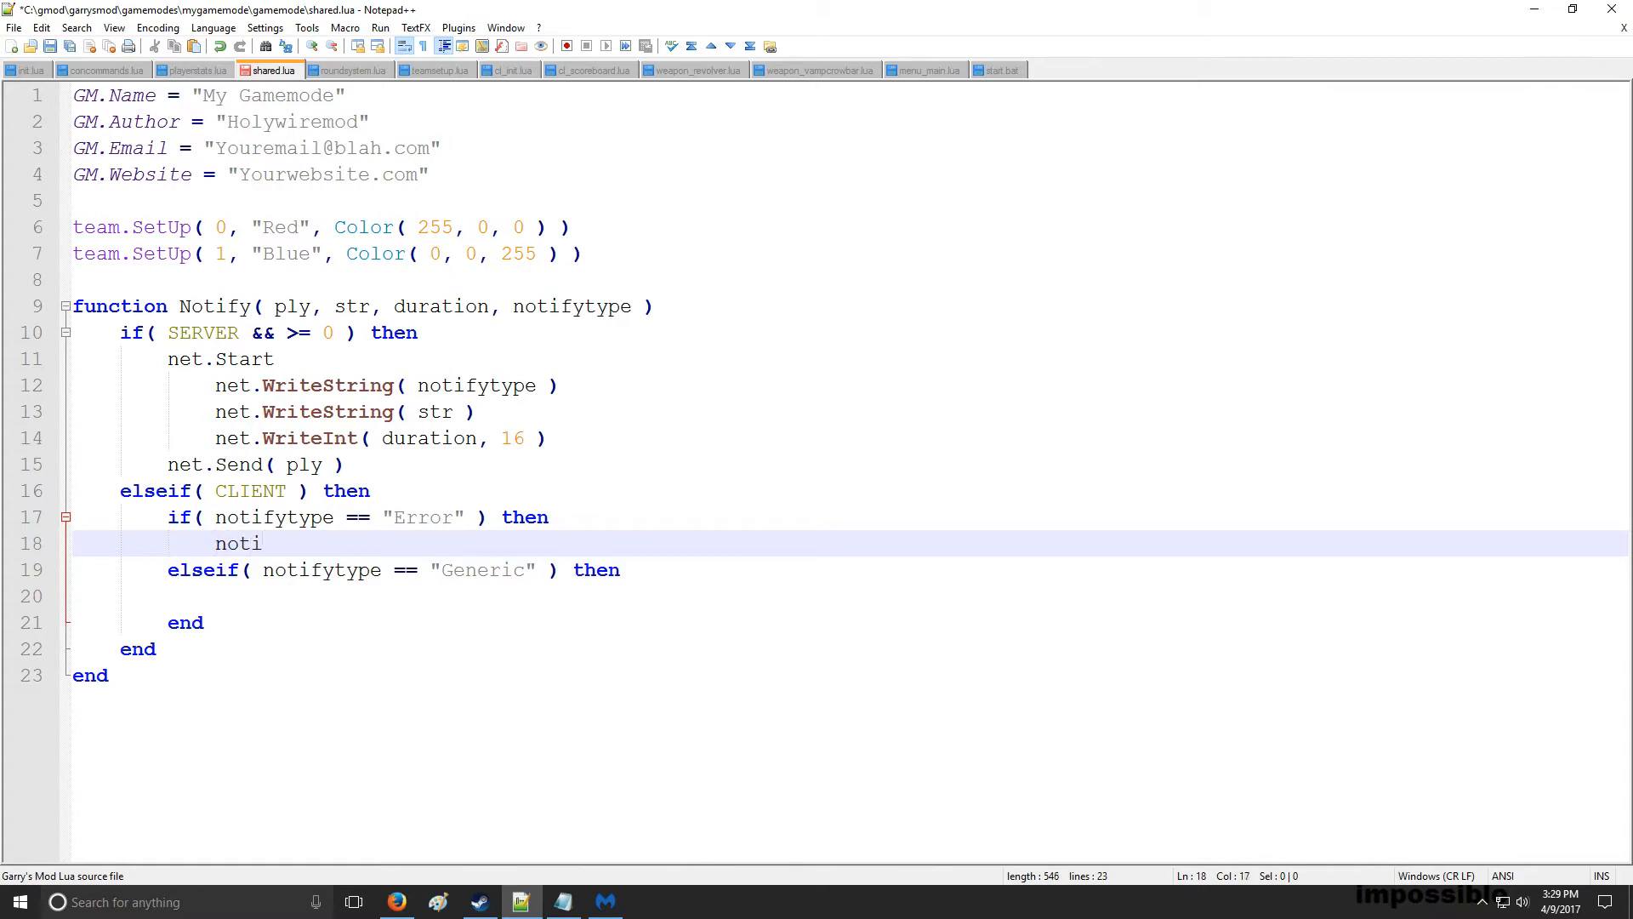
text(fic)
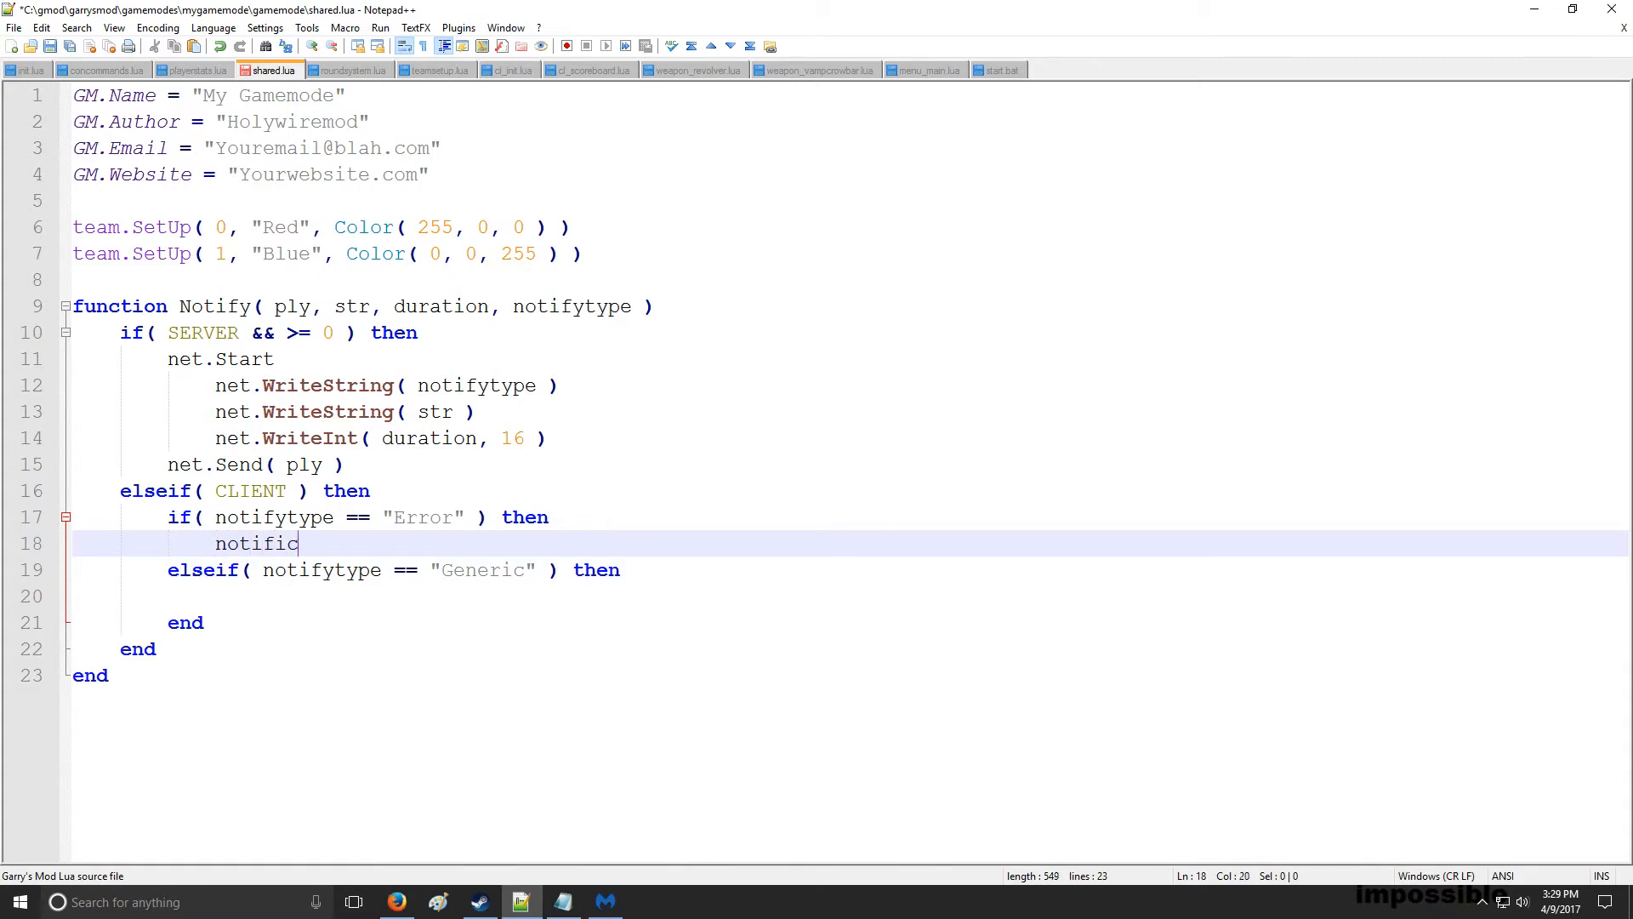
text(ation.AddL)
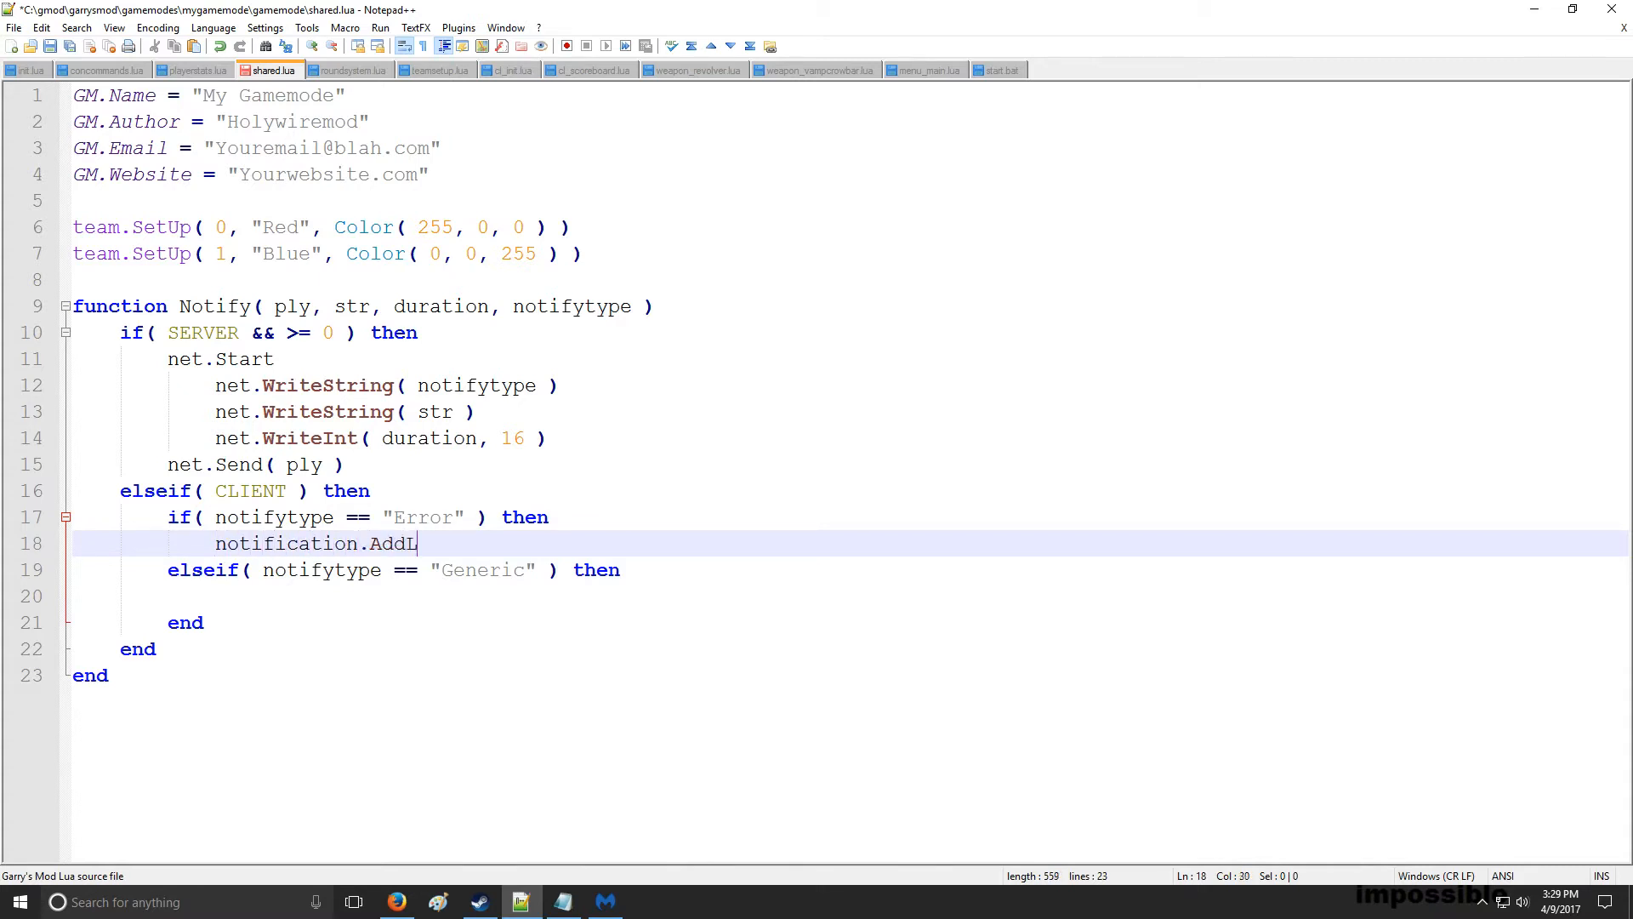
text(egacy( ))
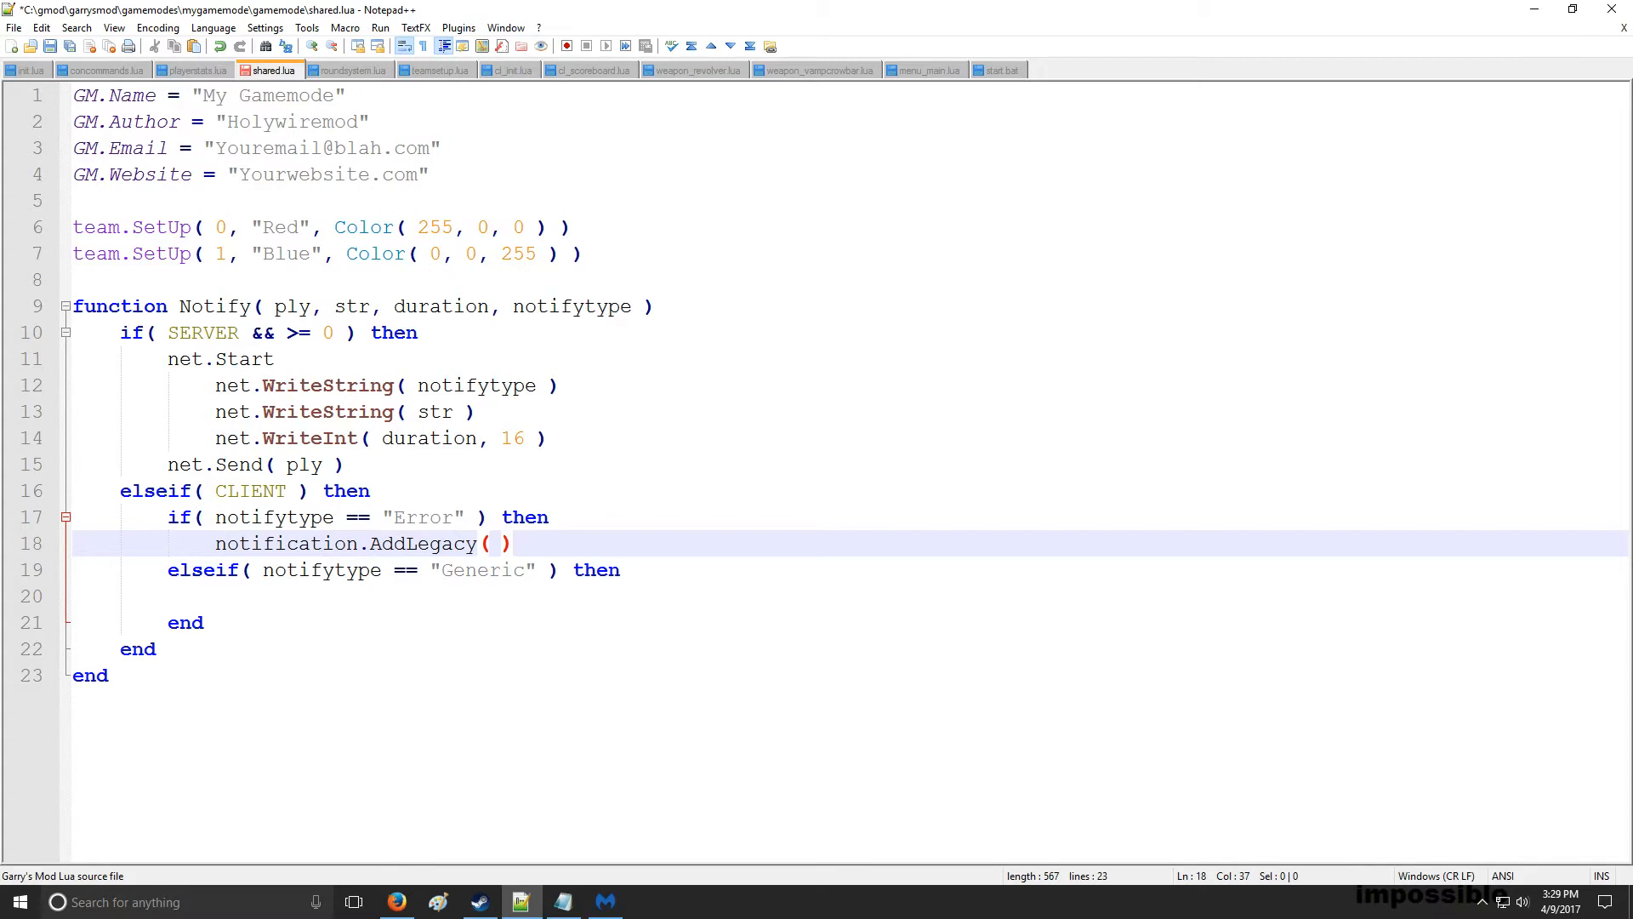
text(str,)
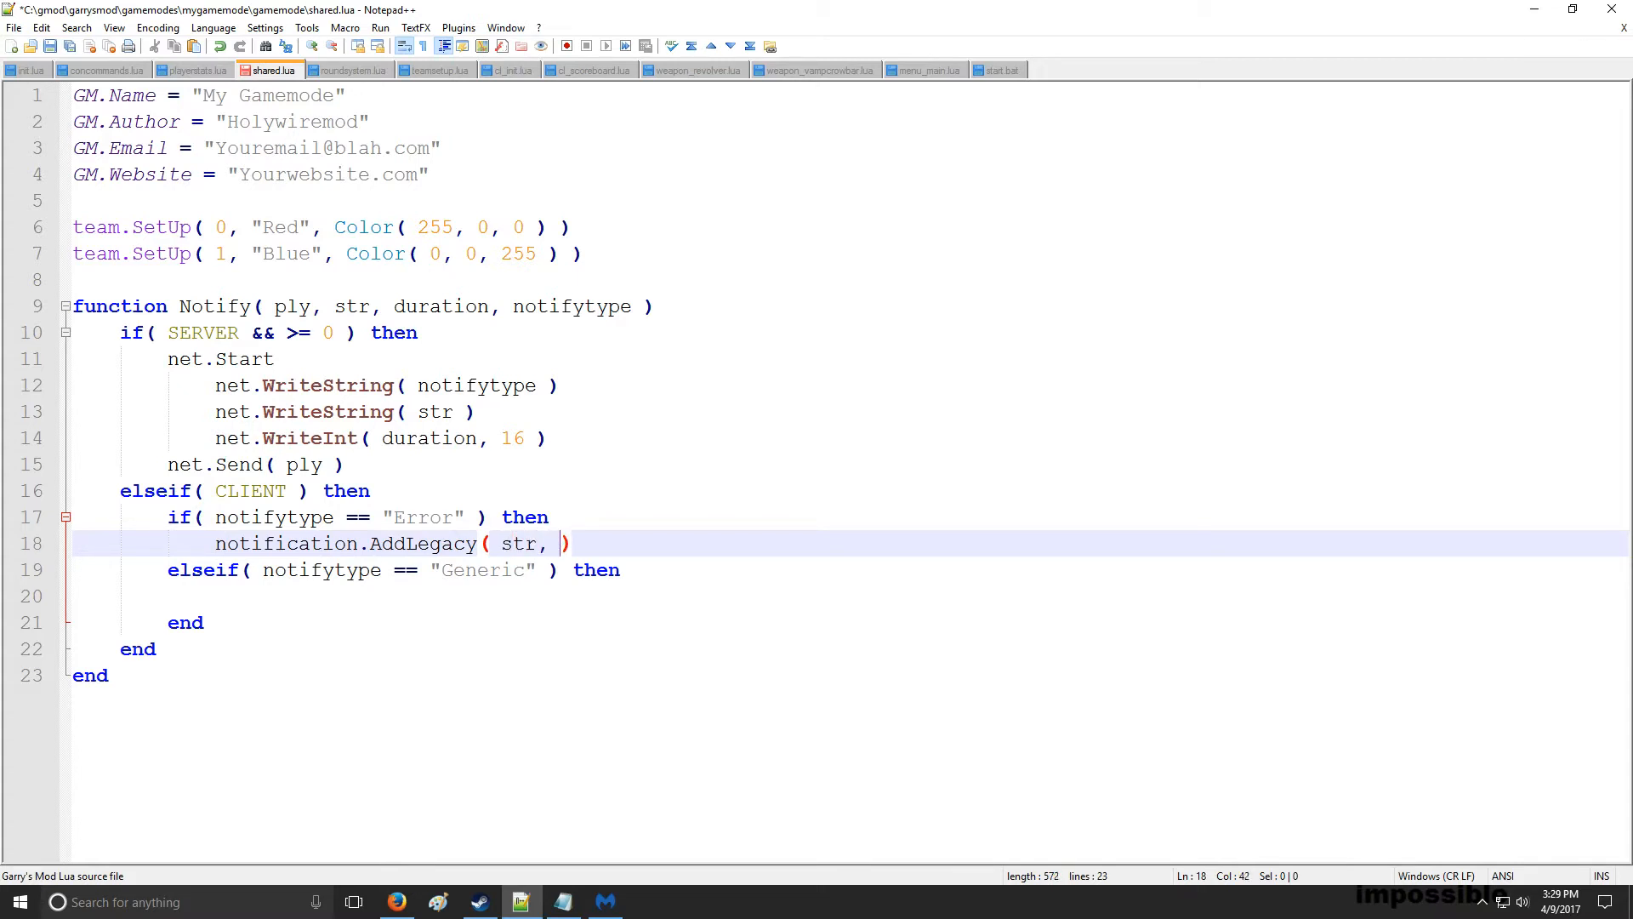
text(NOTIFY_ER)
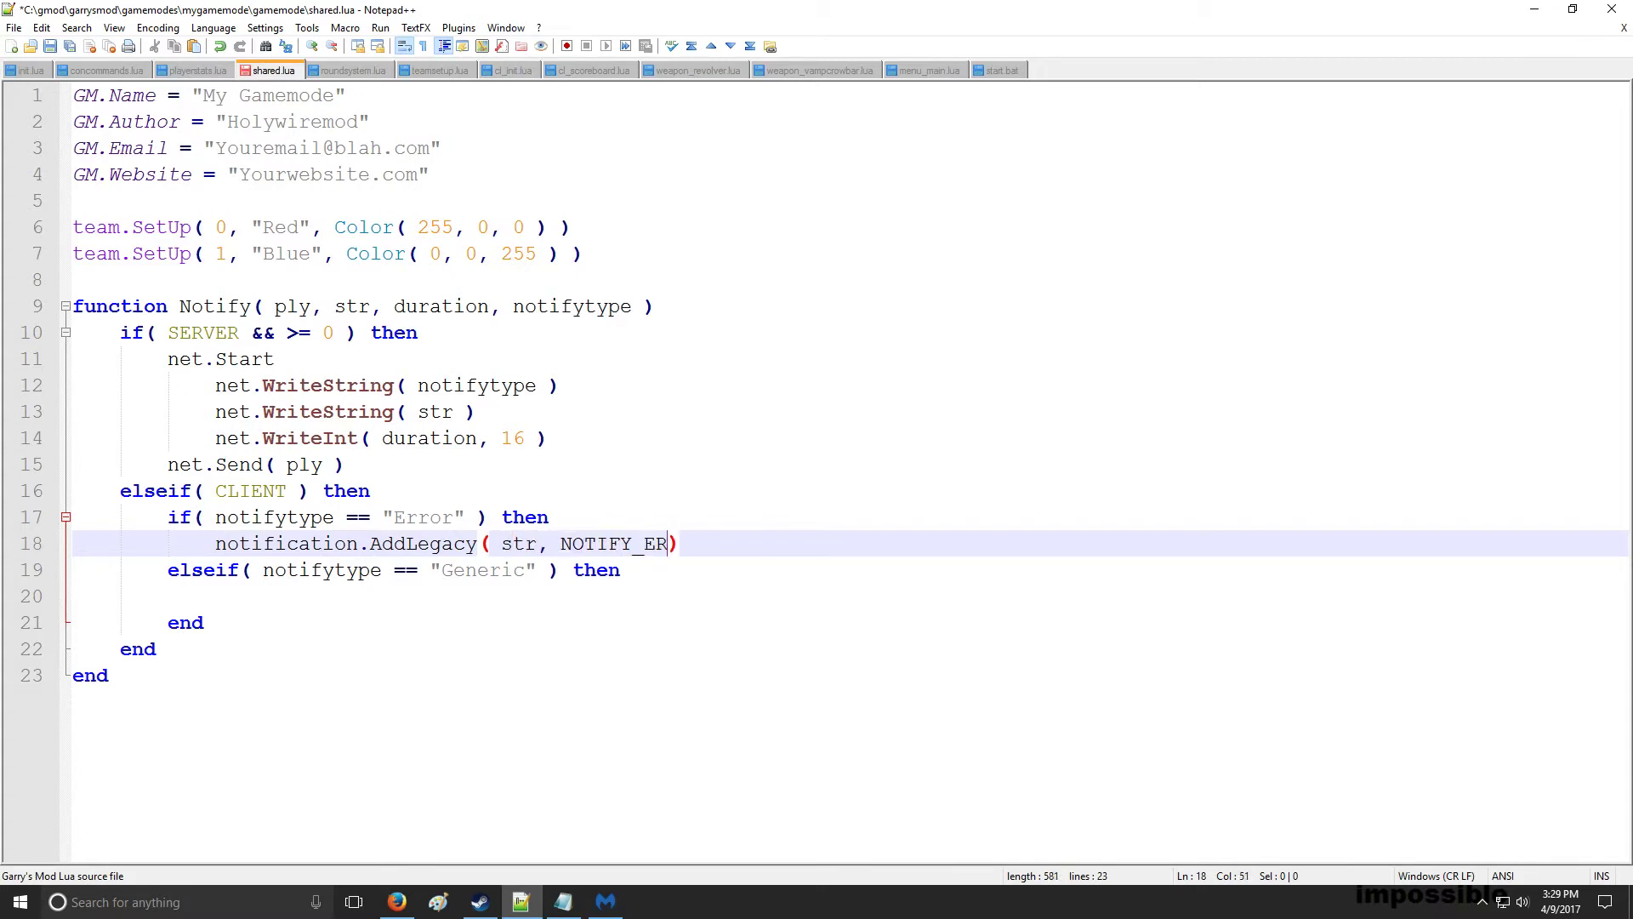
text(ROR,)
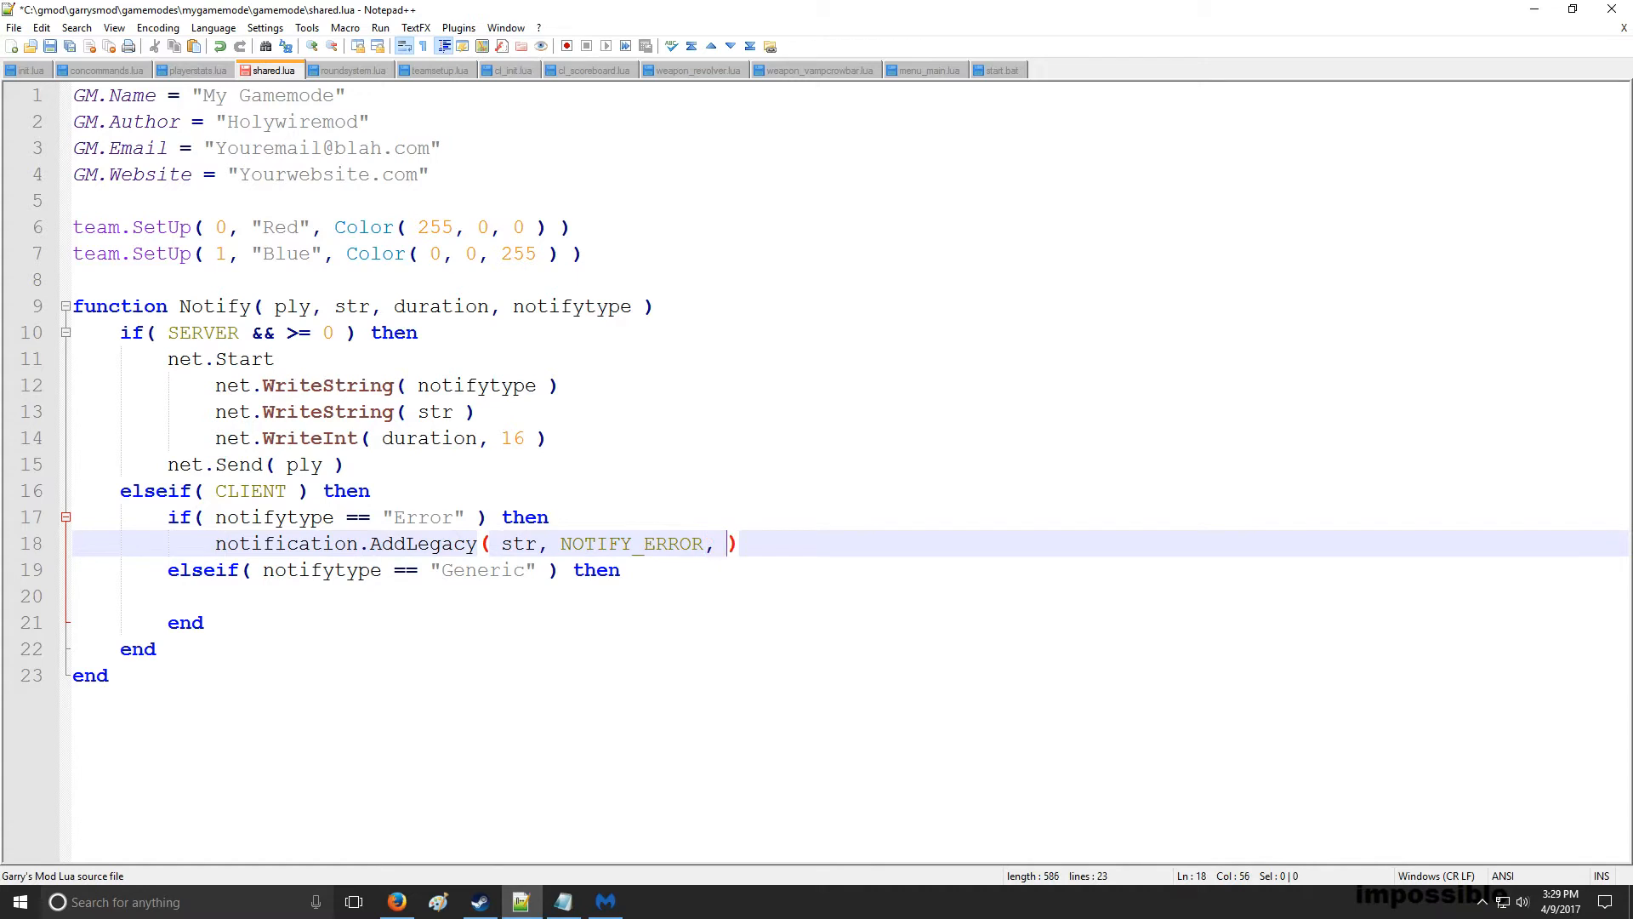
text(durac)
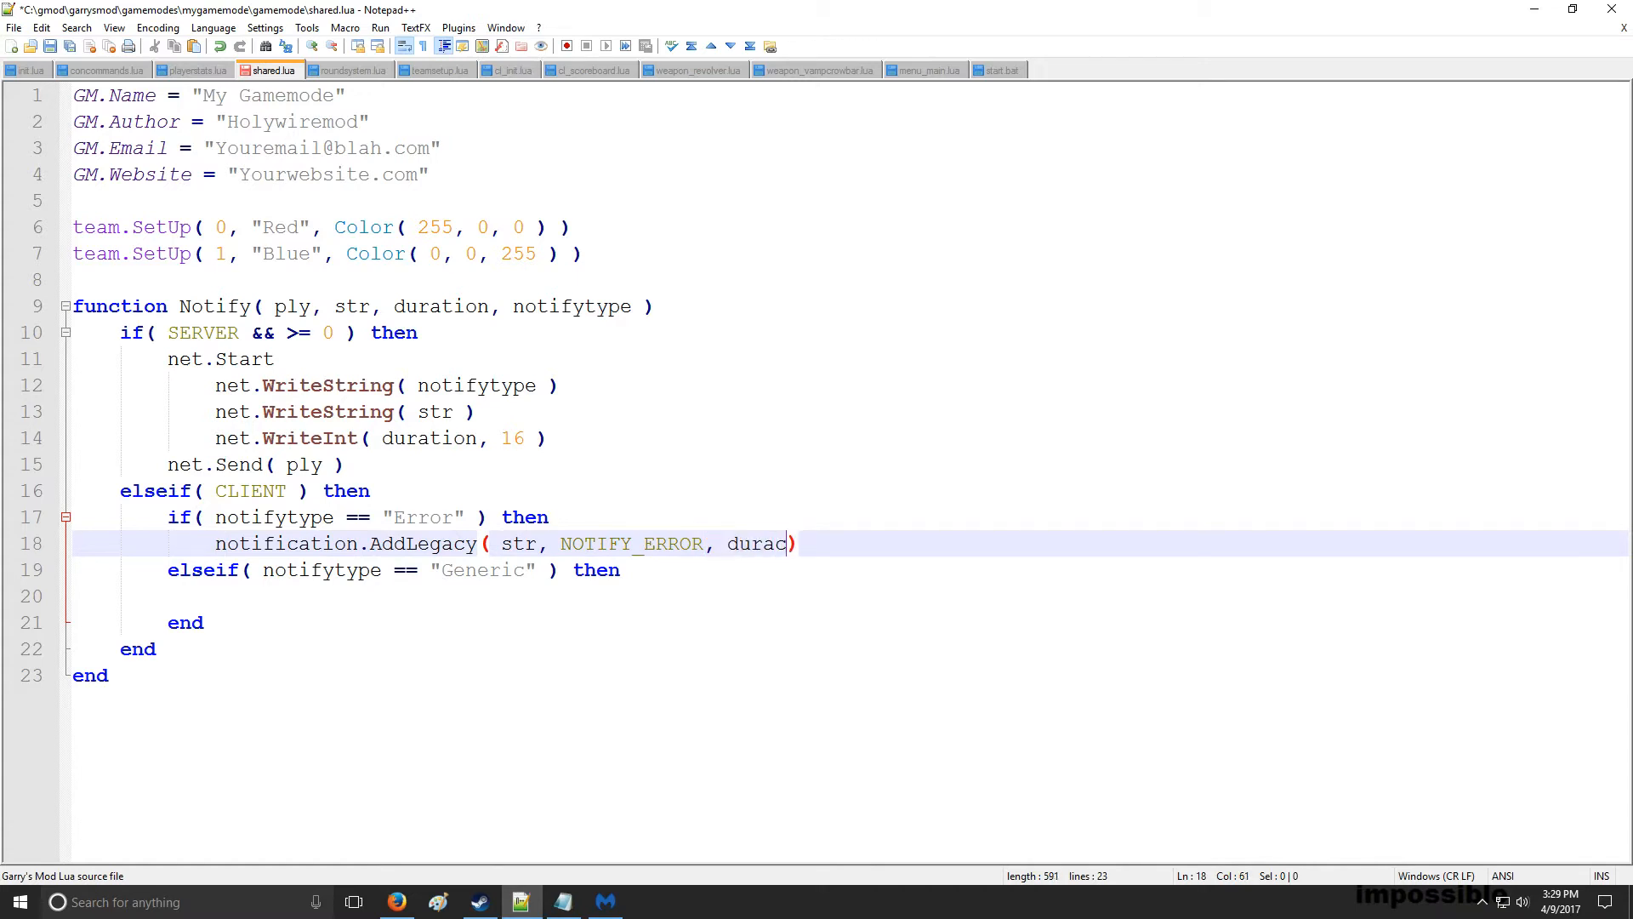
text(tion ))
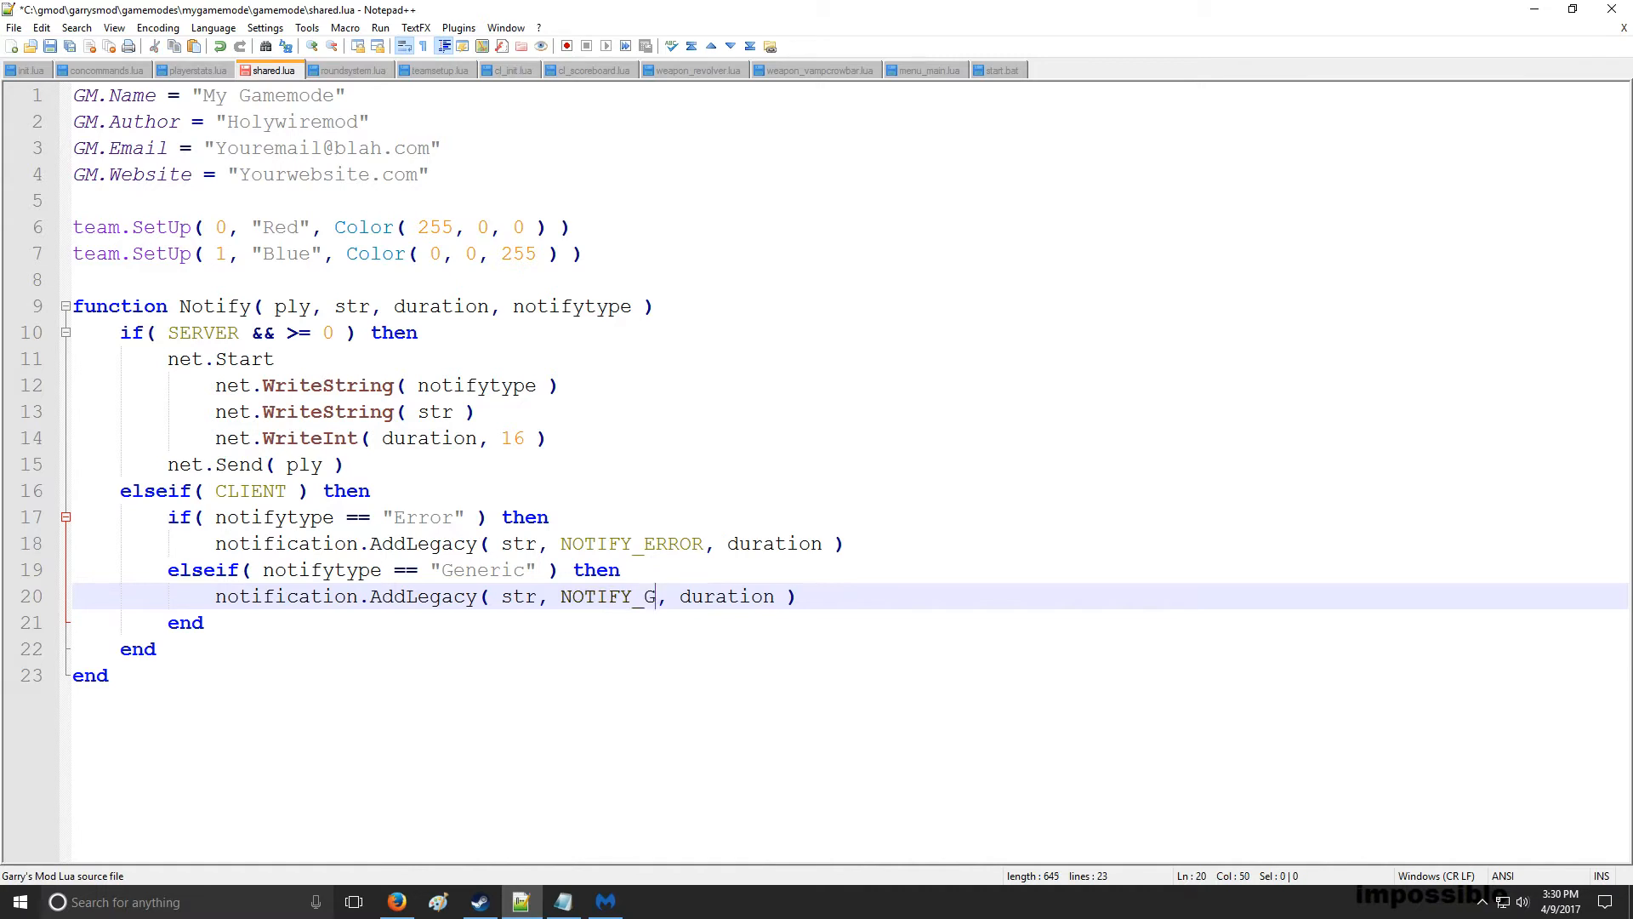
Make the second branch check "Generic" and use NOTIFY_GENERIC, glancing at cl_init.lua's f4menu receiver
text(ENERIC)
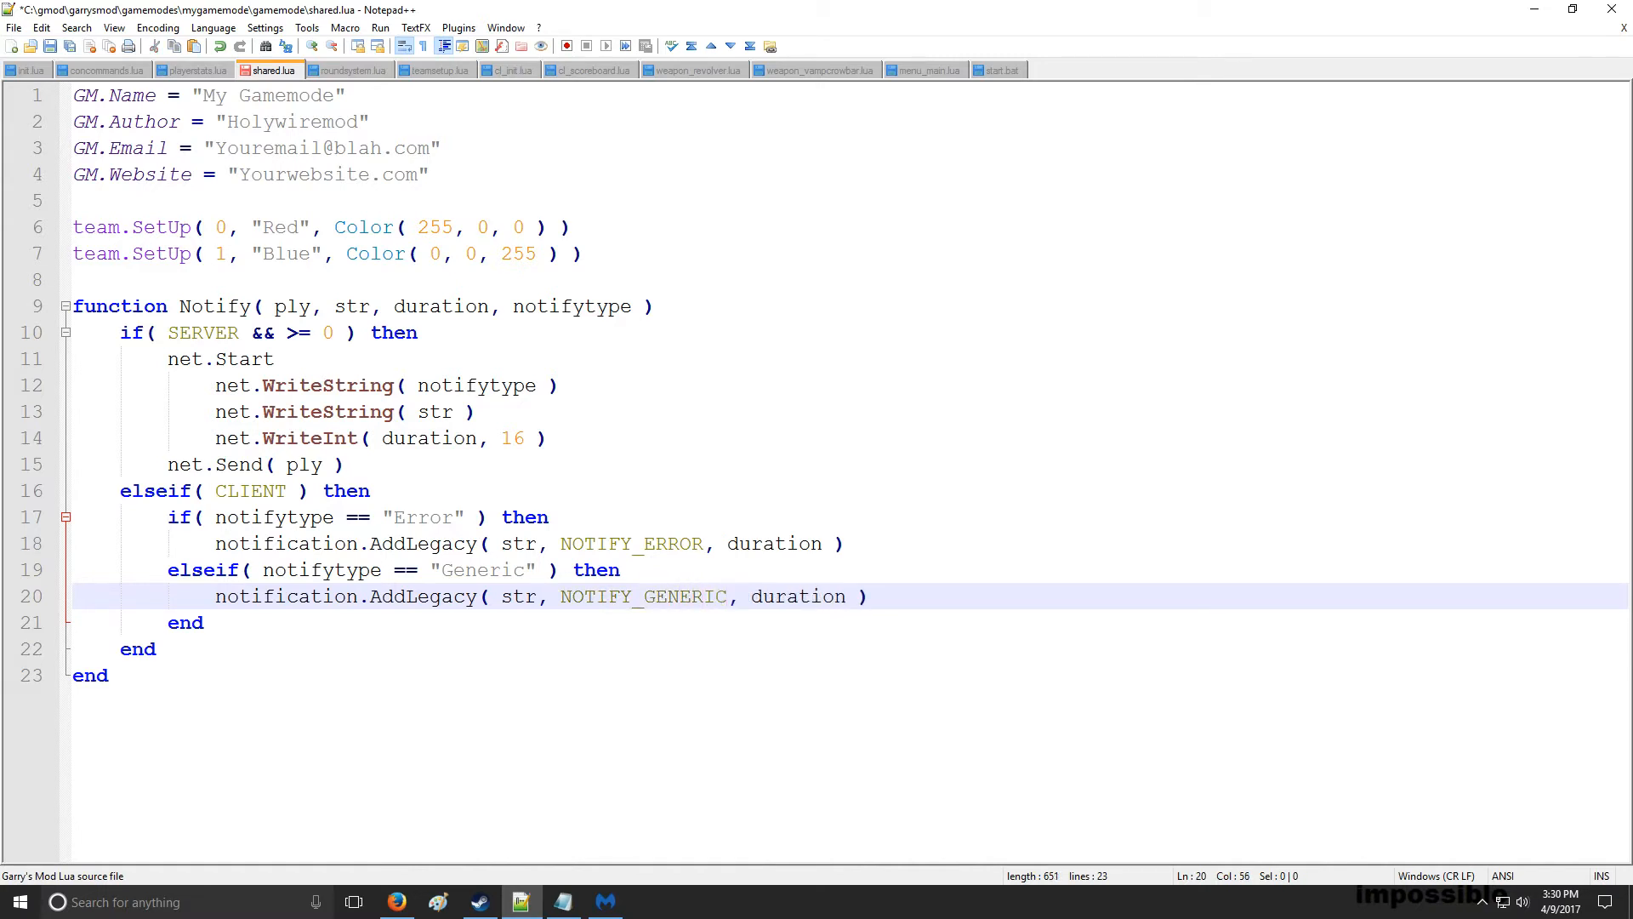
double_click(631, 543)
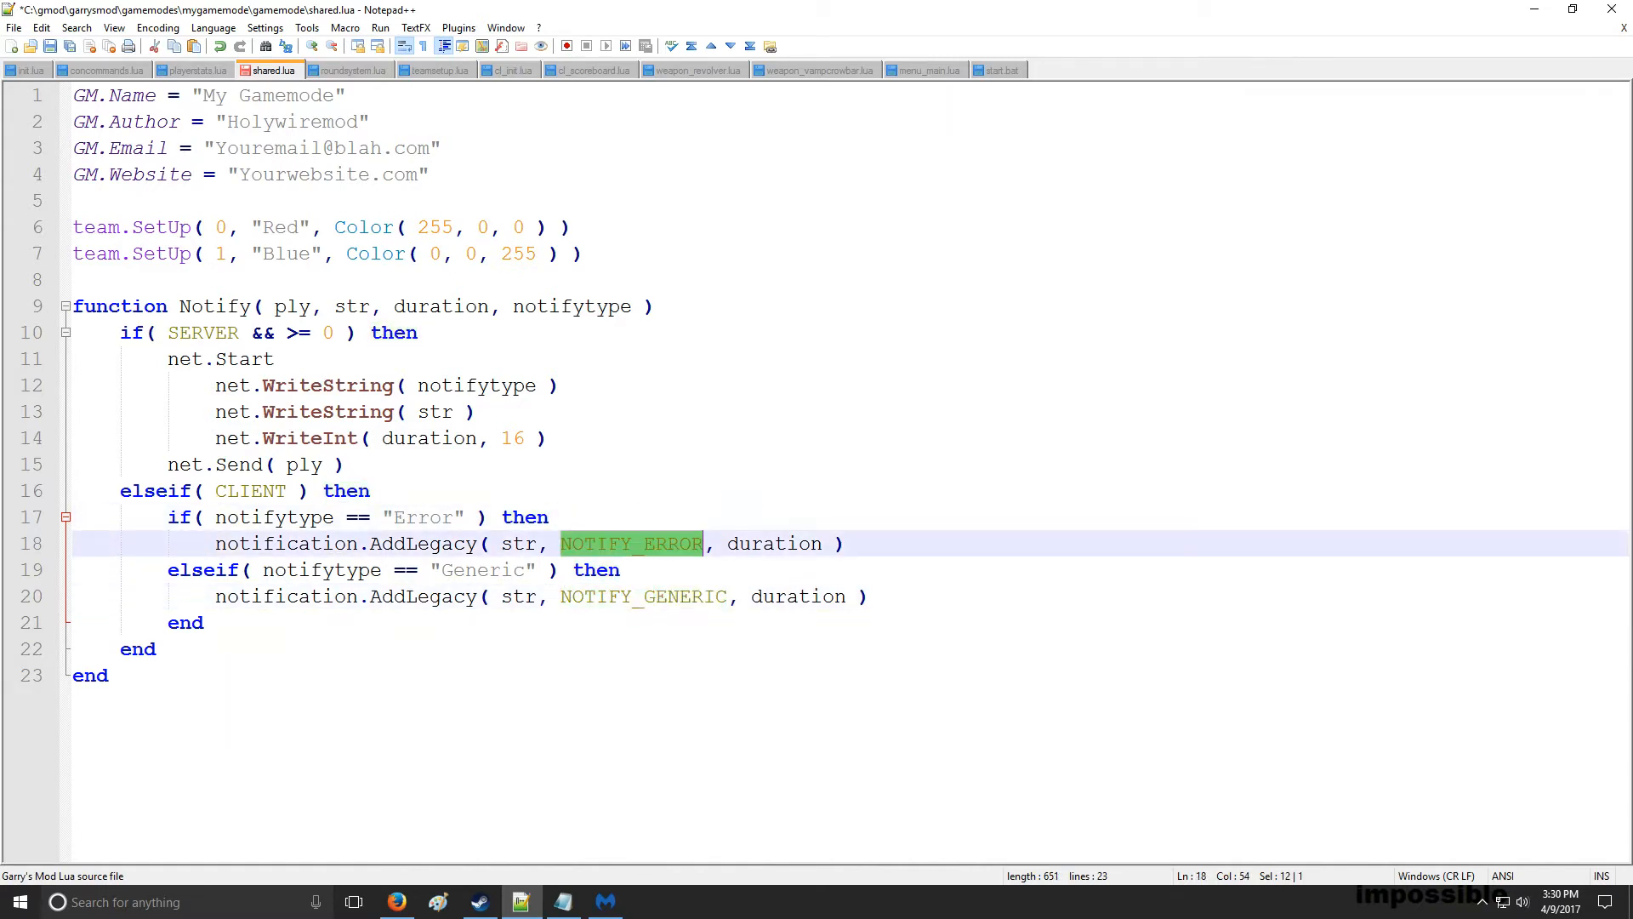
click(679, 595)
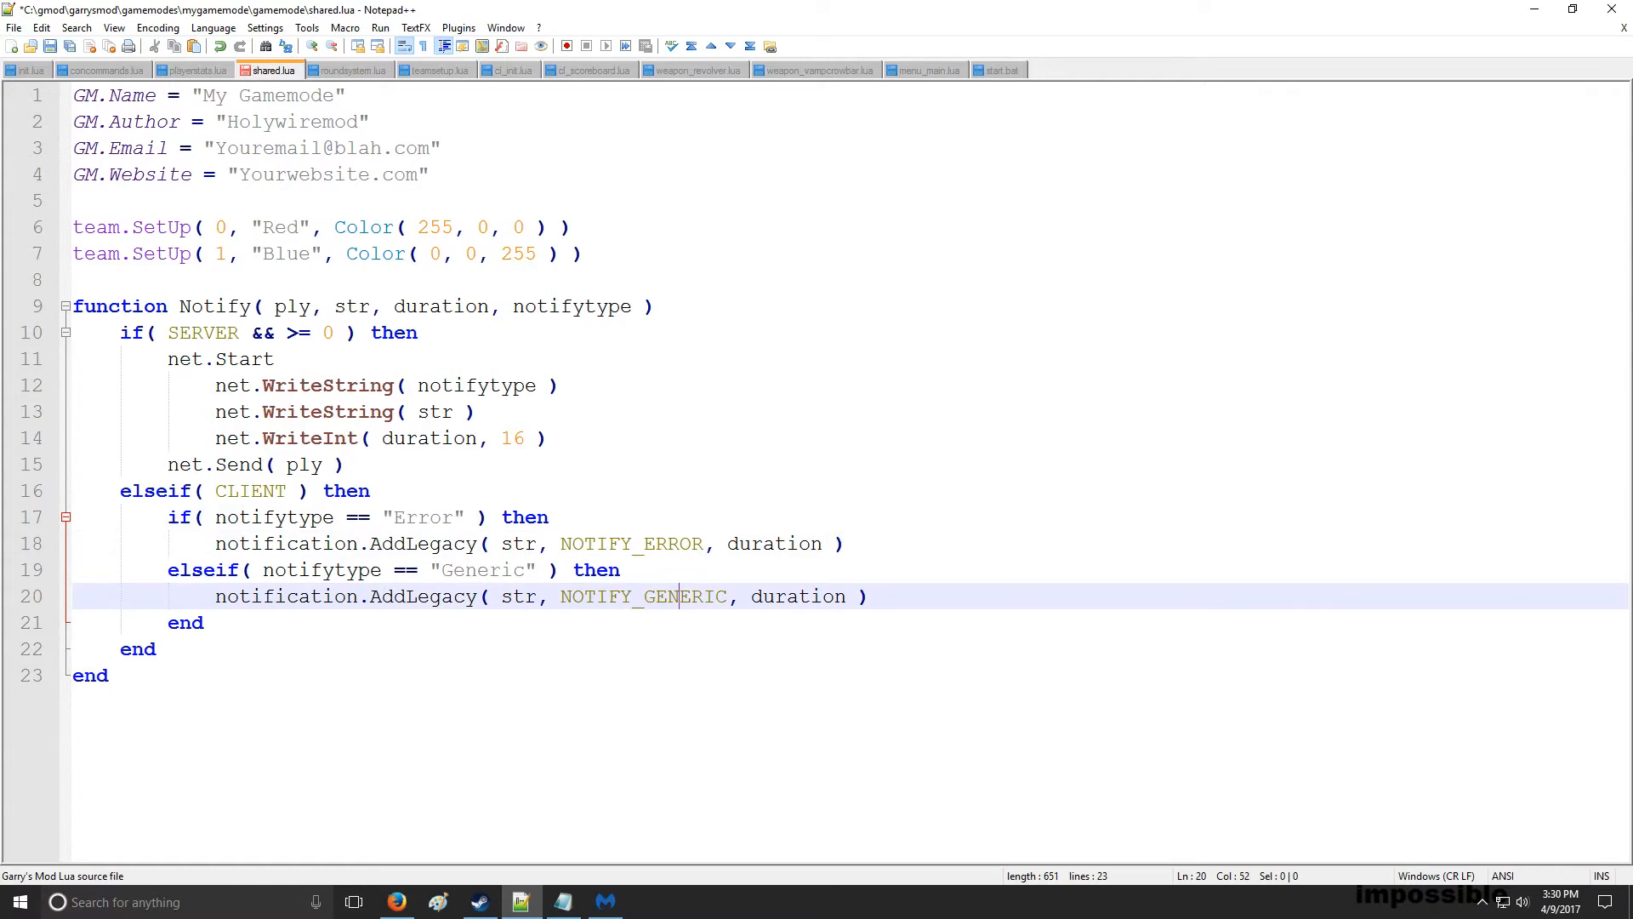
click(847, 542)
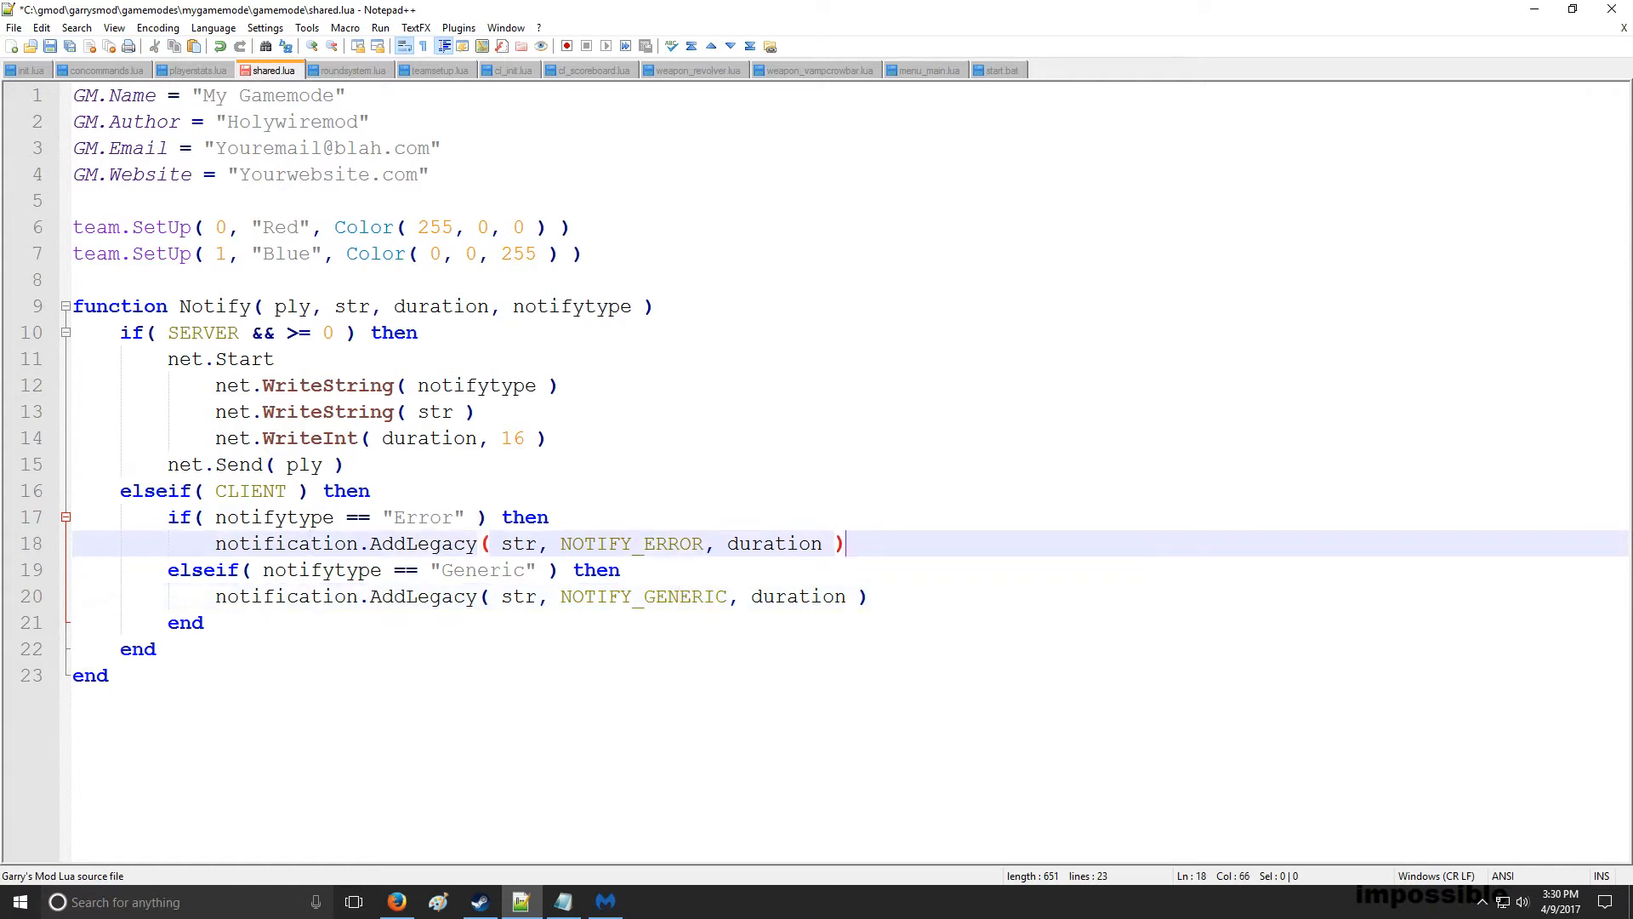
click(239, 490)
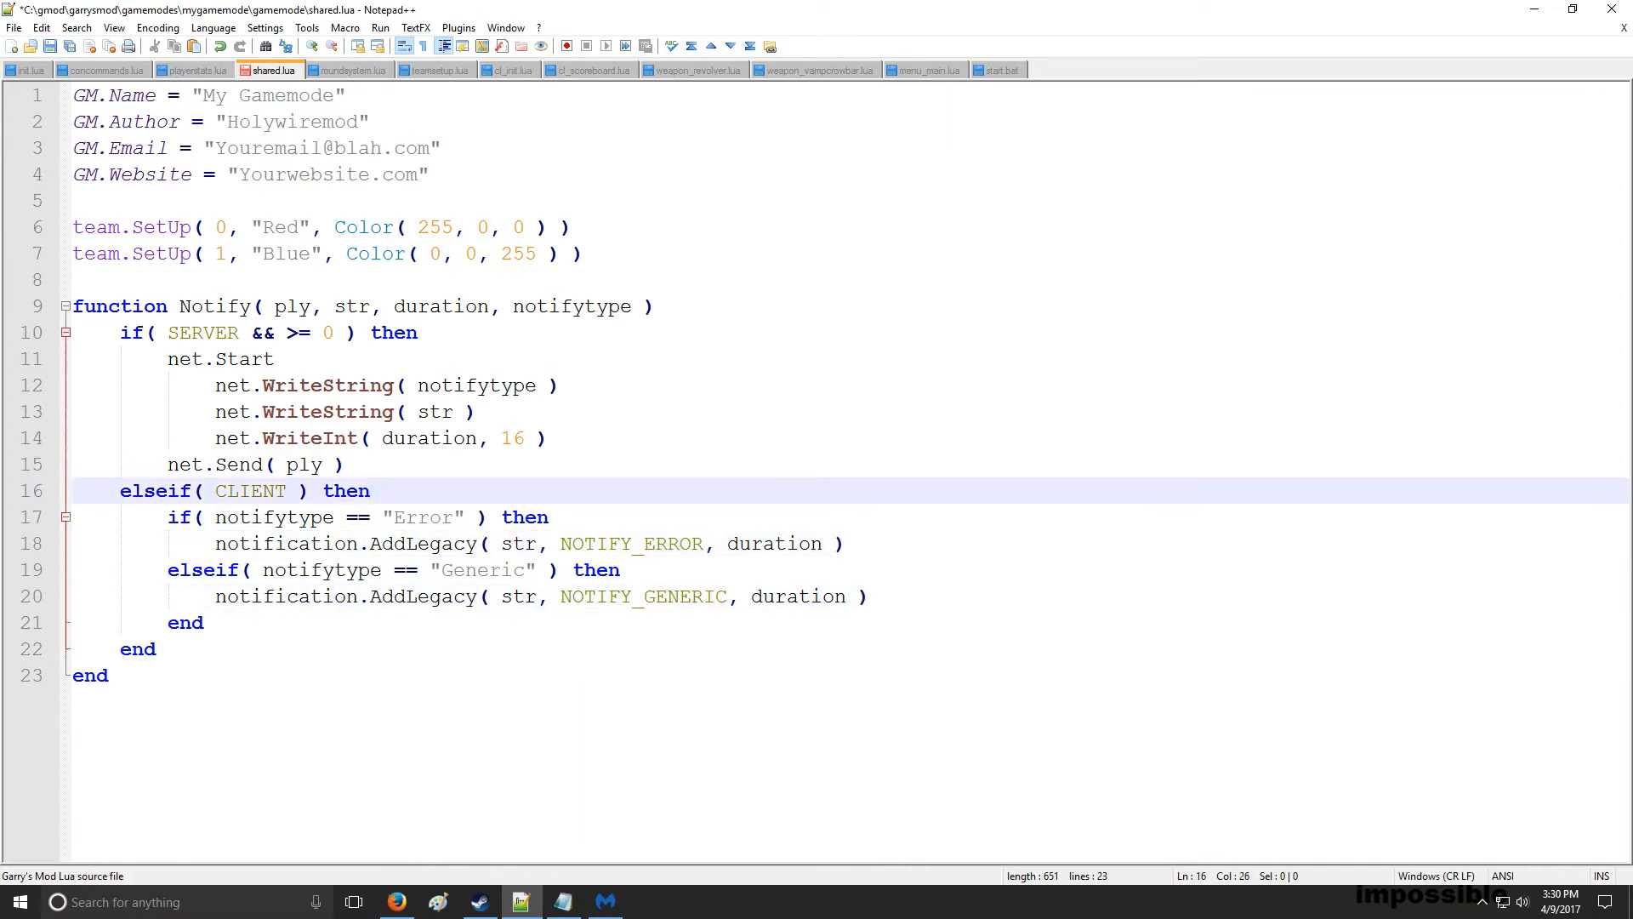
click(313, 570)
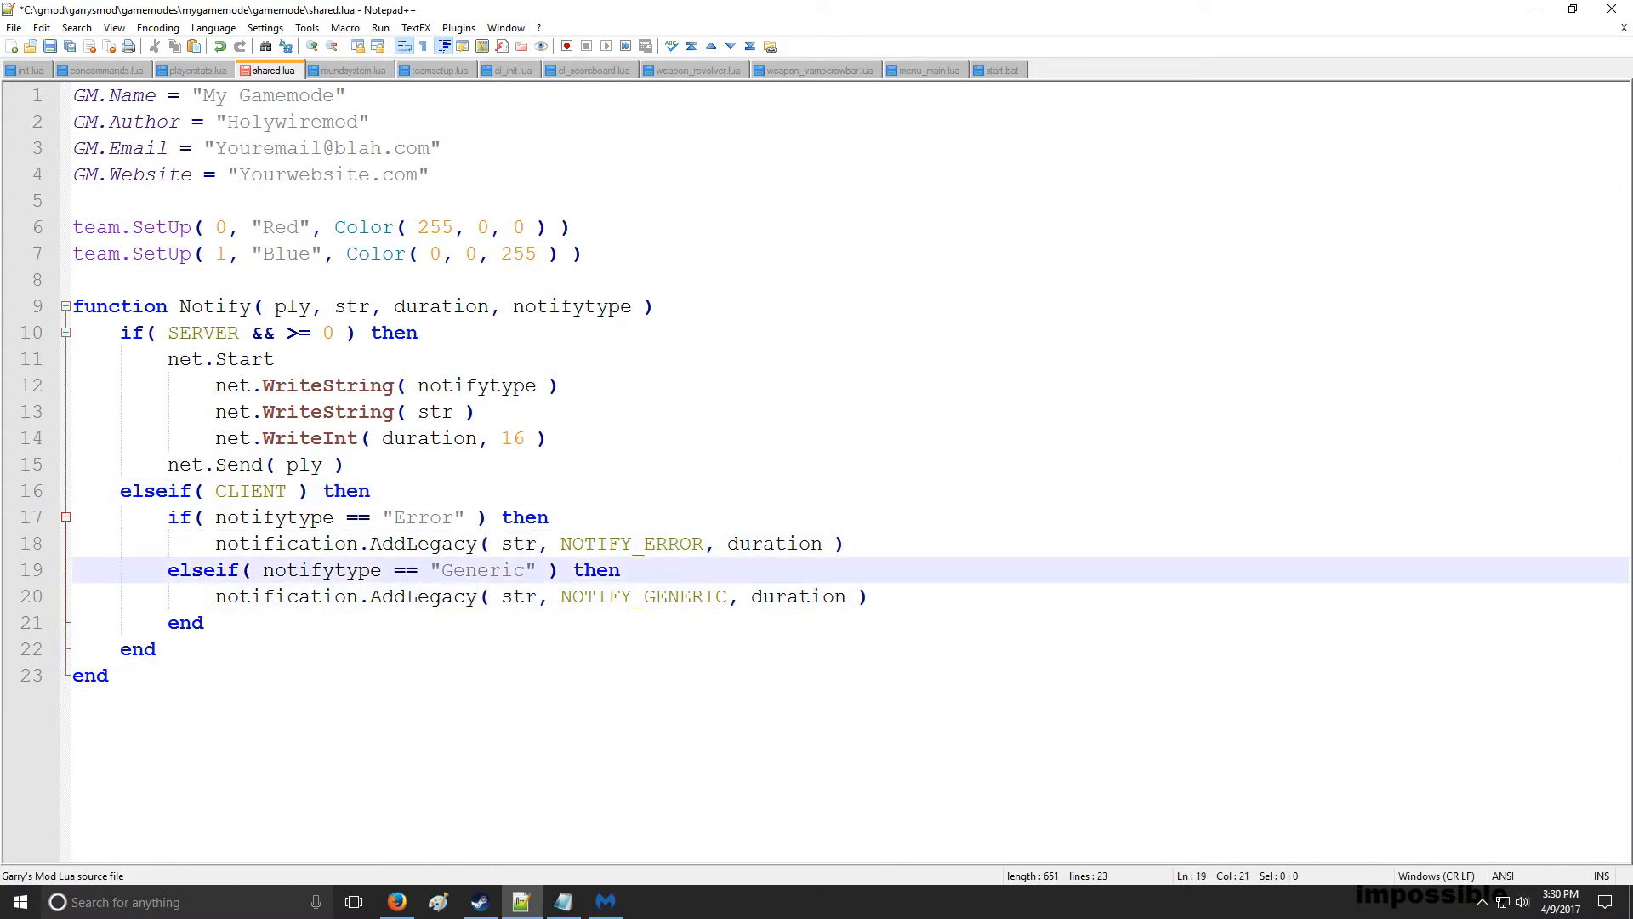
mouse_move(509, 70)
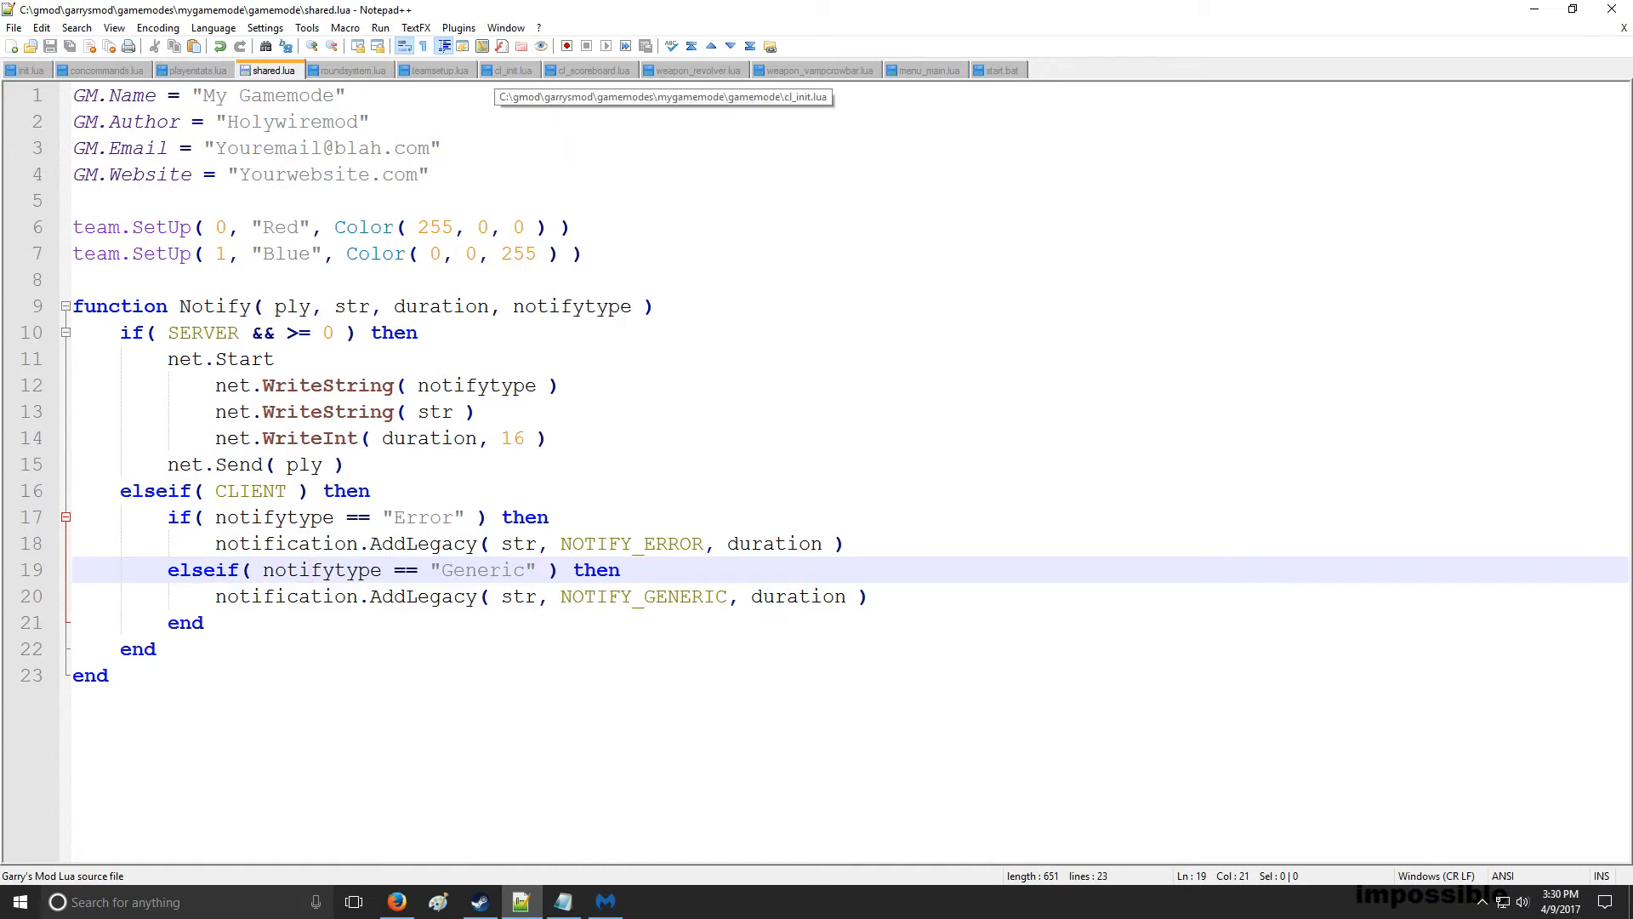
click(509, 70)
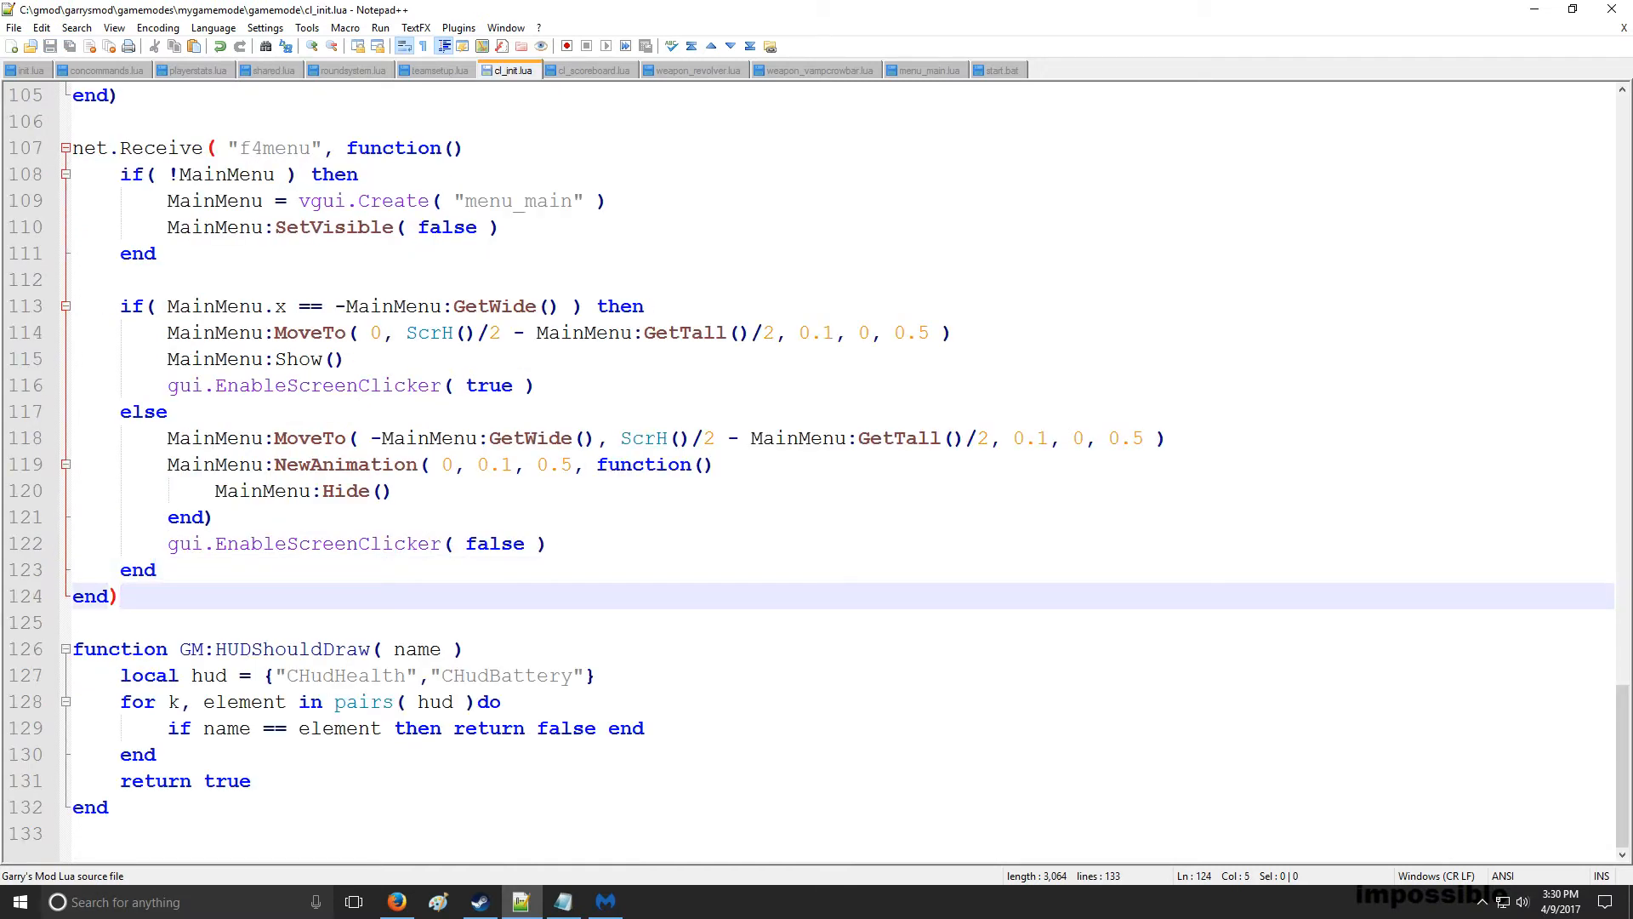
click(271, 70)
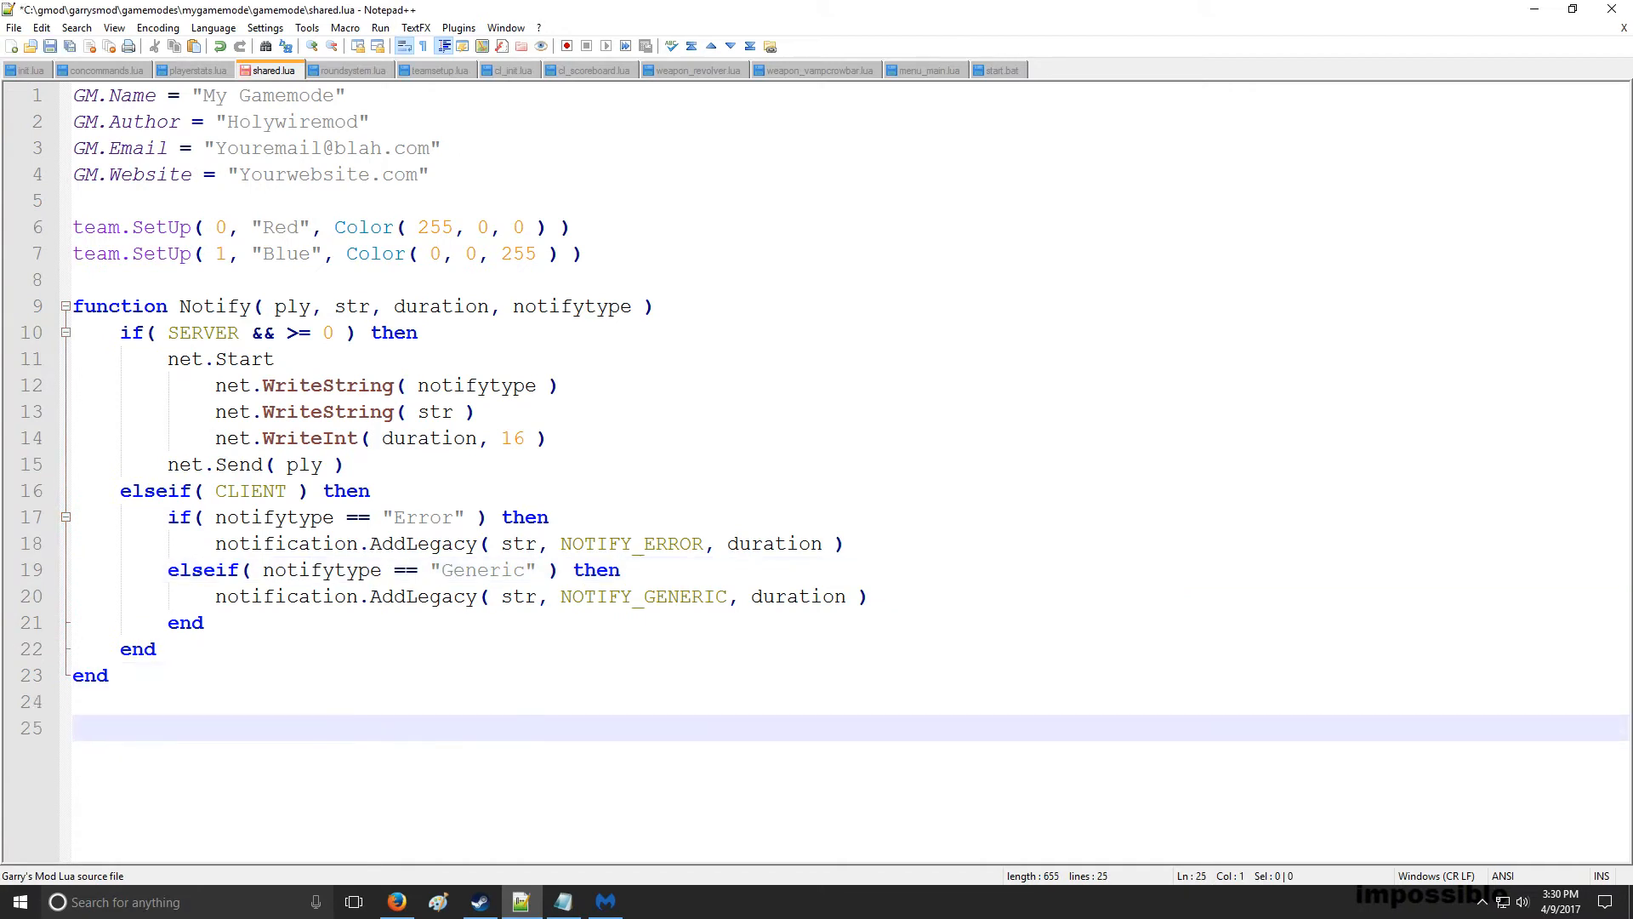
Below the function add an if( CLIENT ) block containing net.Receive( "notify", function() ... )
text(if( CLIENT)
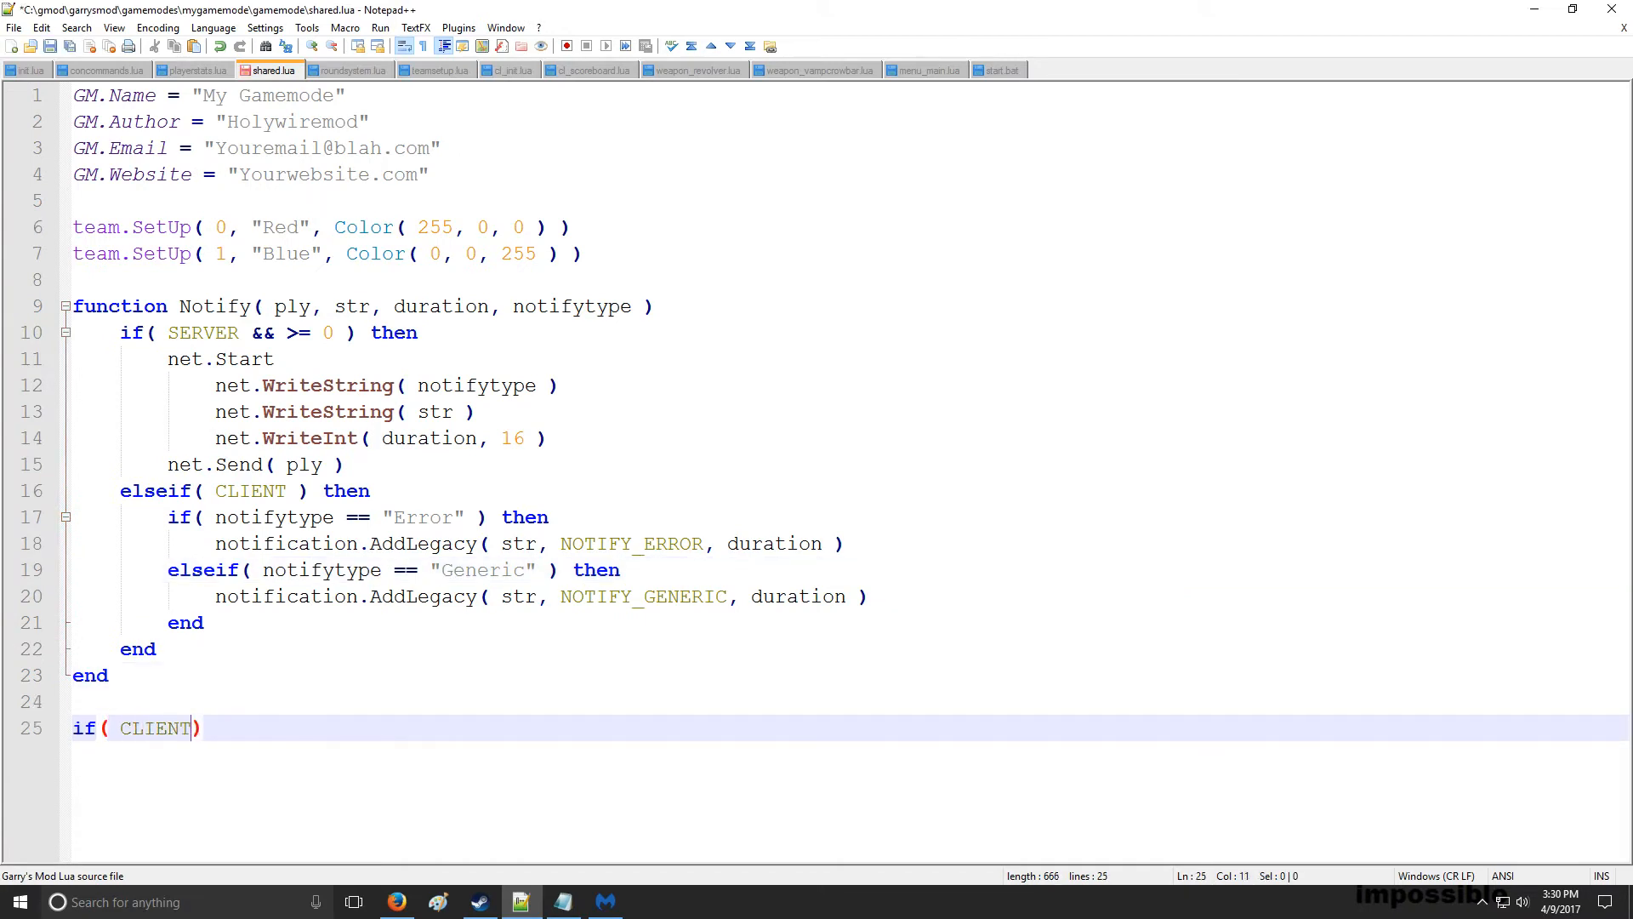
text() then)
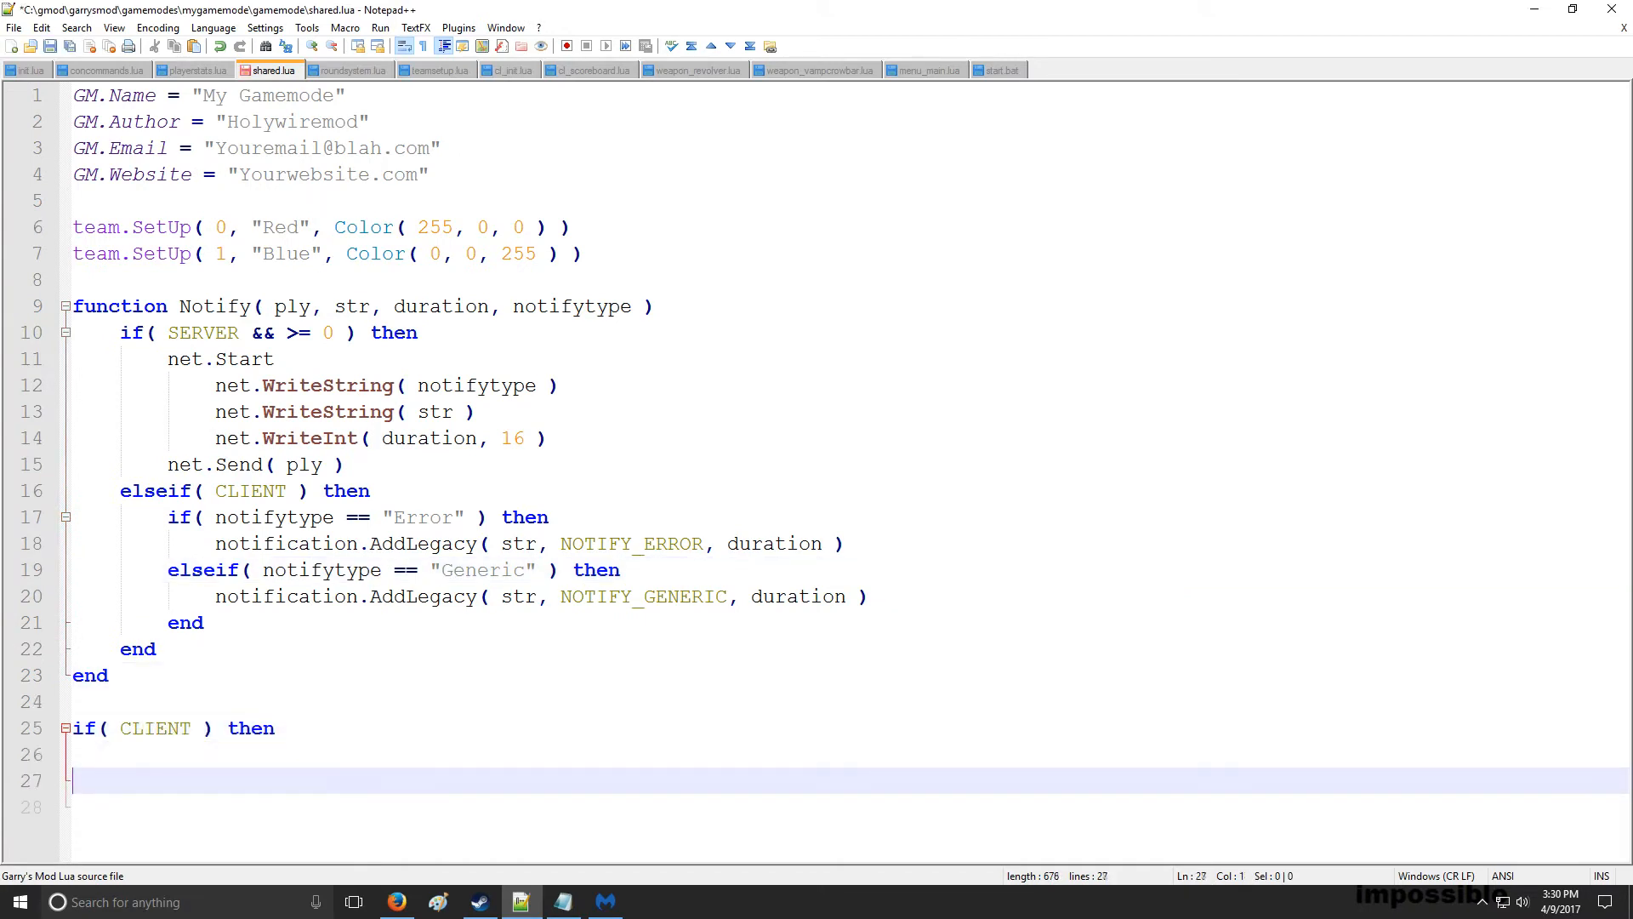
text(end)
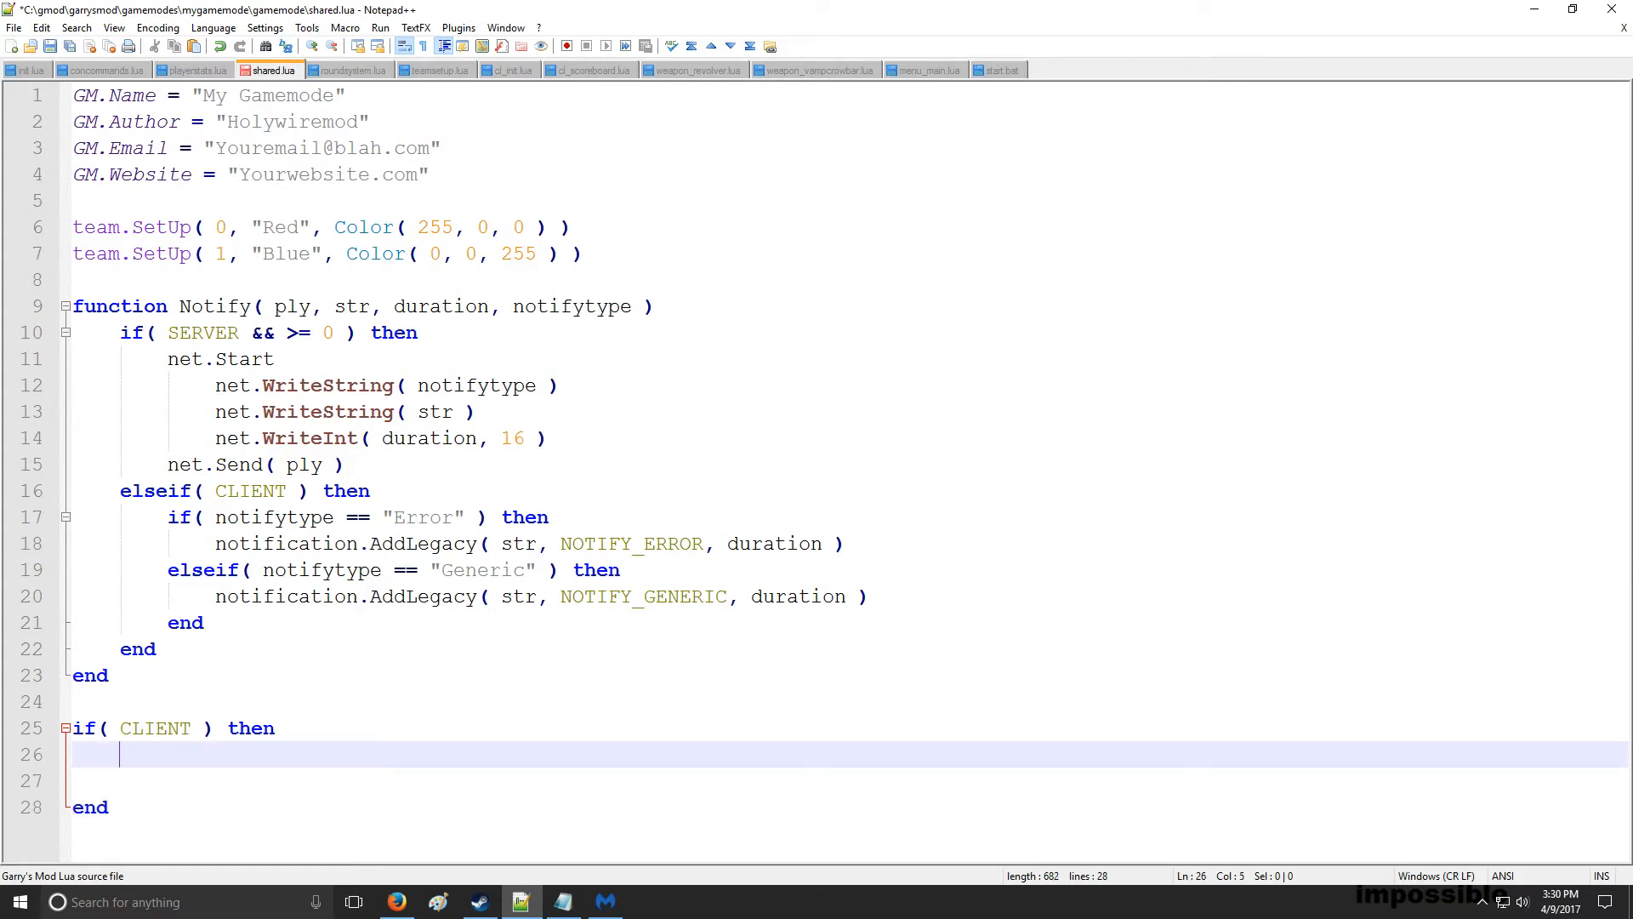
text(net.Rec)
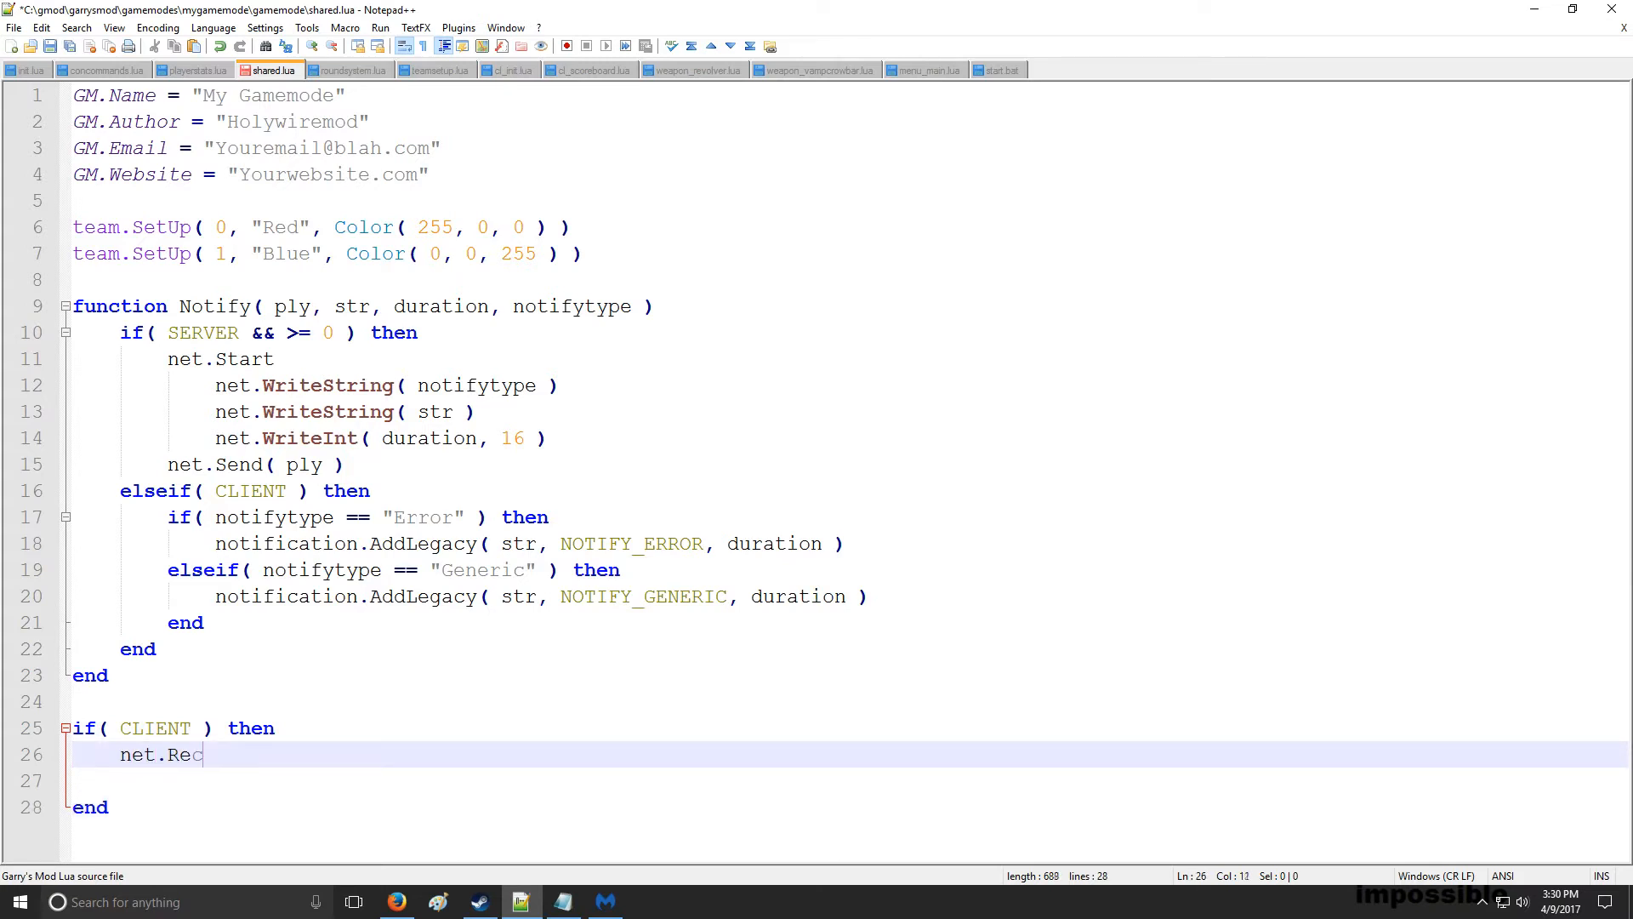
text(eive( ""))
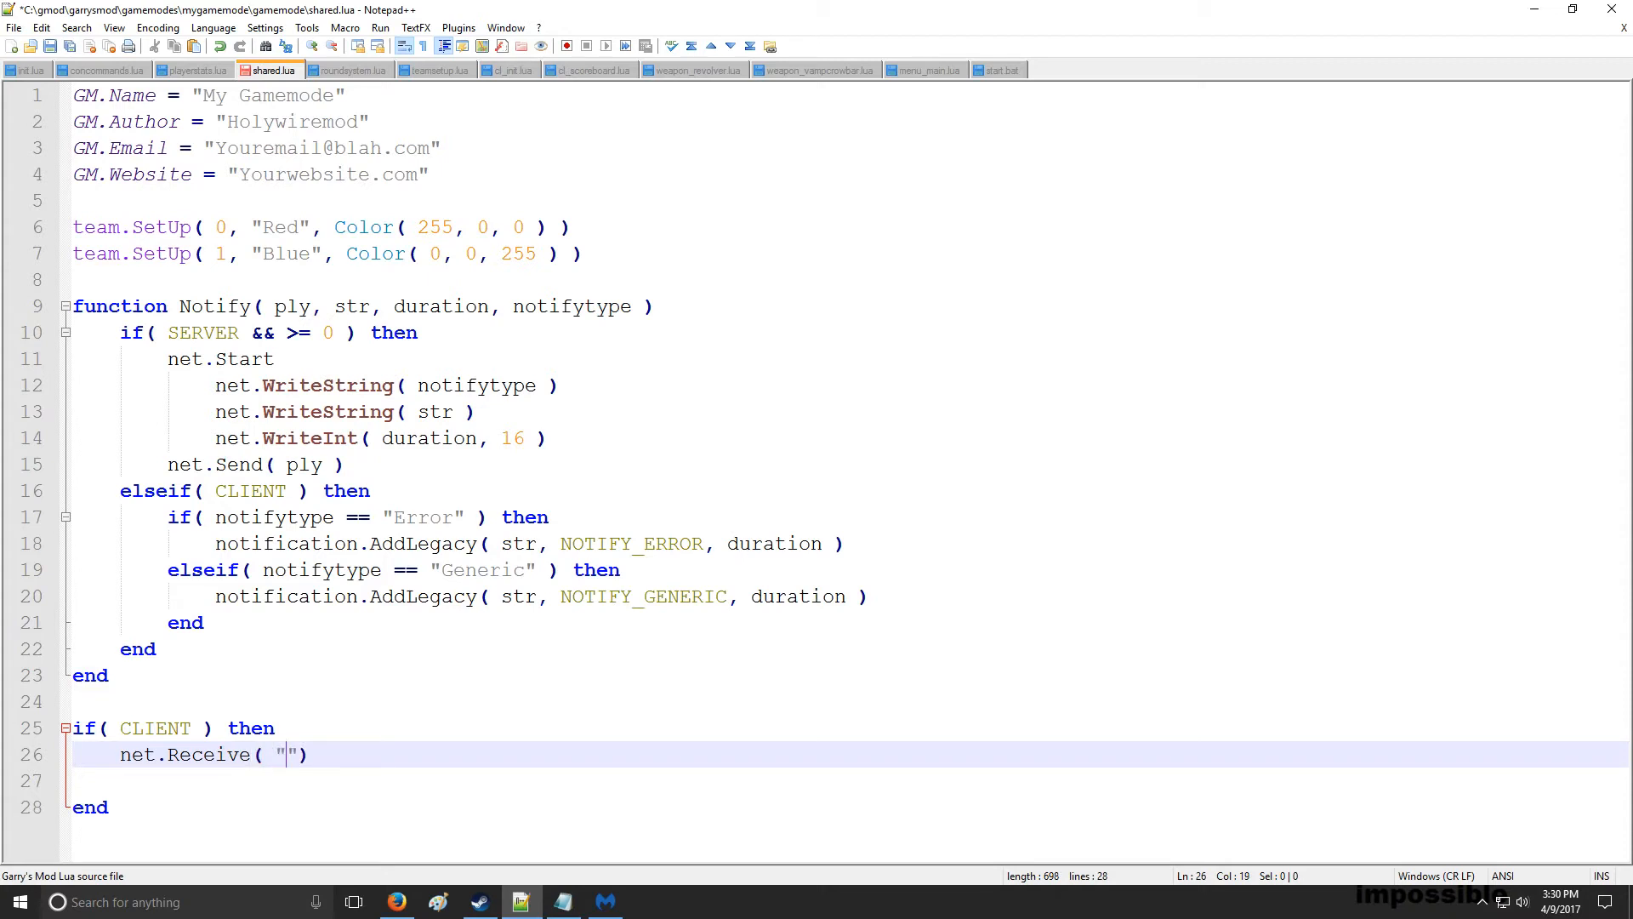
text(notify)
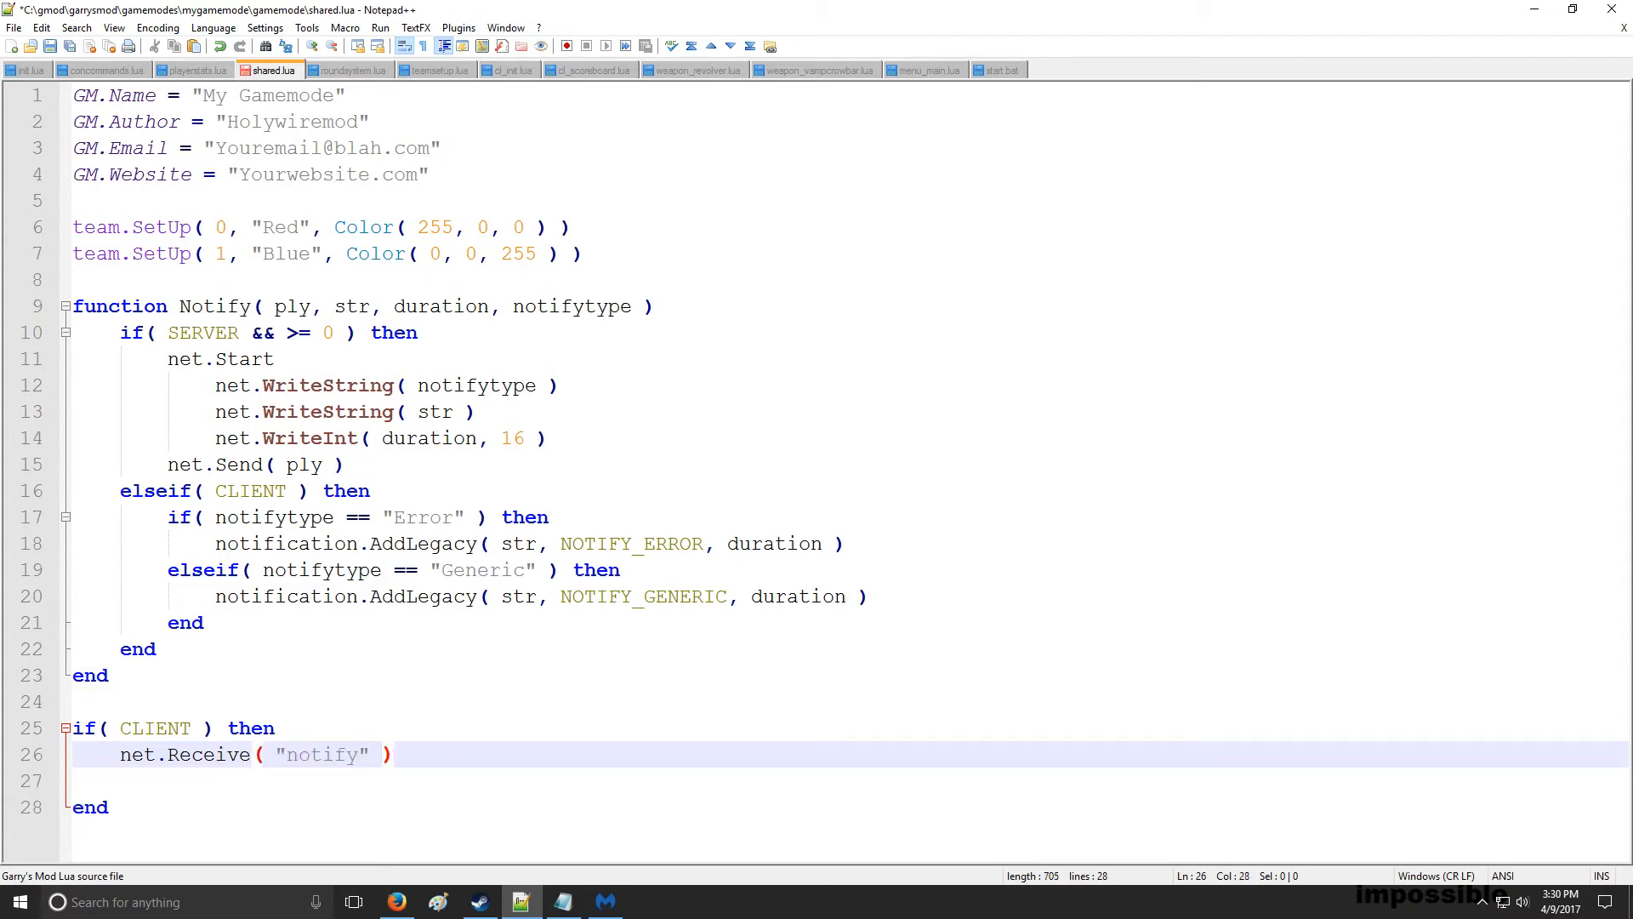
text(, function()
text(end))
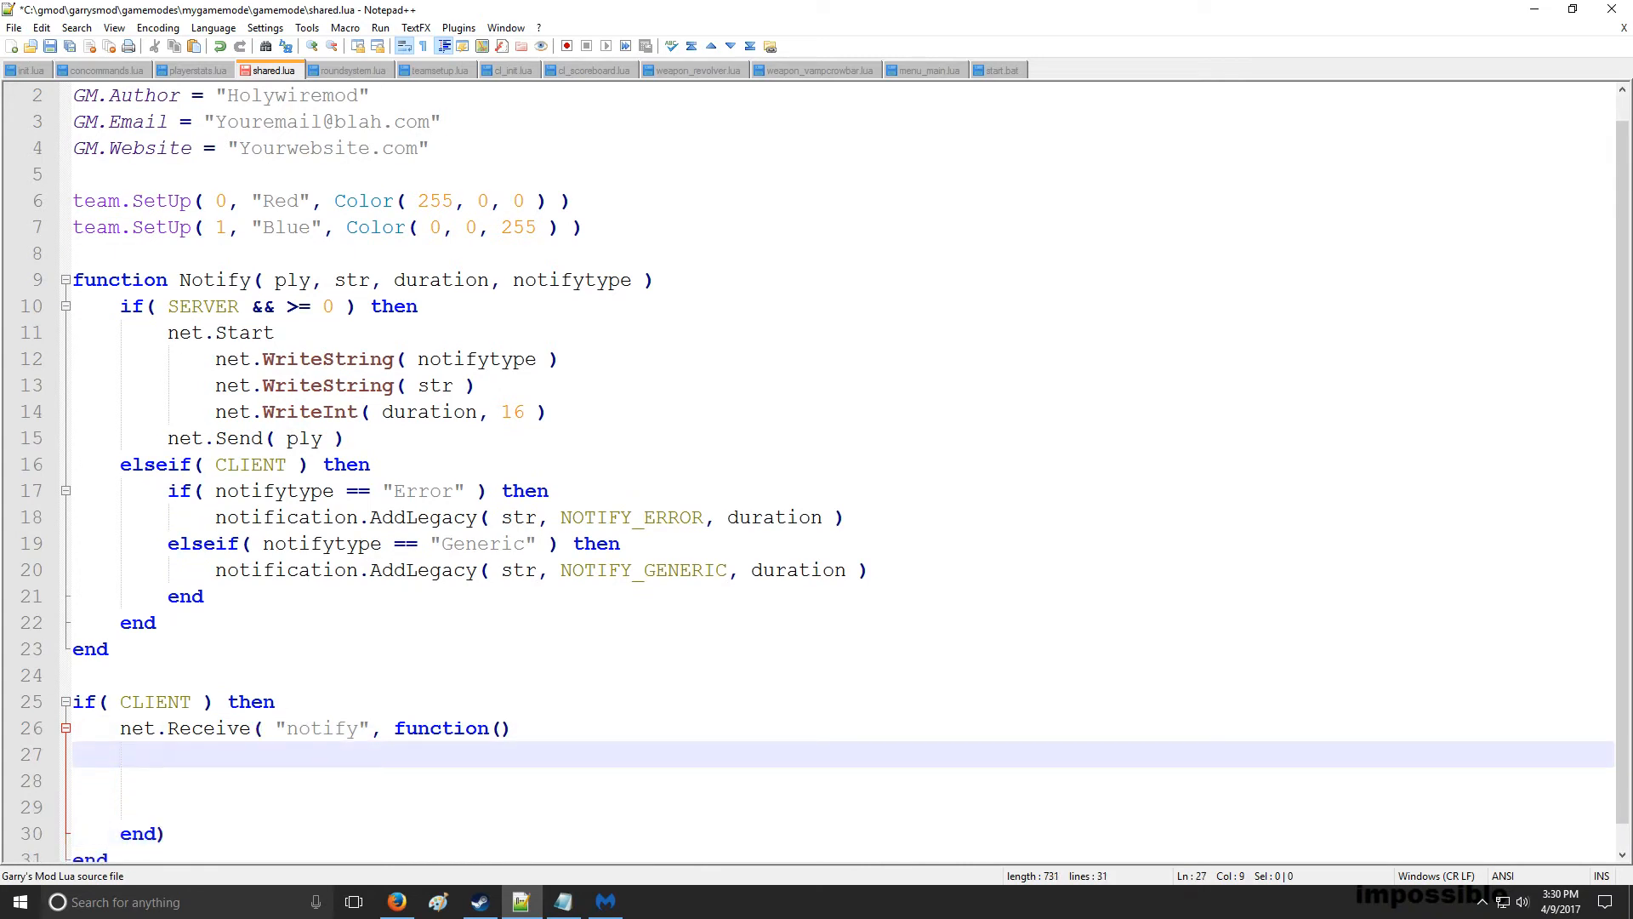
Inside the receiver start reading local notifytype from the net message and continue the handler body
text(local noti)
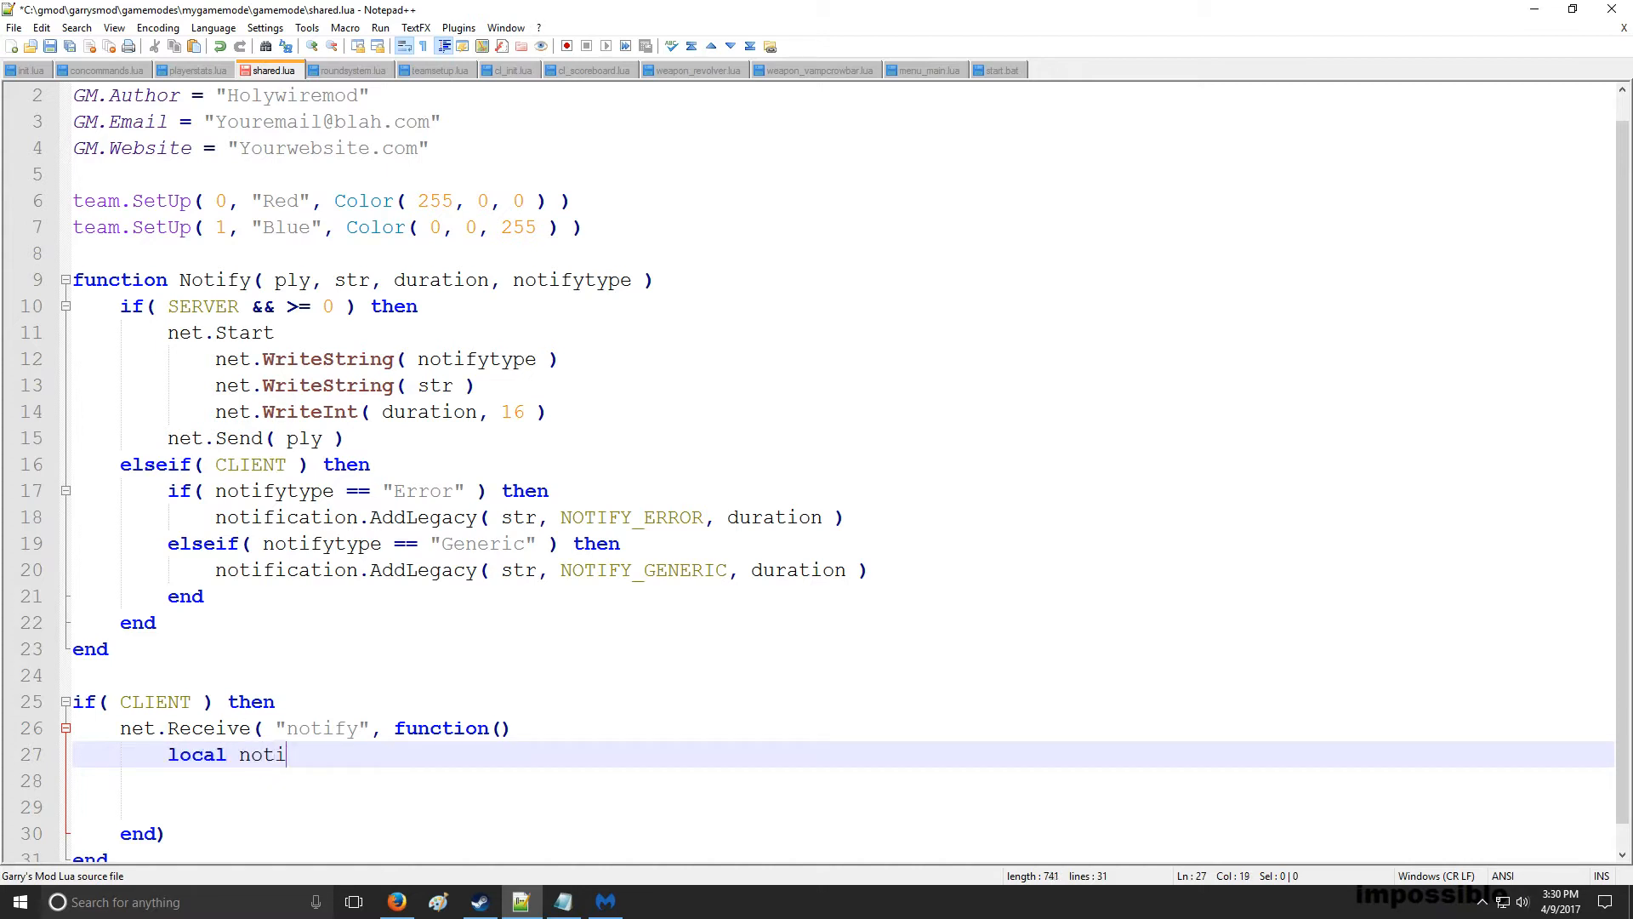
text(fytype =)
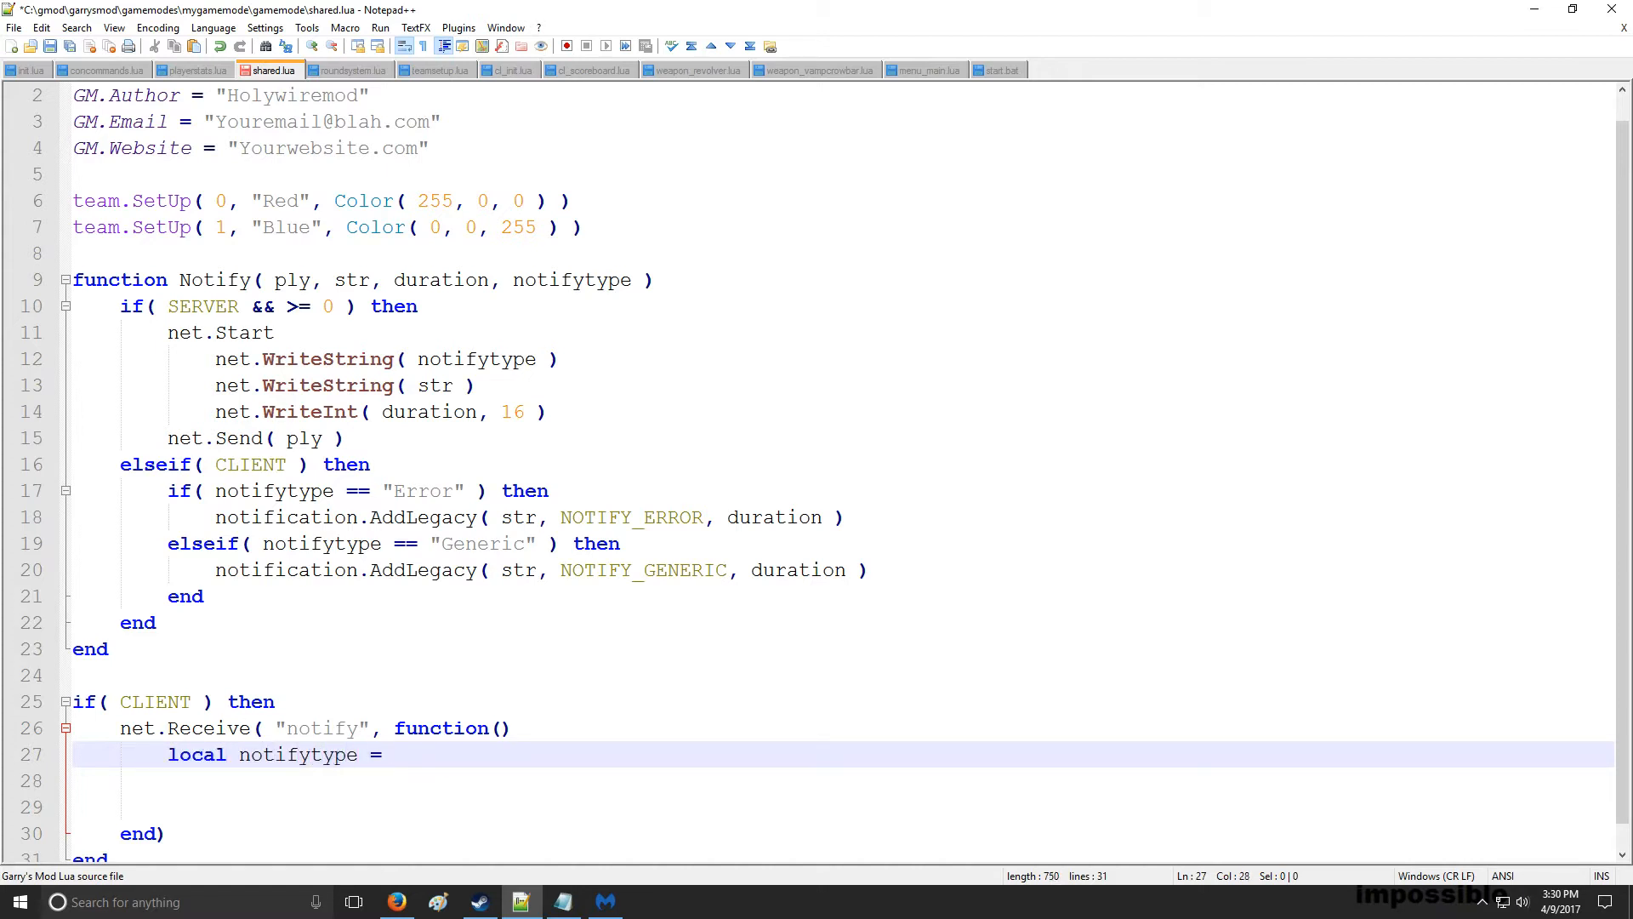
text(net.Wrt)
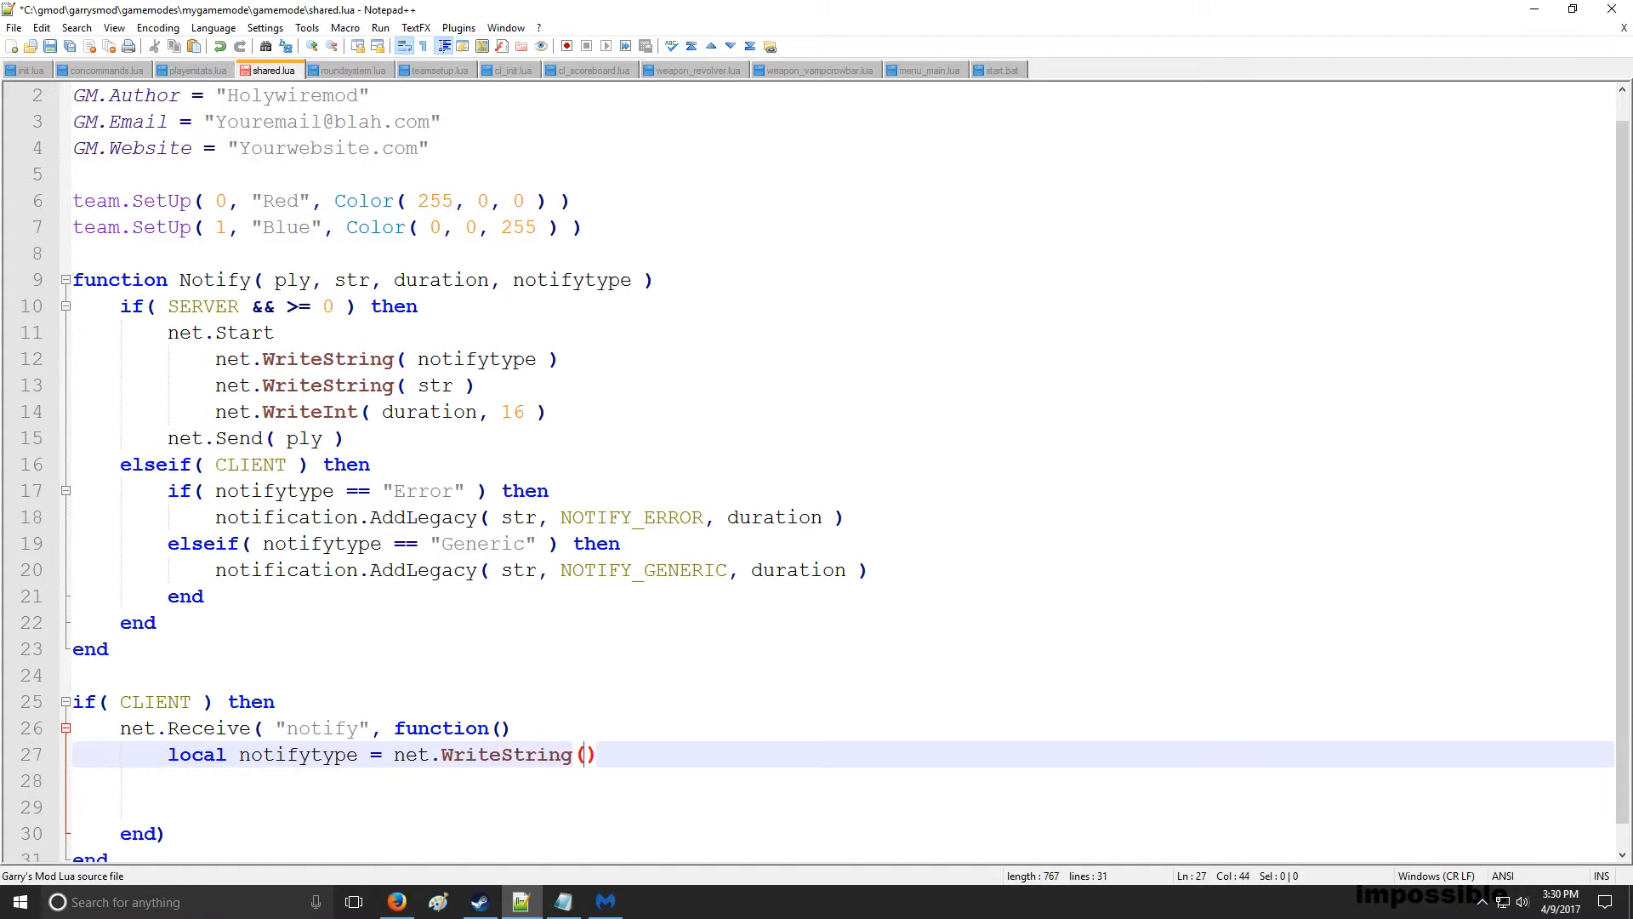
click(417, 359)
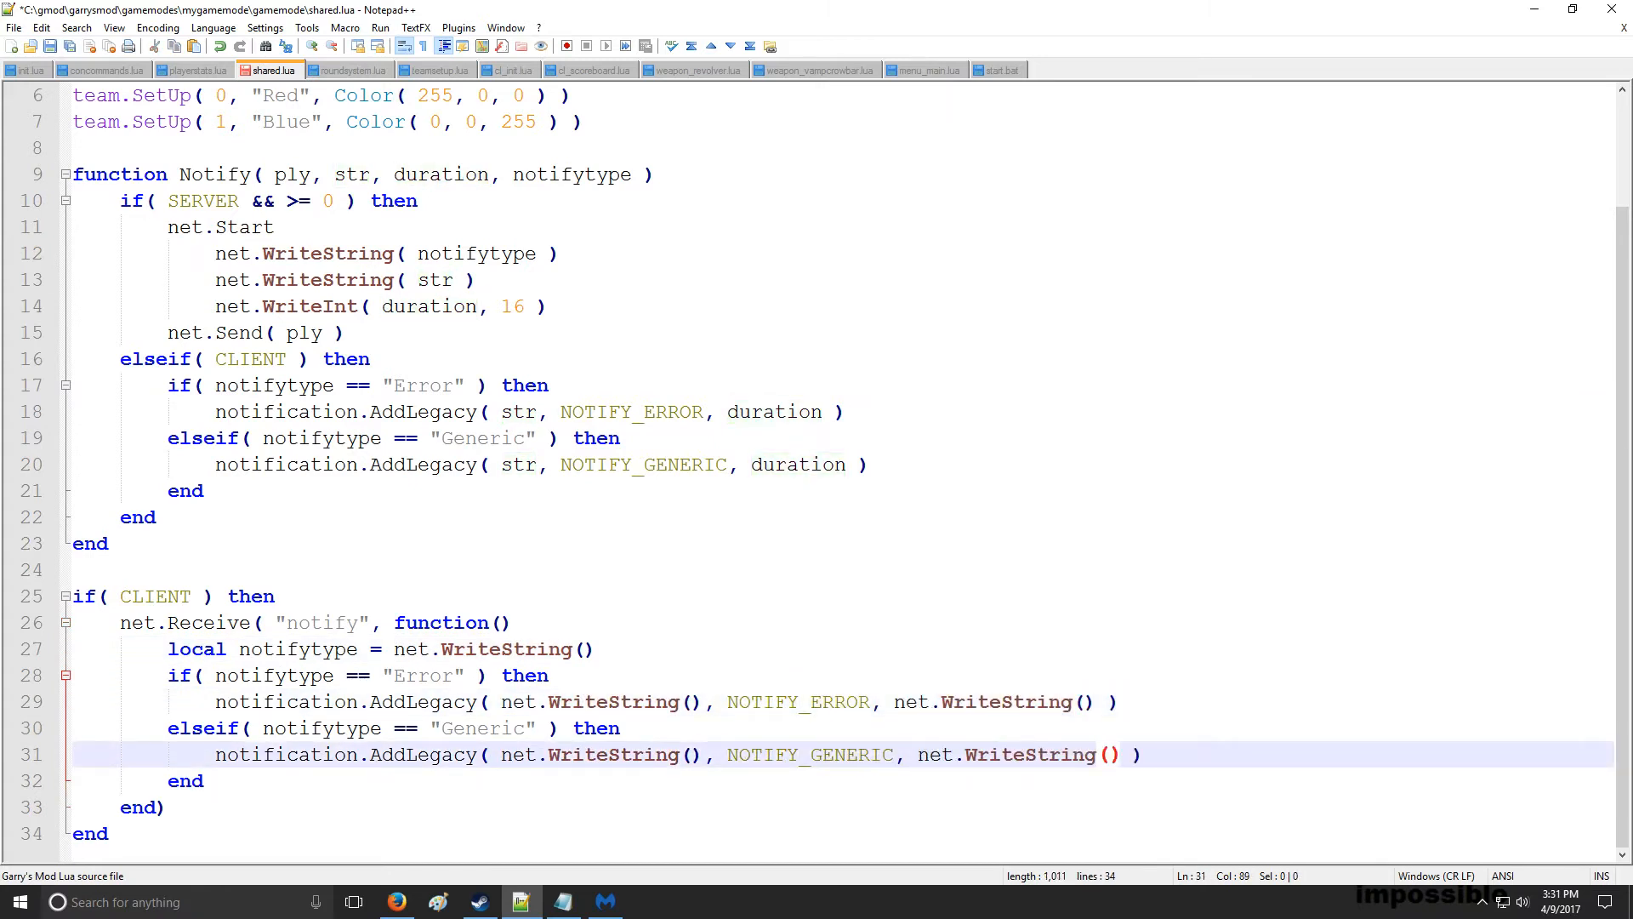
Change the receiver's WriteString calls to net.ReadString and the duration to net.ReadInt( 16 ), saving shared.lua
double_click(1024, 701)
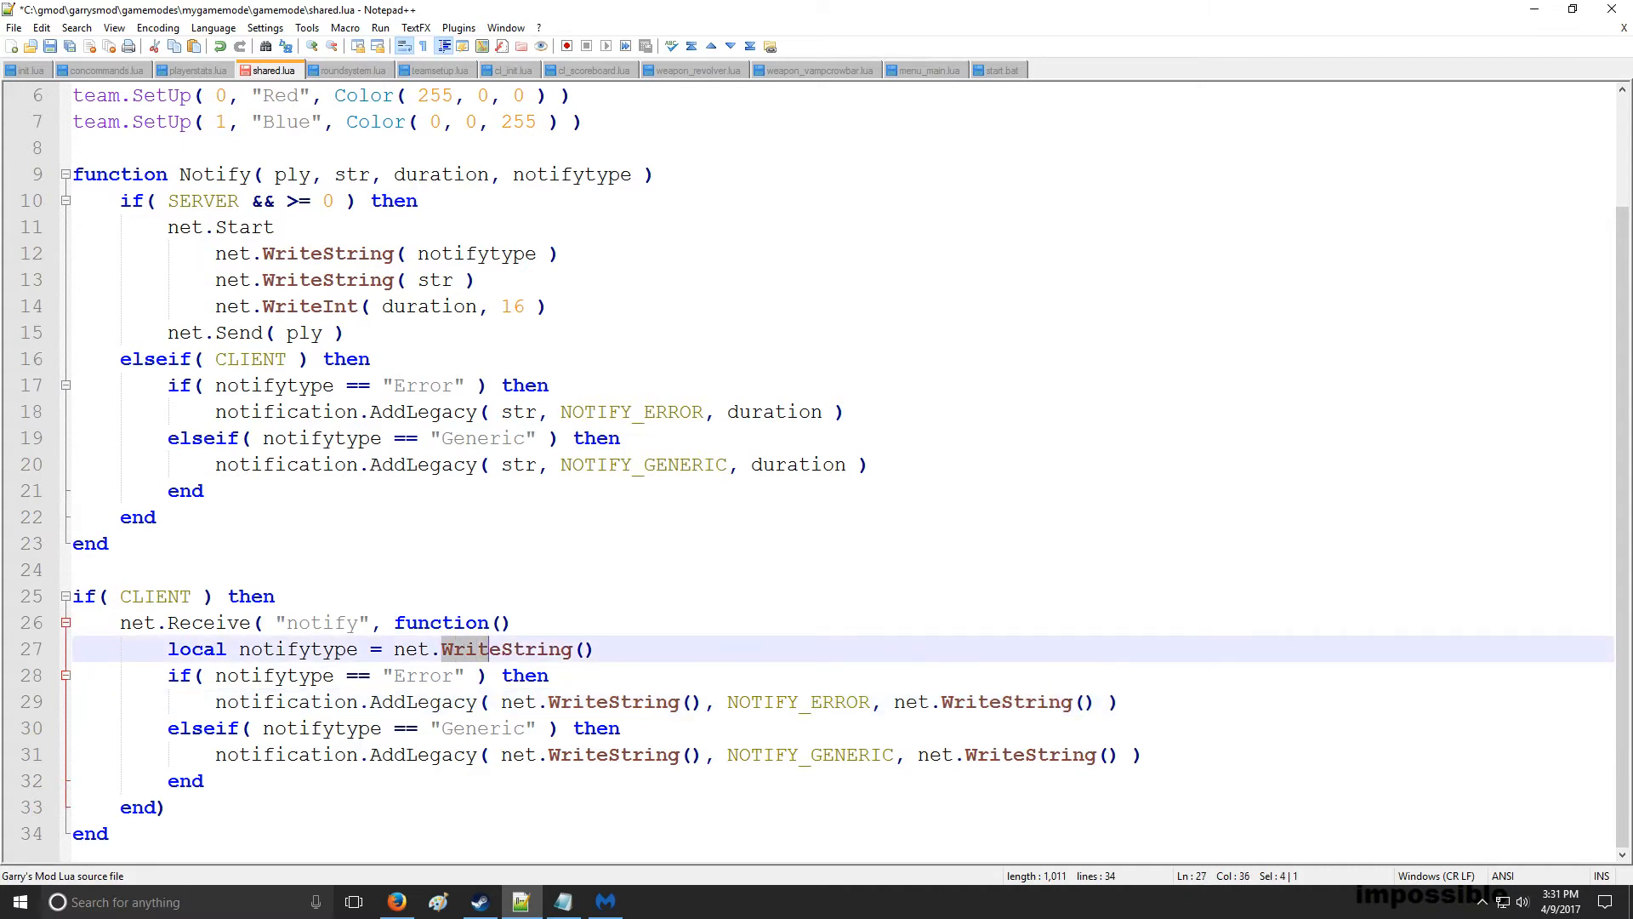
text(ReadString)
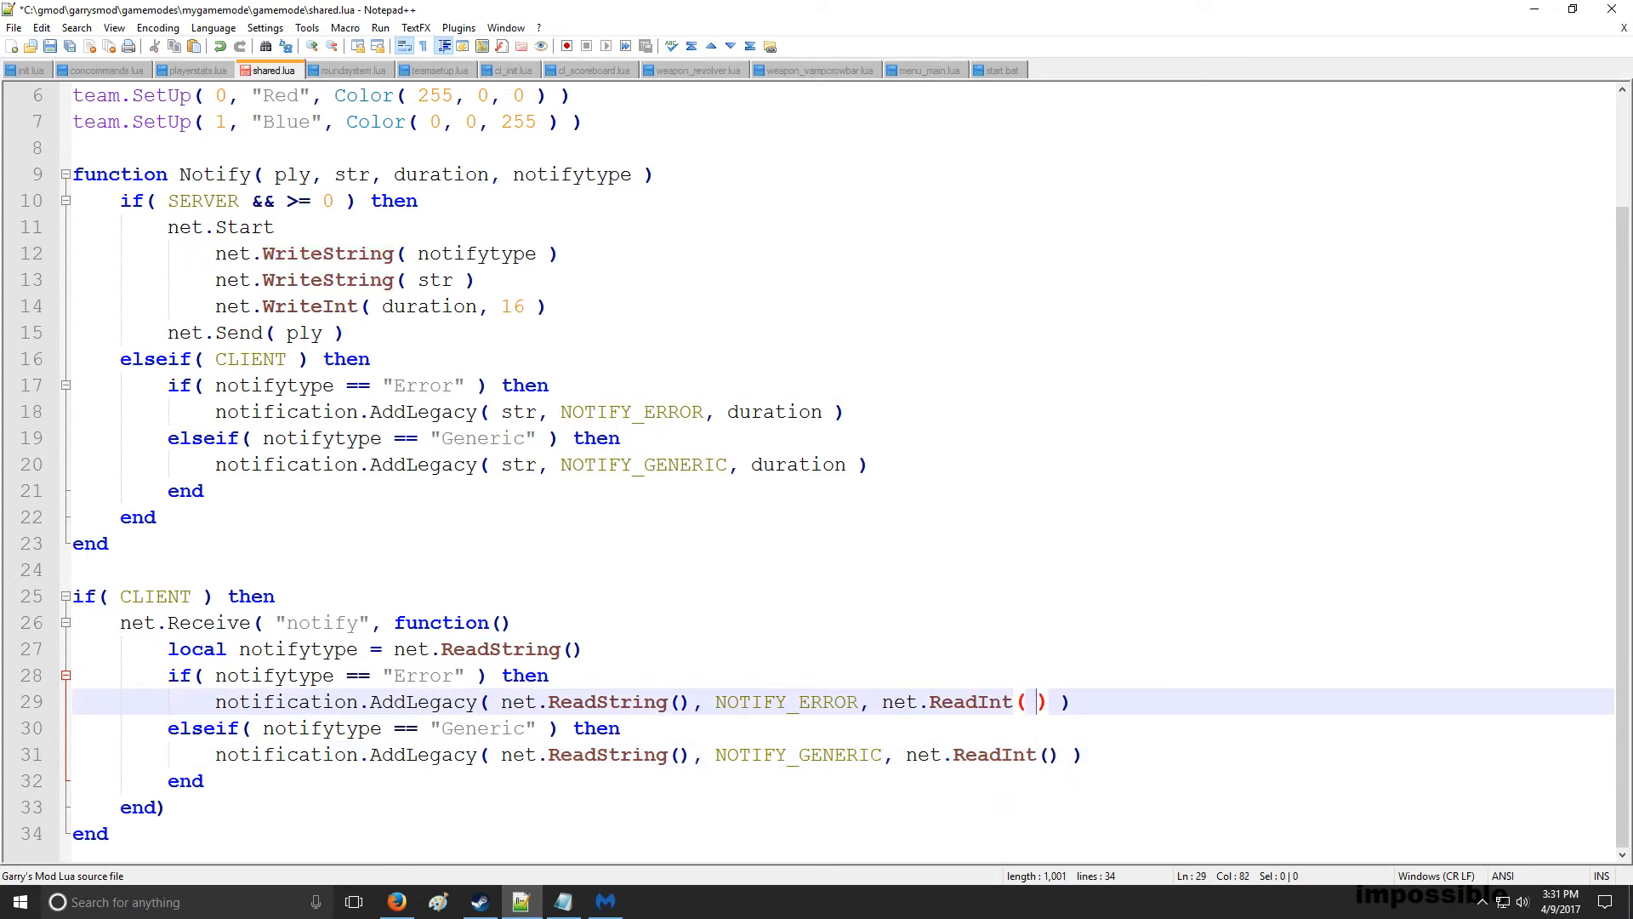
text(15)
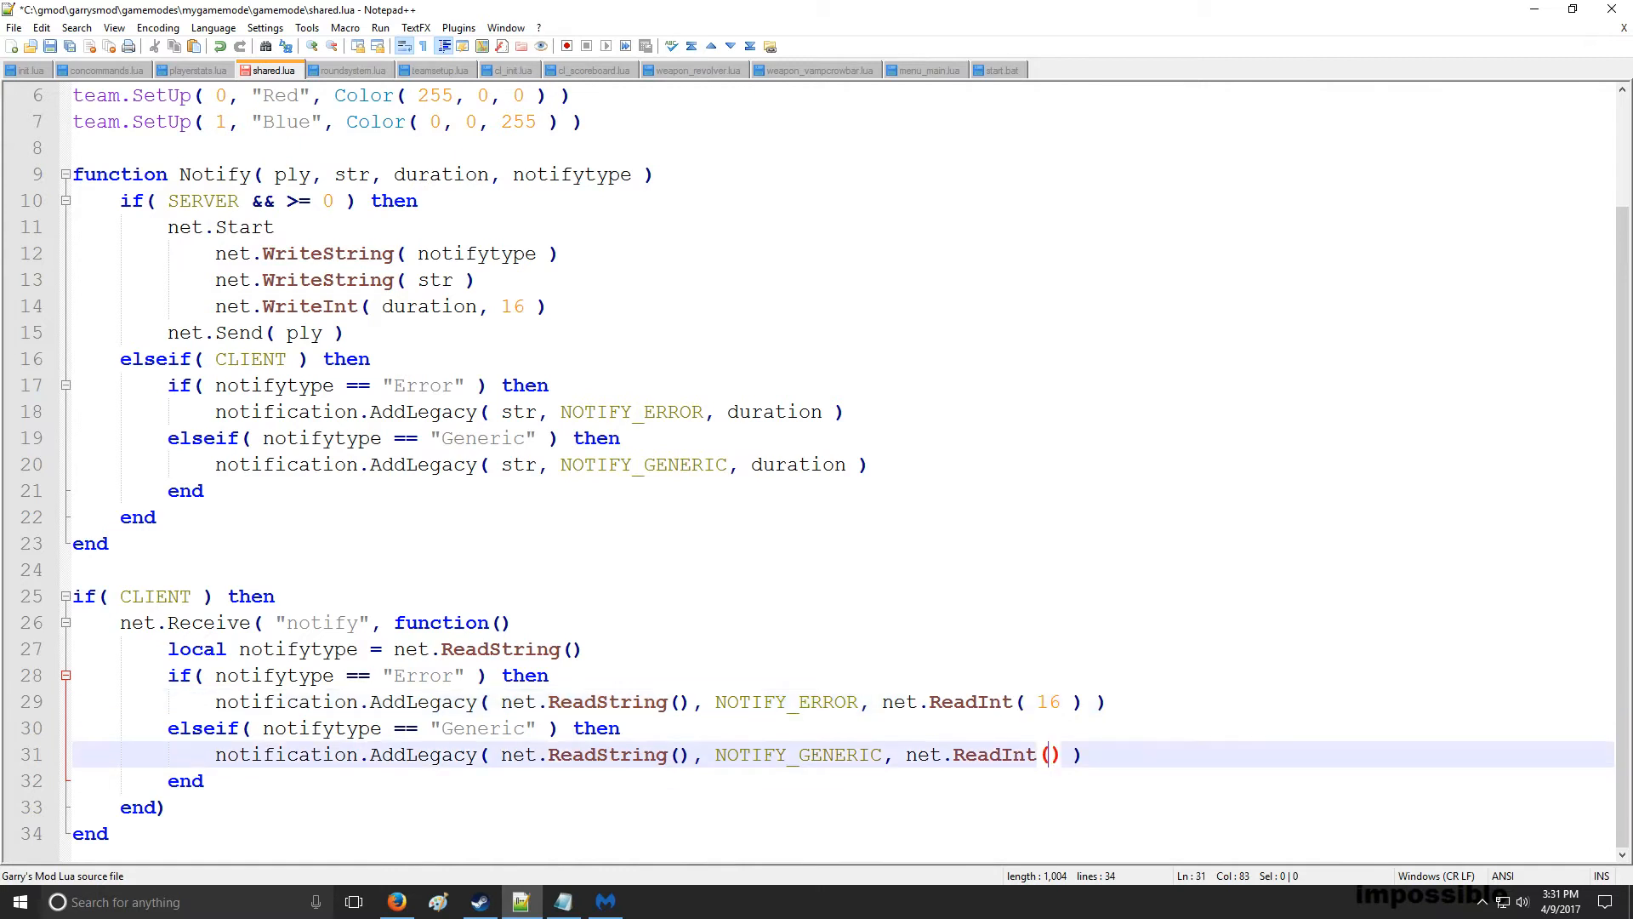
text(16)
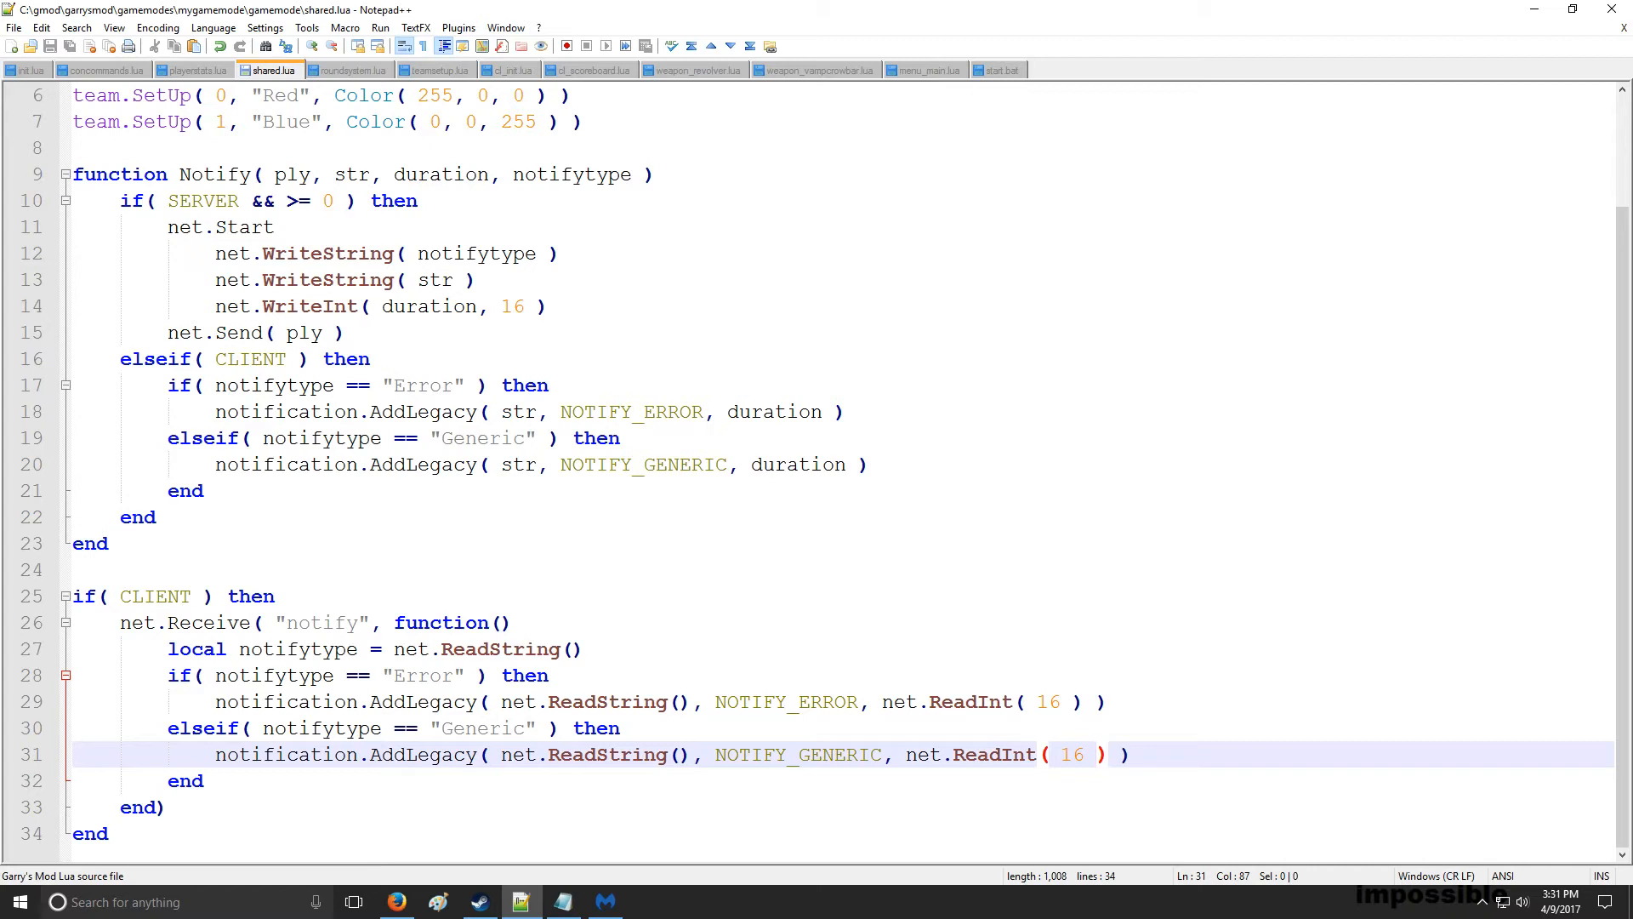
click(264, 304)
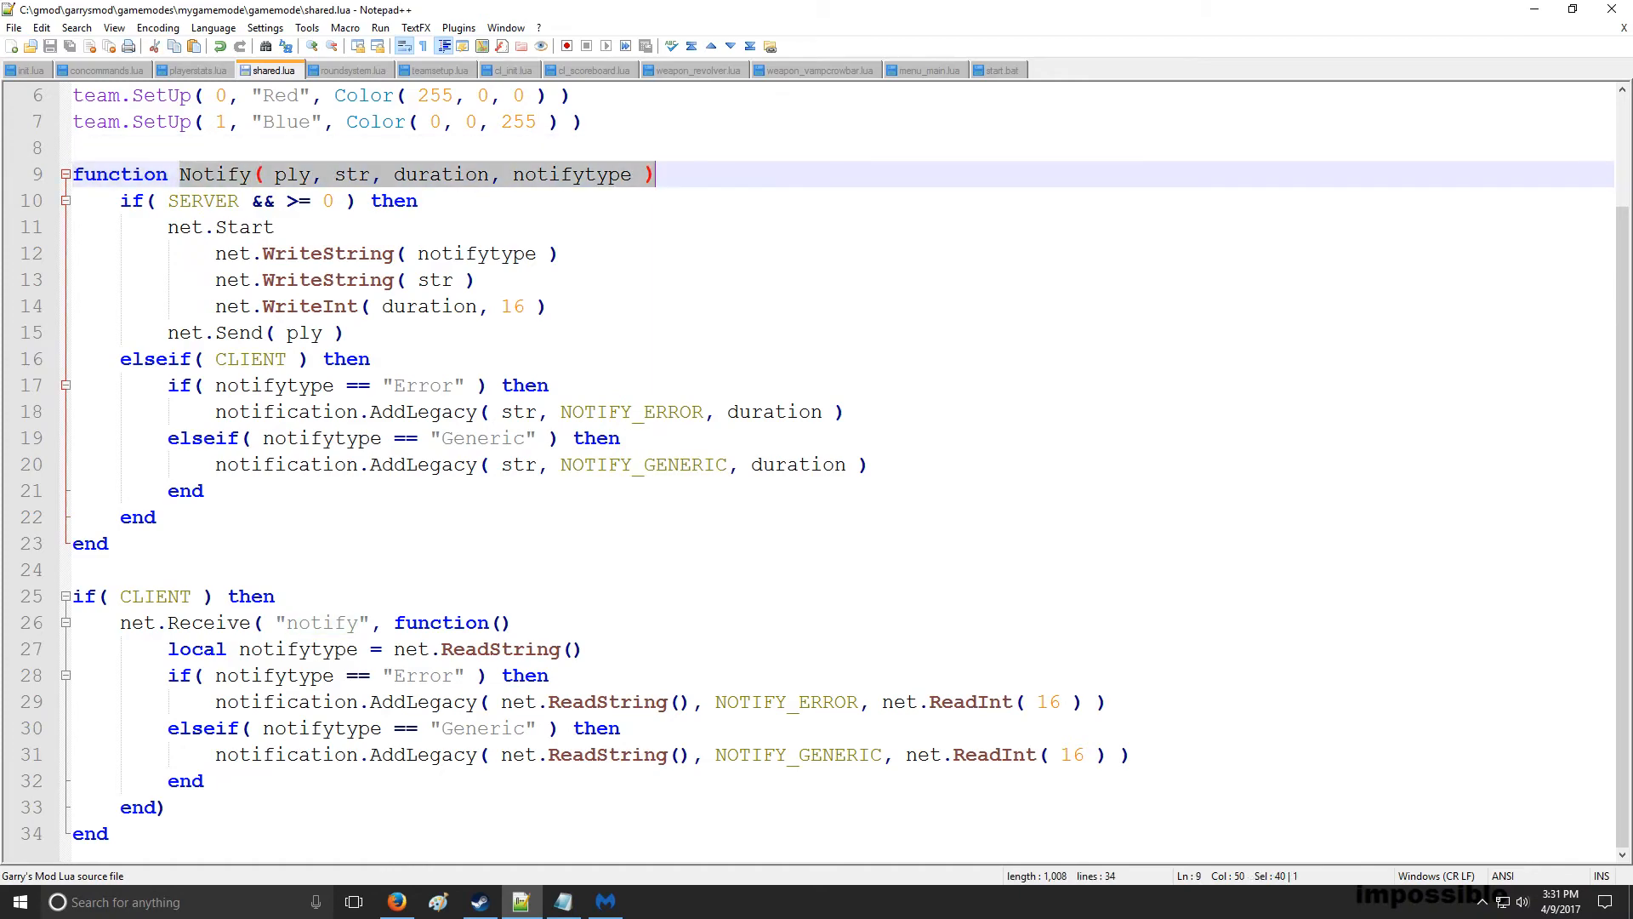
In init.lua paste the Notify( ply, str, duration, notifytype ) signature into GM:PlayerSpawn
click(26, 68)
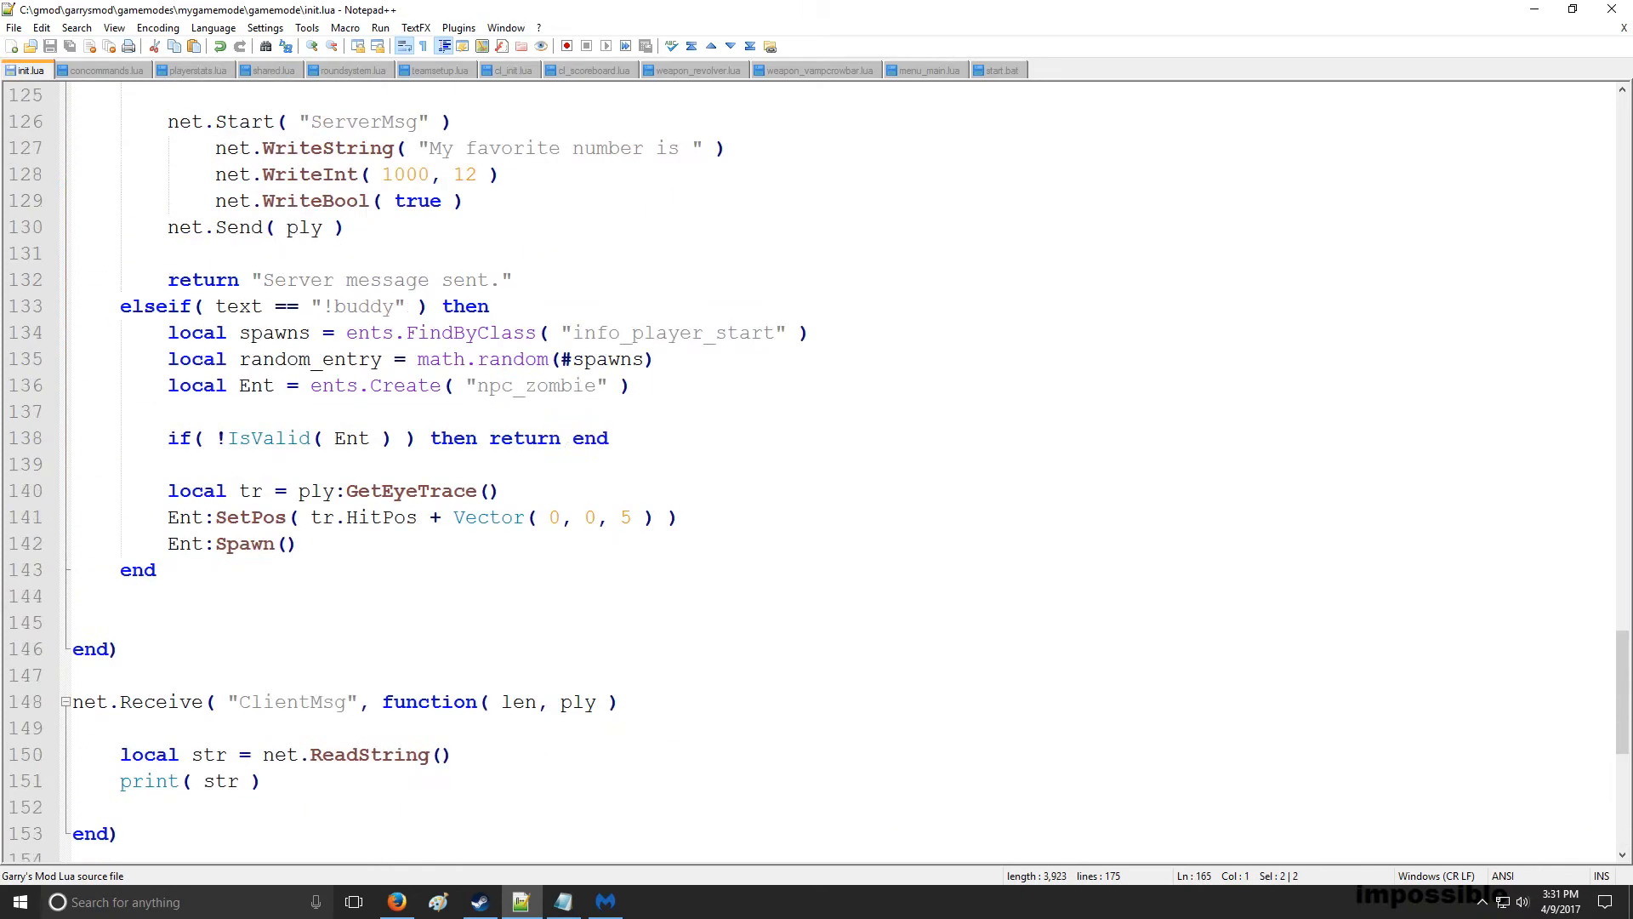
scroll(up, 3)
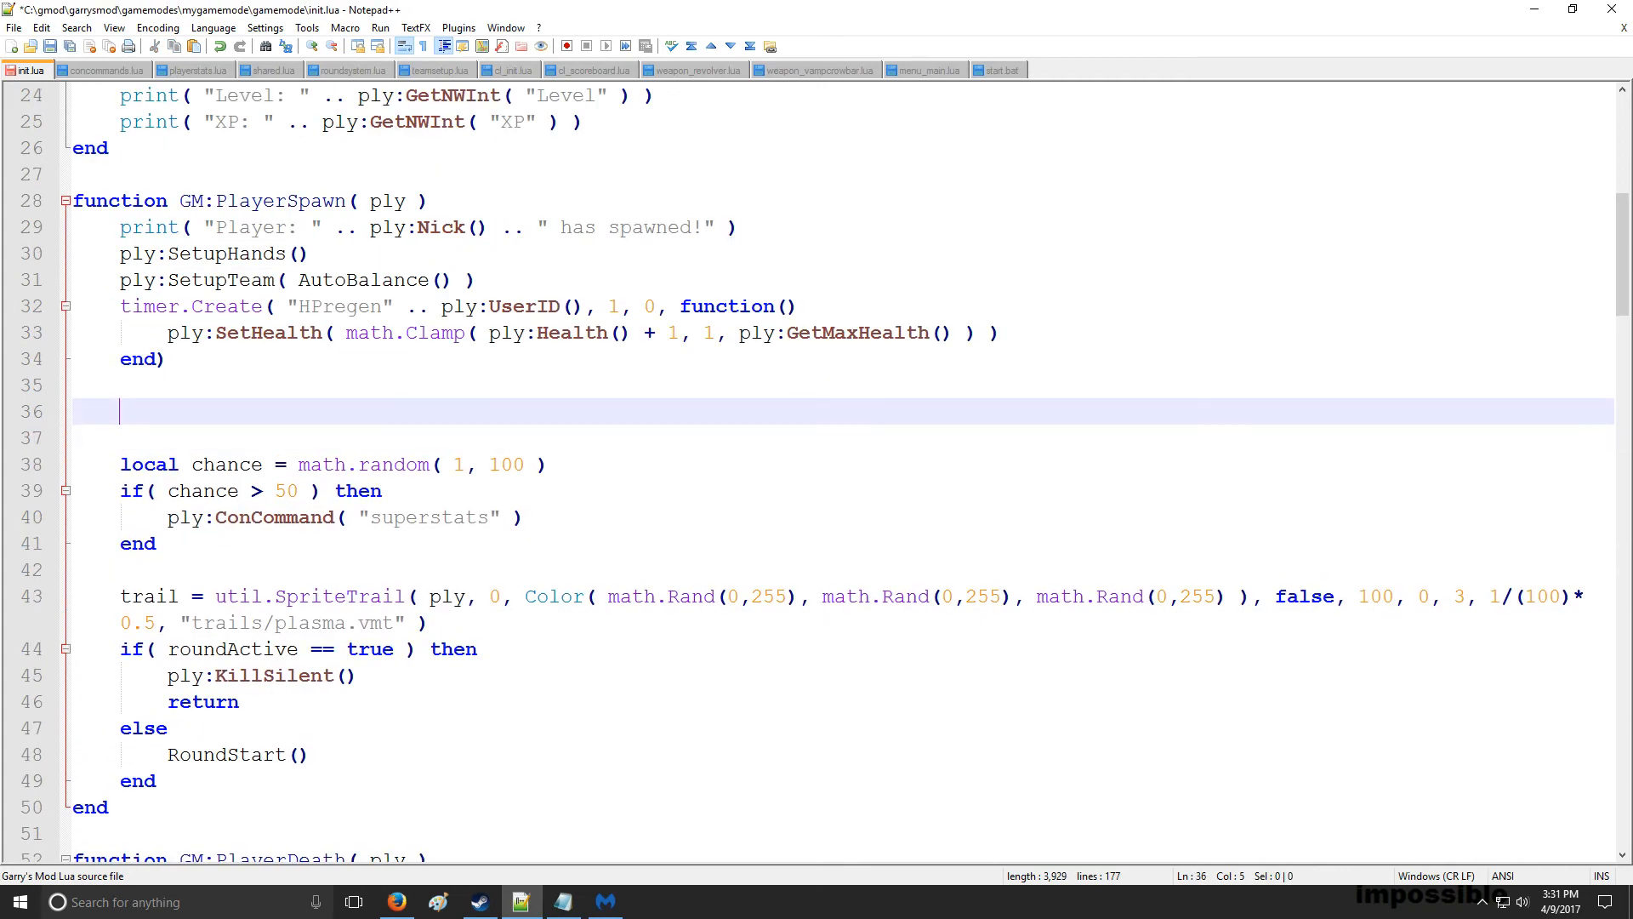
text(Notify( ply, str, duration, notifytype ))
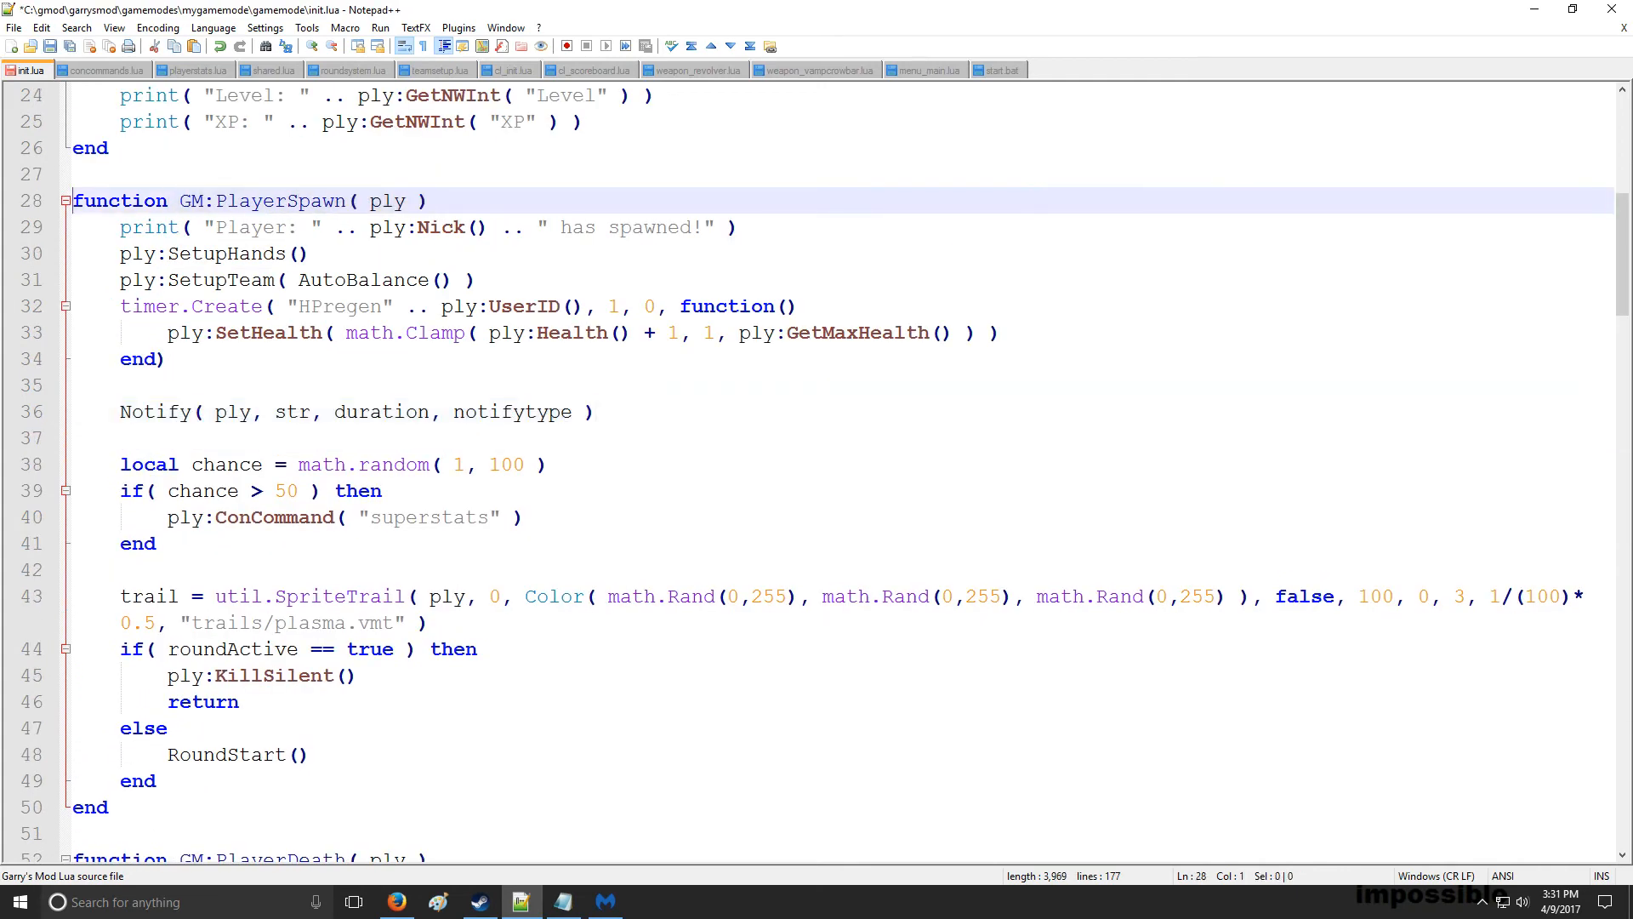
click(220, 411)
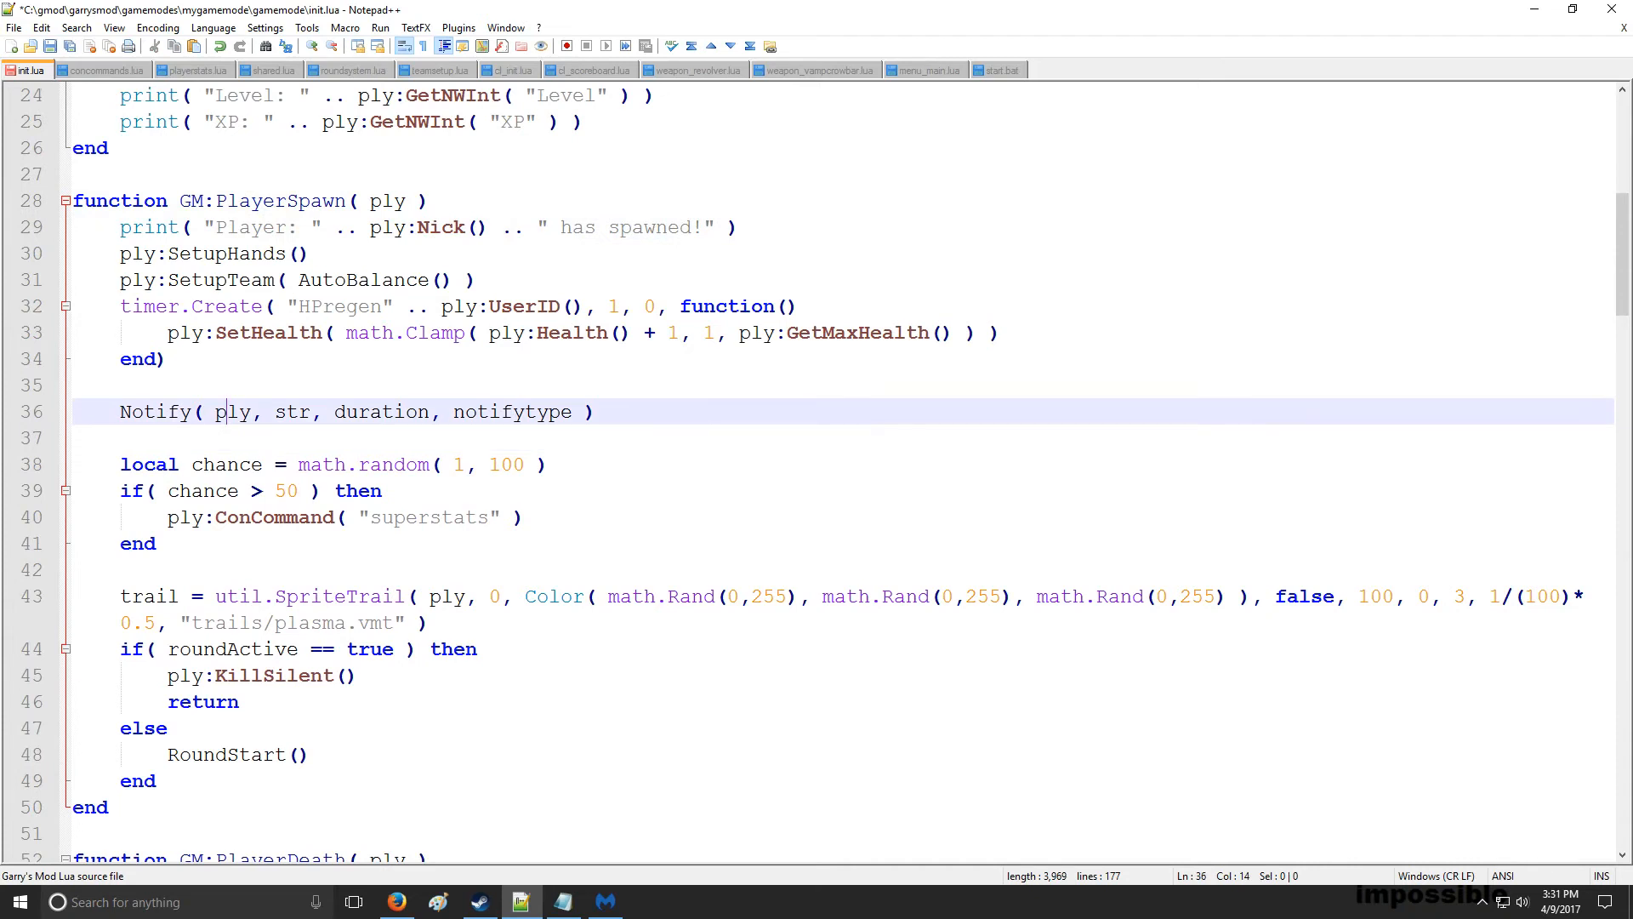
double_click(292, 412)
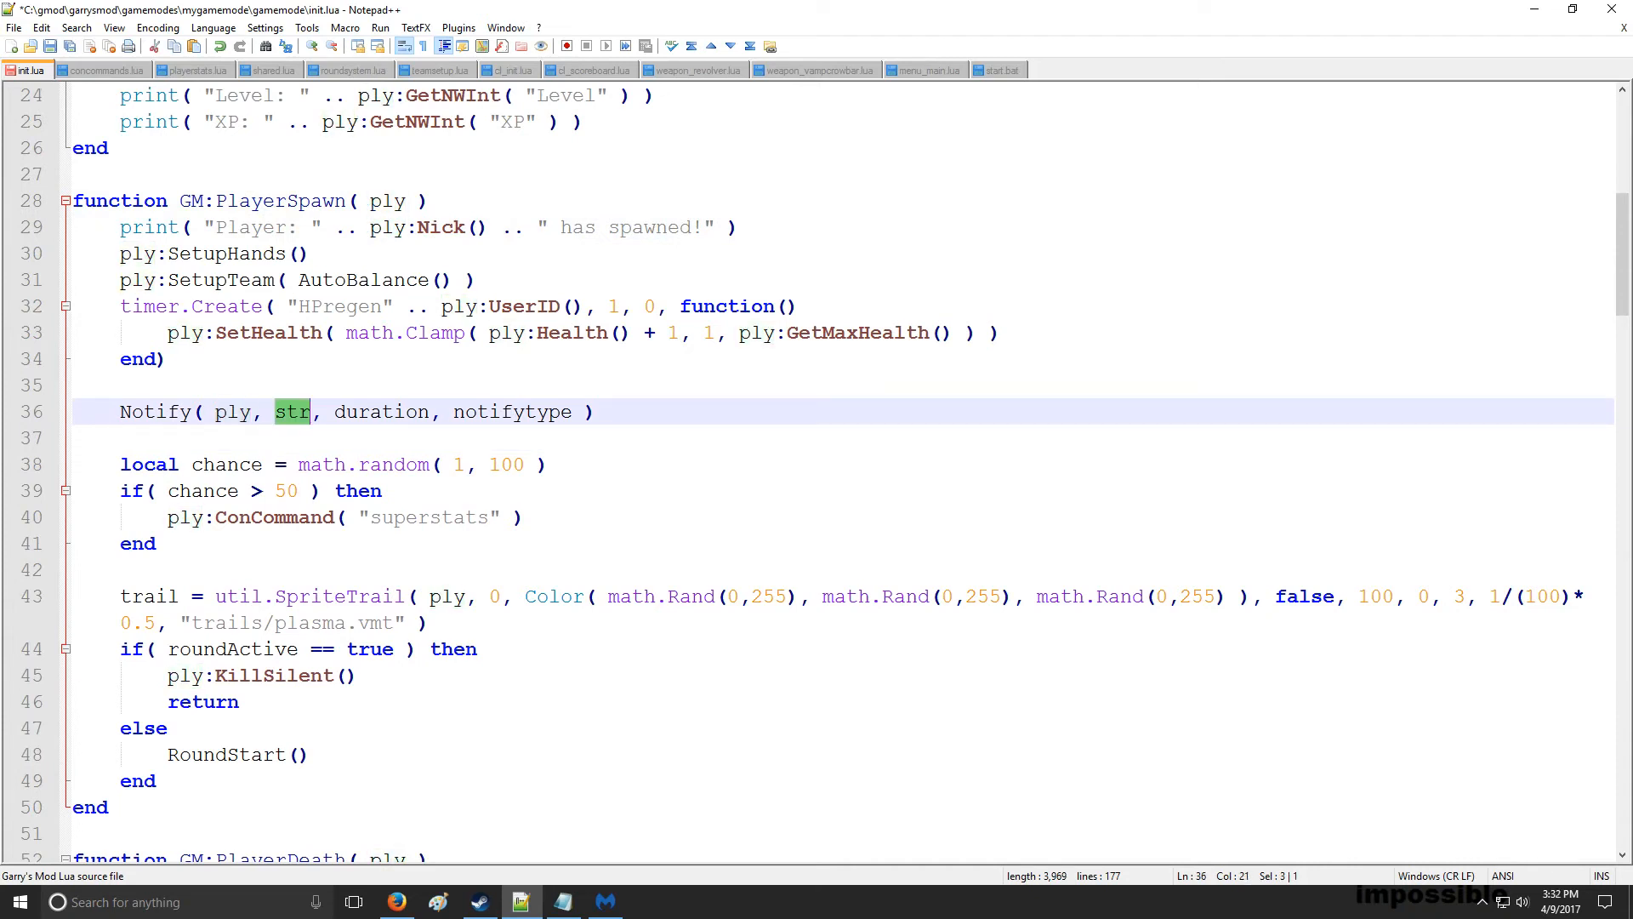
Fill the call as Notify( ply, "You've Spawned!", 5, "Generic" )
text("Y)
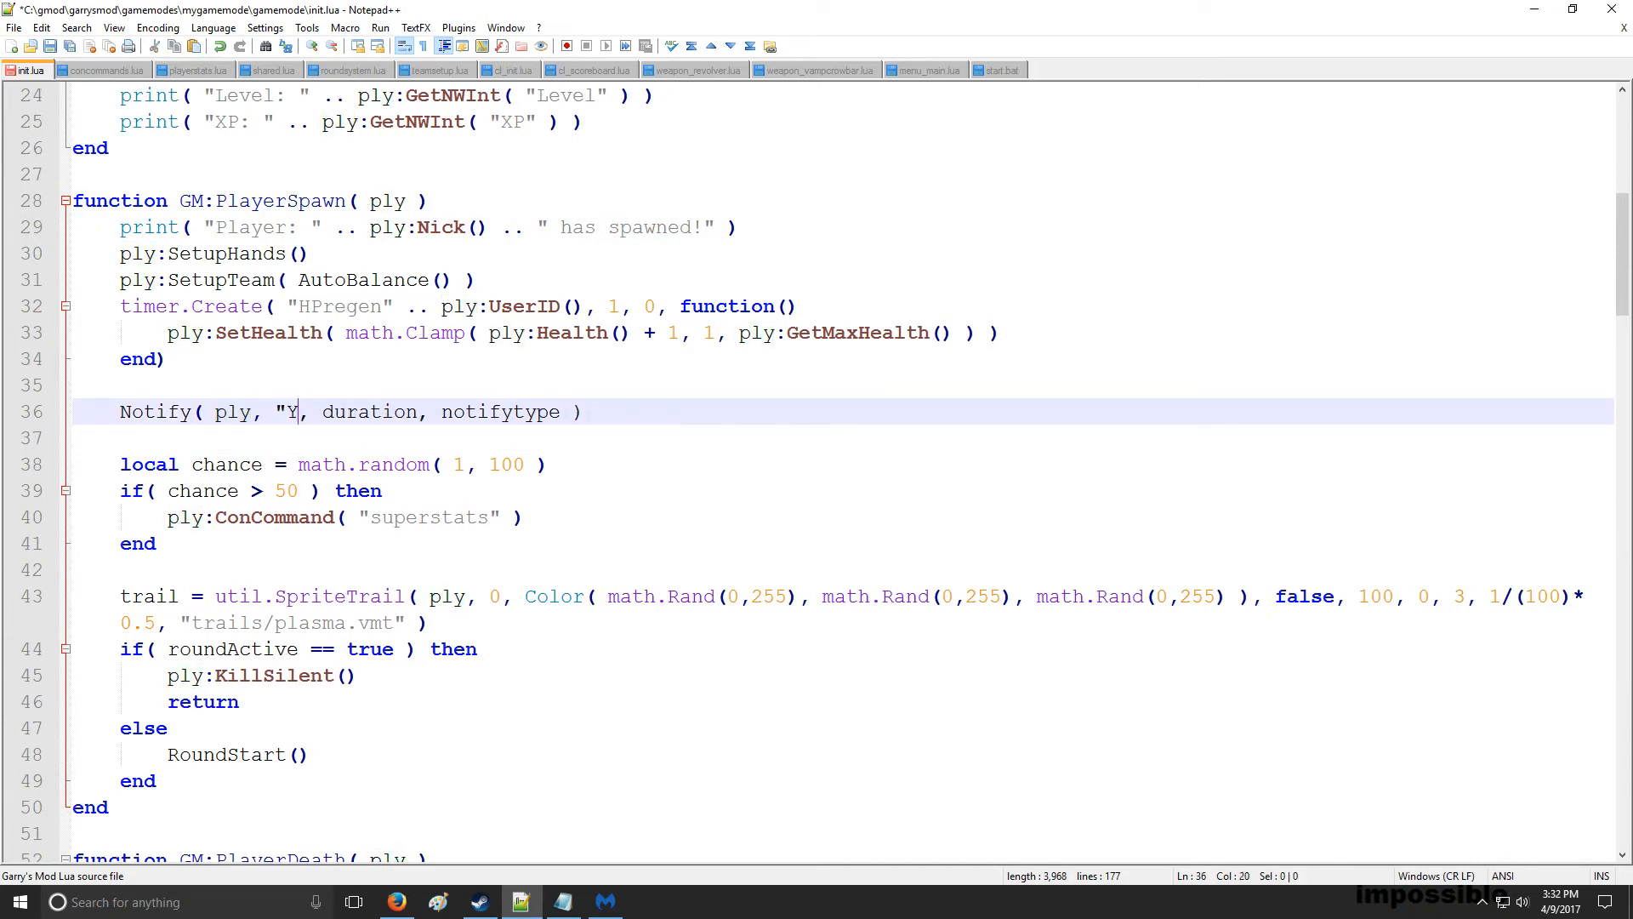
text(ou've Spawned!)
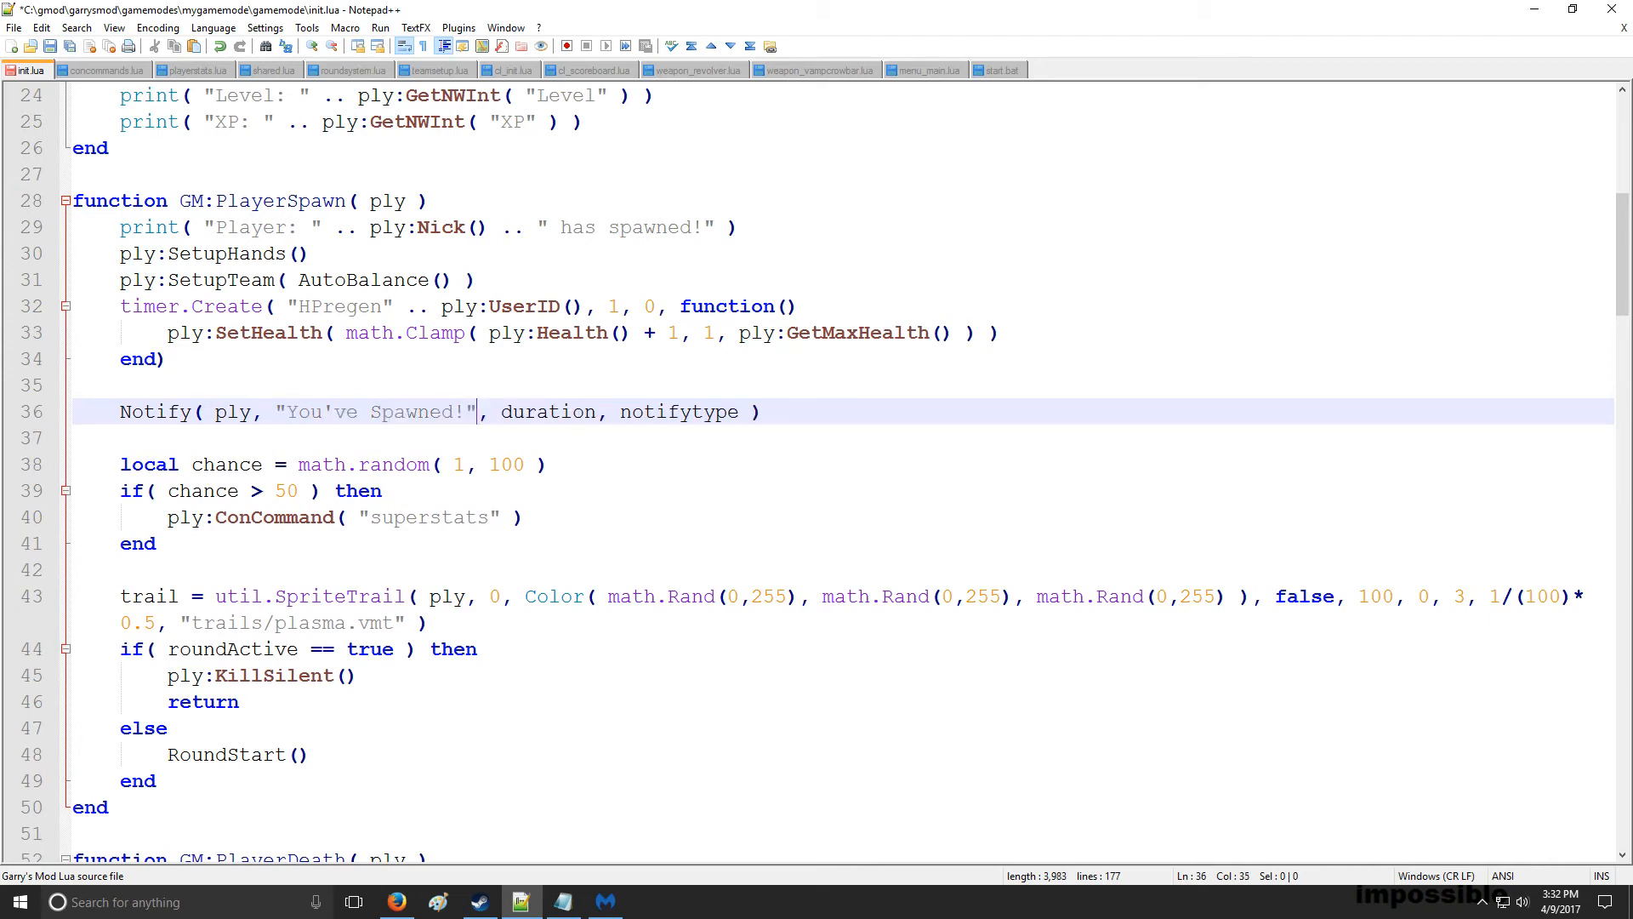
text(5)
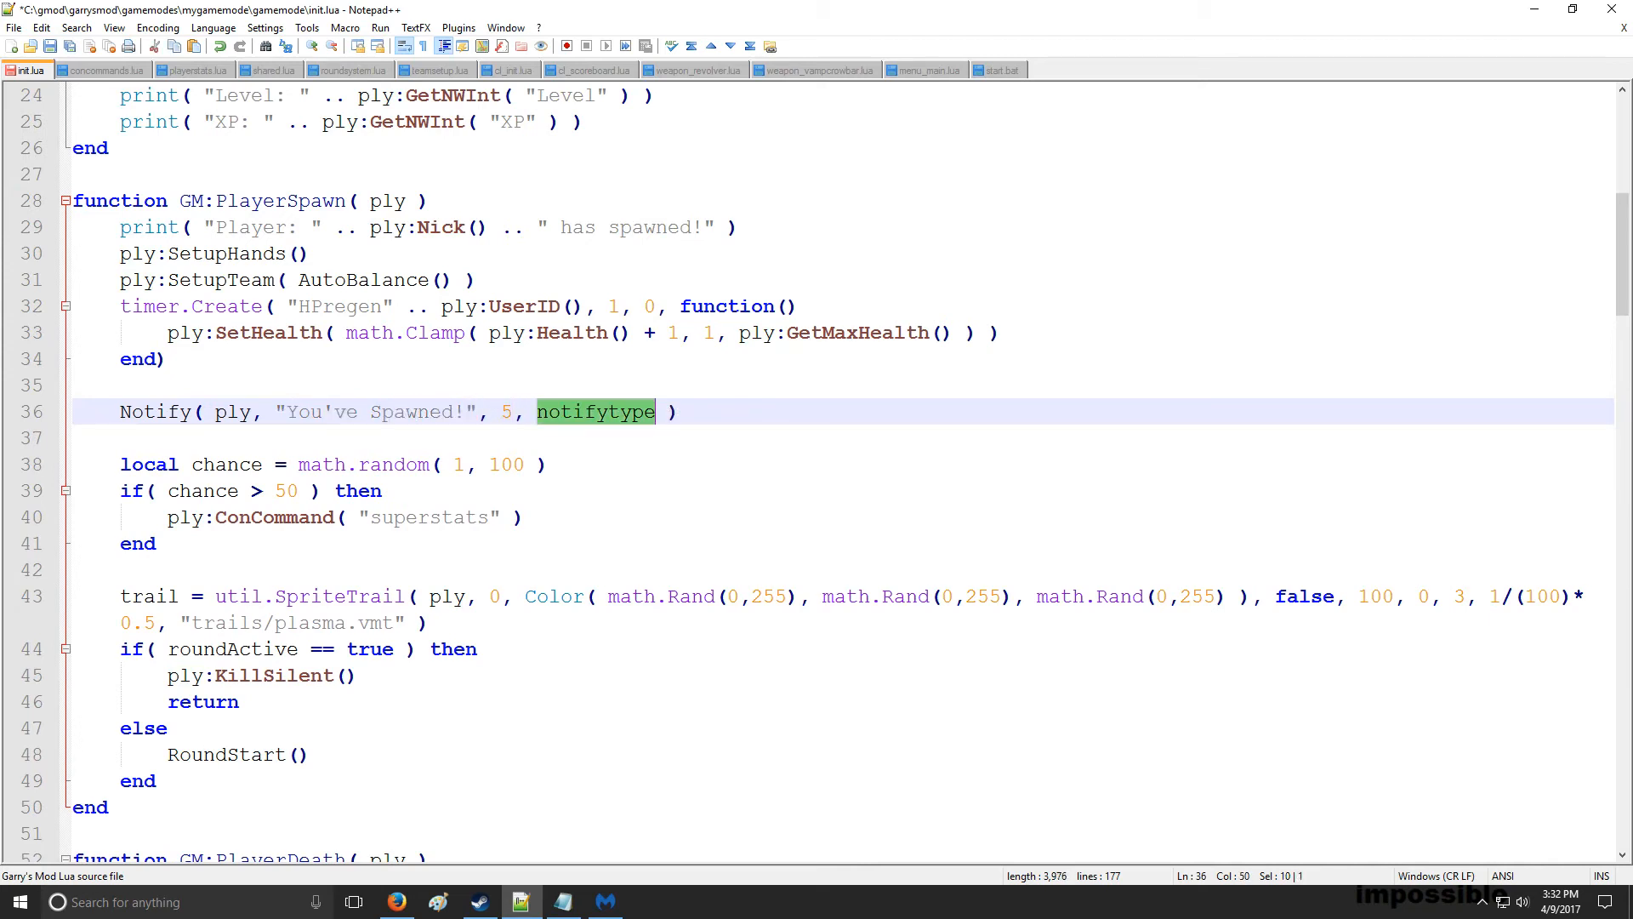
text("Err")
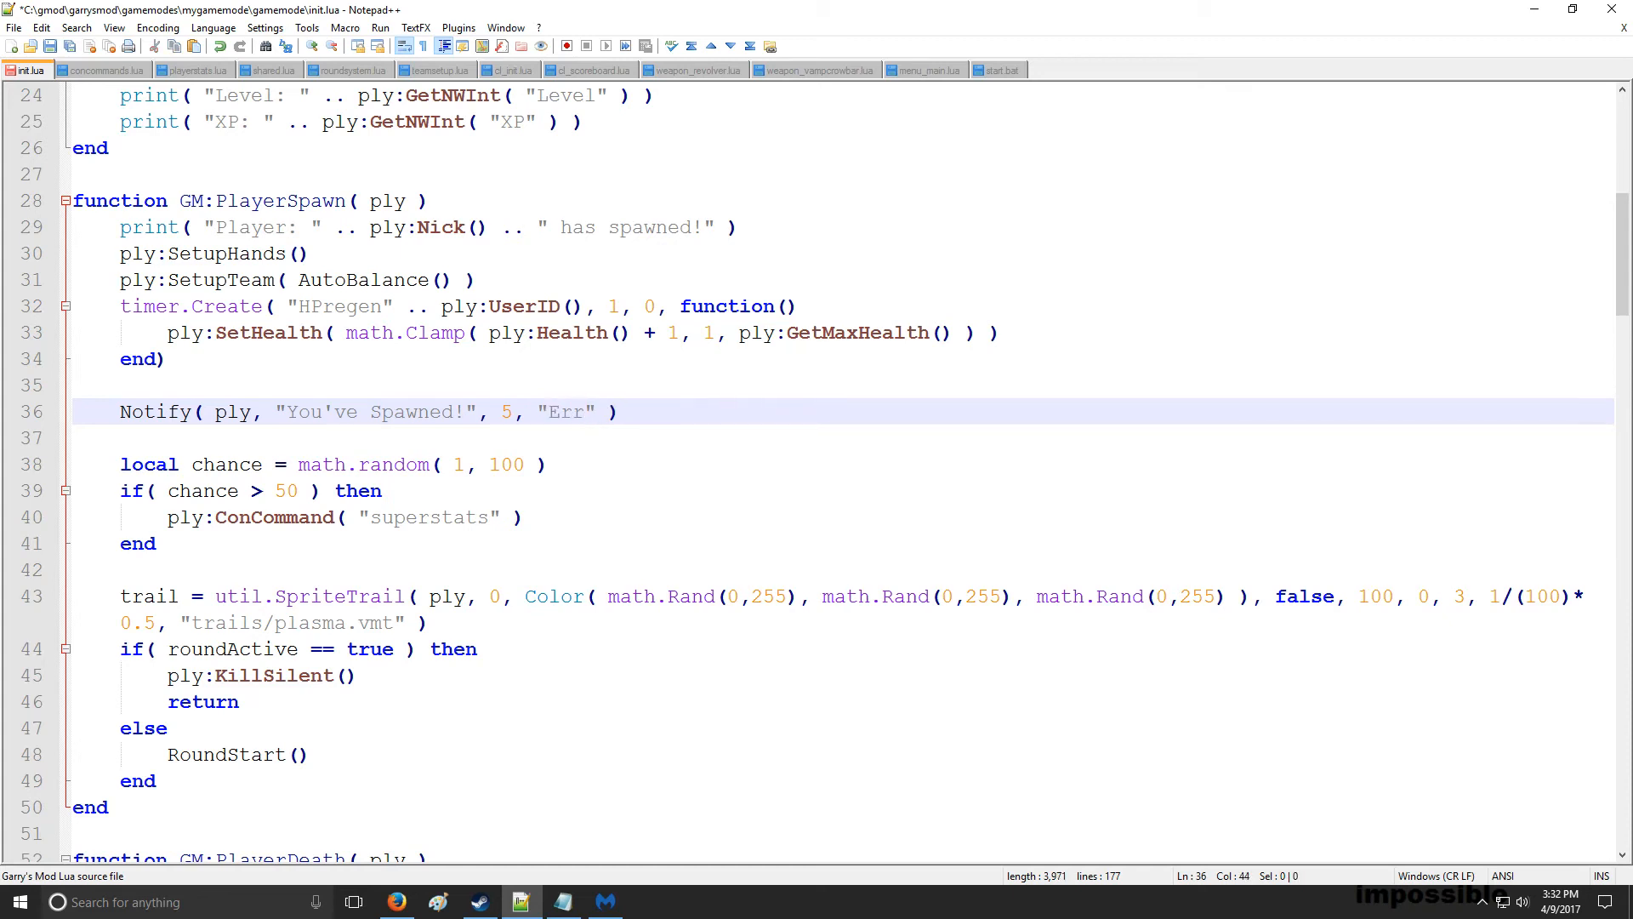
text(Generic)
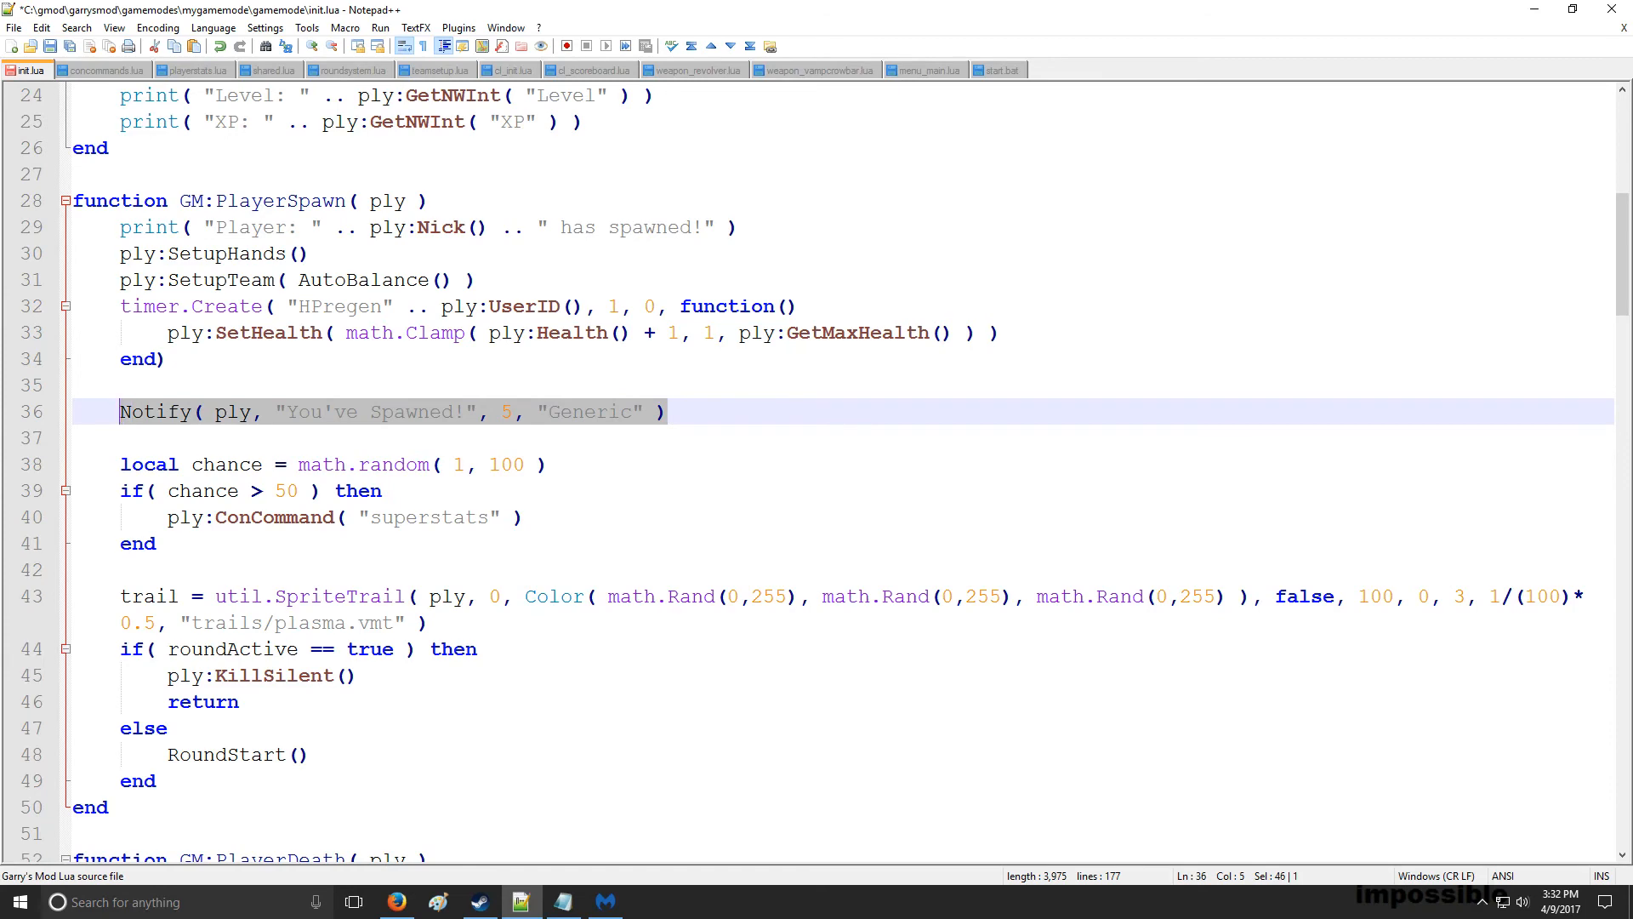
In GM:PlayerDeath add Notify( ply, "You're Dead!", 5, "Error" ) and save init.lua
scroll(down, 3)
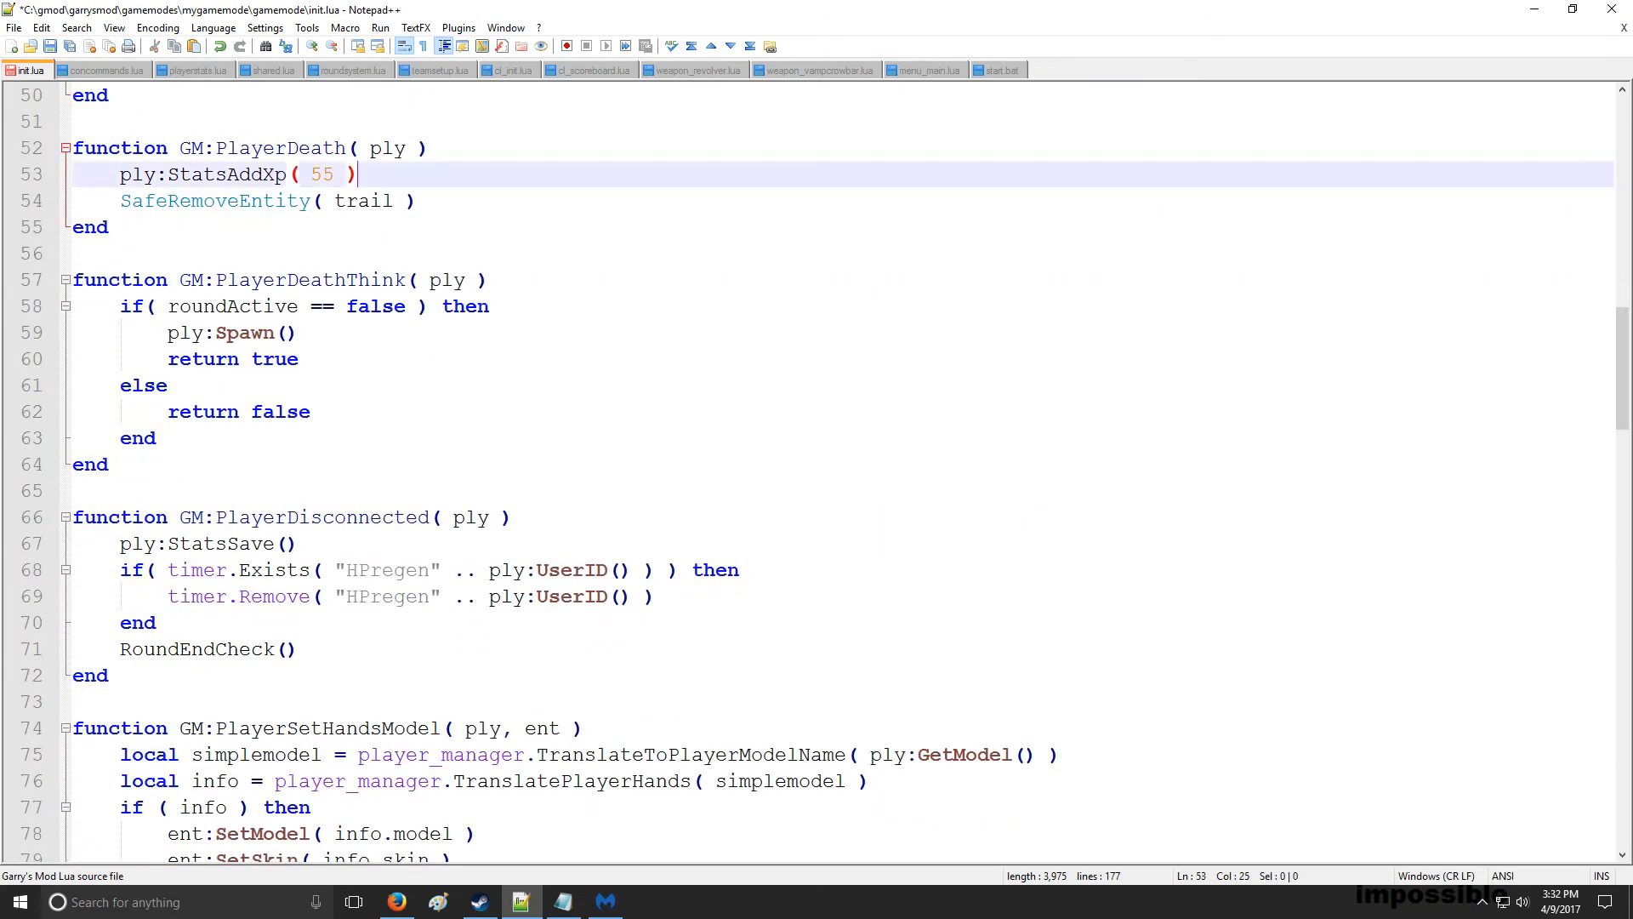
text(Notify( ply, "You've Spawned!", 5, "Generic" ))
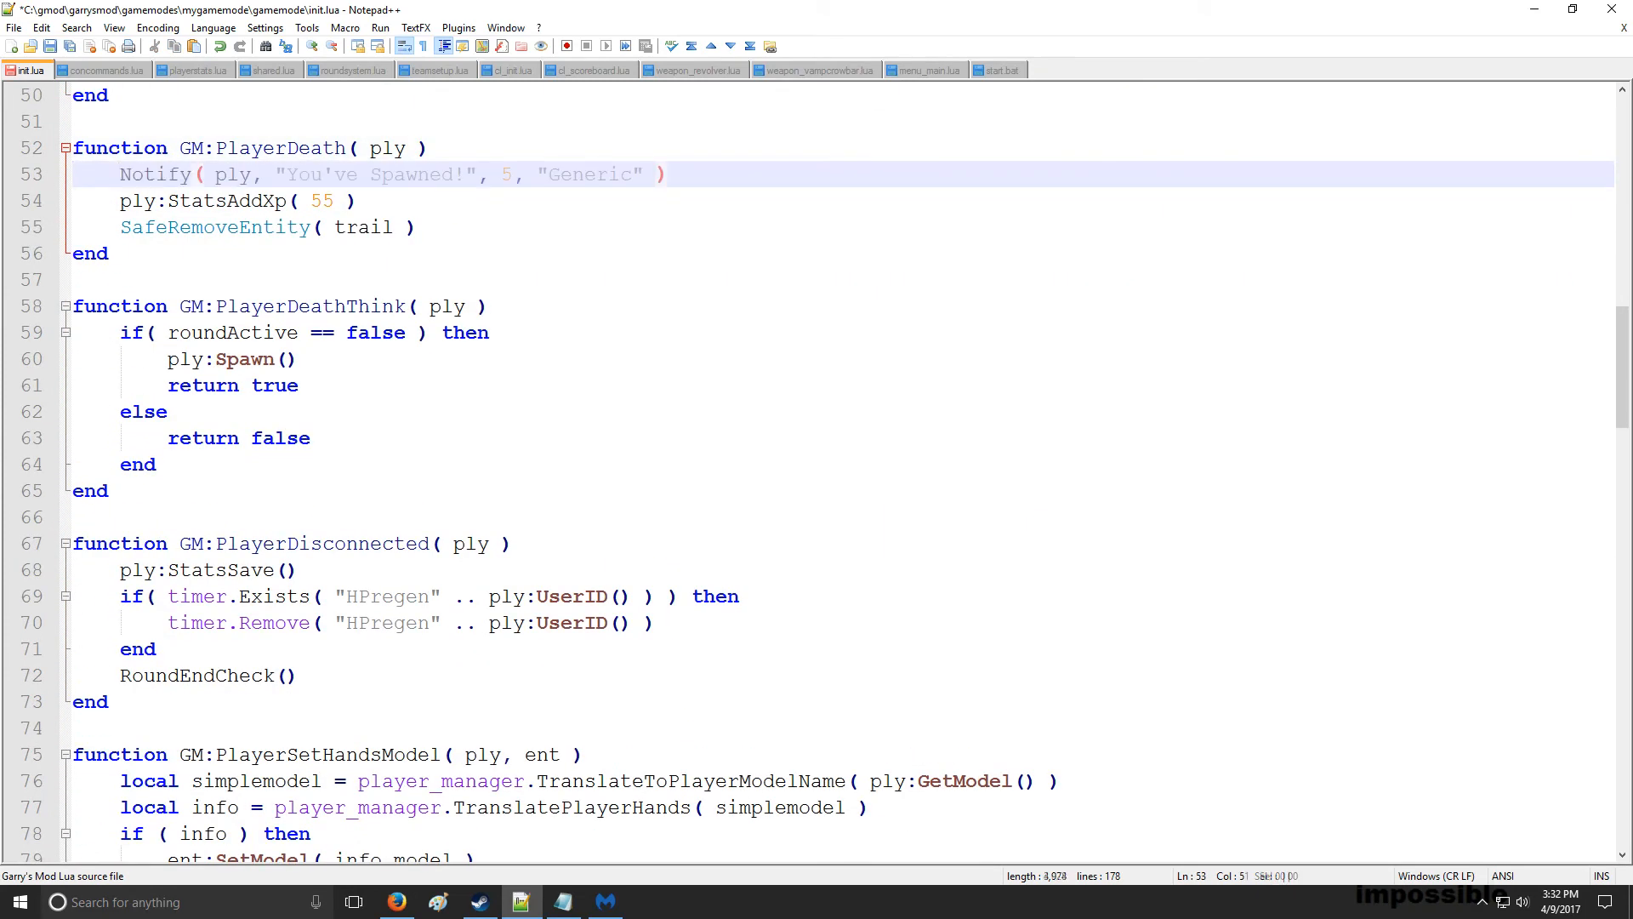
text(Err)
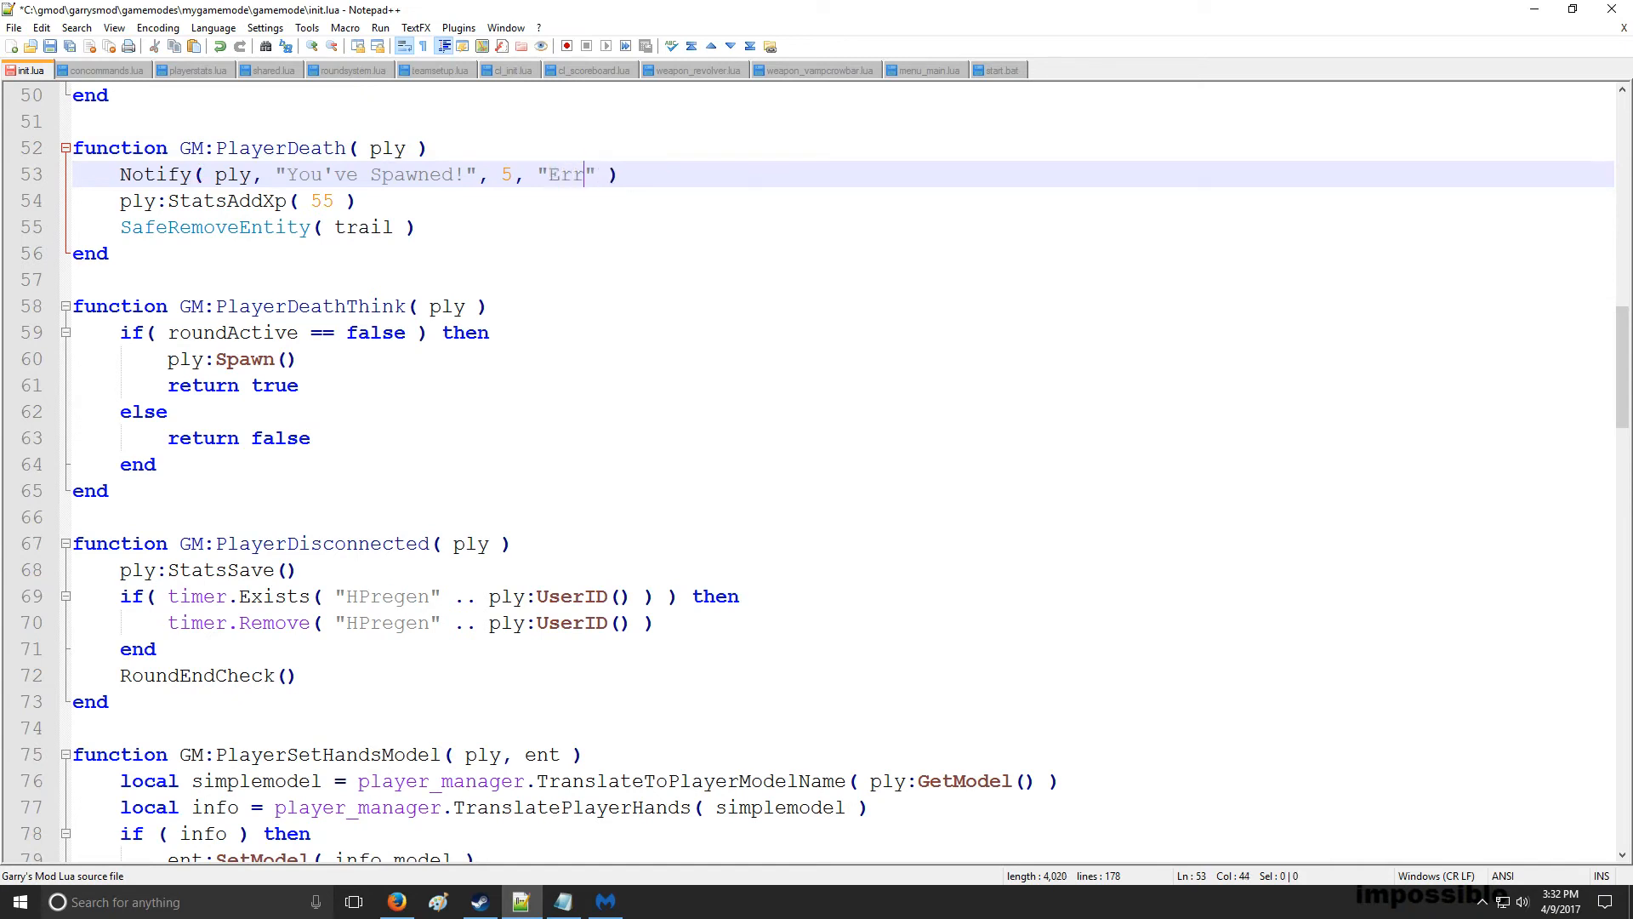
text(or)
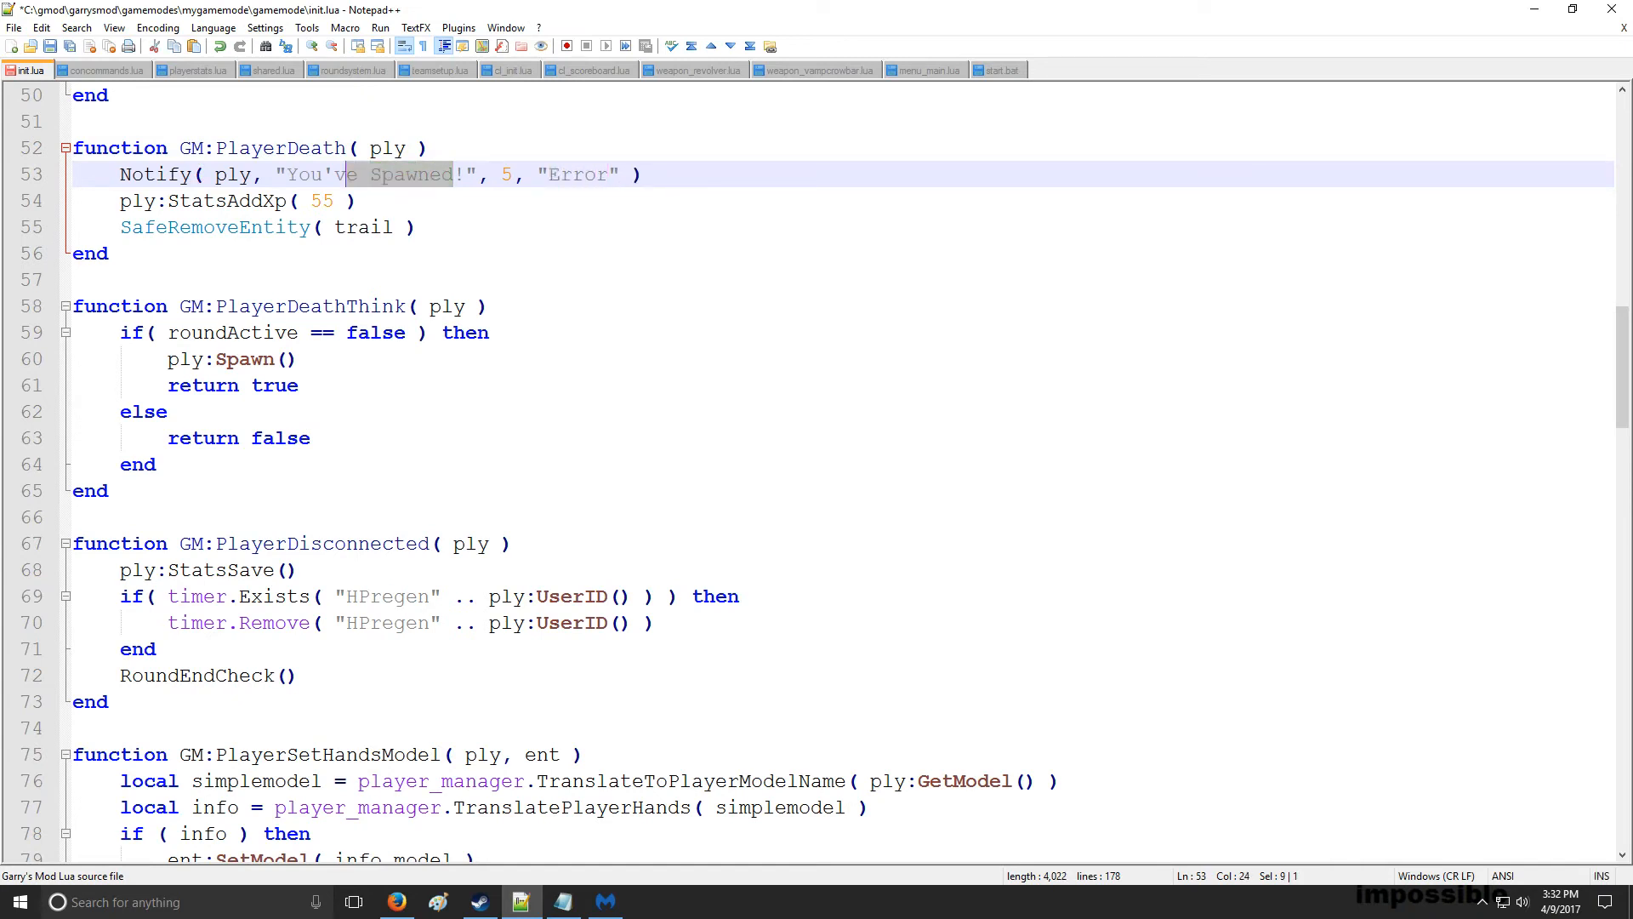
text(You're Dead!)
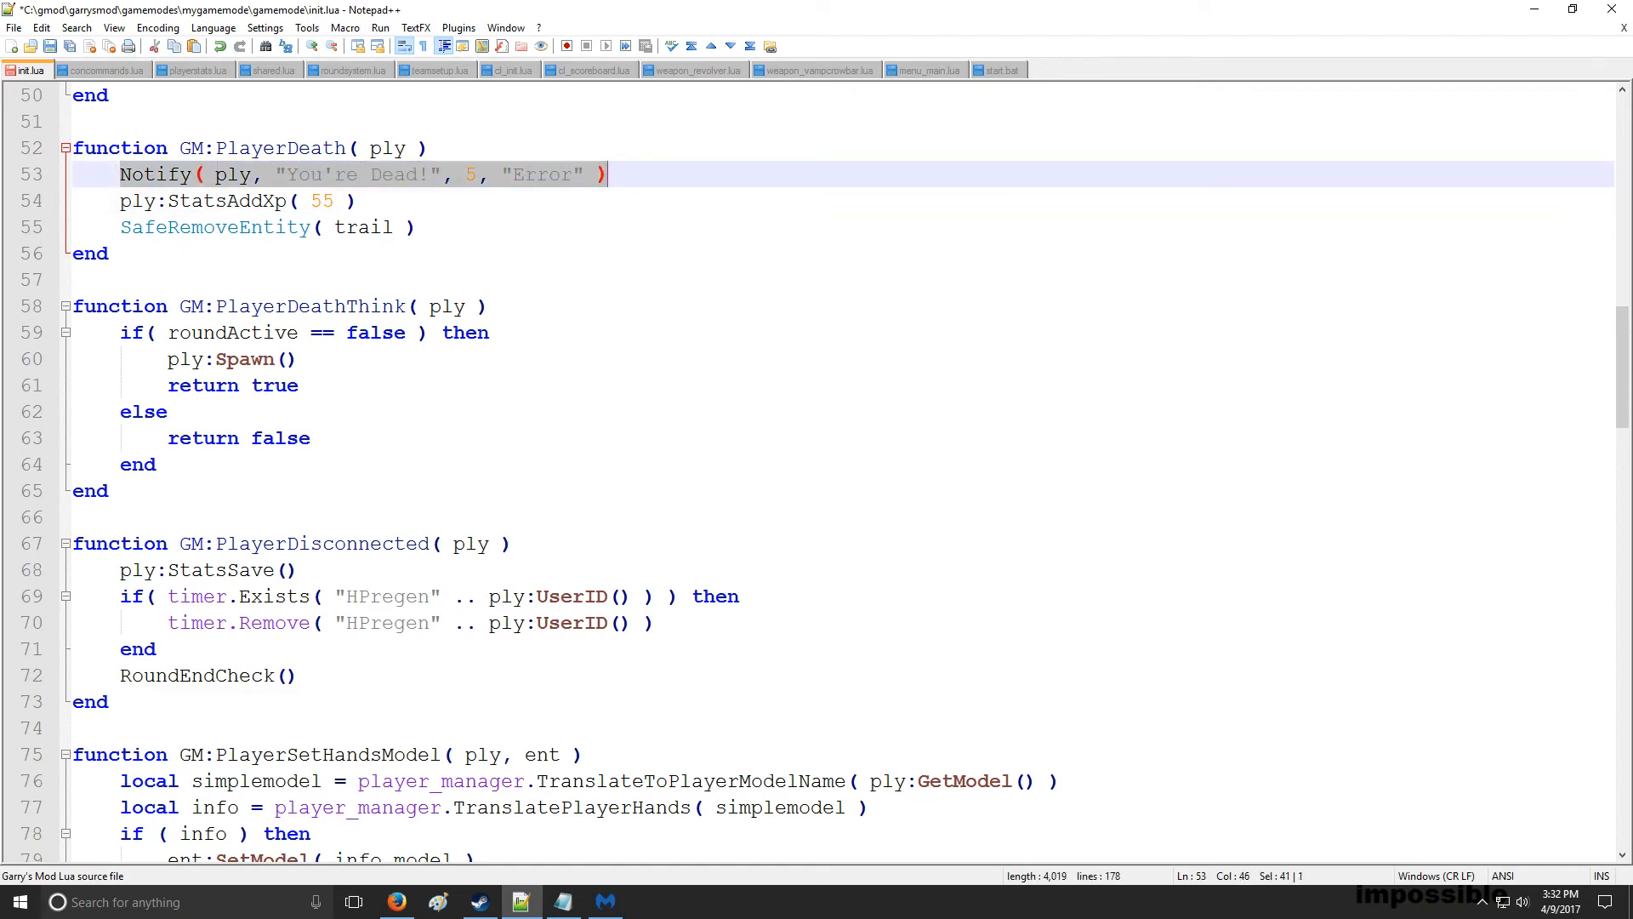
scroll(up, 3)
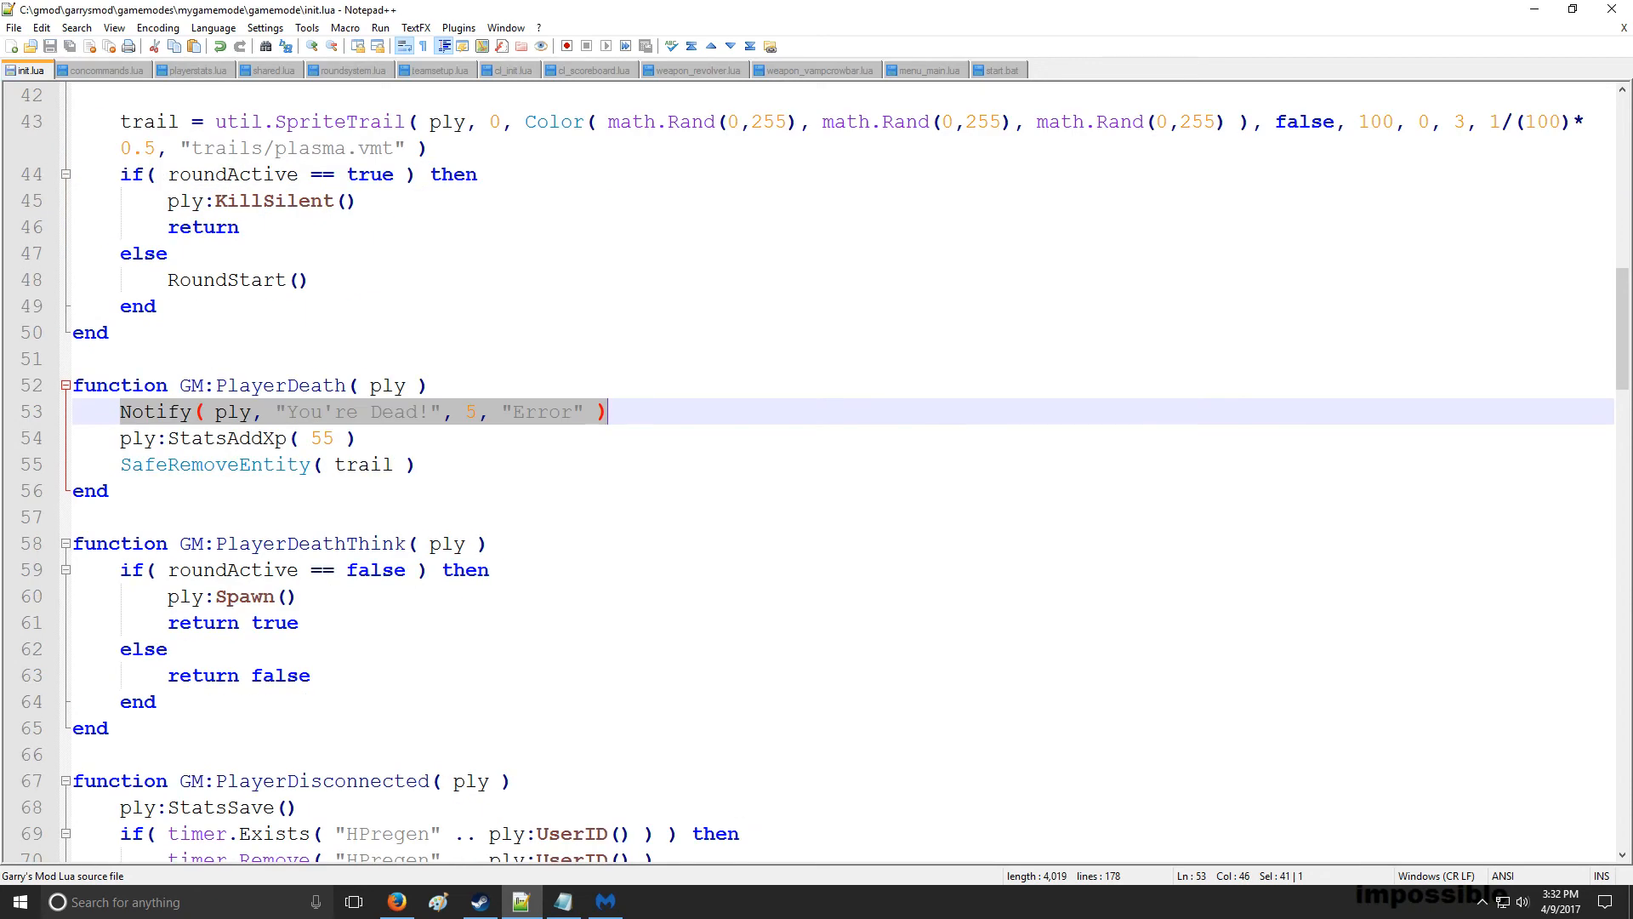
In cl_init.lua's f4menu receiver add Notify( ply, "F4 Menu Toggled!", 5, "Generic" )
click(509, 68)
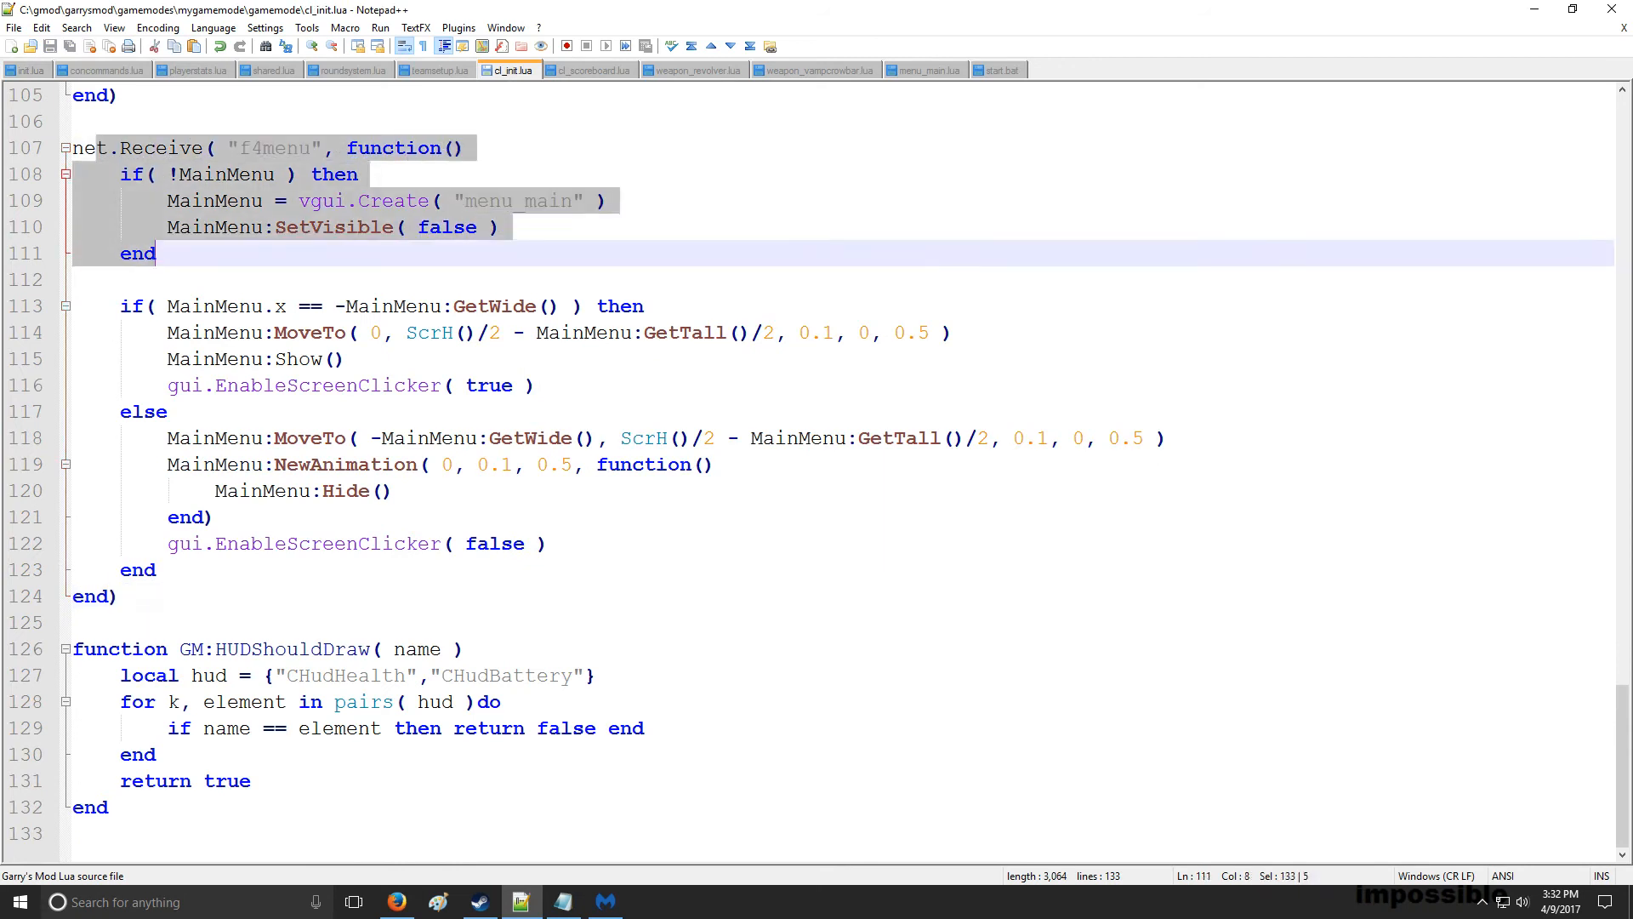
click(207, 173)
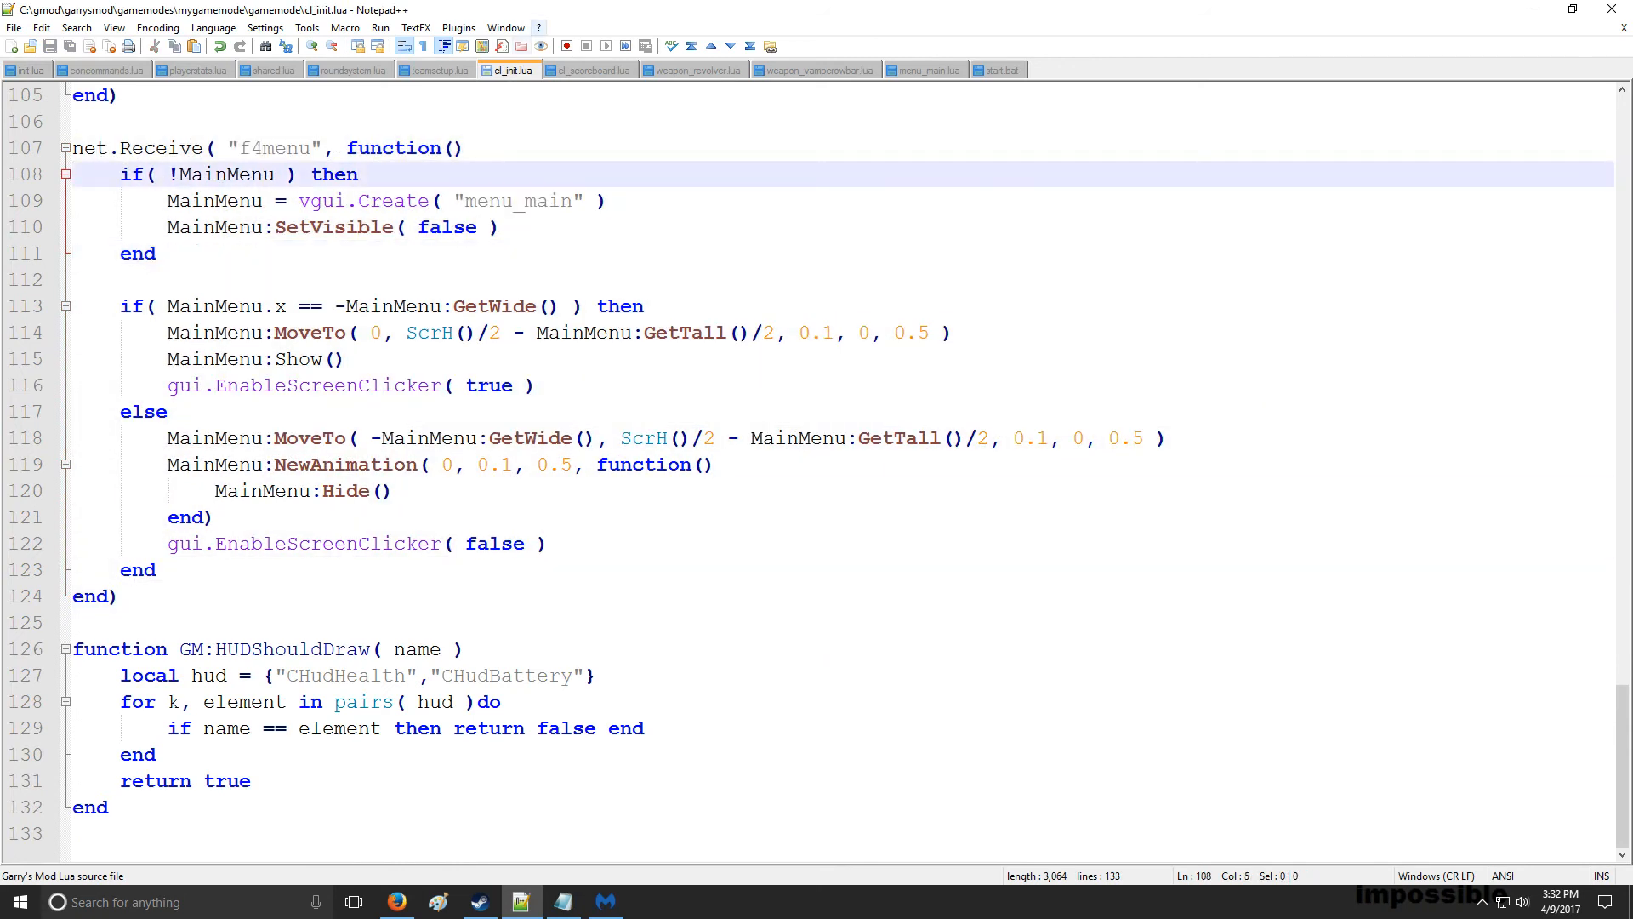
text(Notify( ply, "You're Dead!", 5, "Error" ))
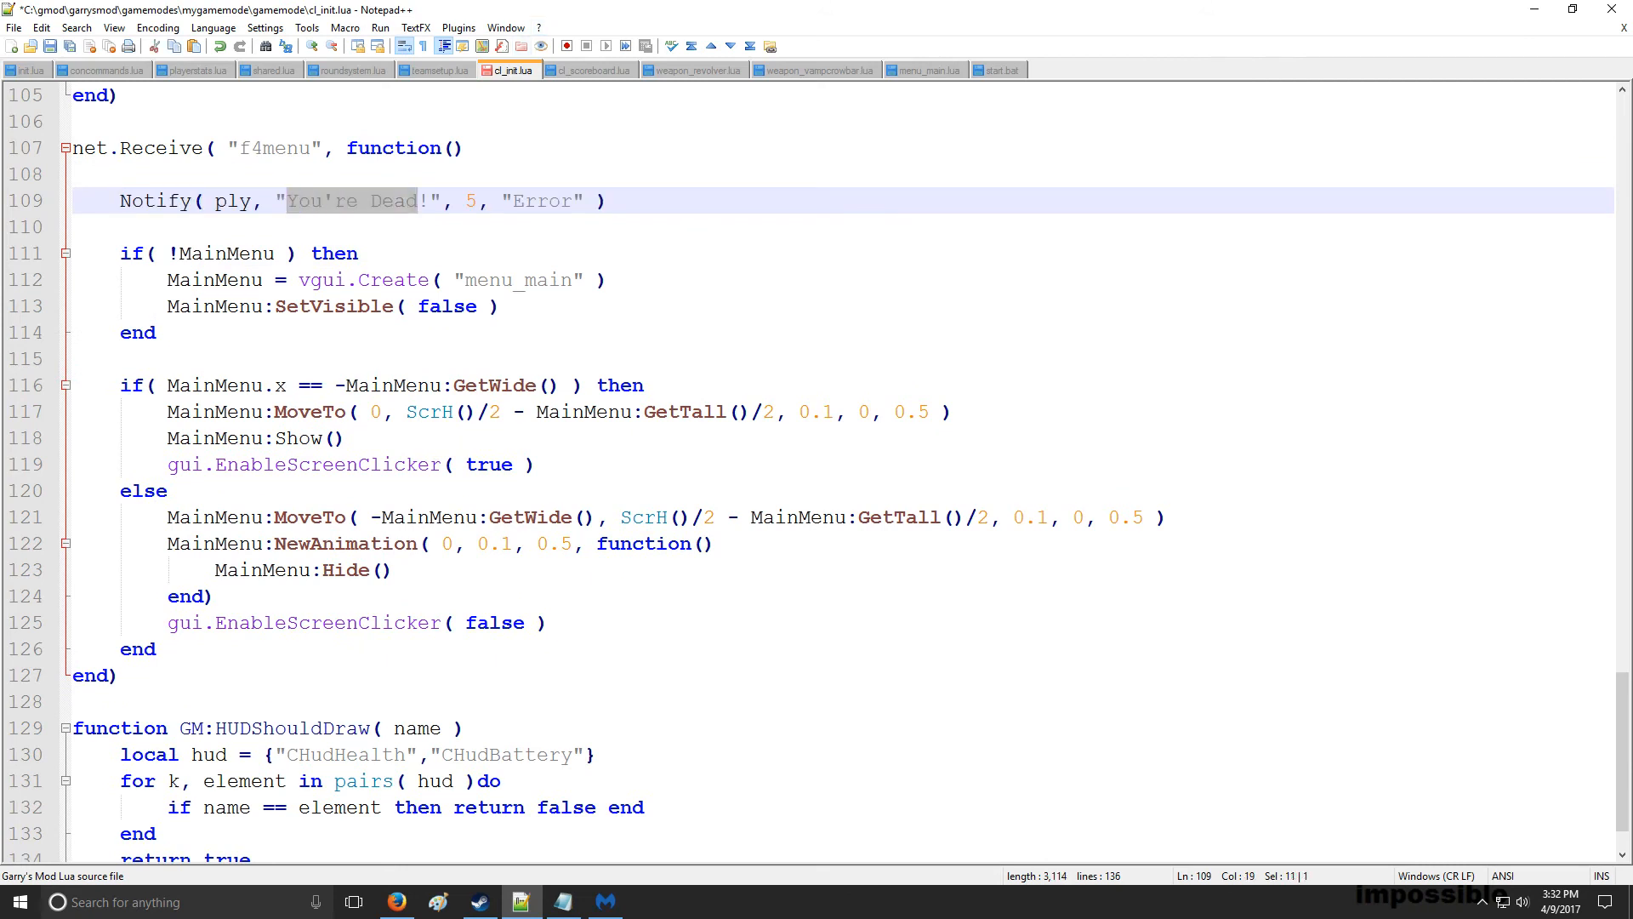
text(F4 Menu)
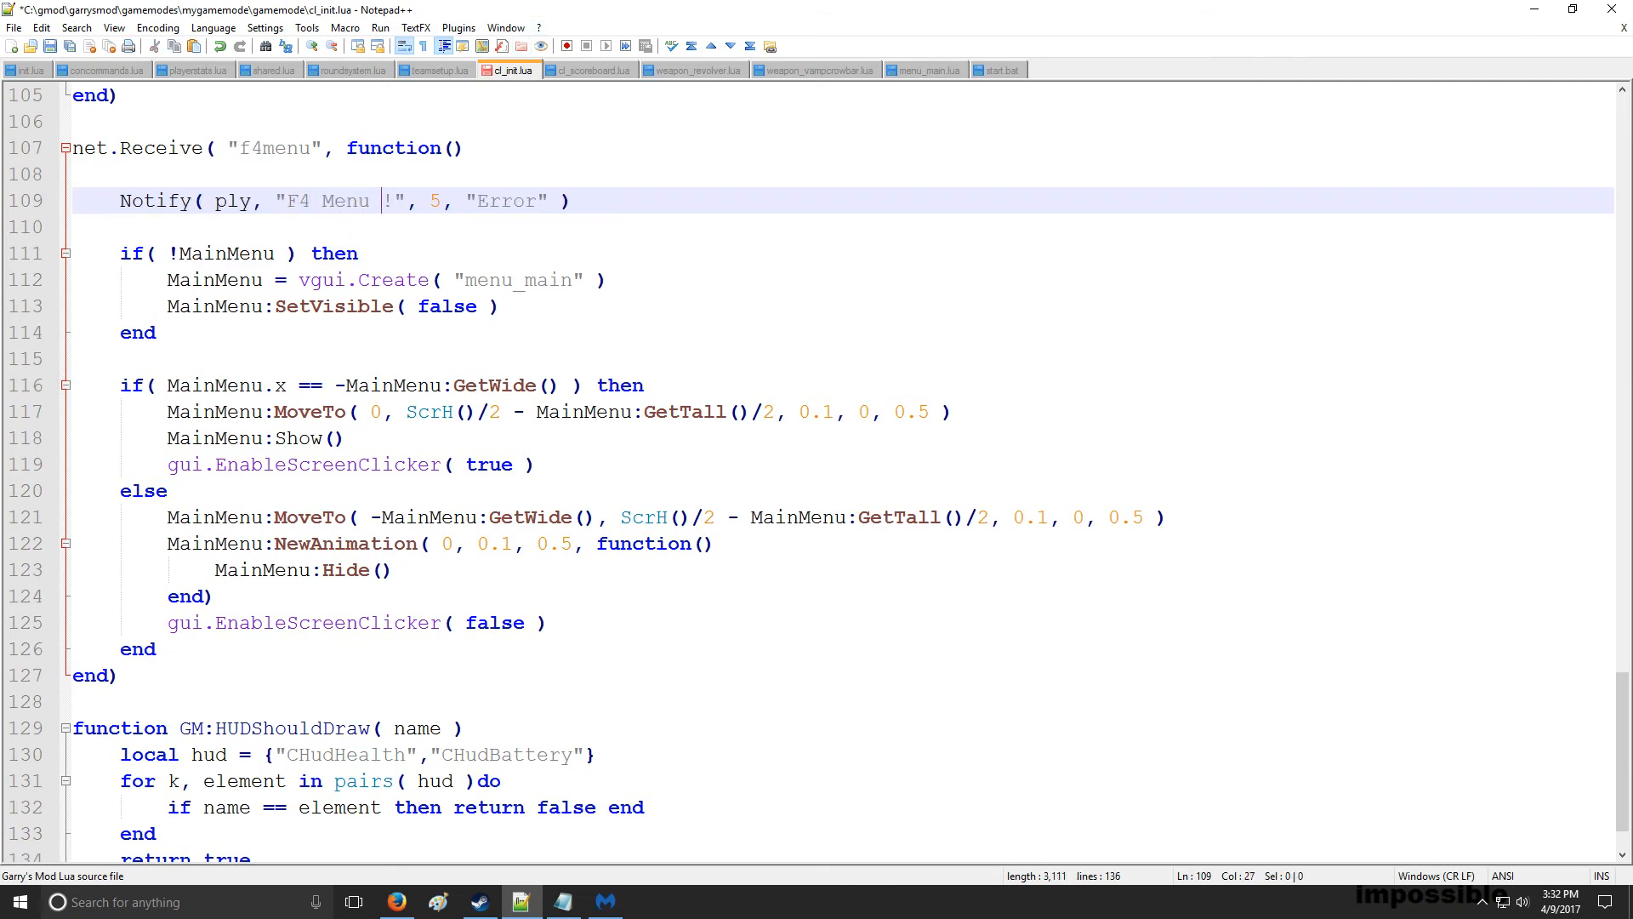
text(Open)
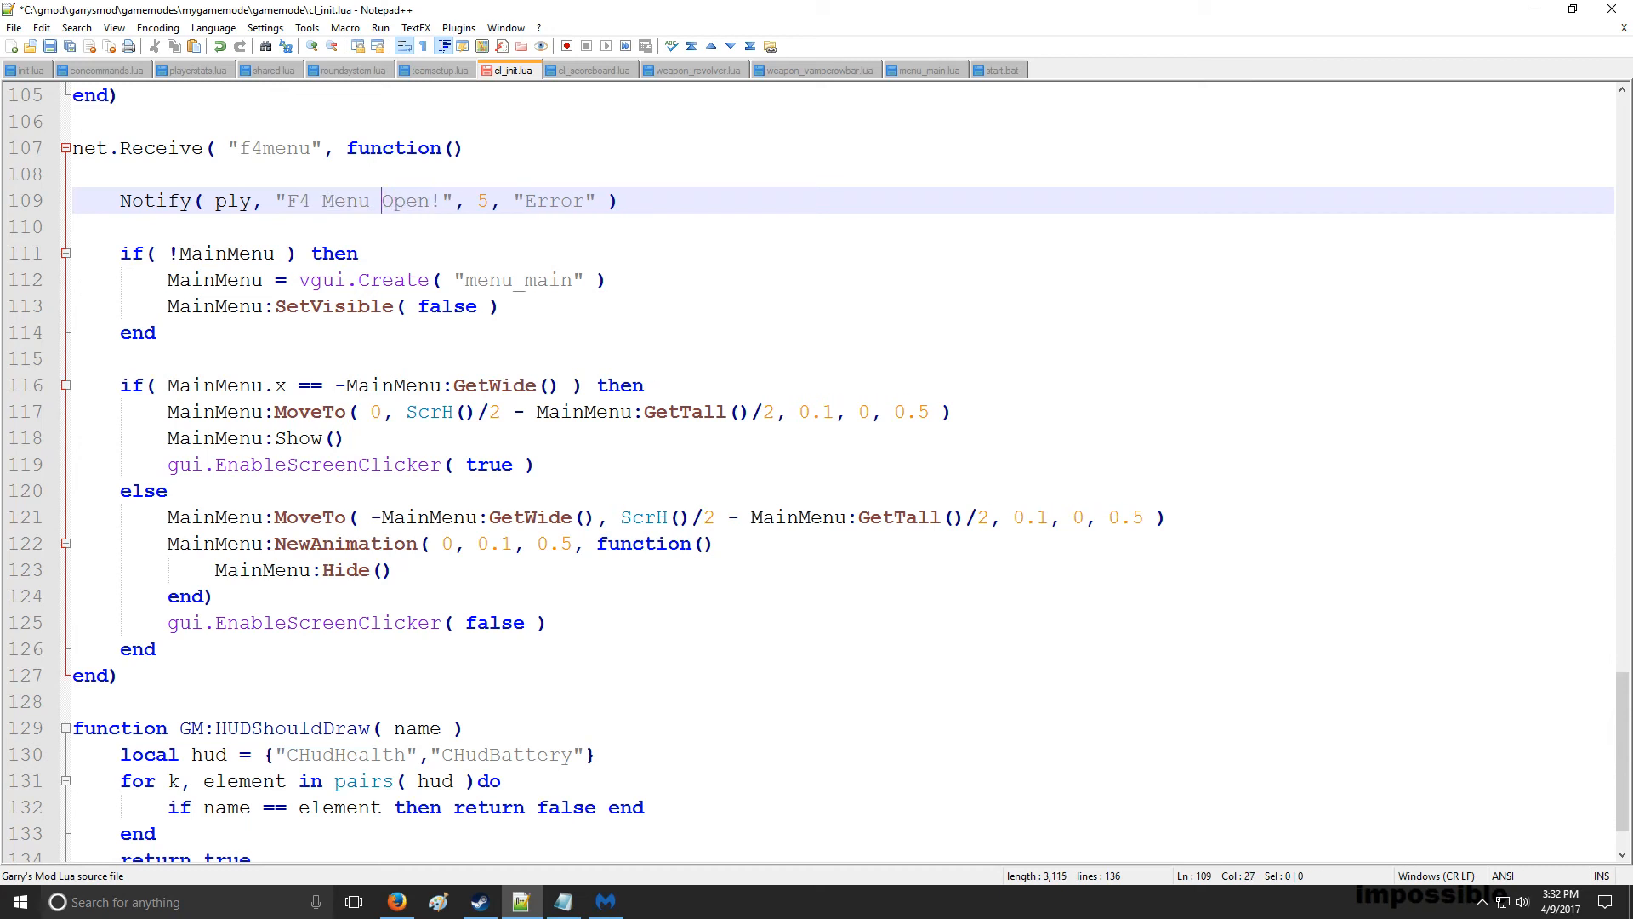
text(Toggled!)
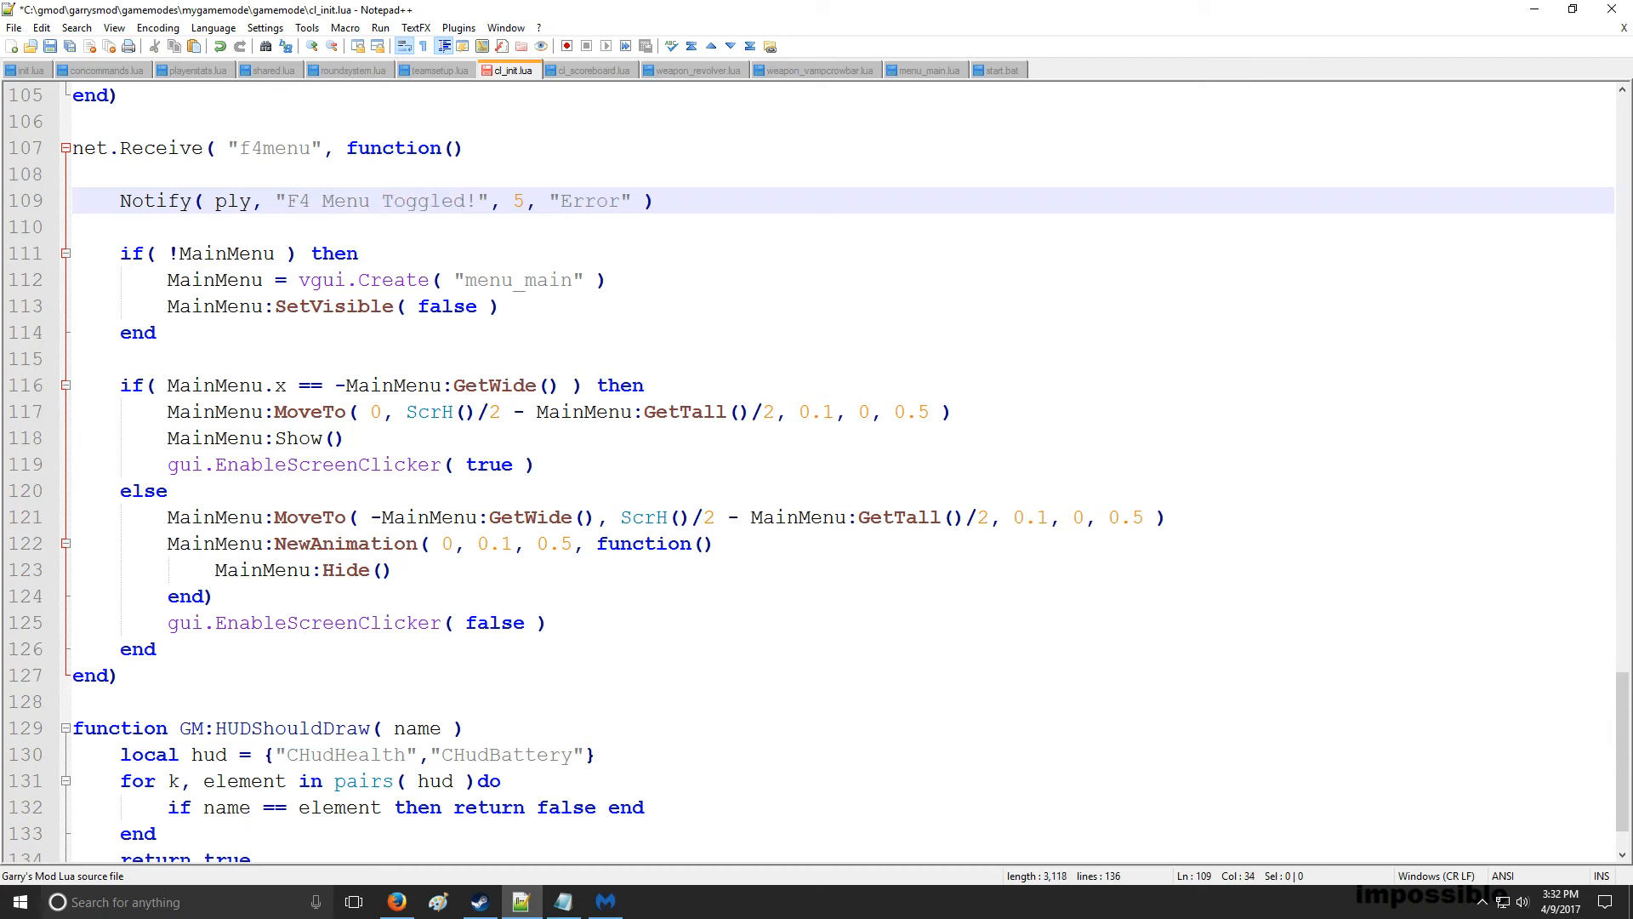
text(Generic)
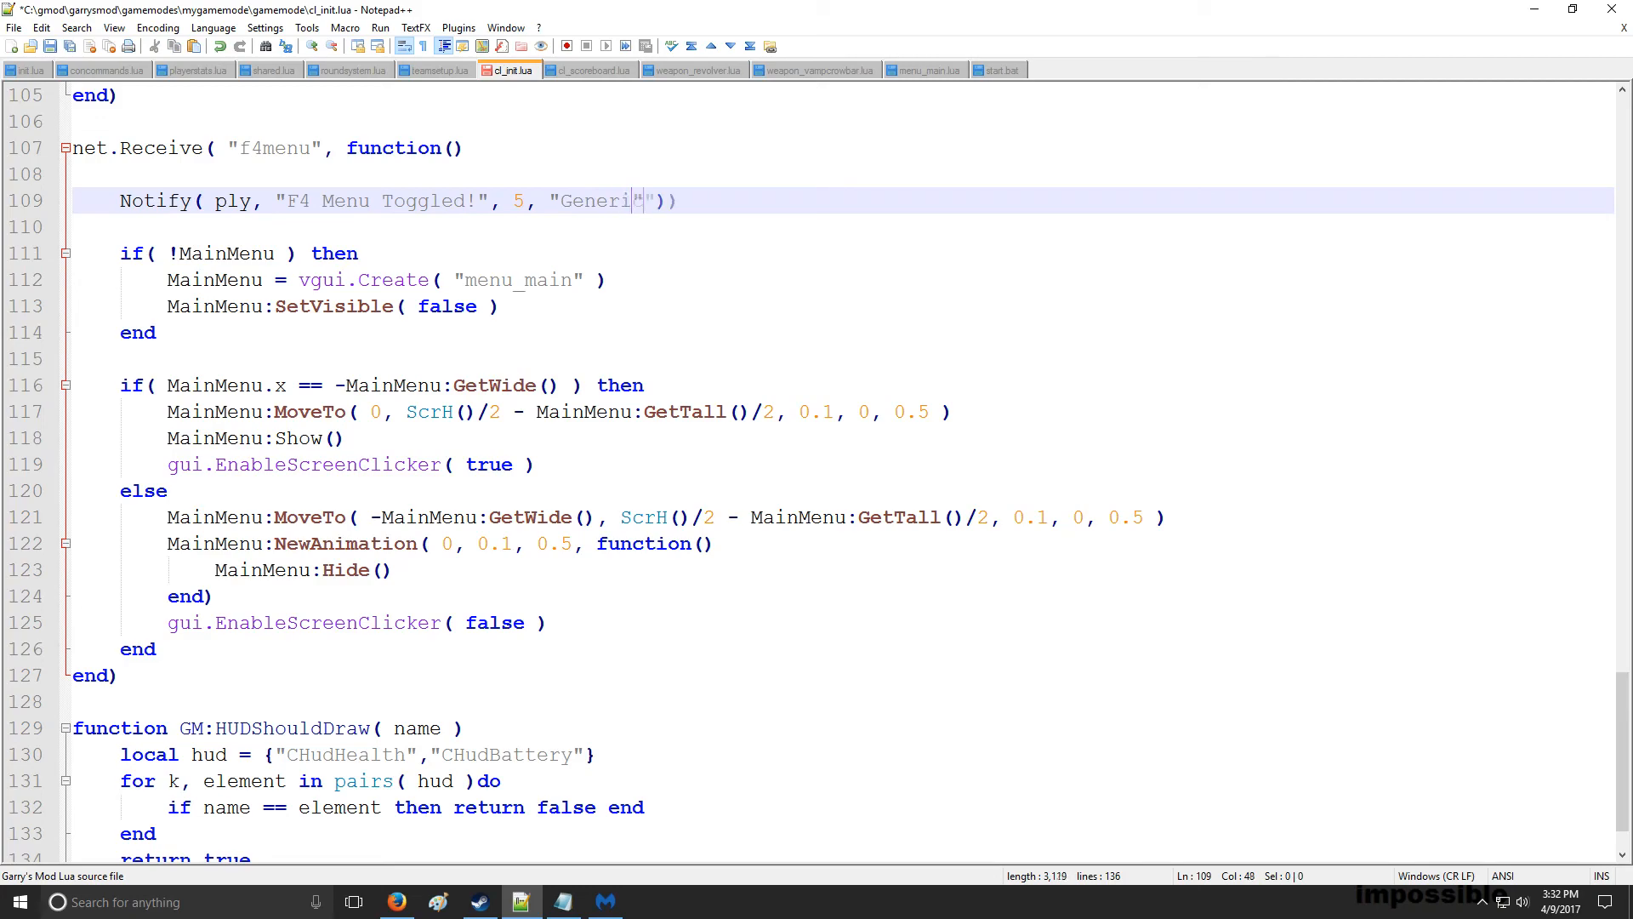
text(c)
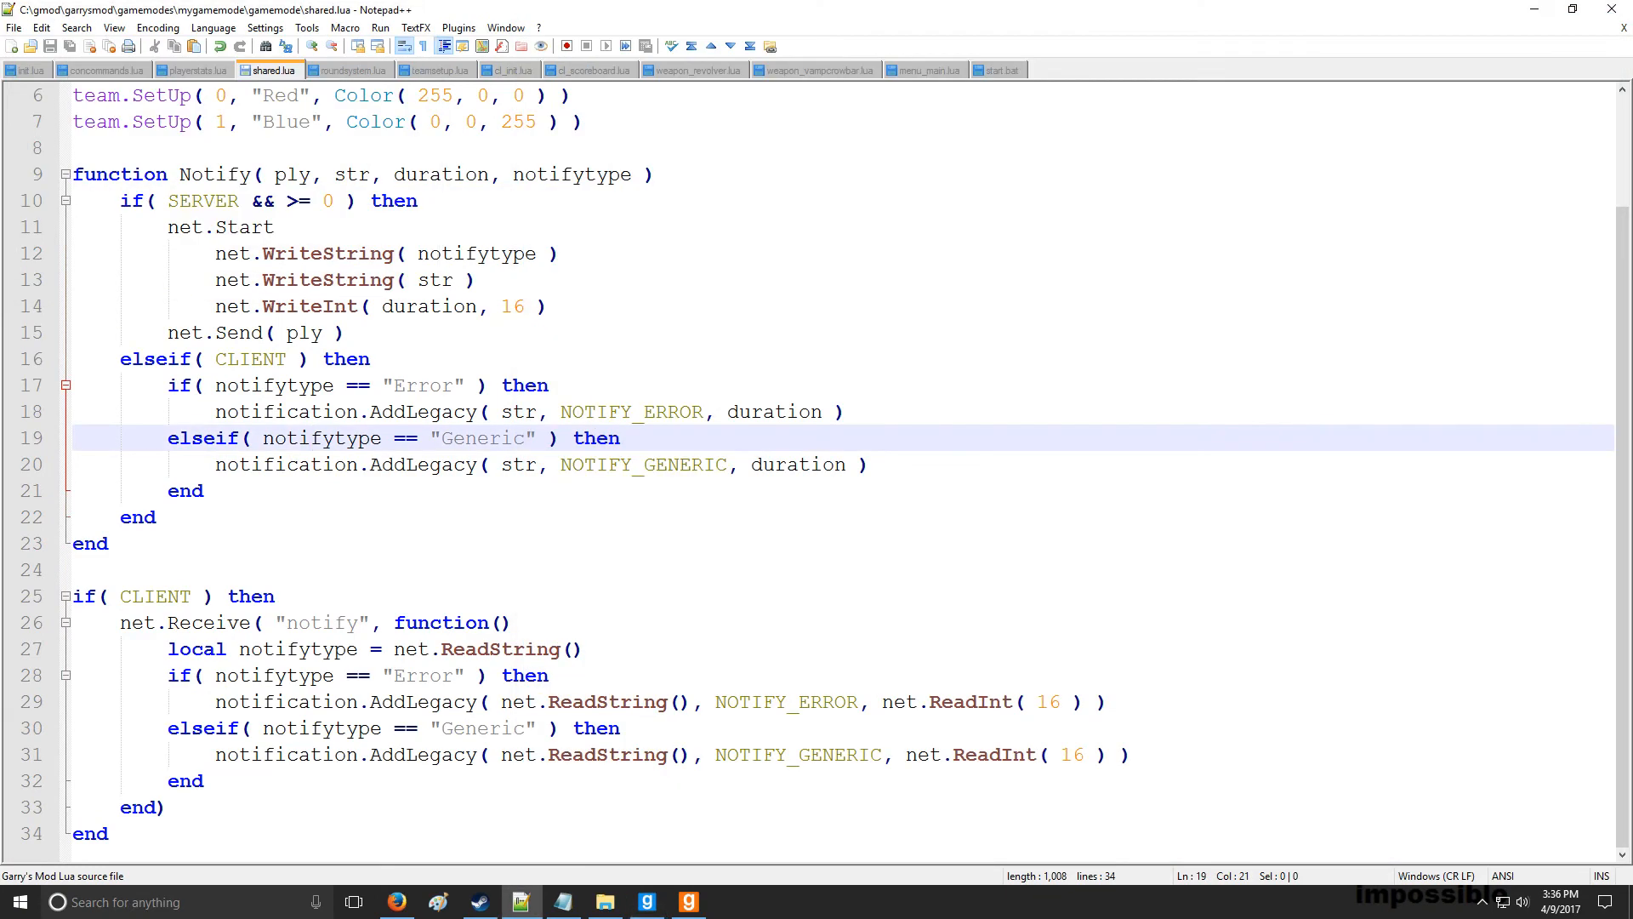
Make net.Start use ( "notify" ) and insert duration into the if( SERVER && >= 0 ) condition
click(274, 227)
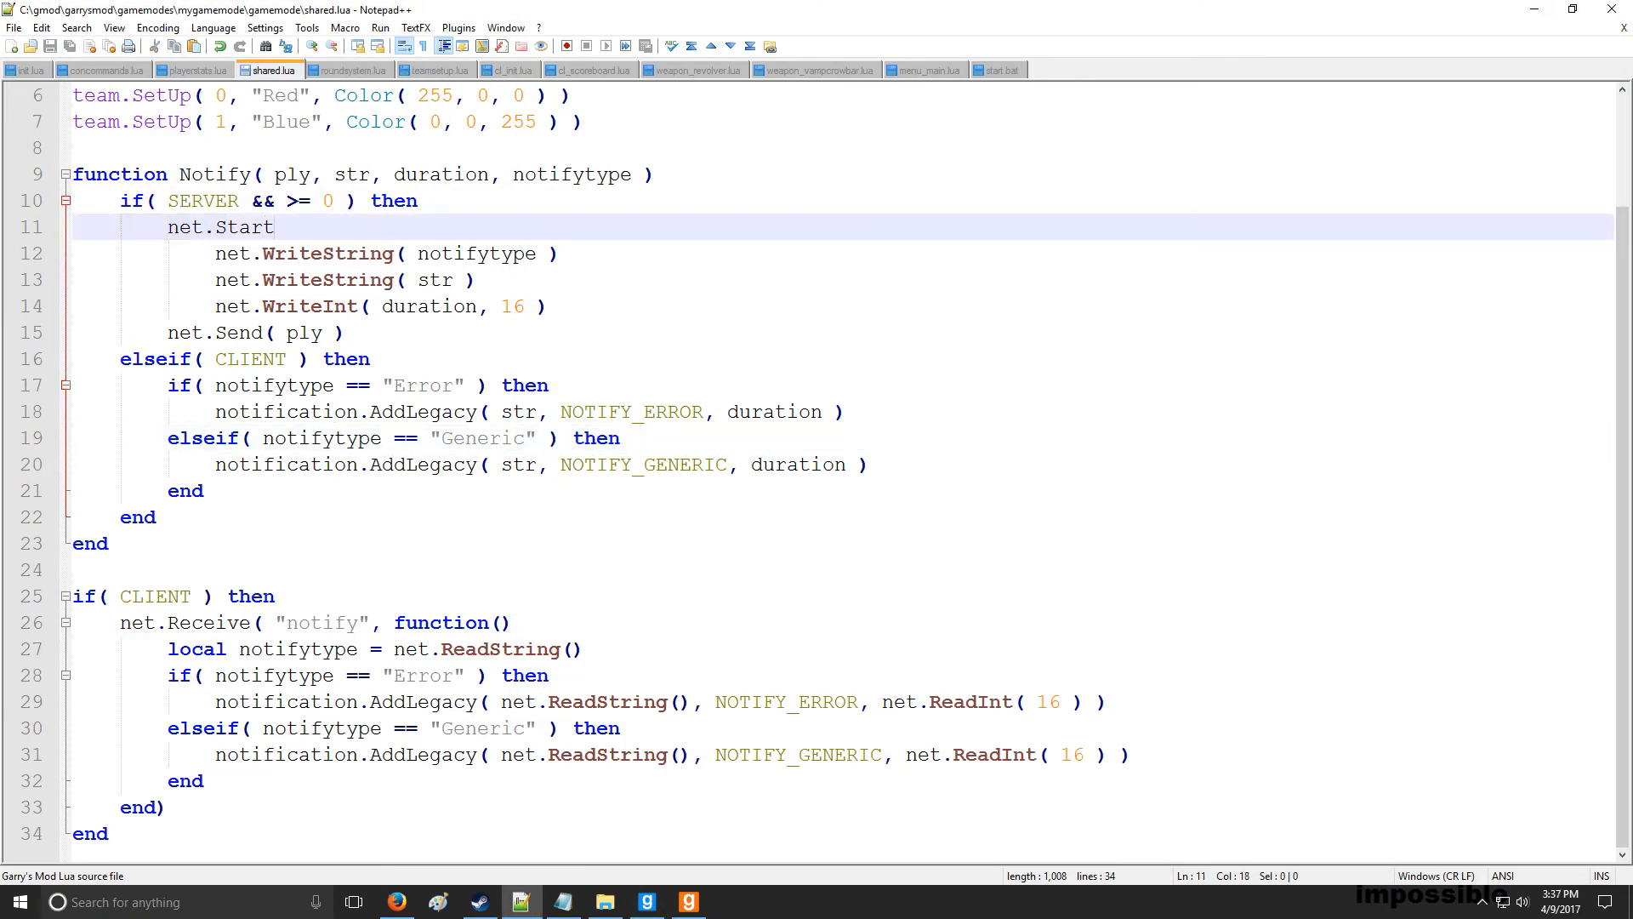
text(( "notify" ))
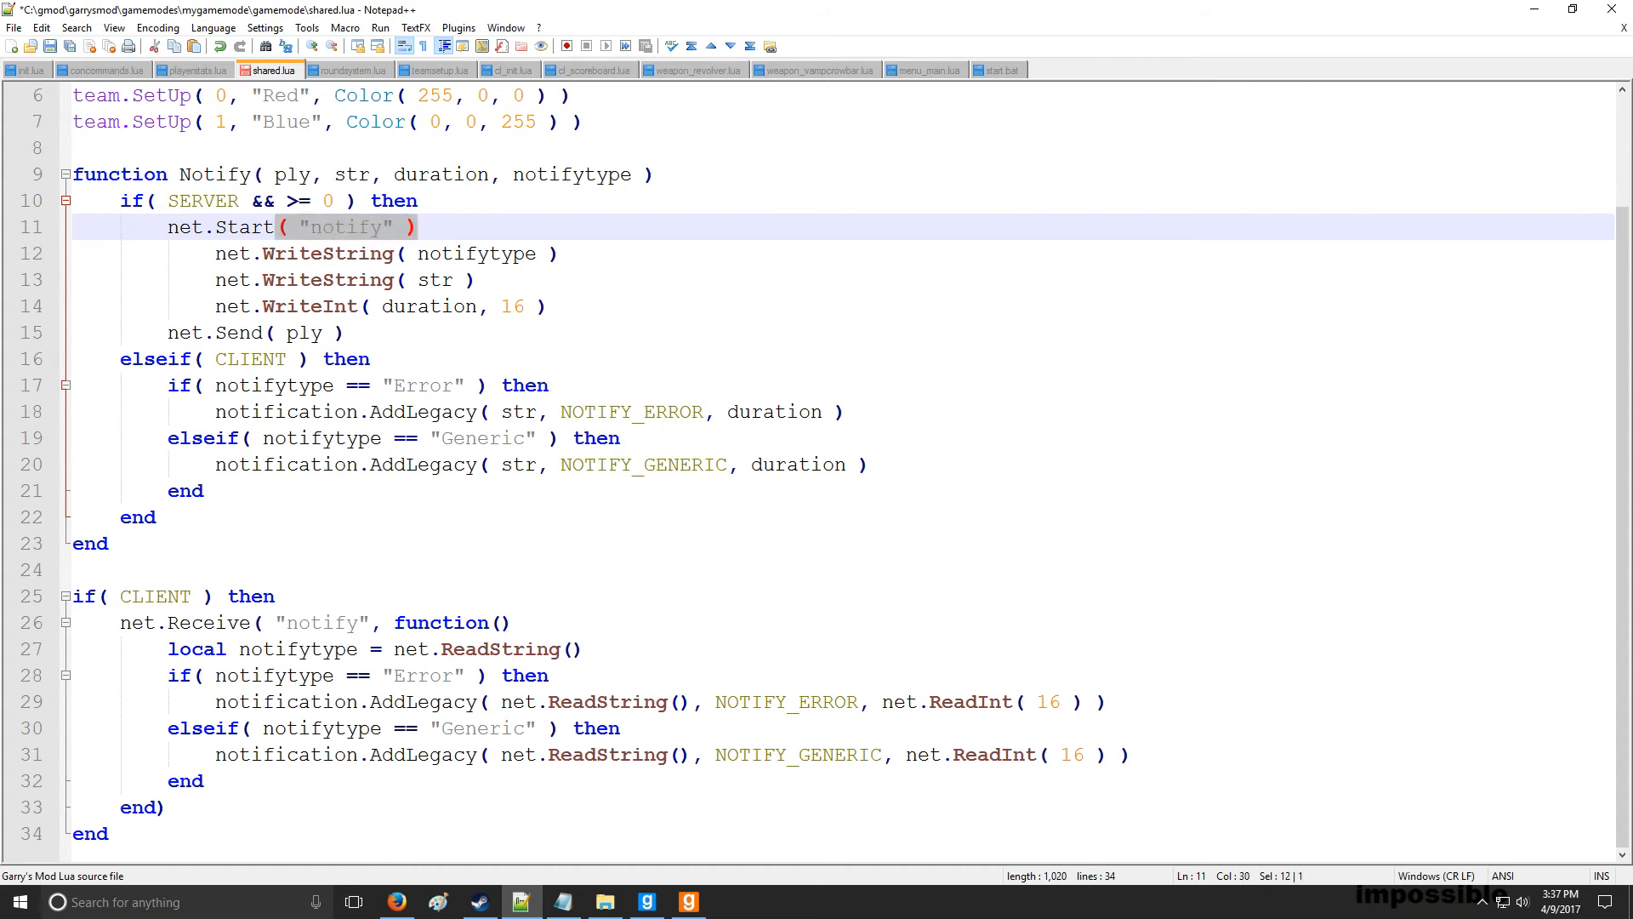
text(duration)
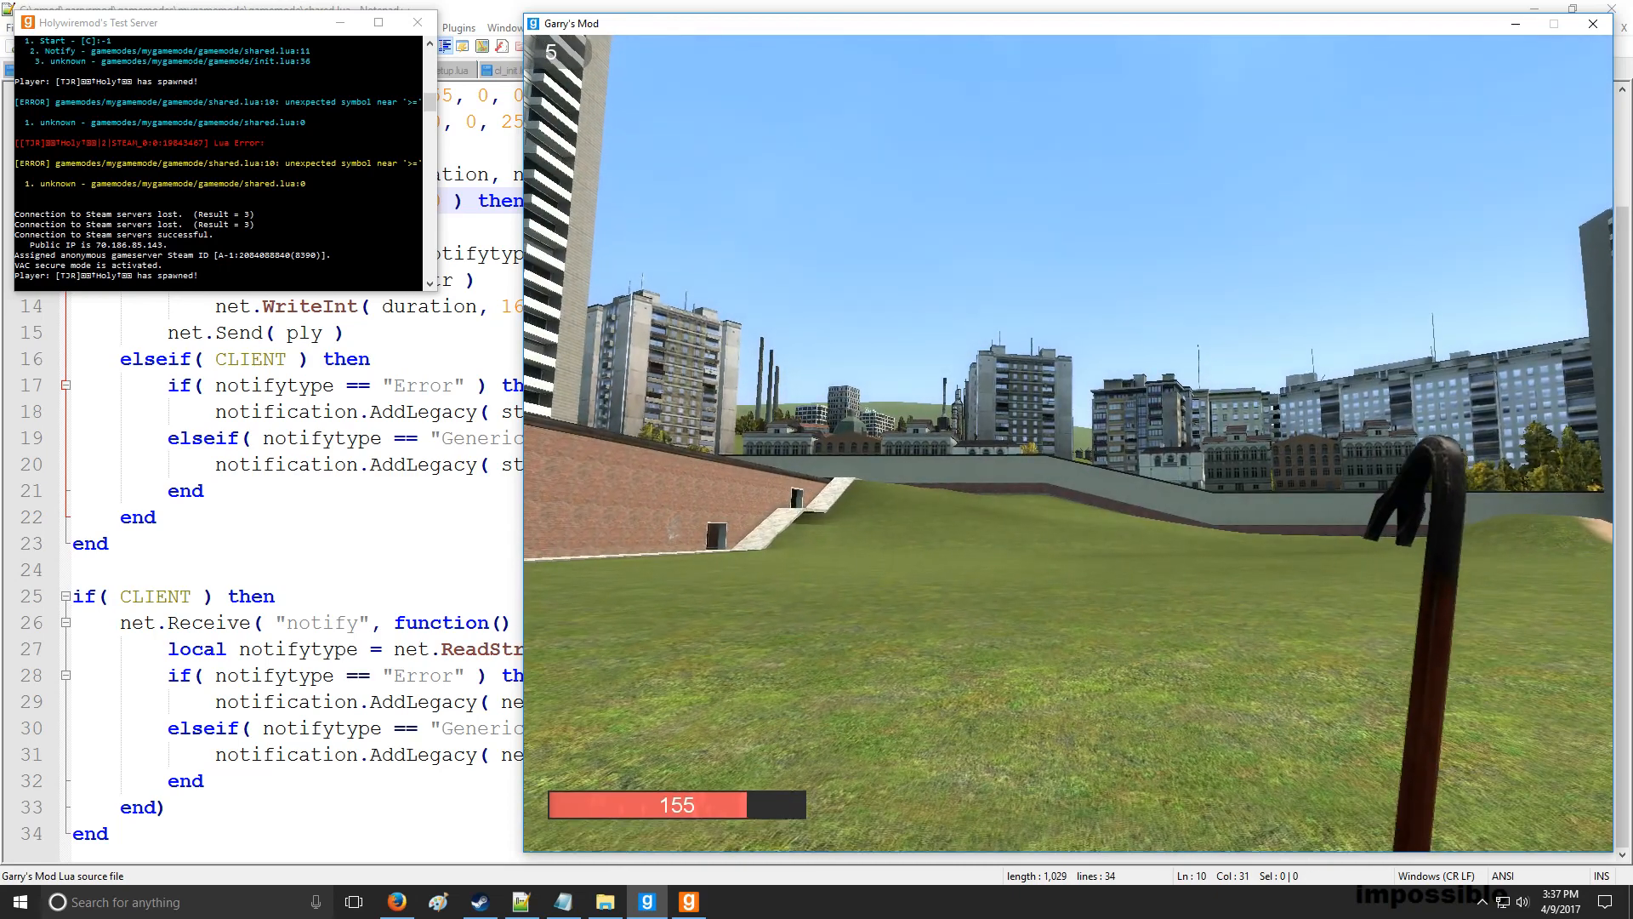
Toggle the F4 menu in-game so the 'F4 Menu Toggled!' notification appears
key(f4)
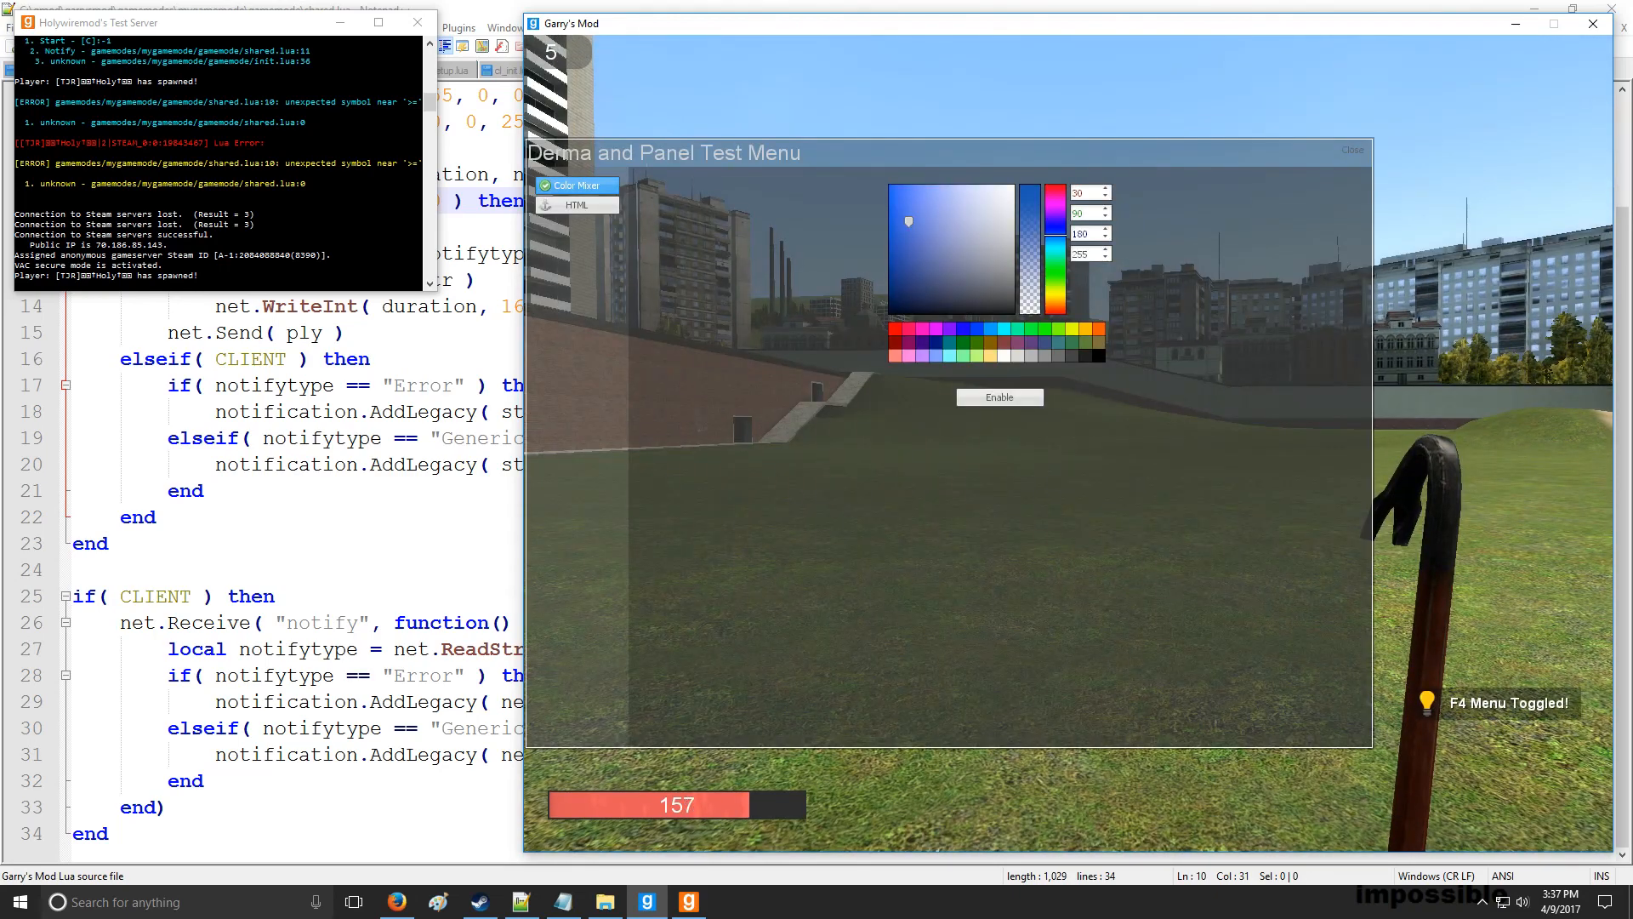